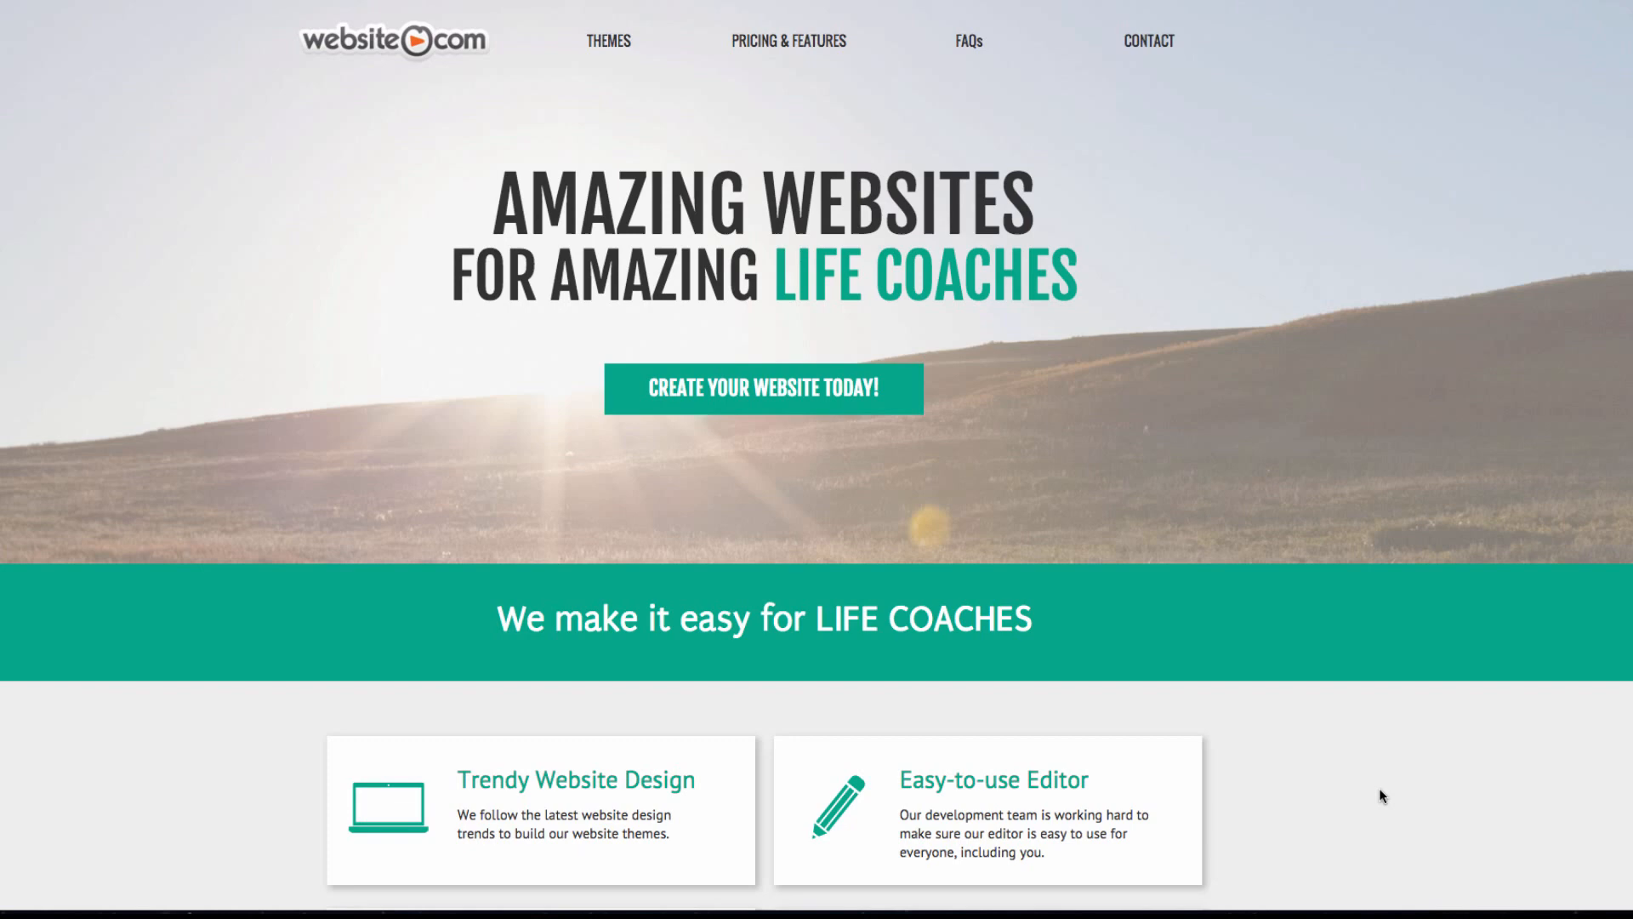
# - Browse the themes catalogue down to the Life Coach 4 design and preview it
pyautogui.scroll(-3)
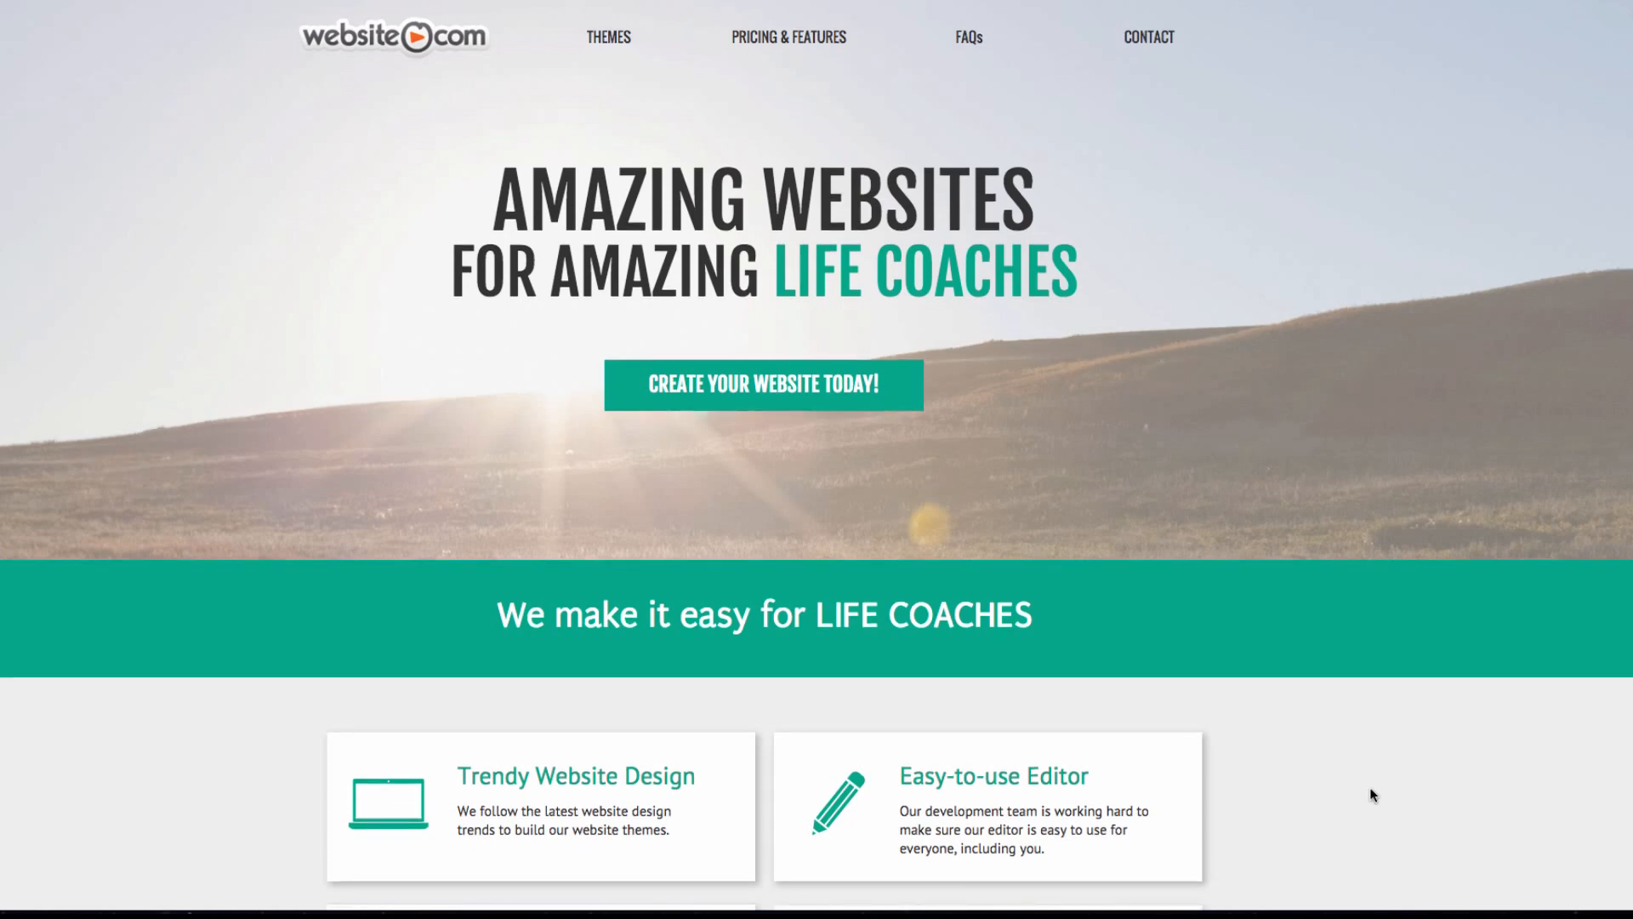
pyautogui.scroll(-3)
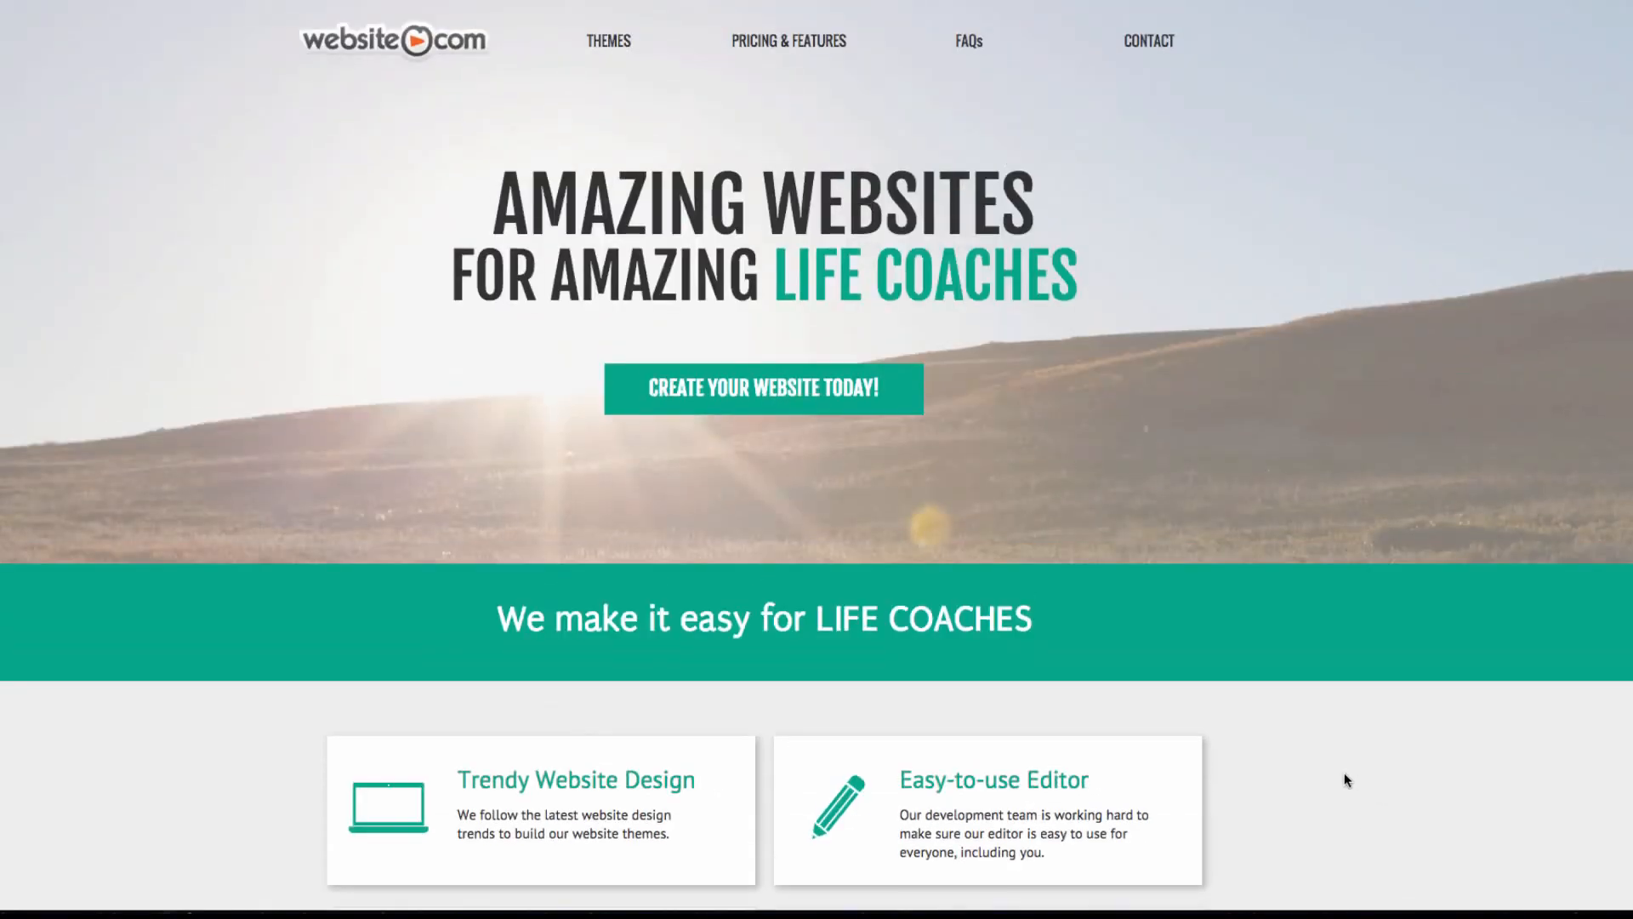
pyautogui.click(609, 41)
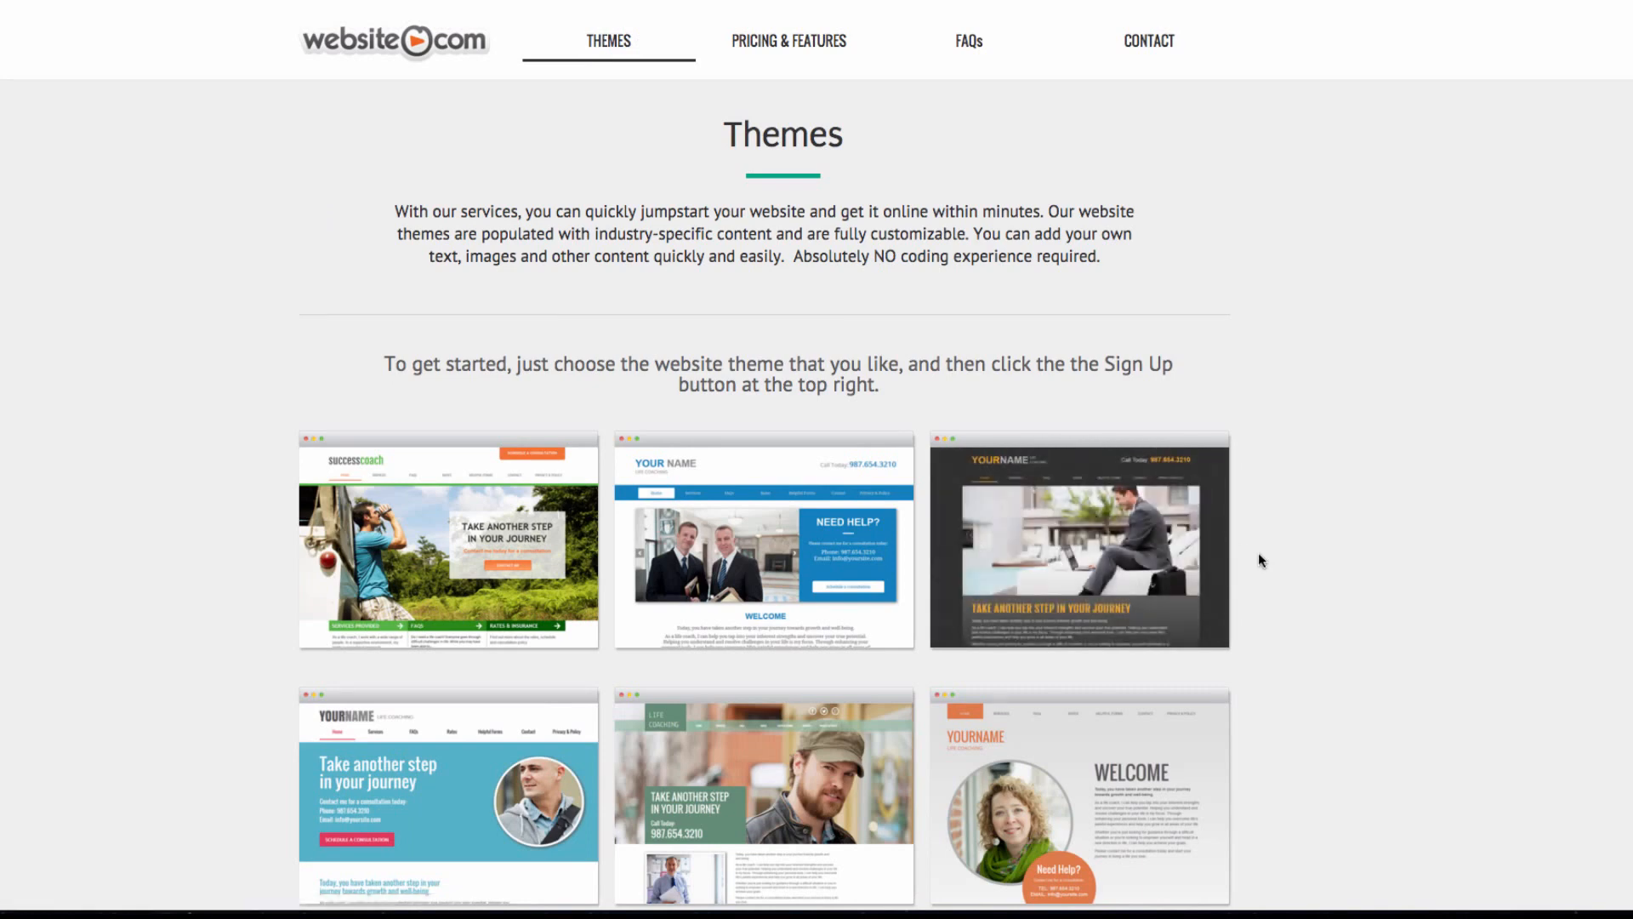
pyautogui.scroll(-3)
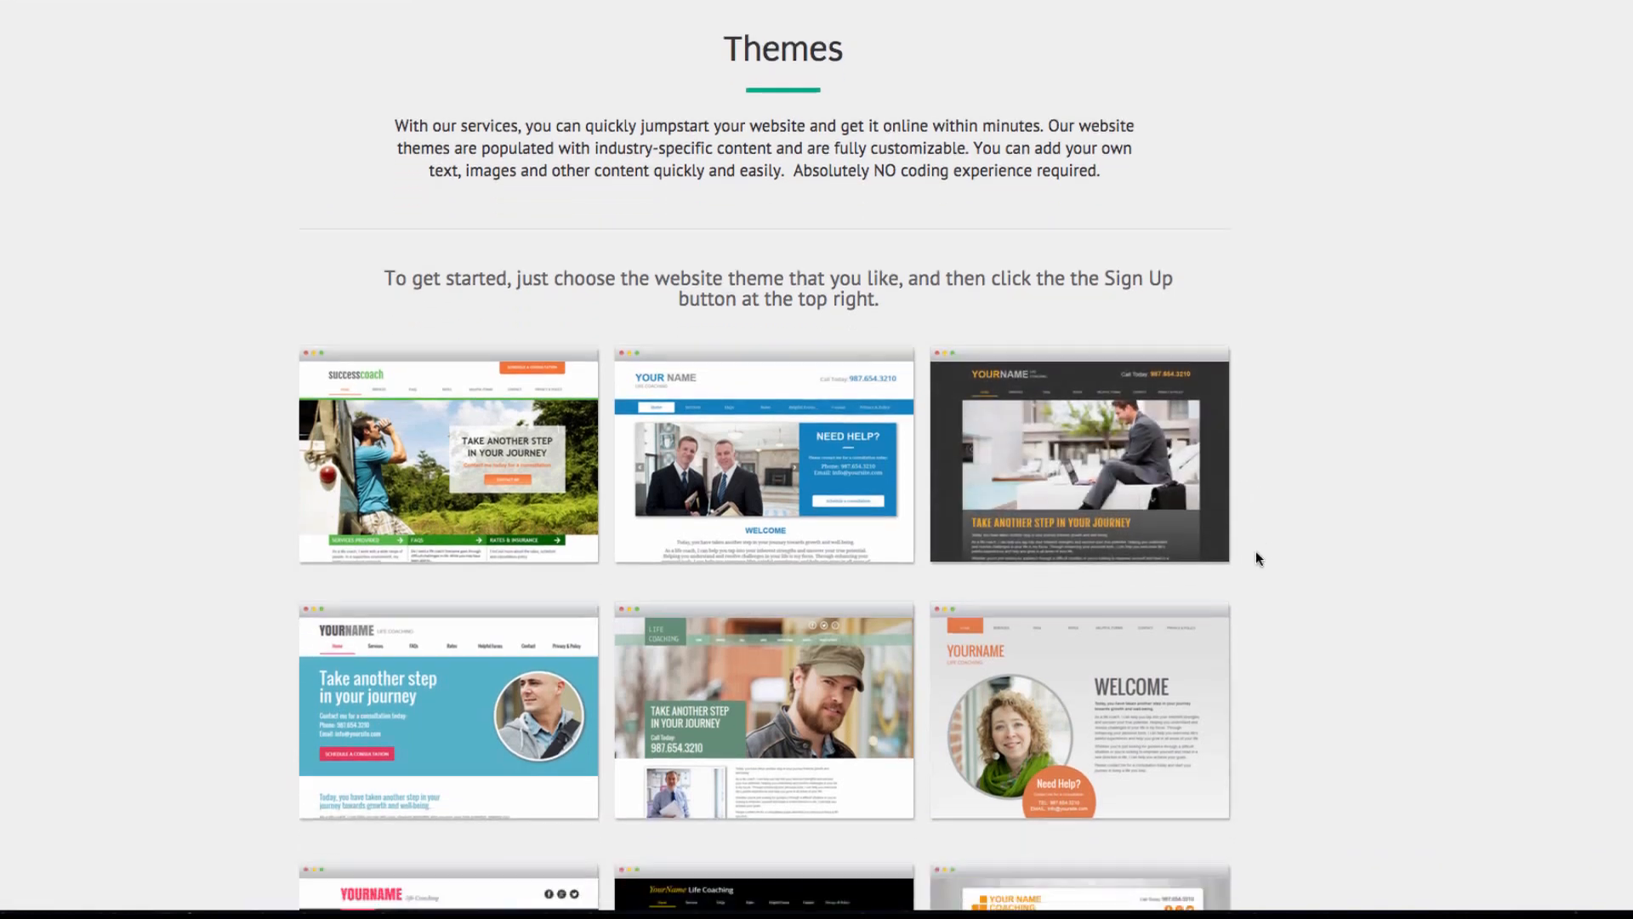
pyautogui.scroll(-3)
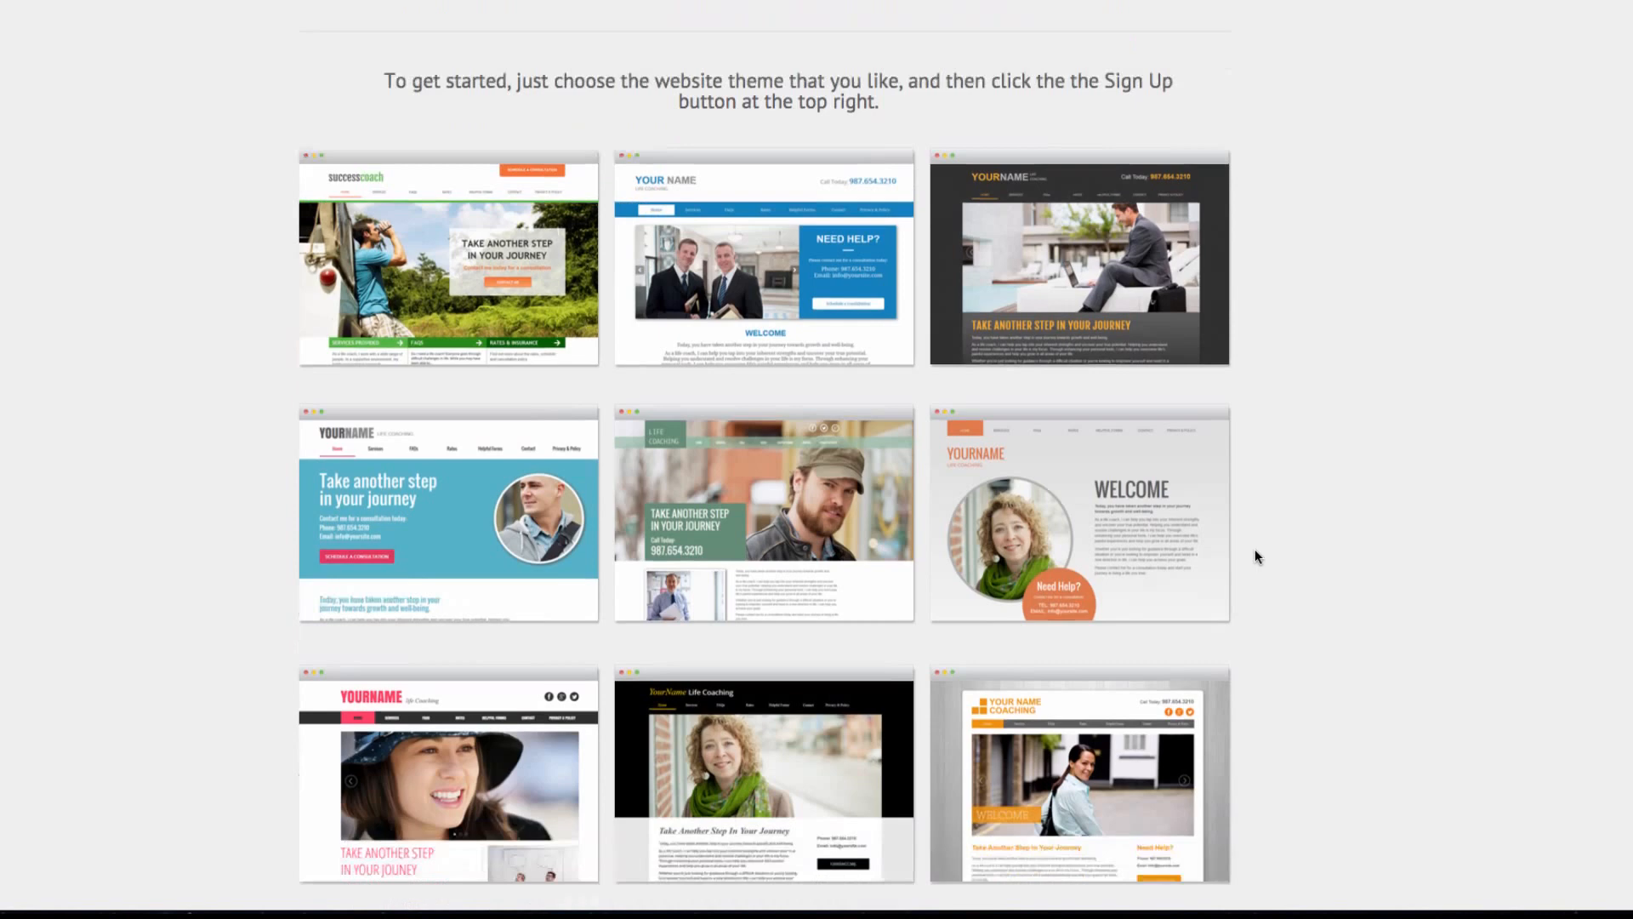
pyautogui.scroll(-3)
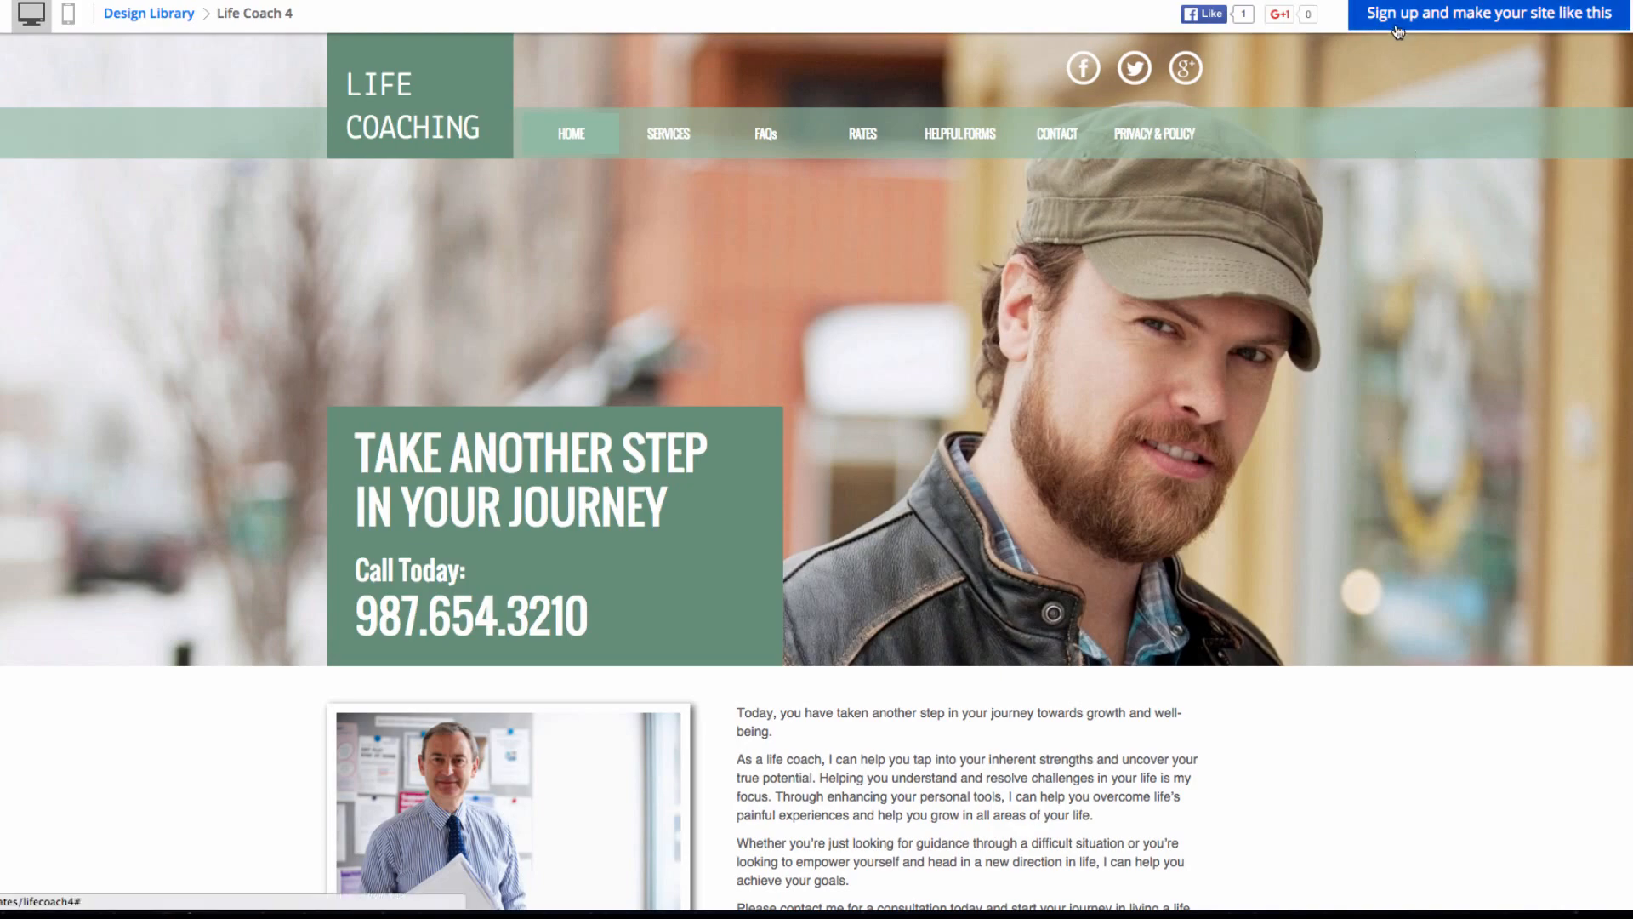
# - Begin signup with this design and check availability of the 'JustinCaseLifeCoac...' domain
pyautogui.click(1487, 12)
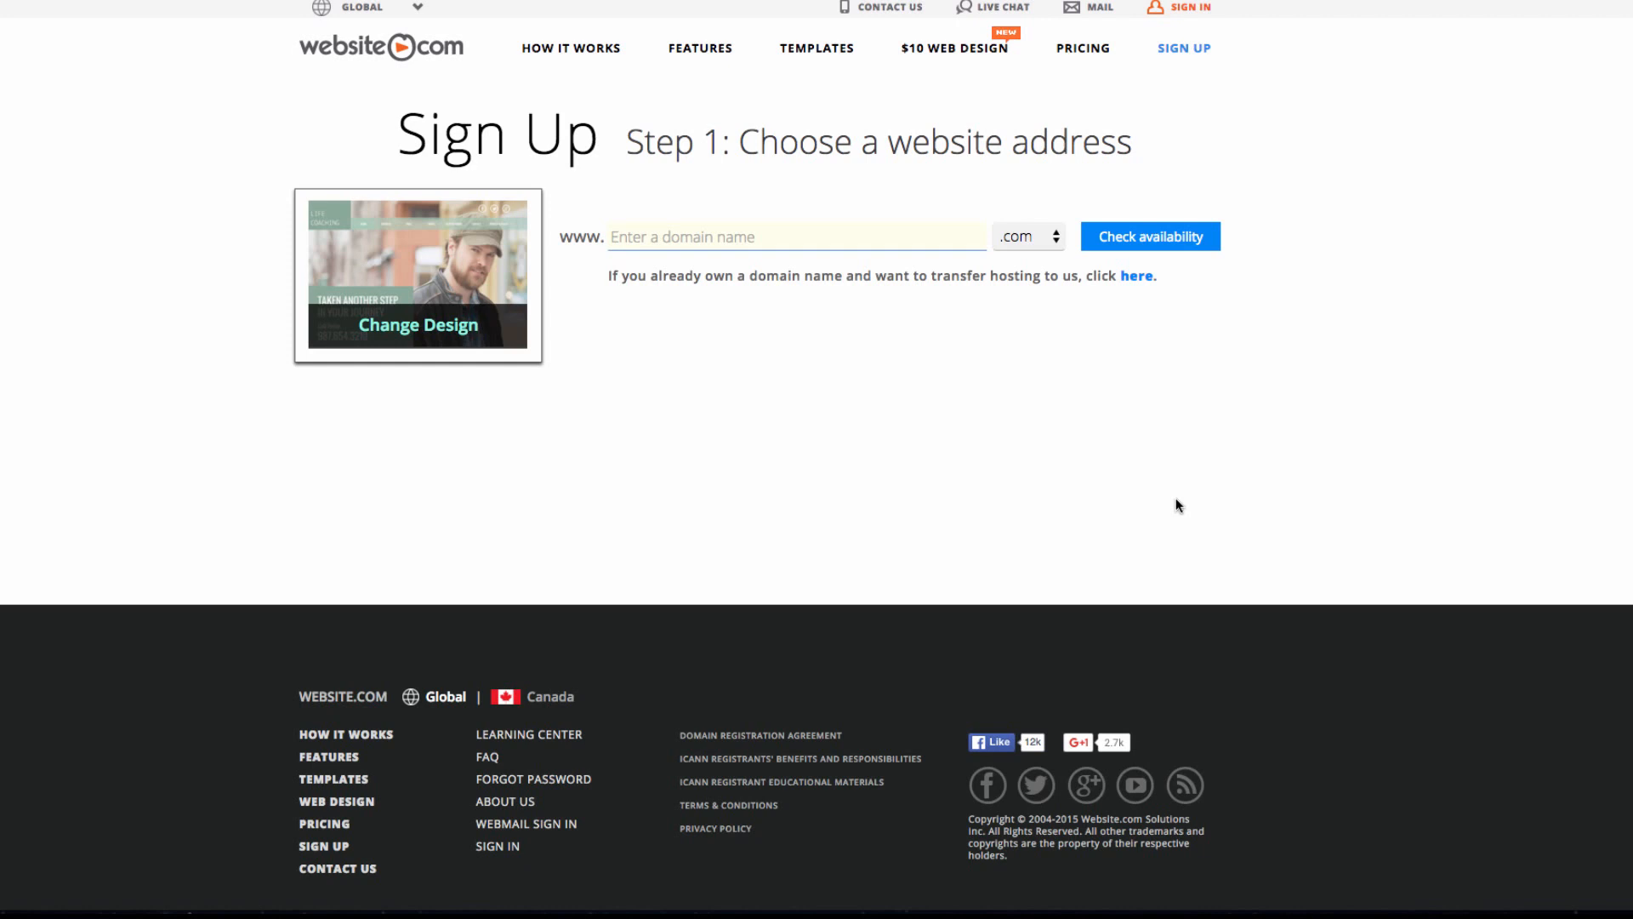
pyautogui.click(796, 236)
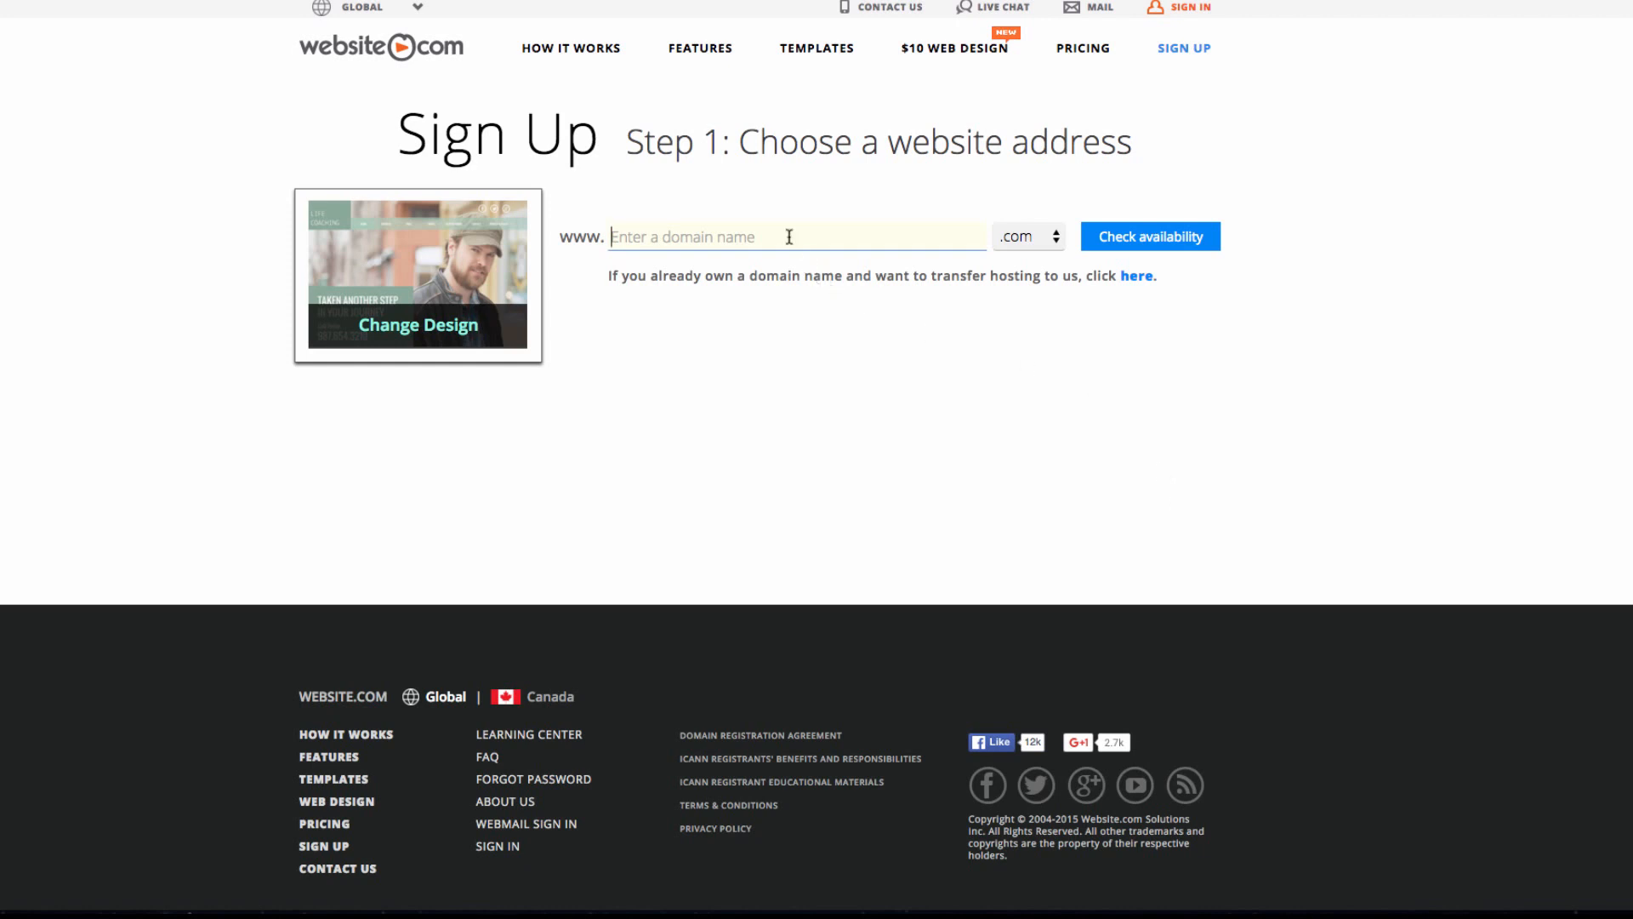
pyautogui.write('JustinC')
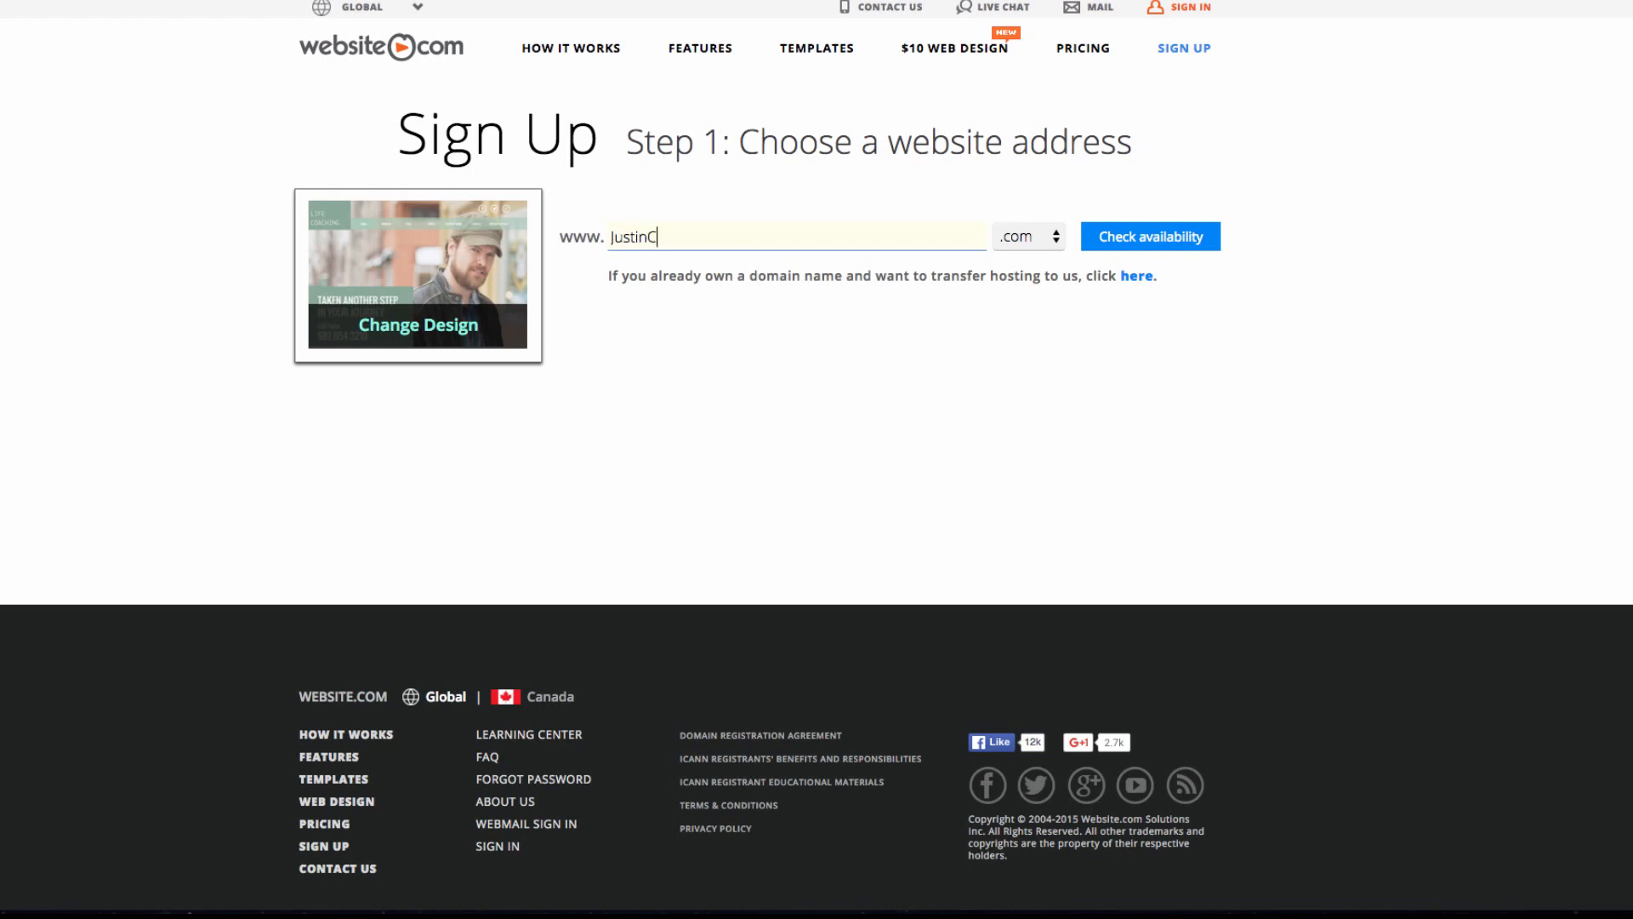
pyautogui.write('aseLifeCoac')
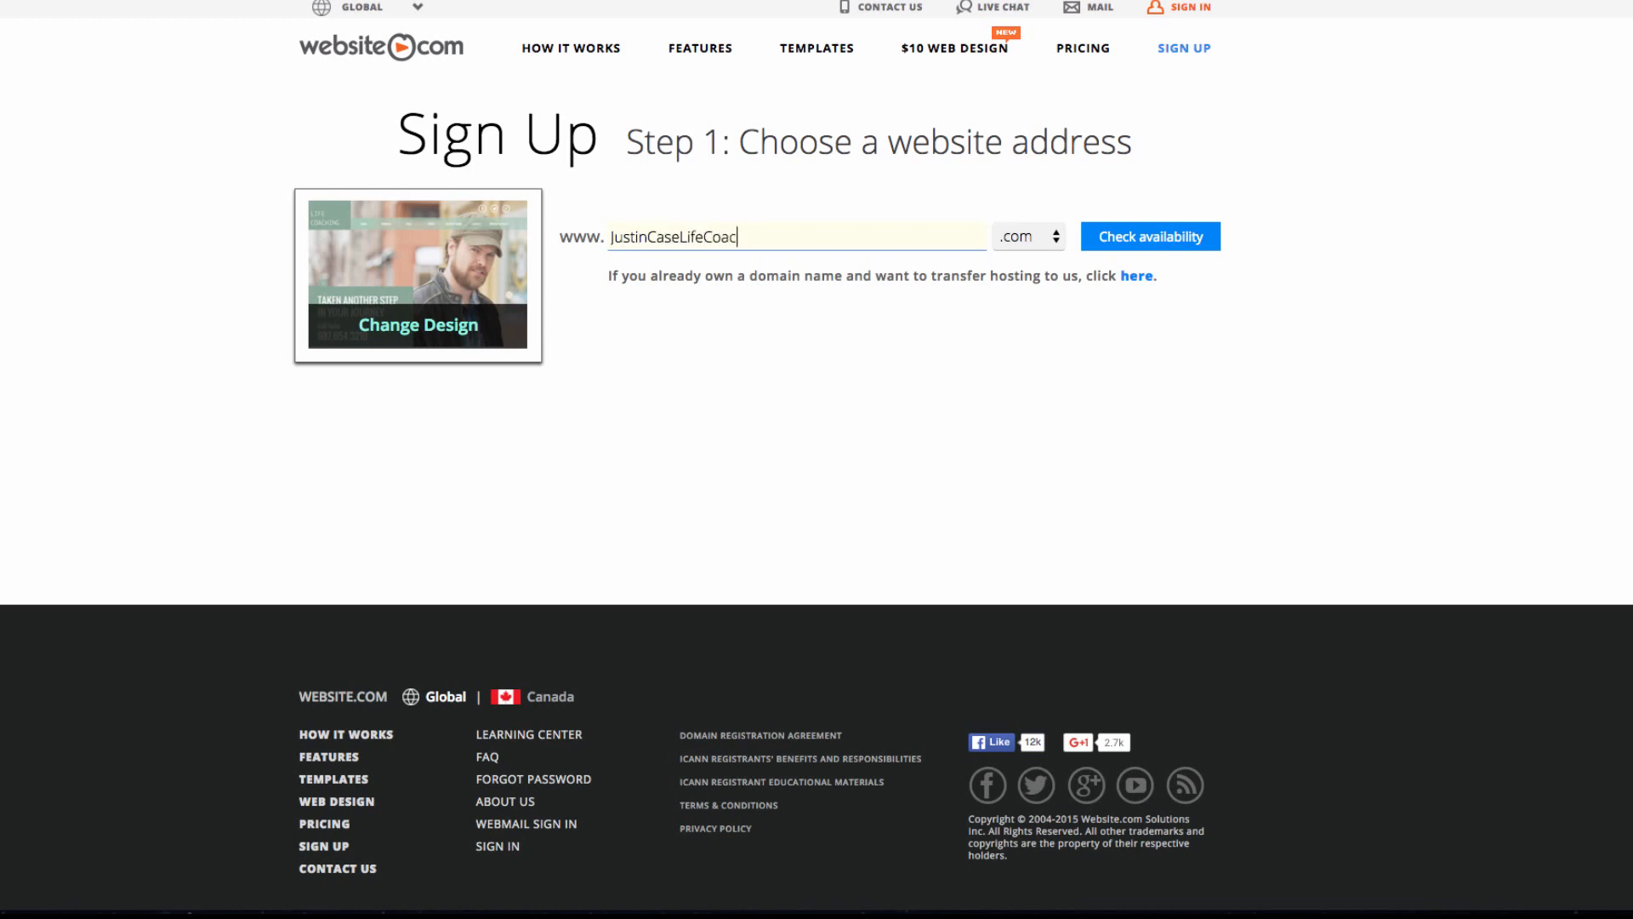
pyautogui.click(1149, 237)
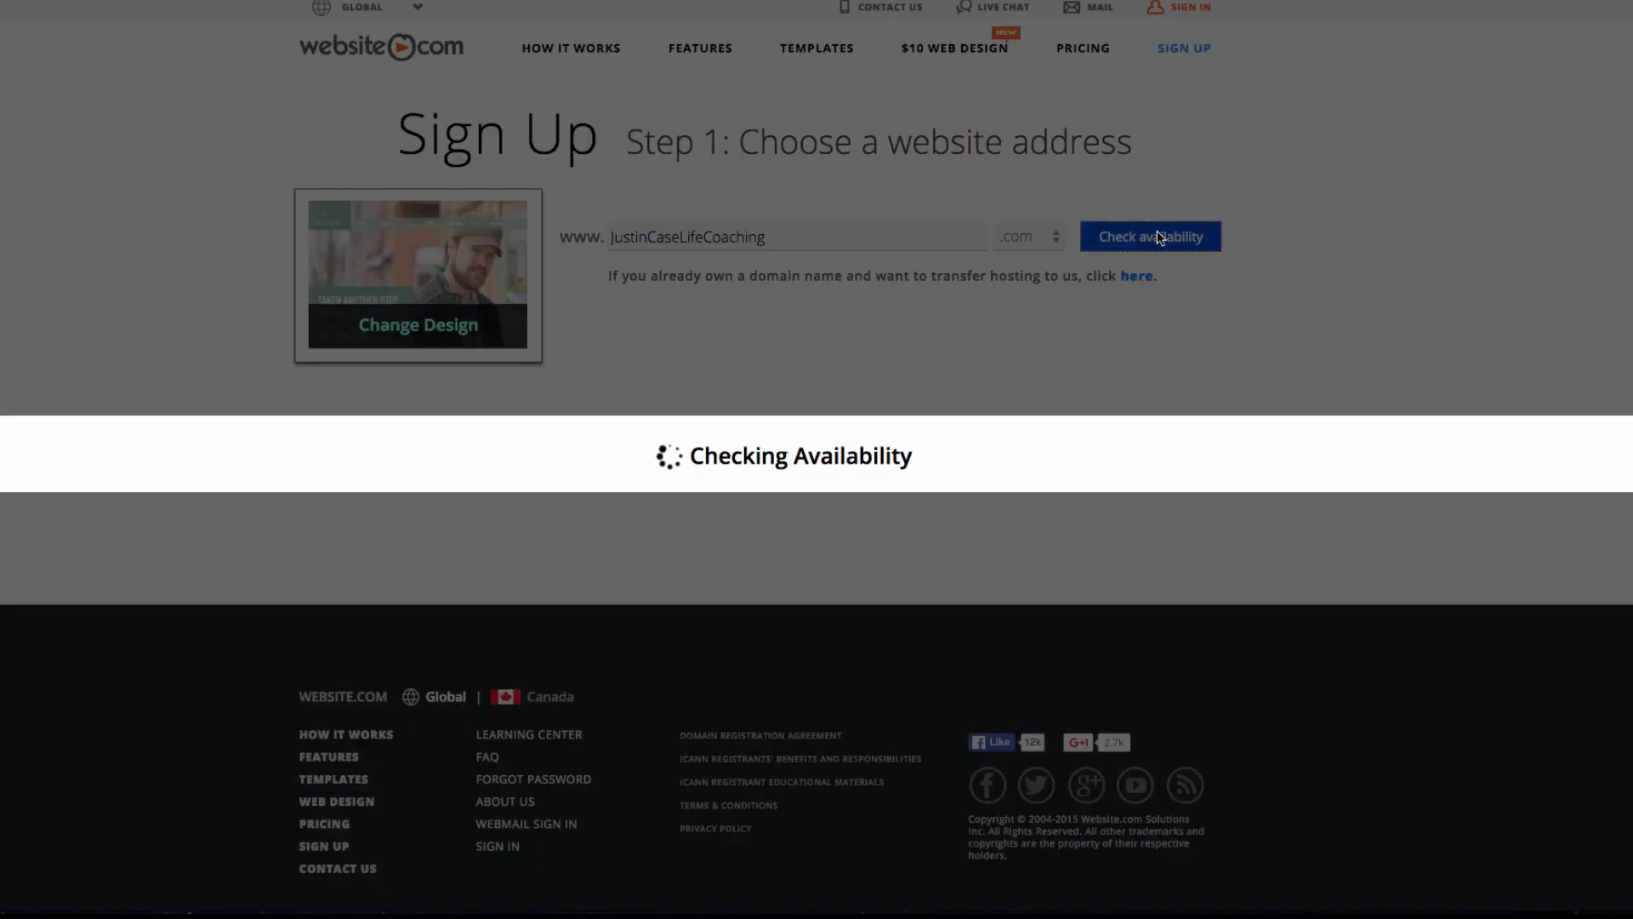
pyautogui.click(1150, 236)
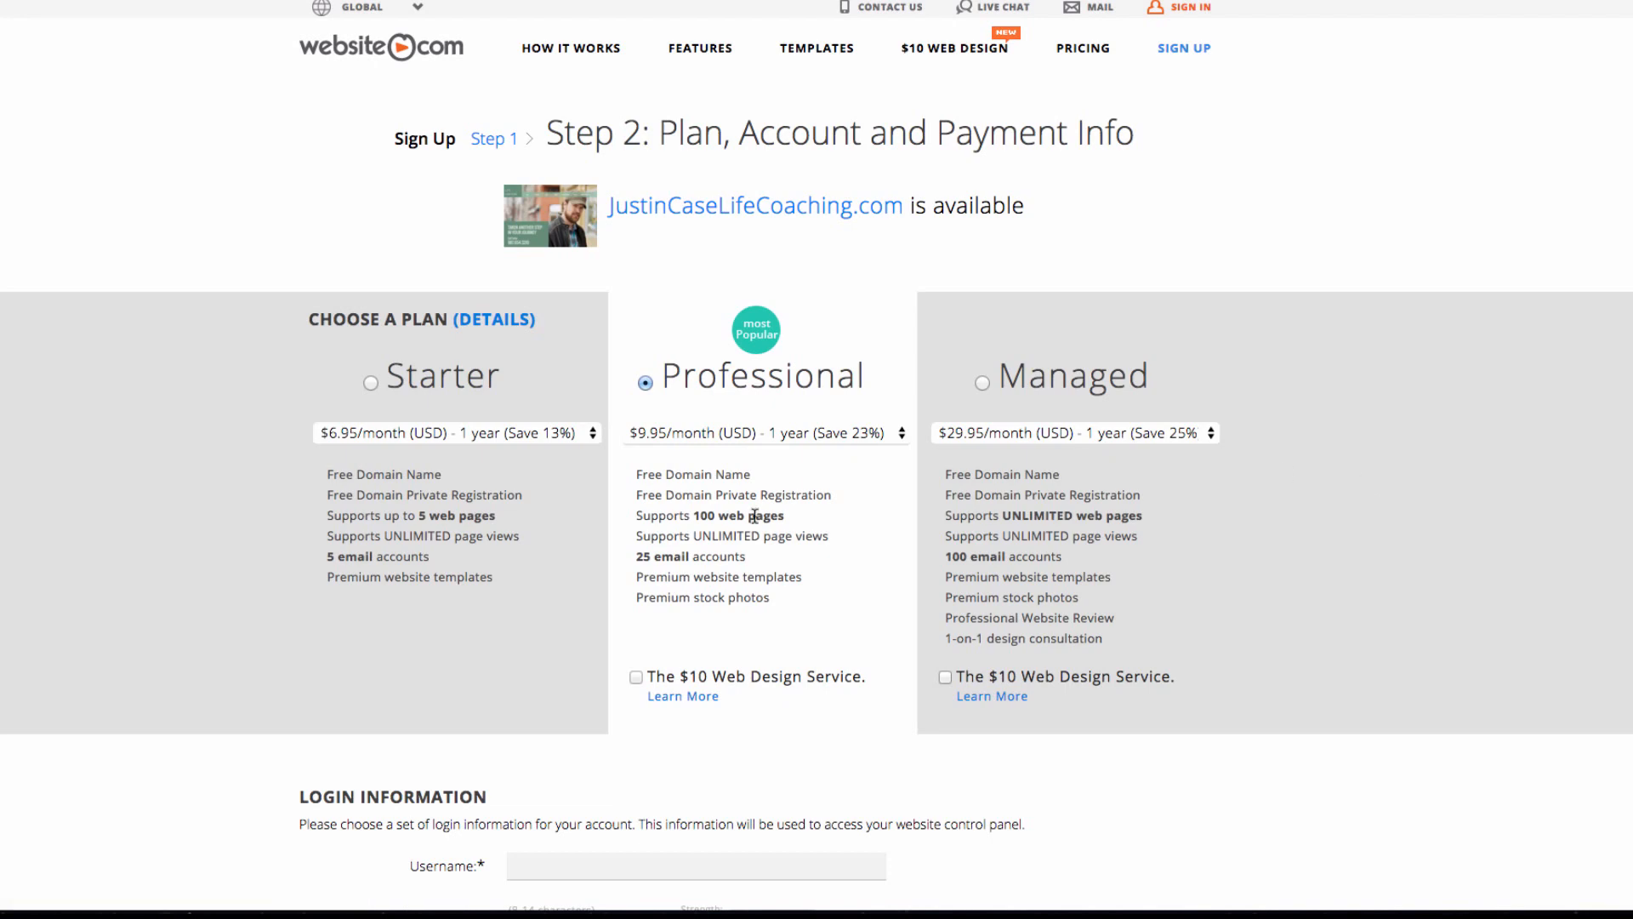
# - Keep the Professional plan, pay by MasterCard and create the account
pyautogui.scroll(-3)
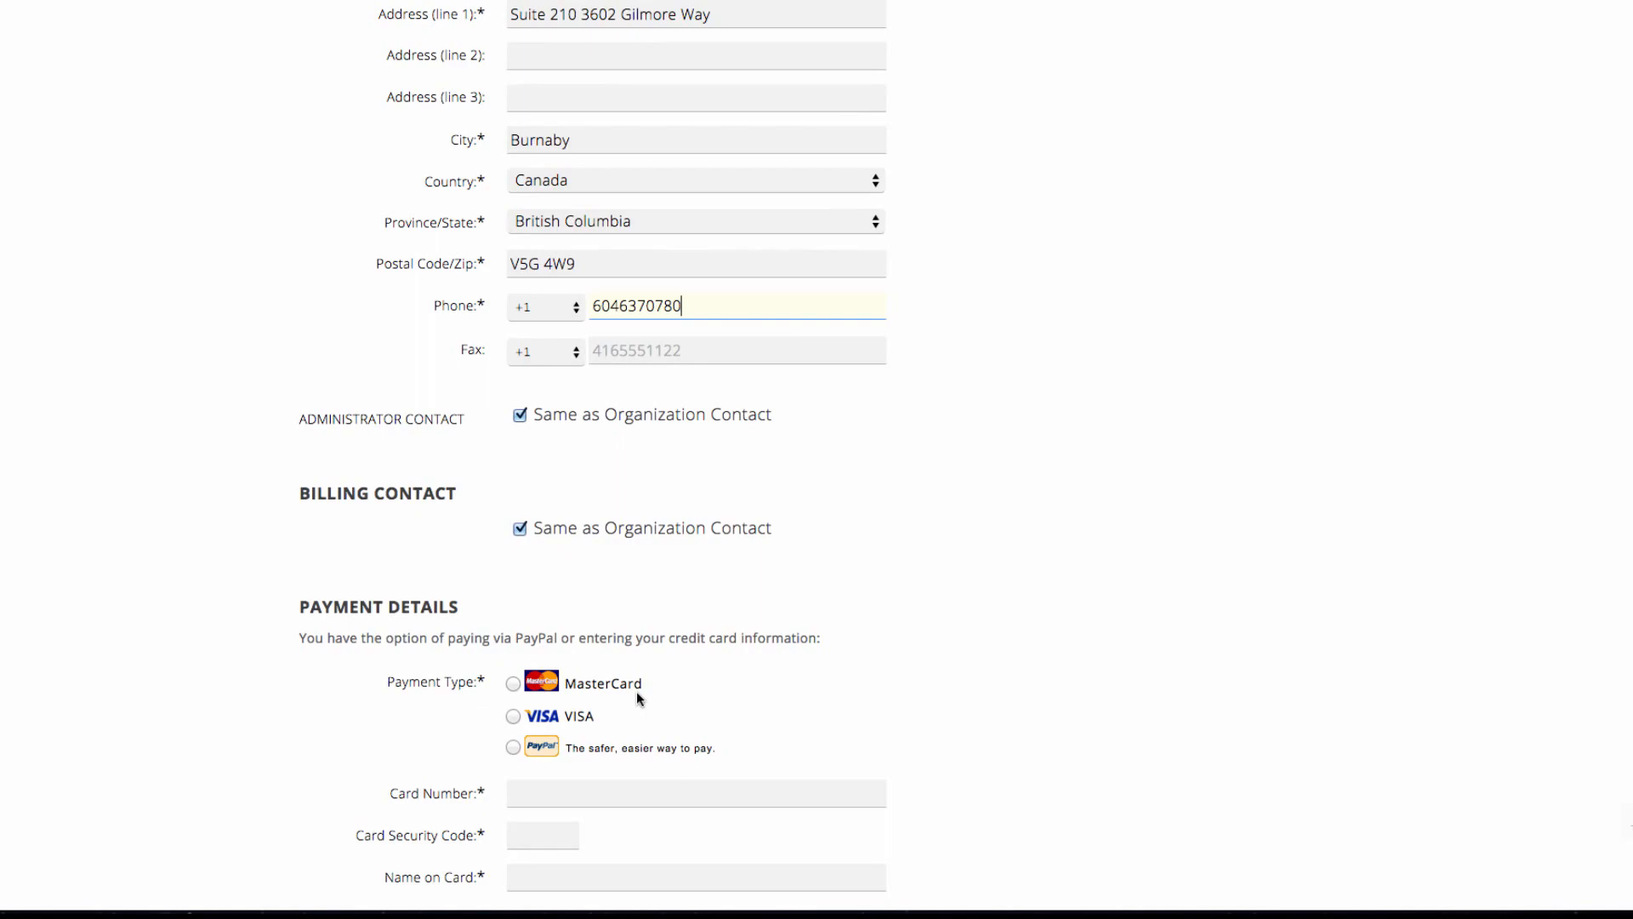
pyautogui.click(529, 601)
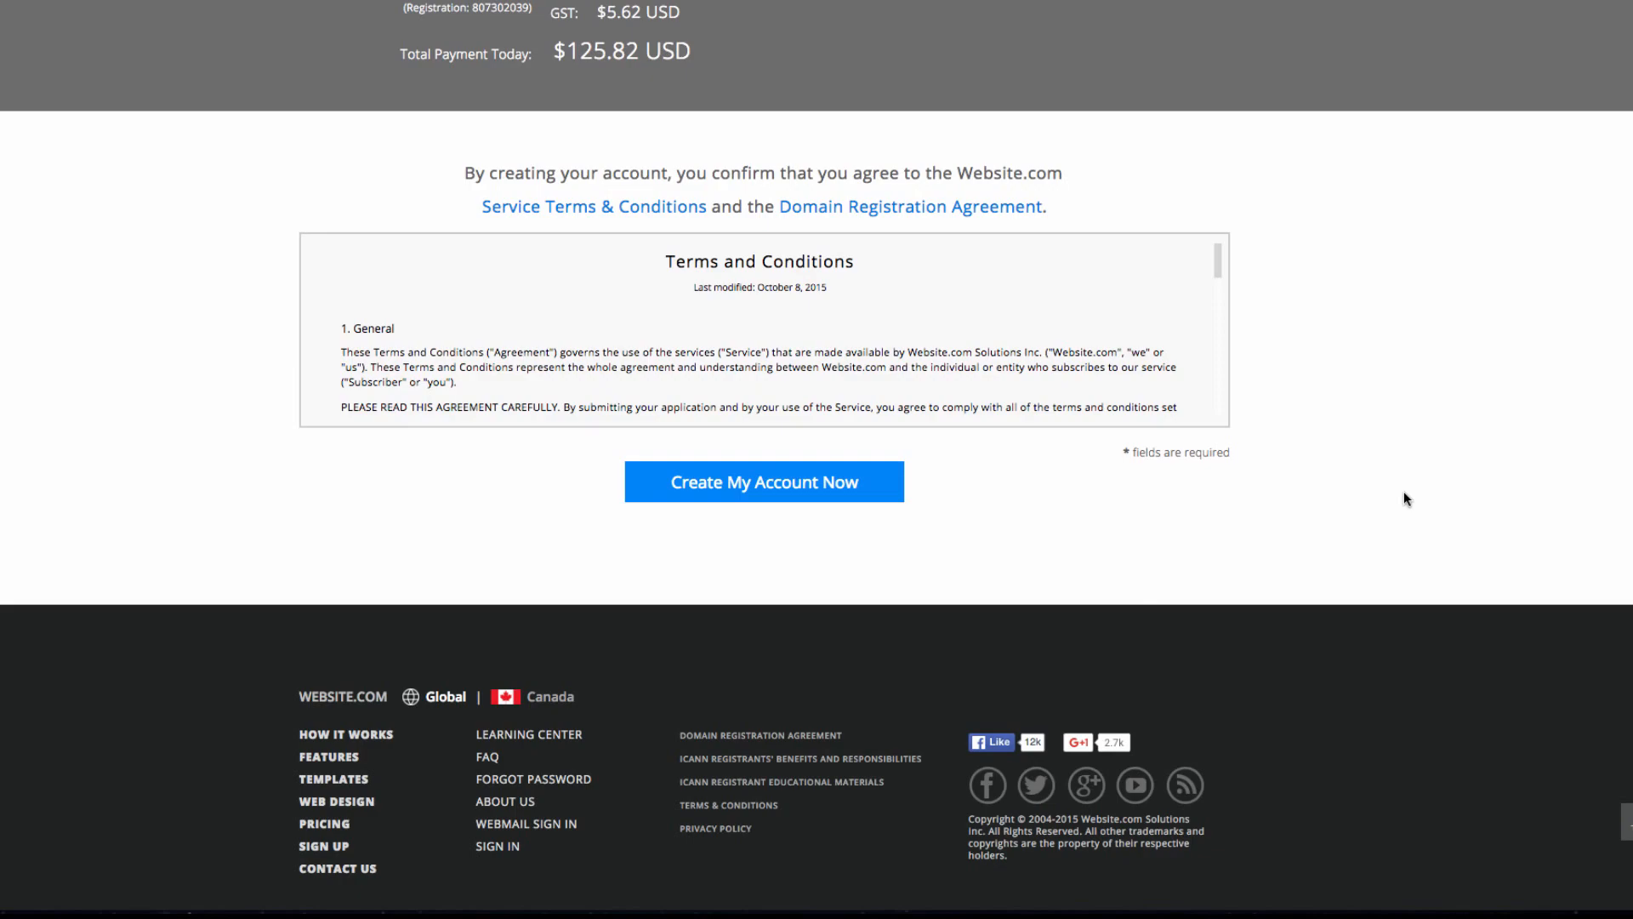
pyautogui.click(764, 481)
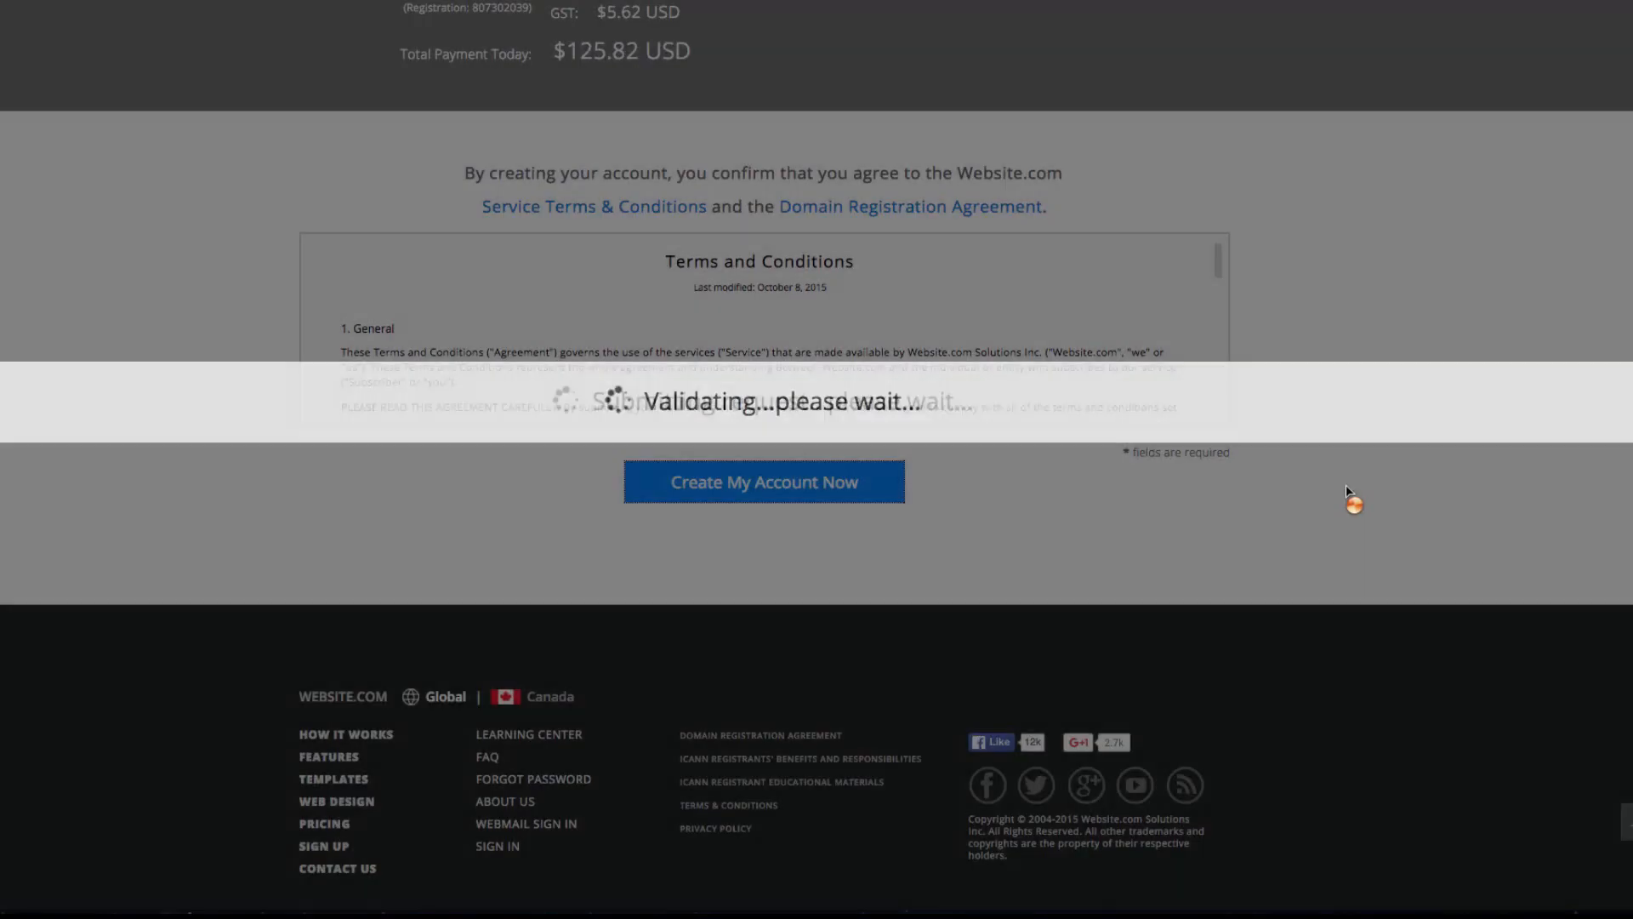
pyautogui.click(764, 481)
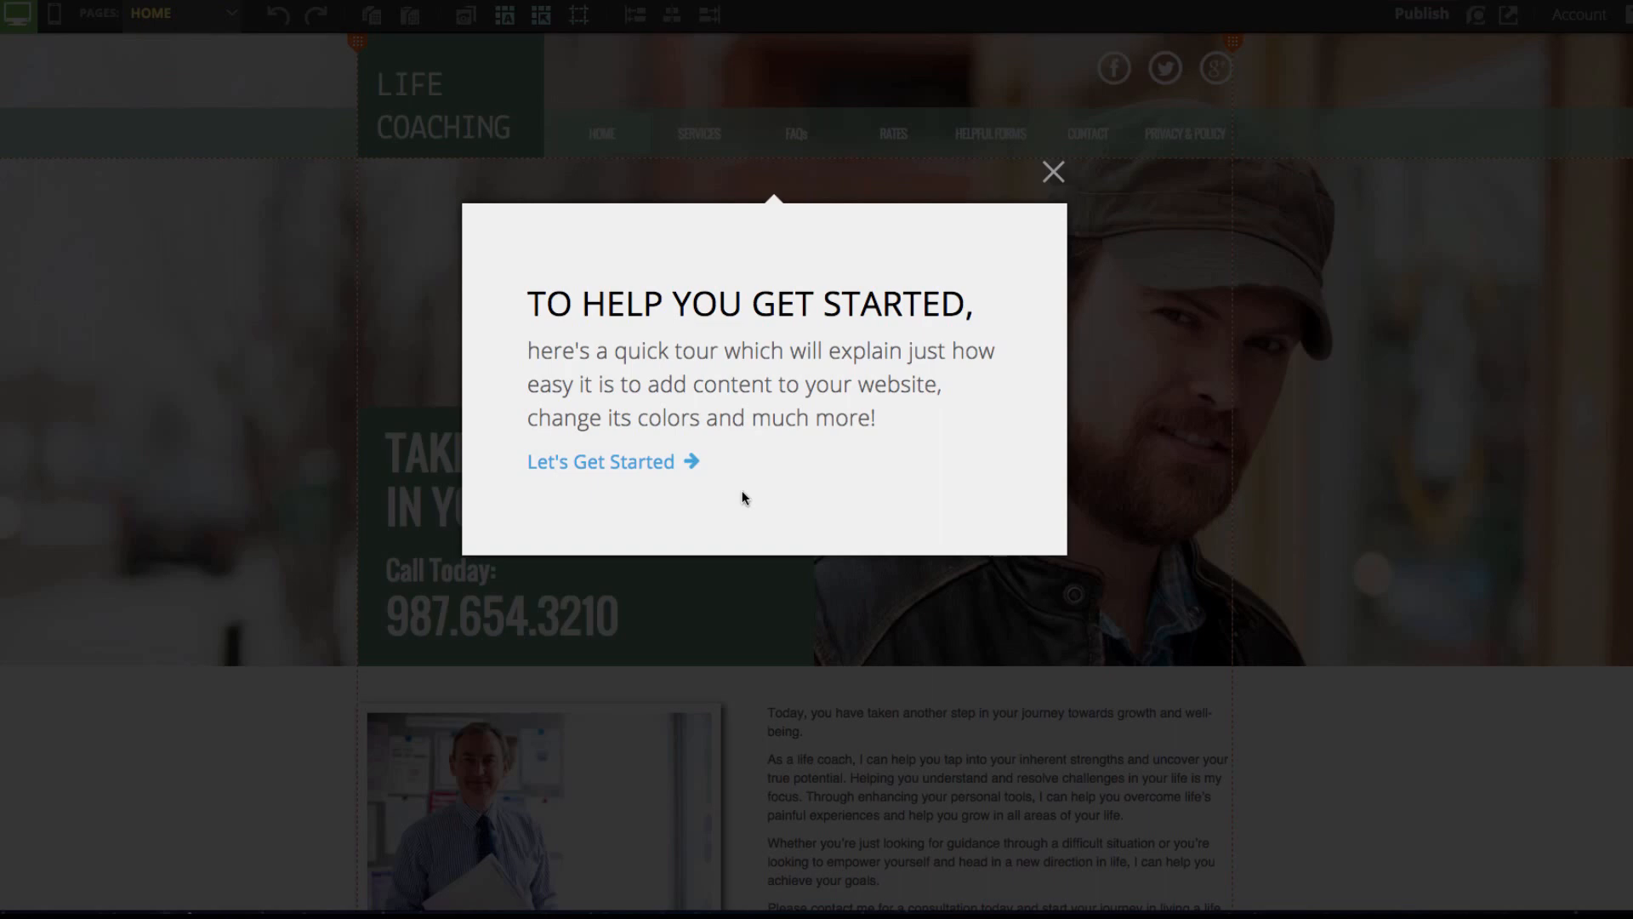
# - Walk through all six getting-started tour steps and finish on the home page
pyautogui.click(613, 461)
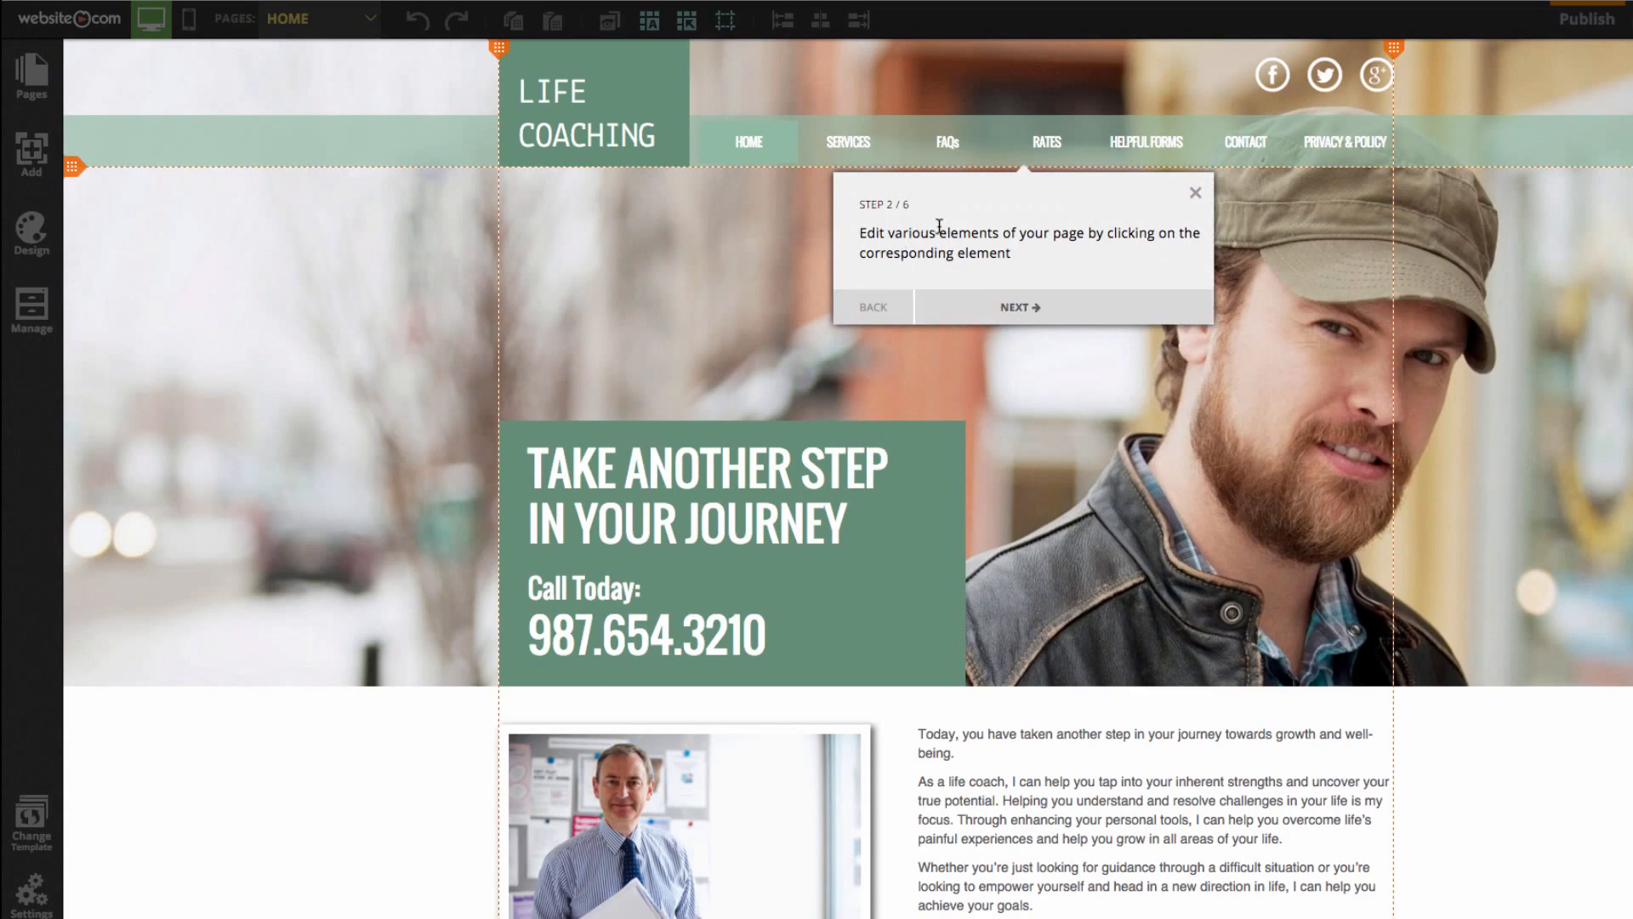
pyautogui.moveTo(1017, 264)
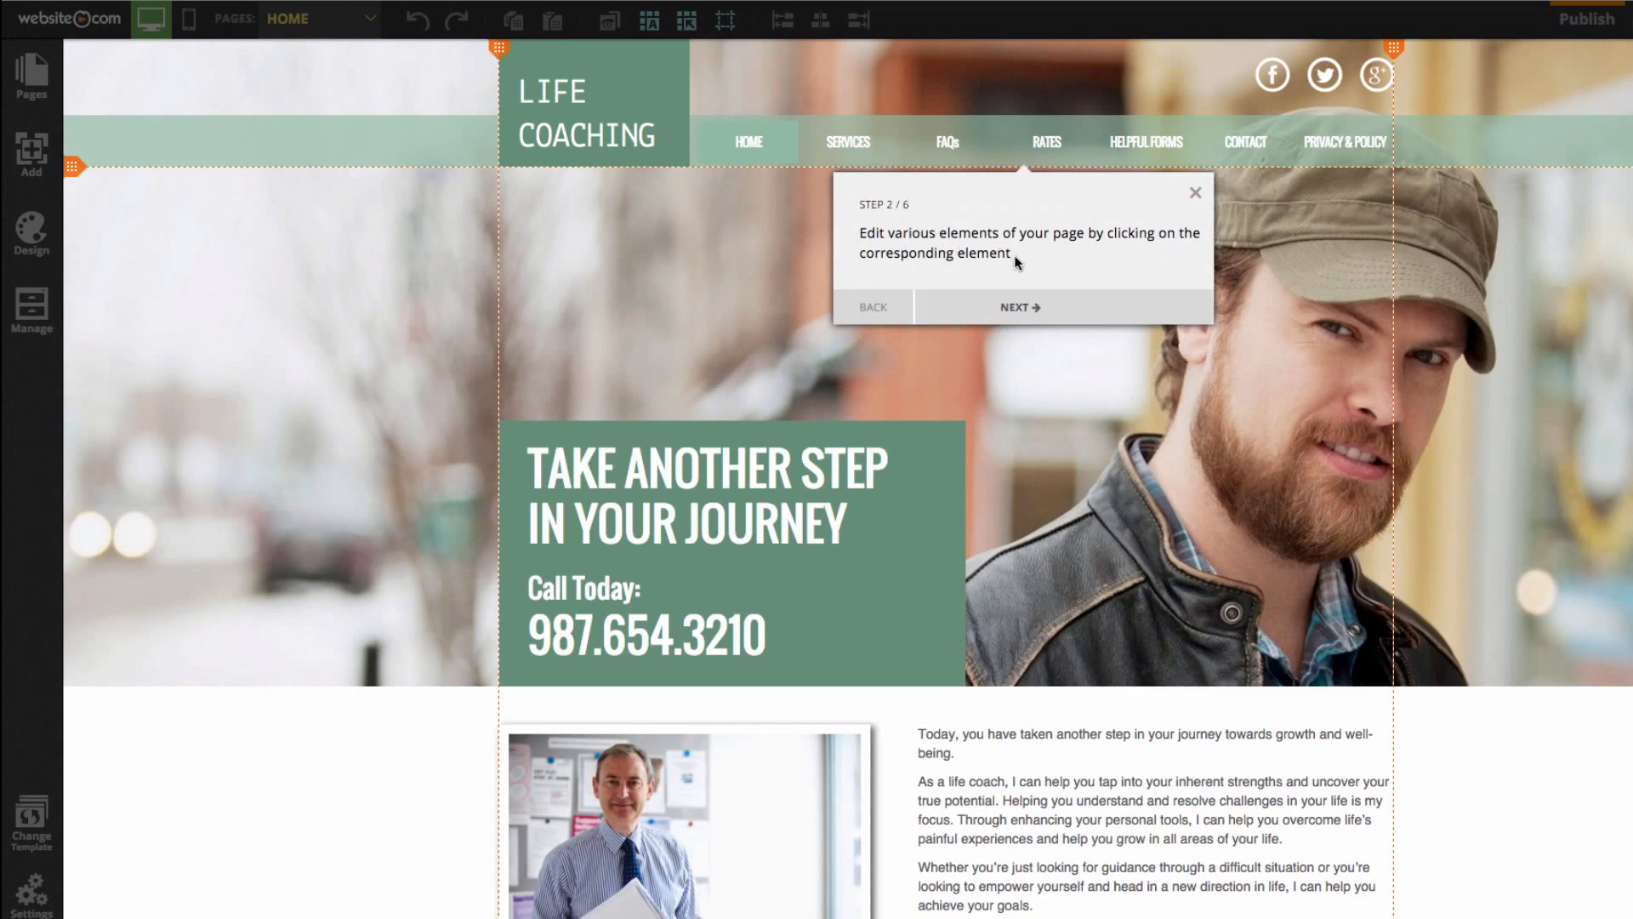
pyautogui.click(1019, 306)
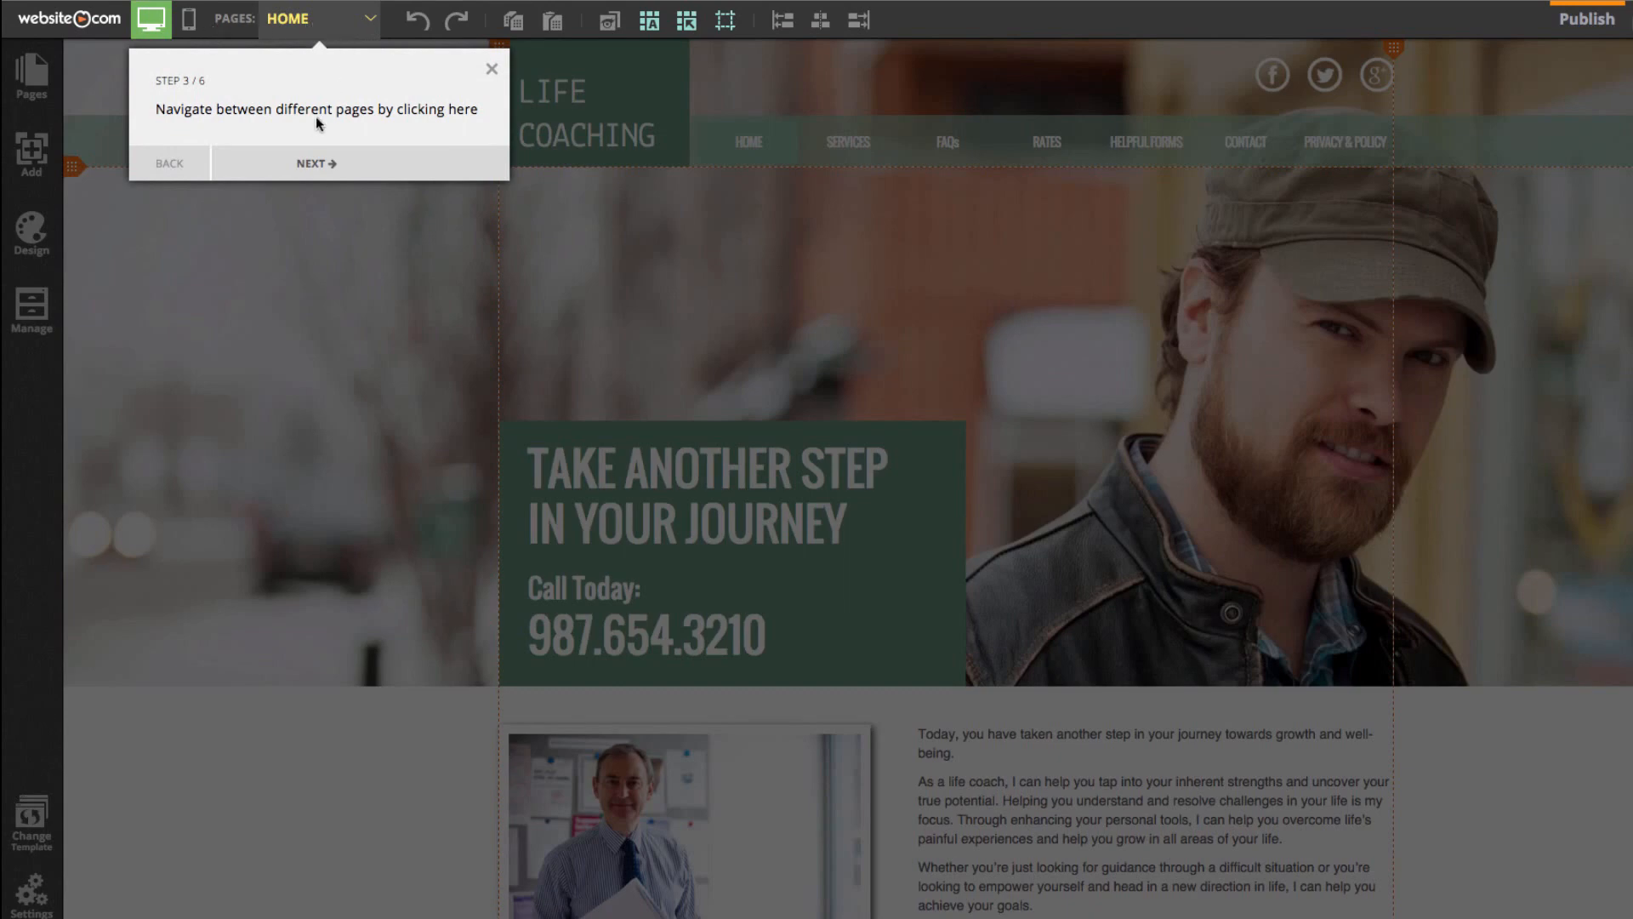
pyautogui.click(316, 164)
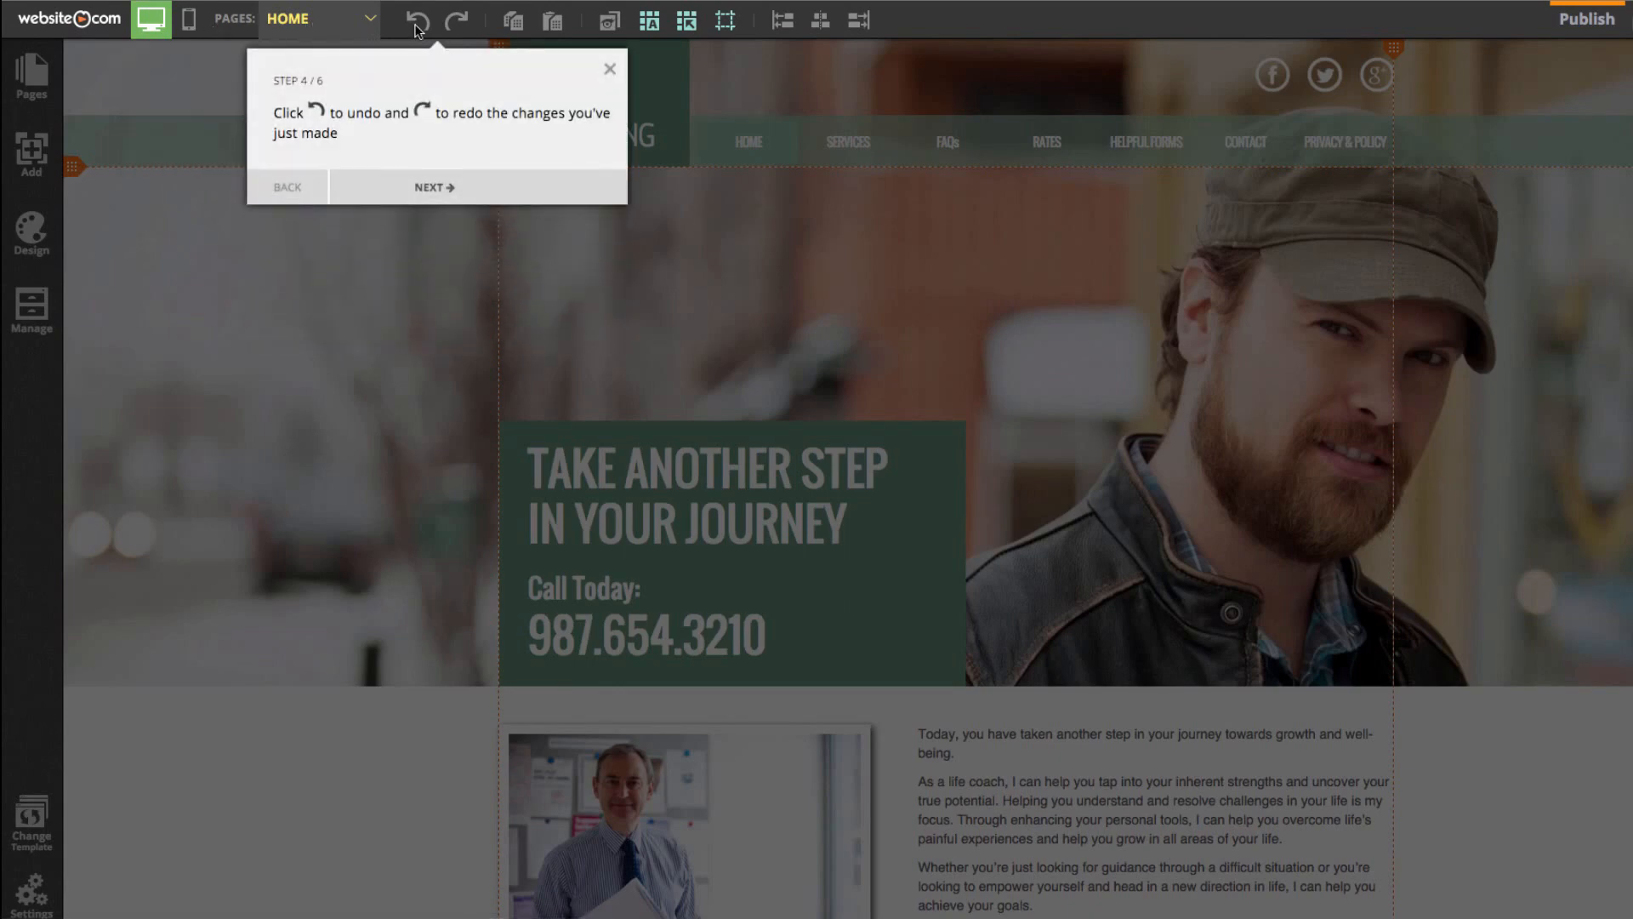
pyautogui.click(434, 187)
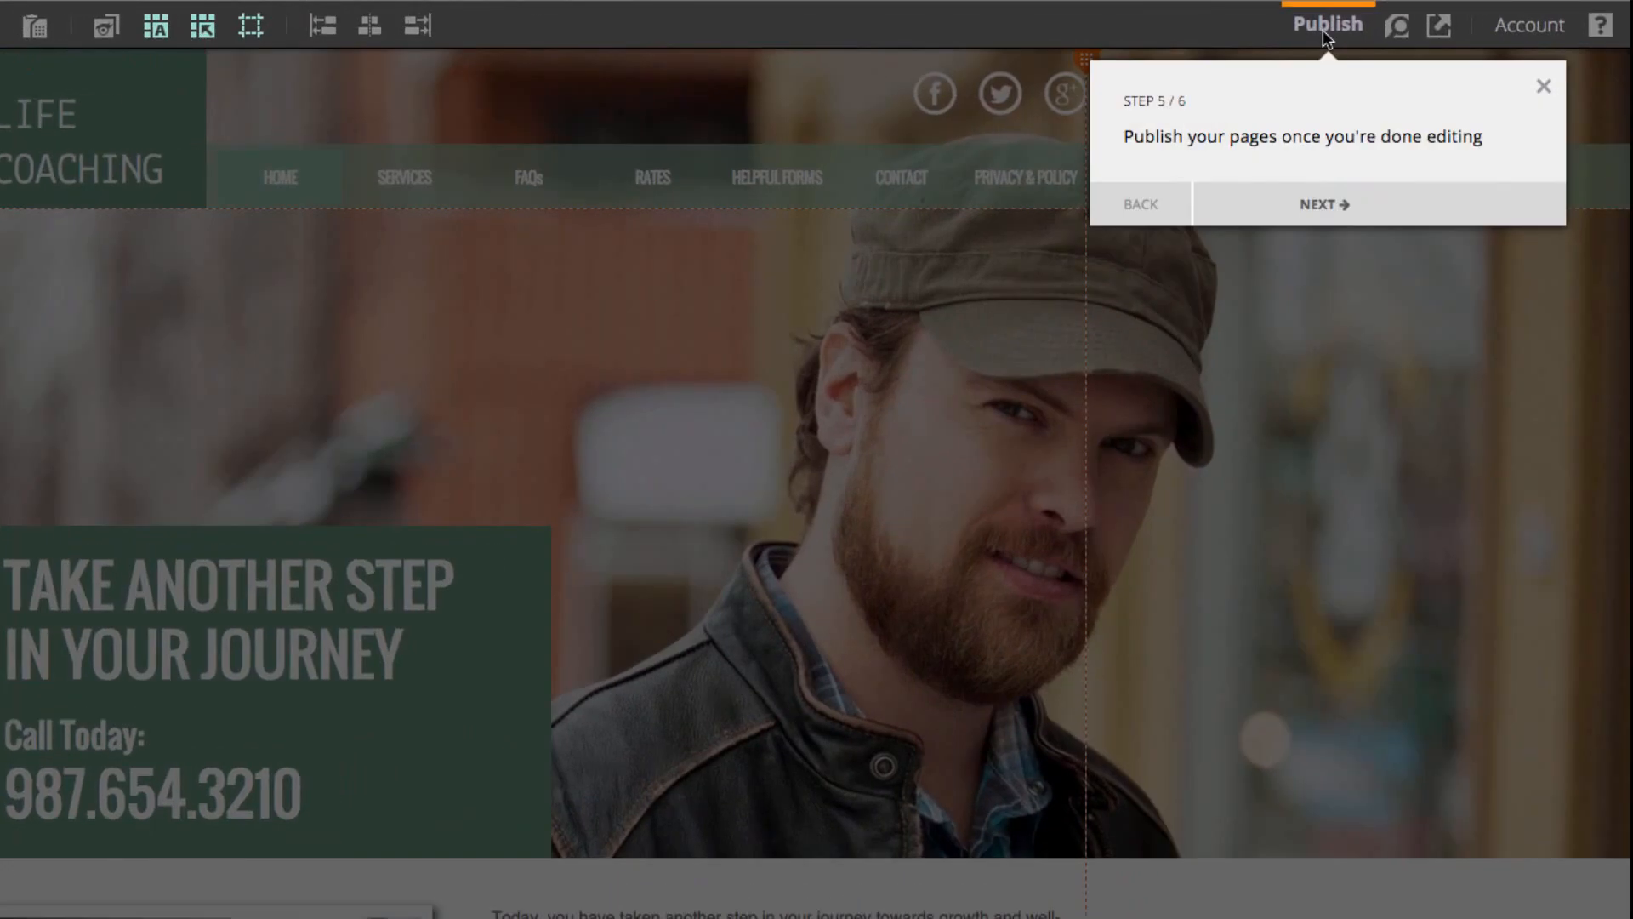
pyautogui.moveTo(1358, 151)
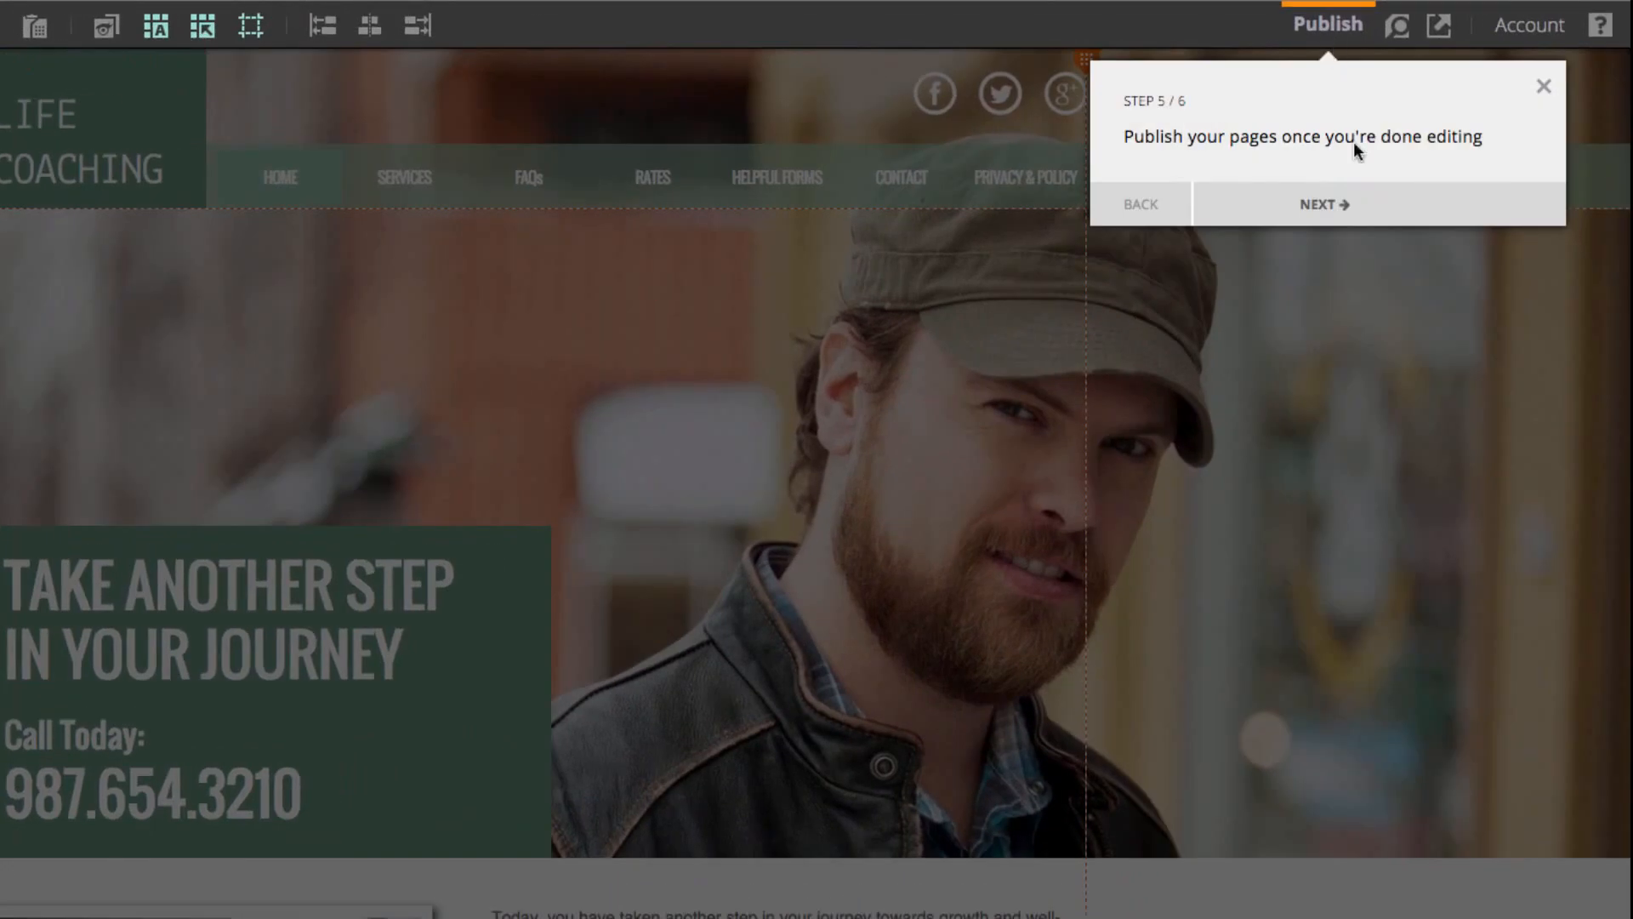
pyautogui.click(1323, 204)
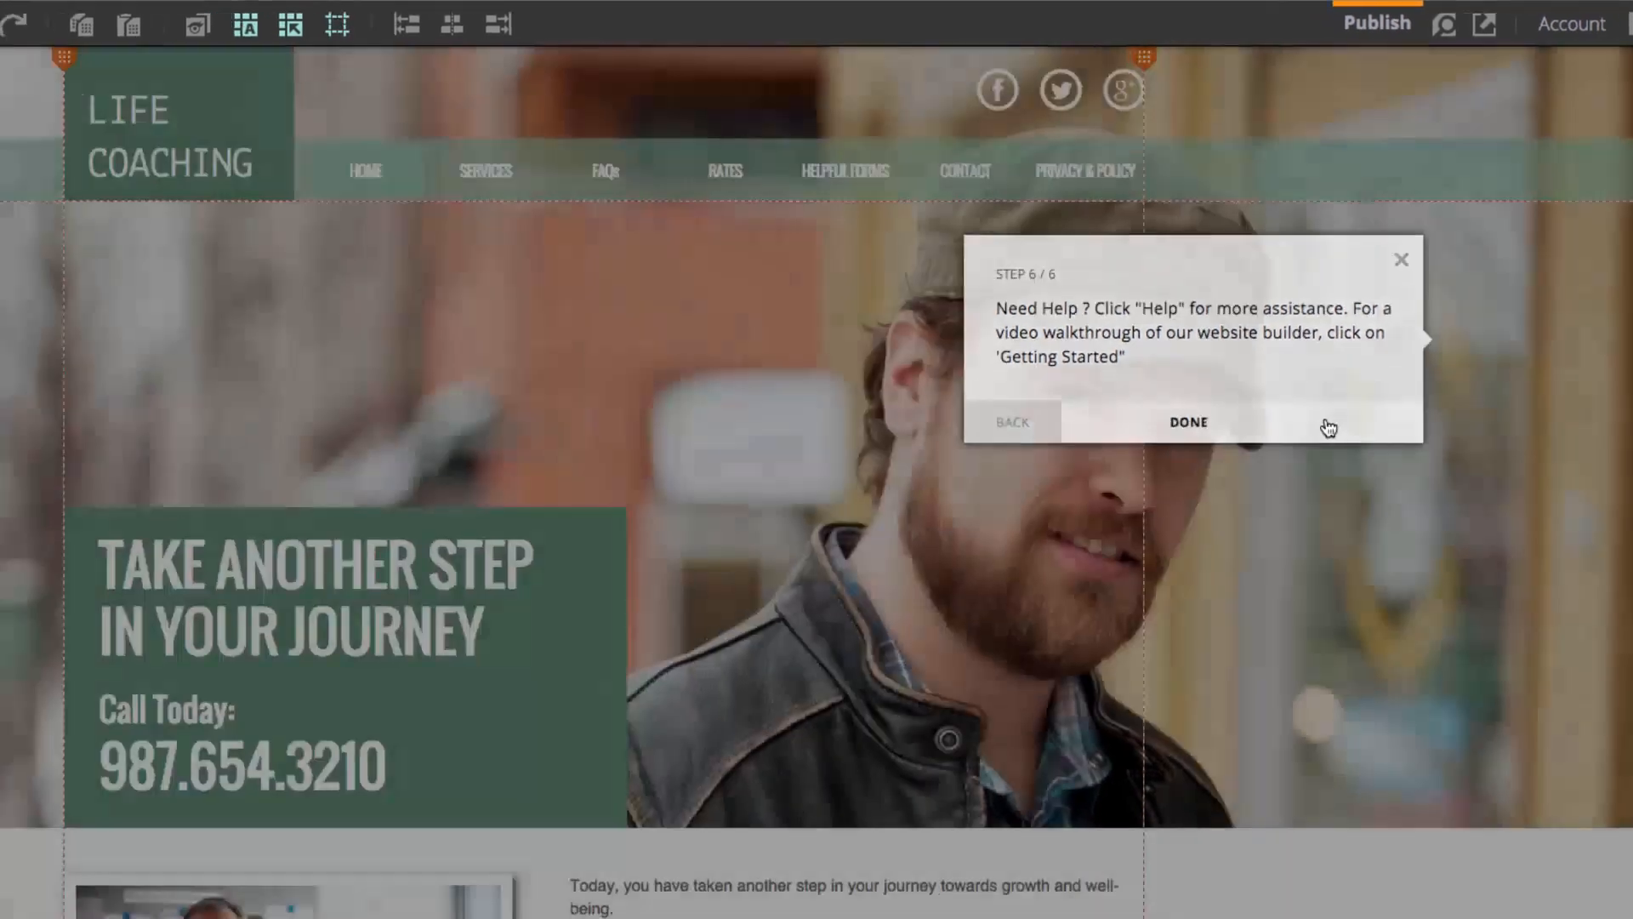
pyautogui.click(1186, 422)
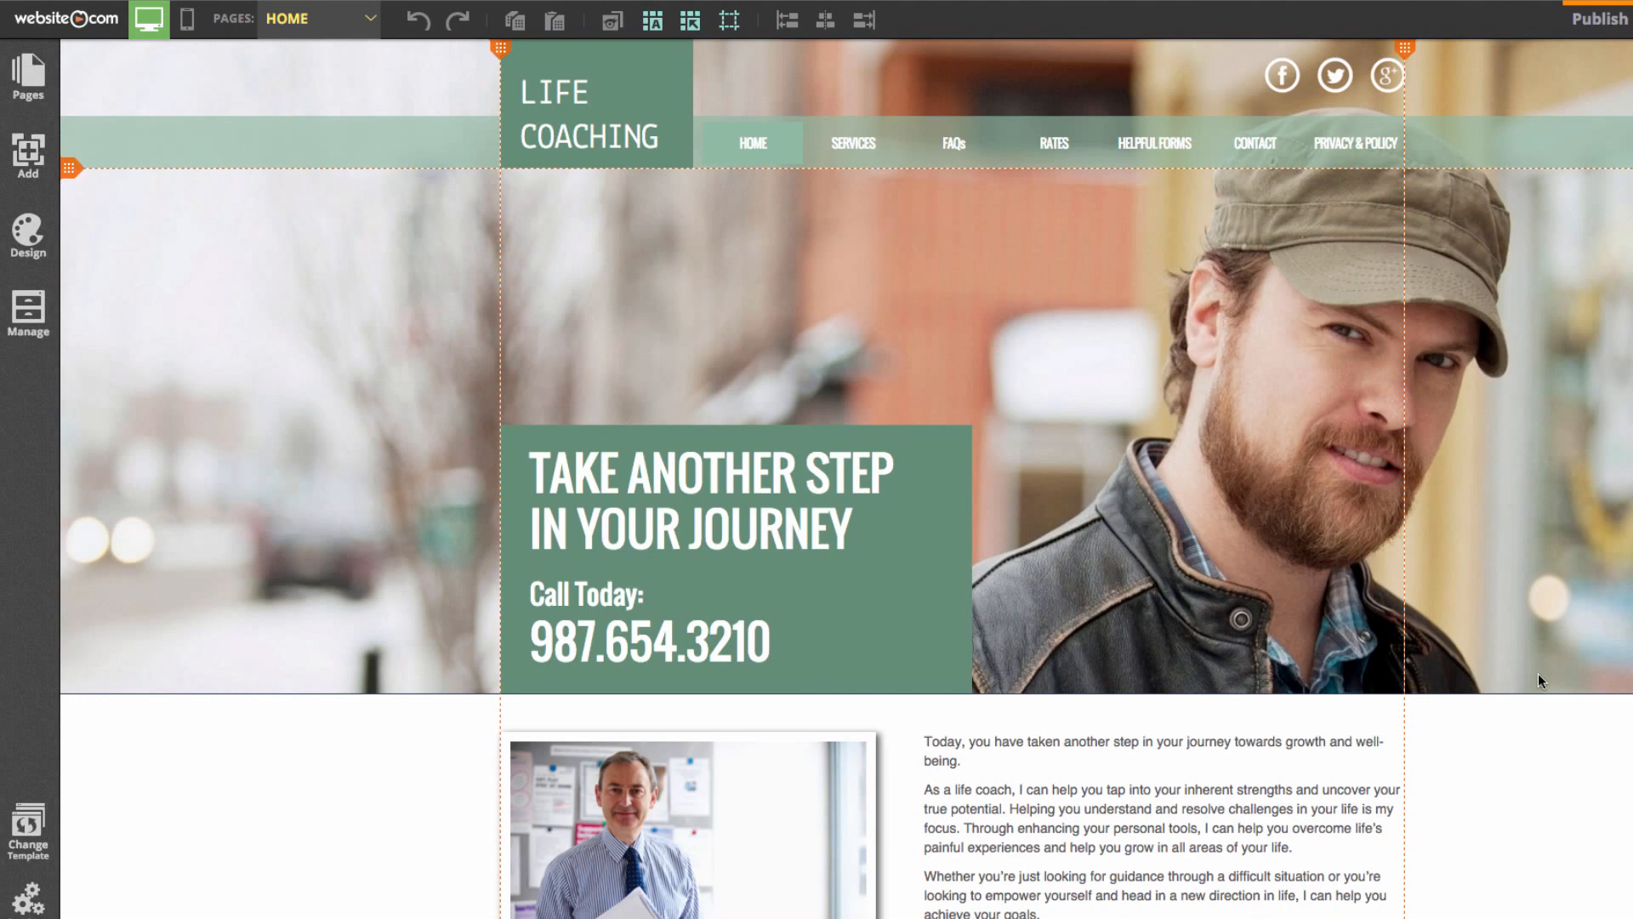
pyautogui.moveTo(1579, 764)
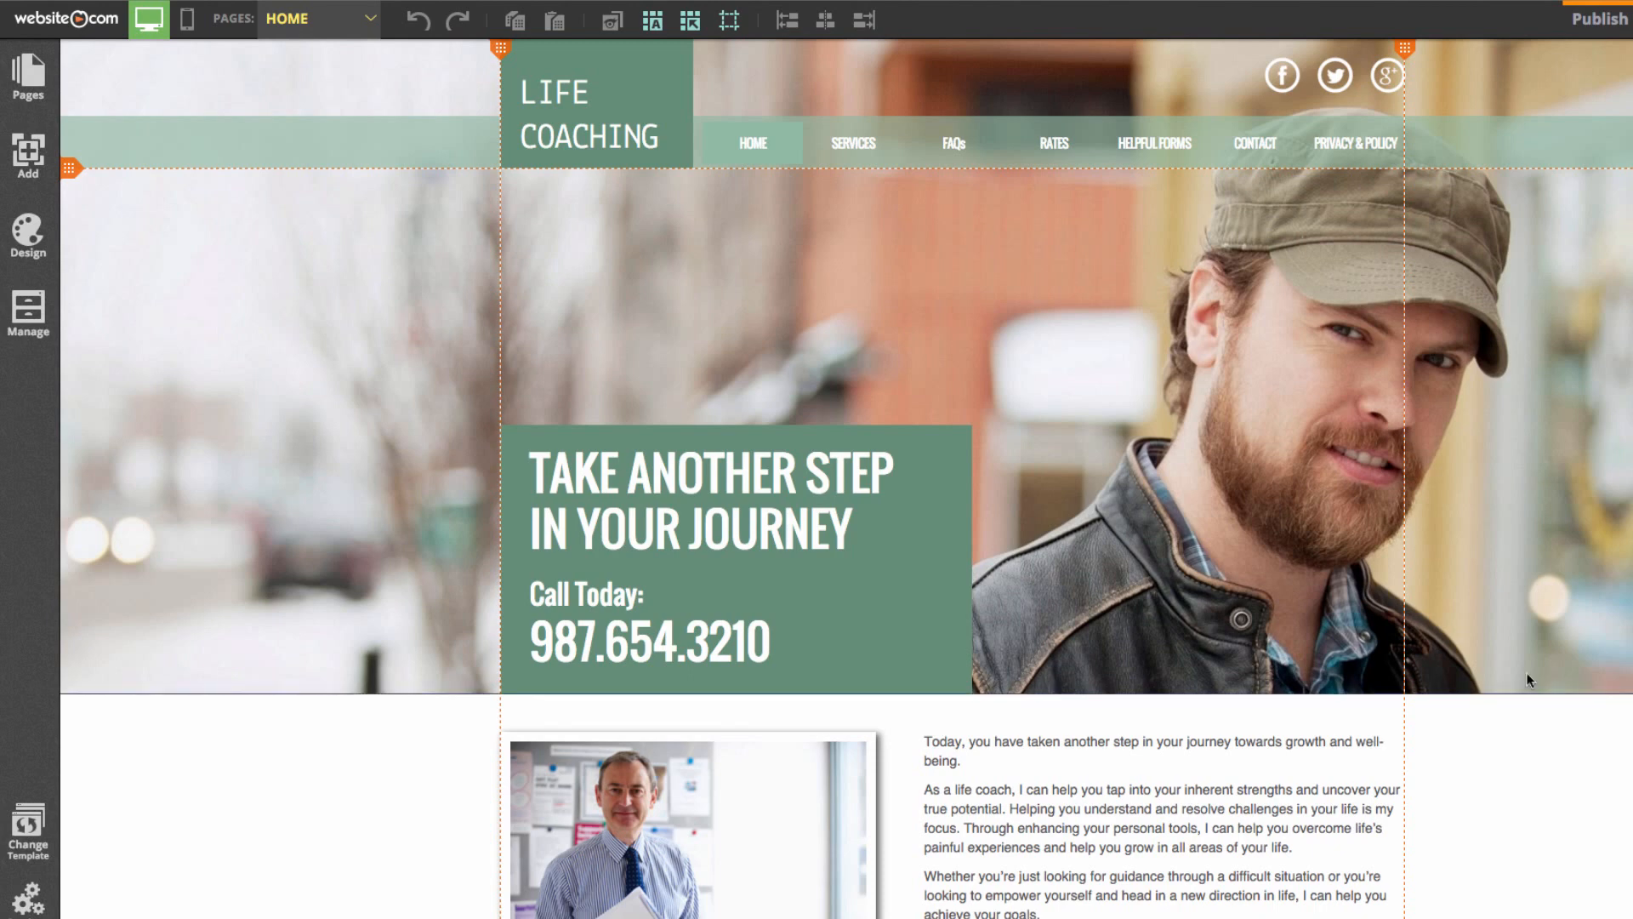
# - Edit the logo text to add 'Justin Case' above LIFE COACHING and nudge it into place
pyautogui.click(599, 114)
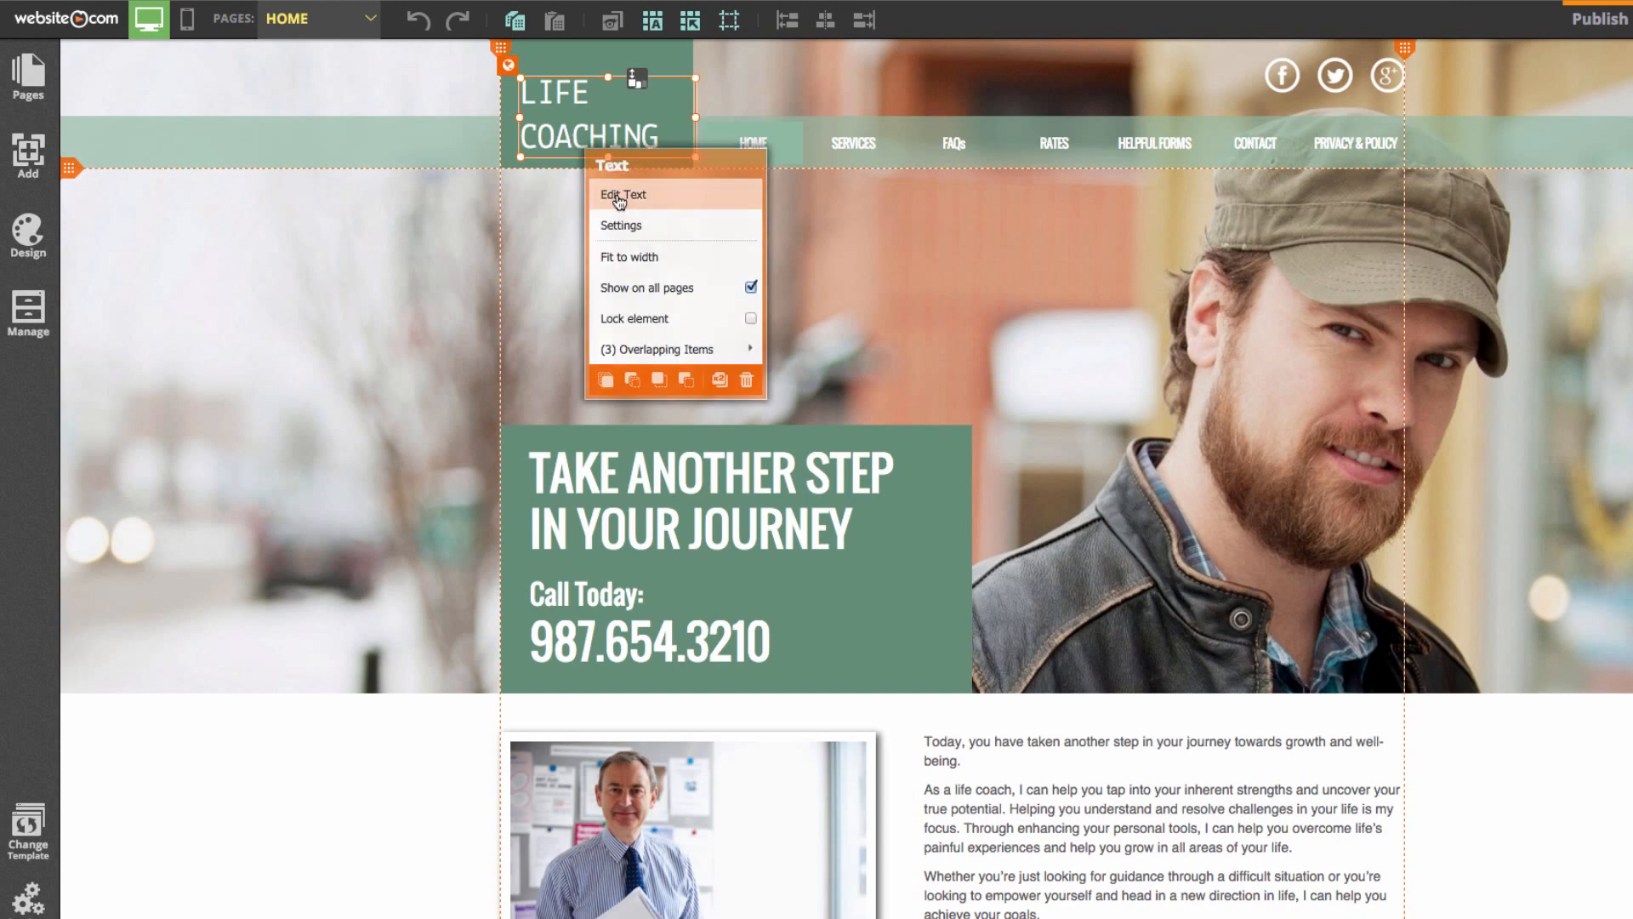
pyautogui.click(623, 194)
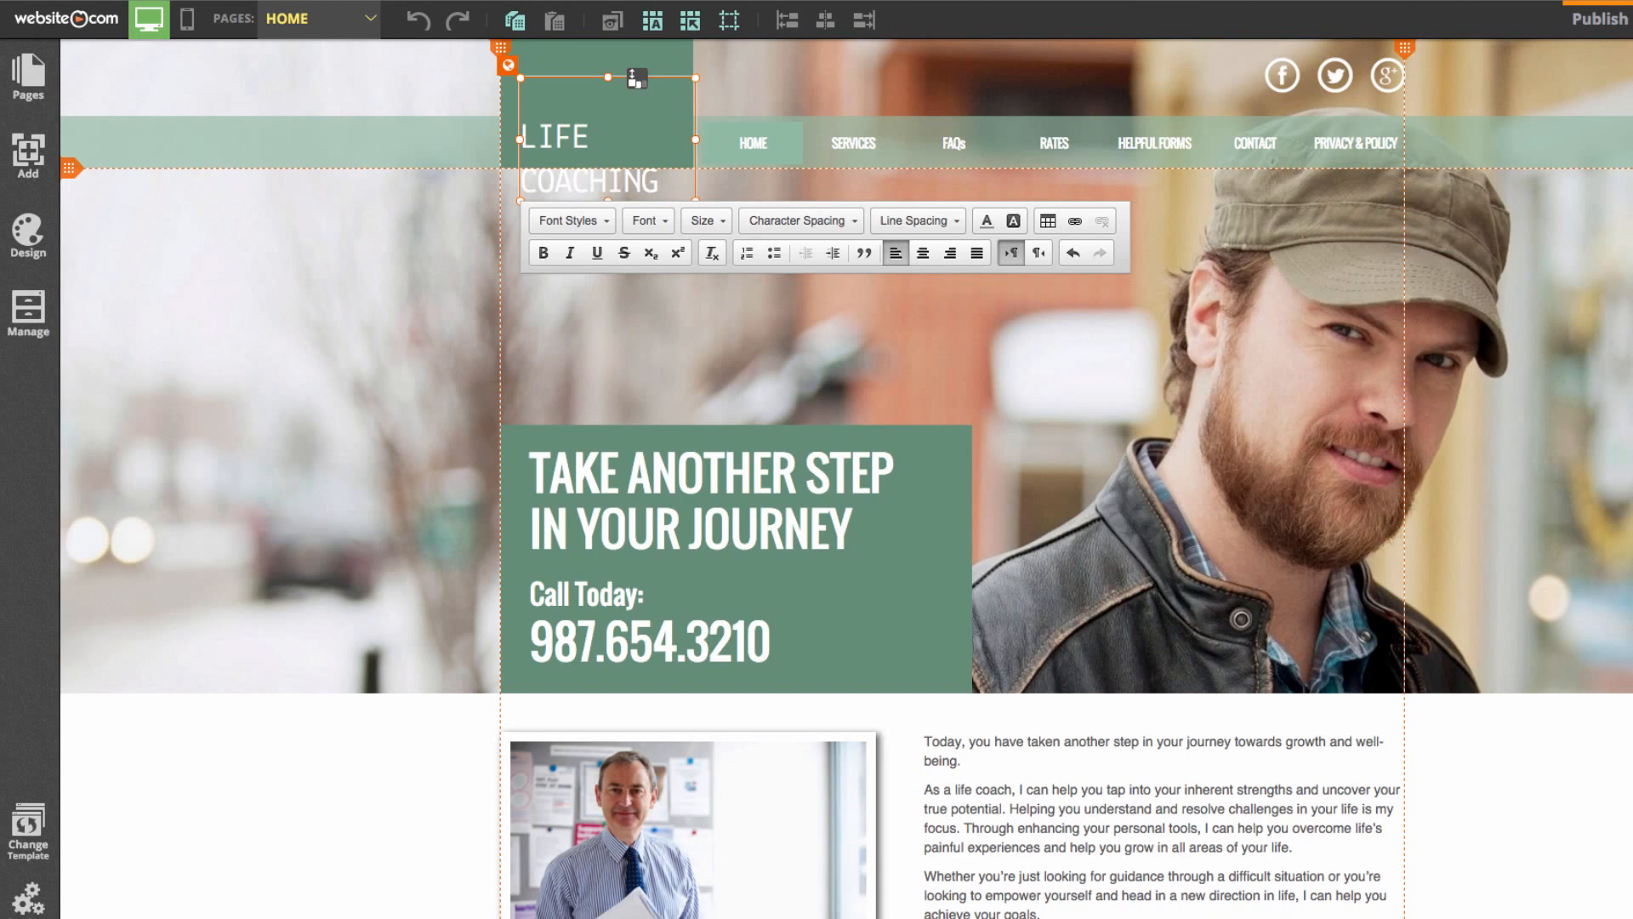
pyautogui.write('Justin')
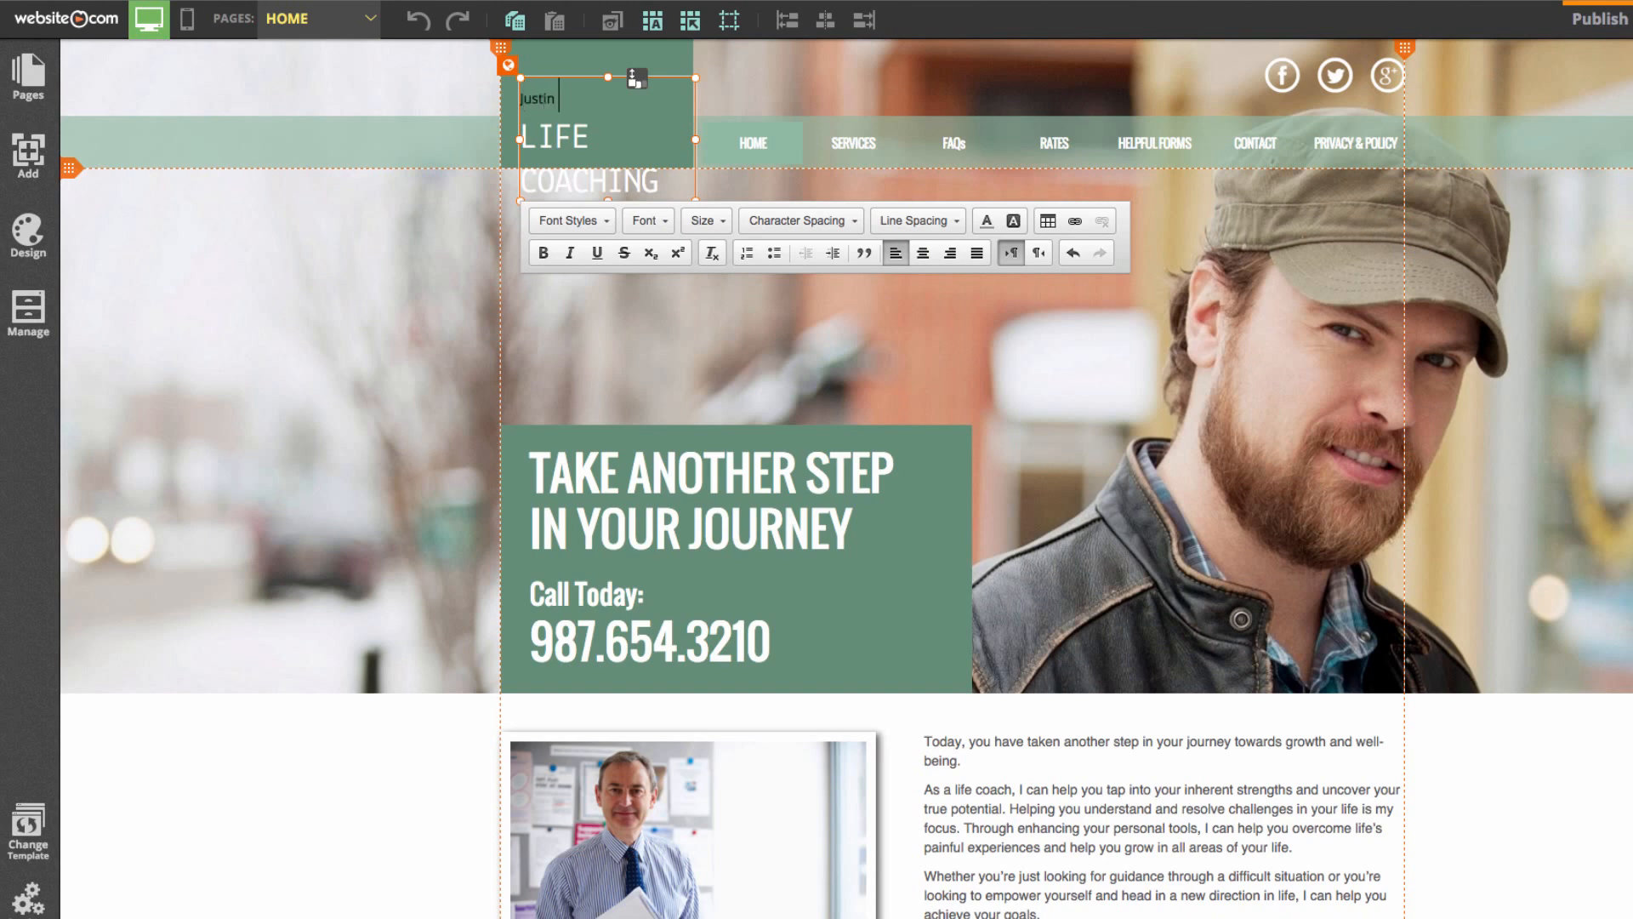
pyautogui.write('Case')
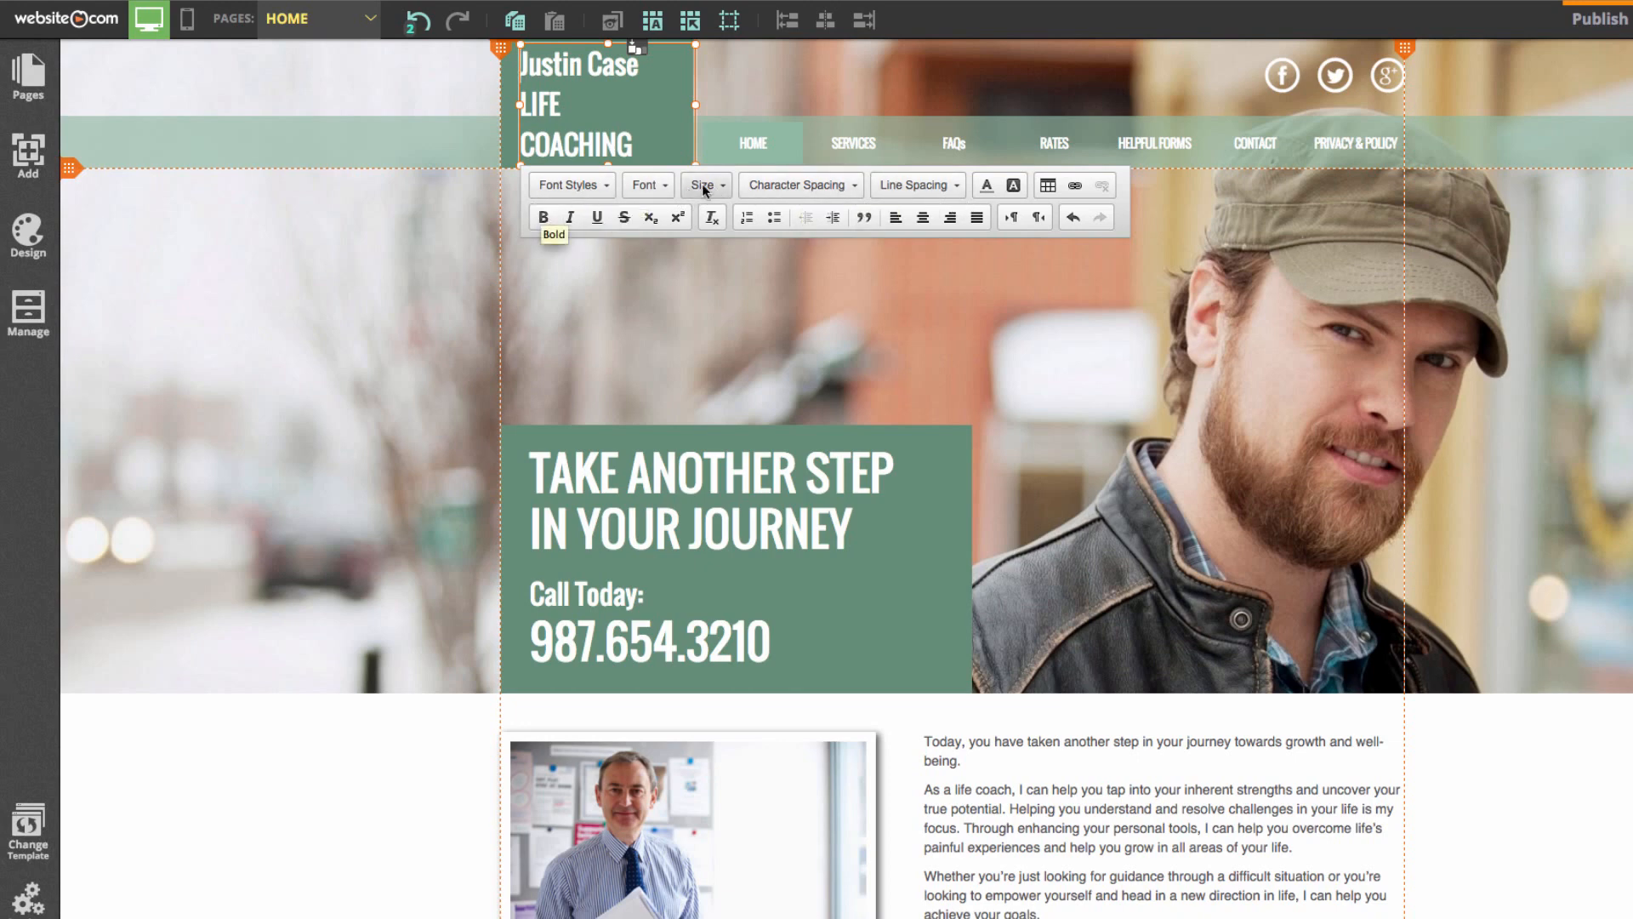
pyautogui.moveTo(985, 185)
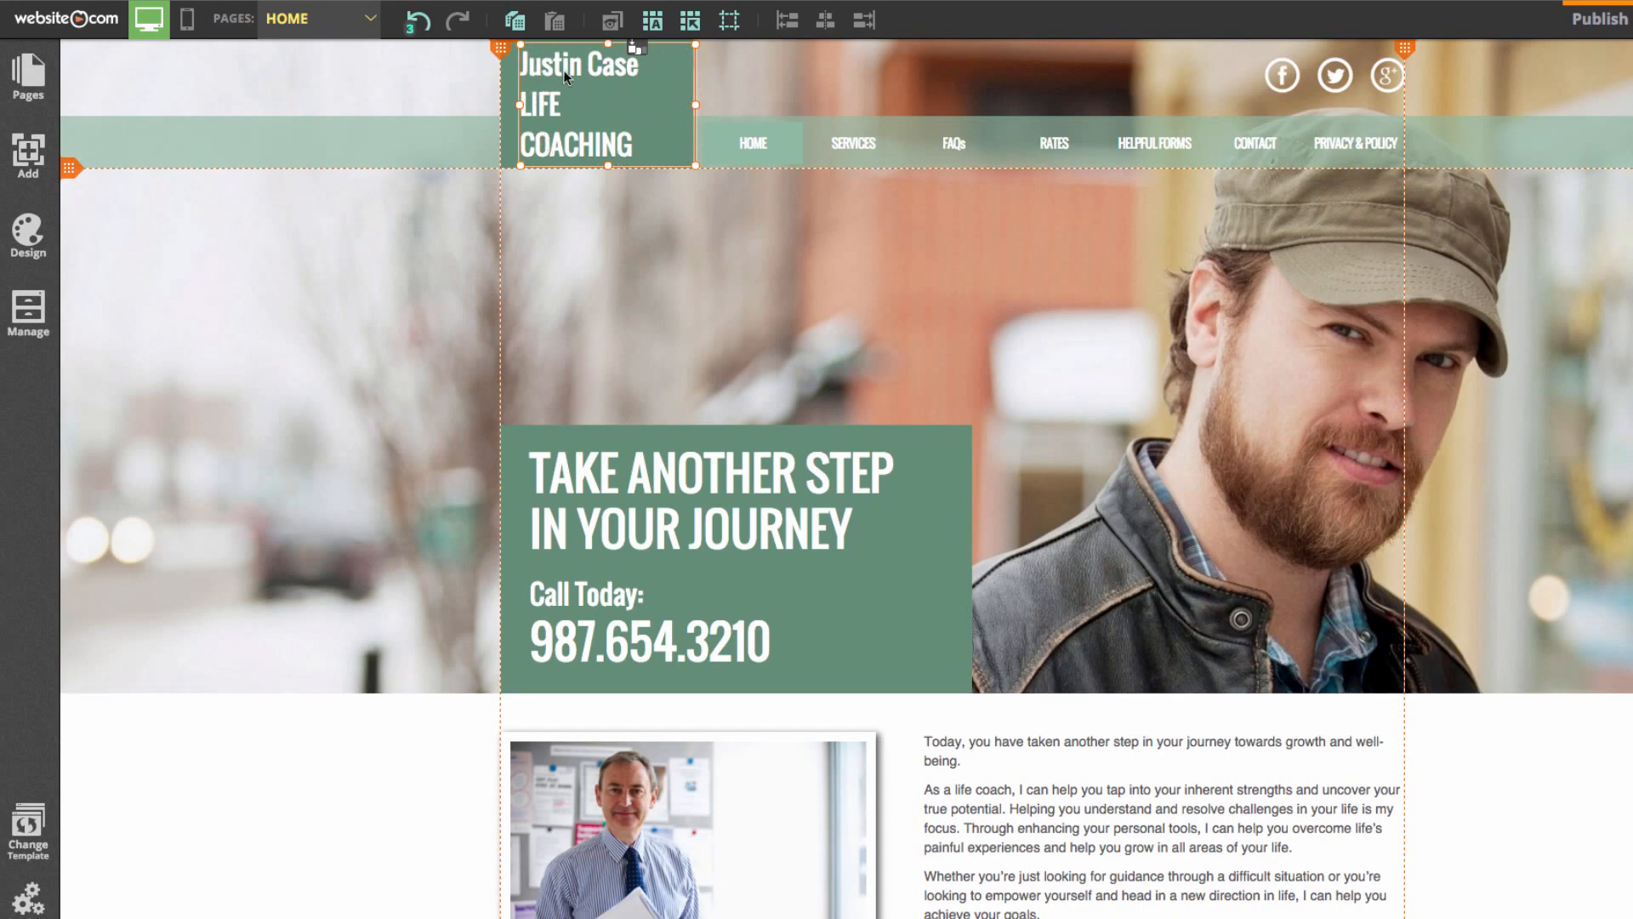
pyautogui.moveTo(579, 103); pyautogui.dragTo(578, 141)
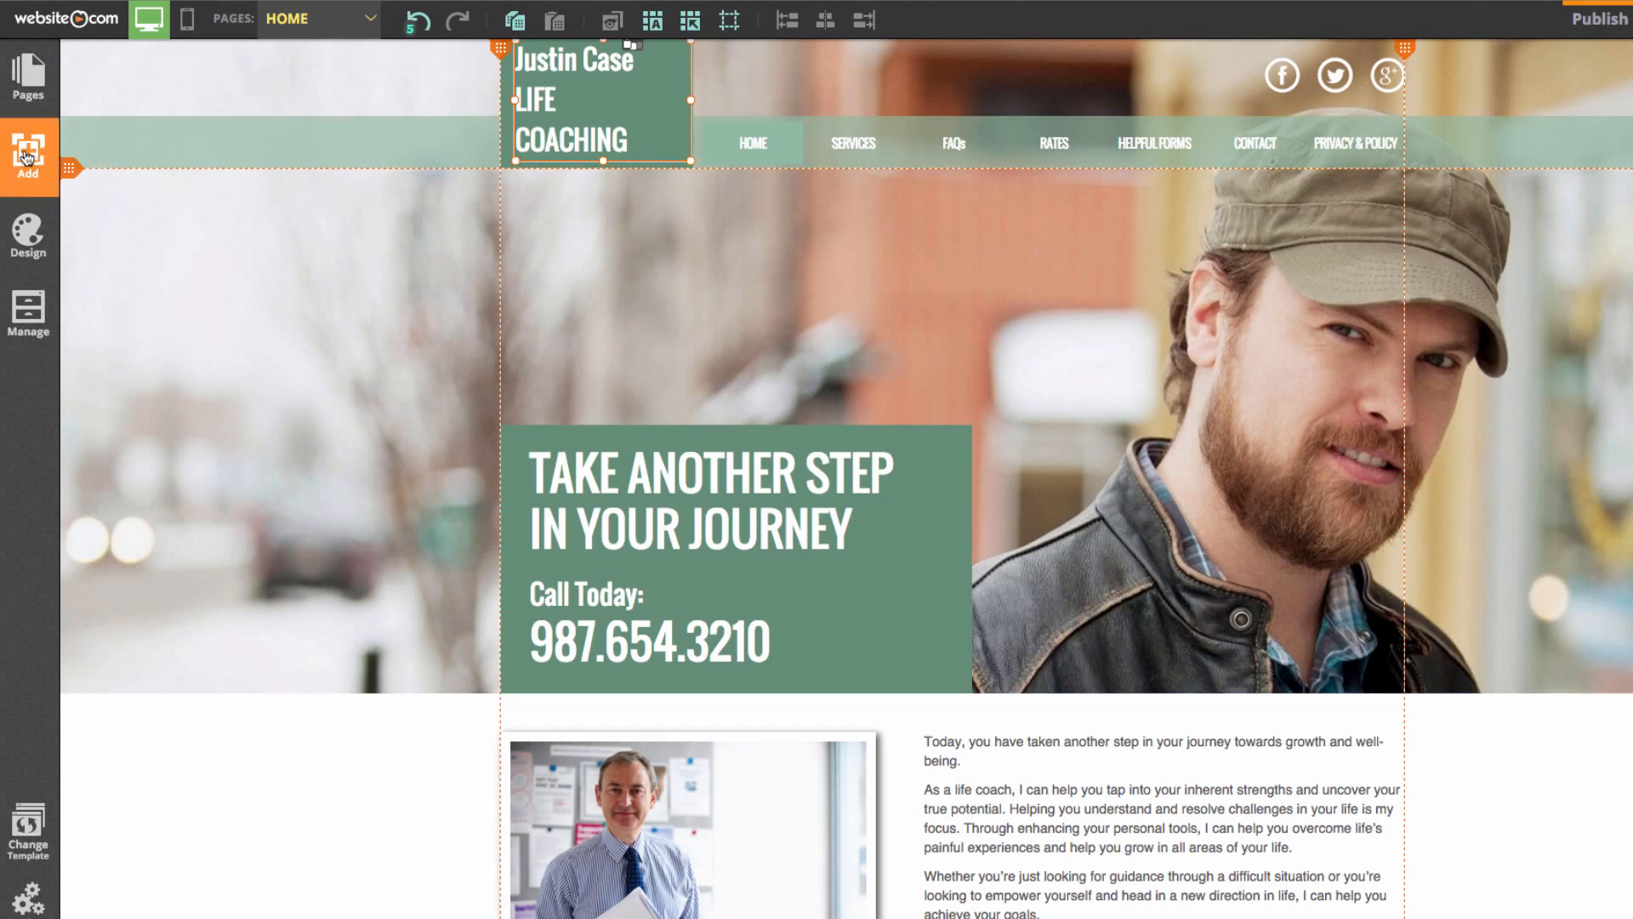
# - Browse the Add elements list including Audio & Video, then show the Design colour schemes
pyautogui.click(29, 153)
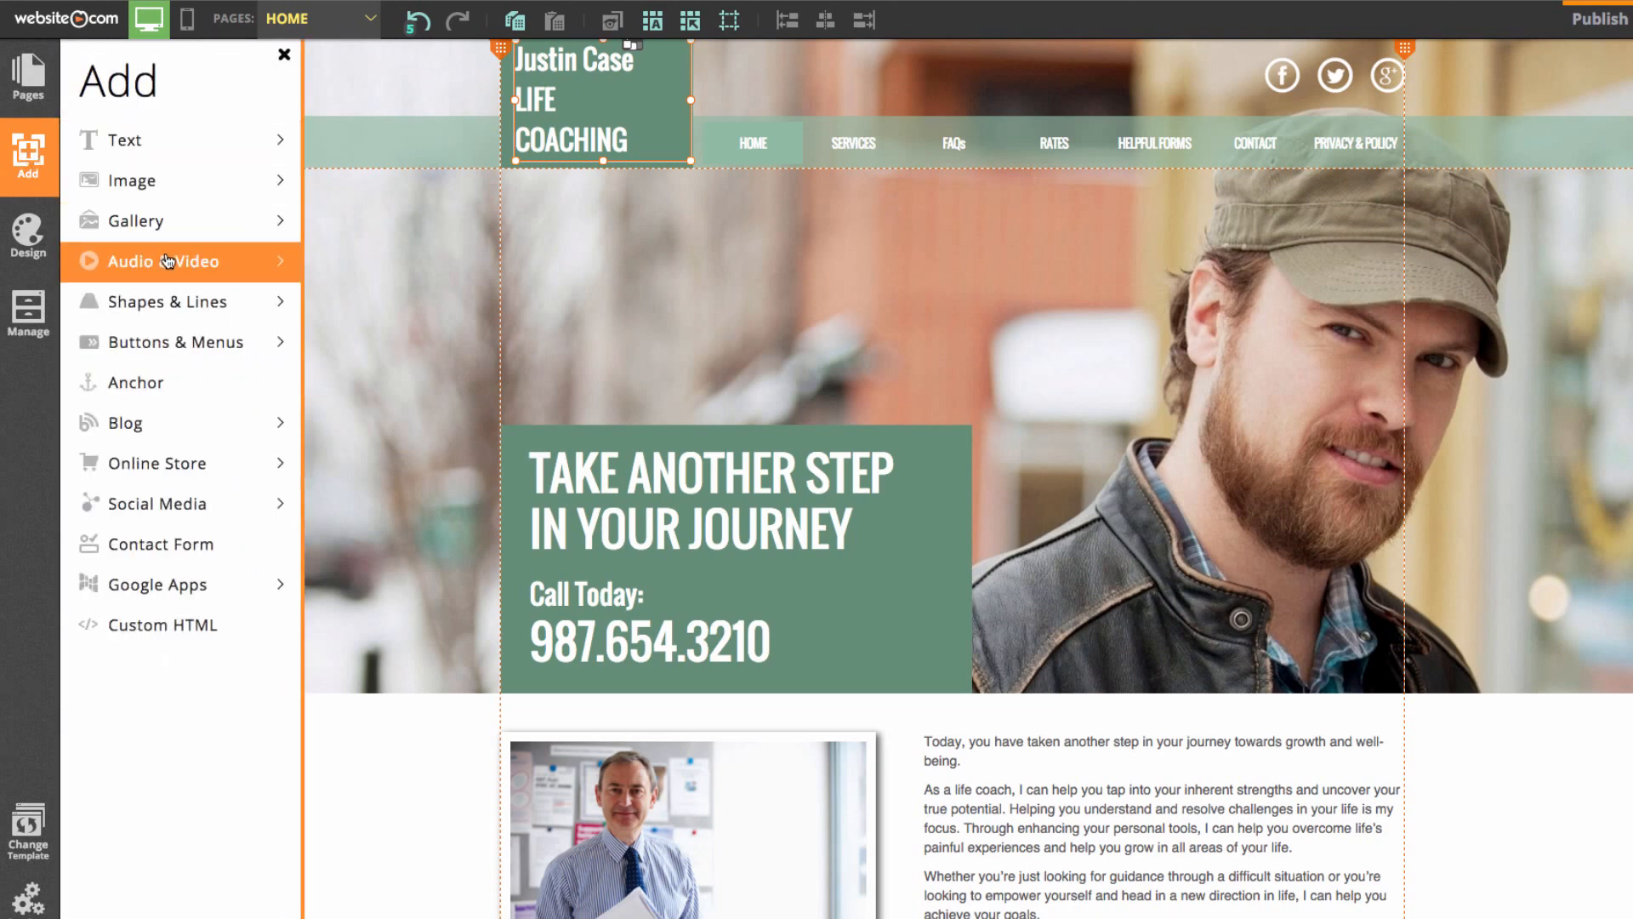
pyautogui.click(160, 262)
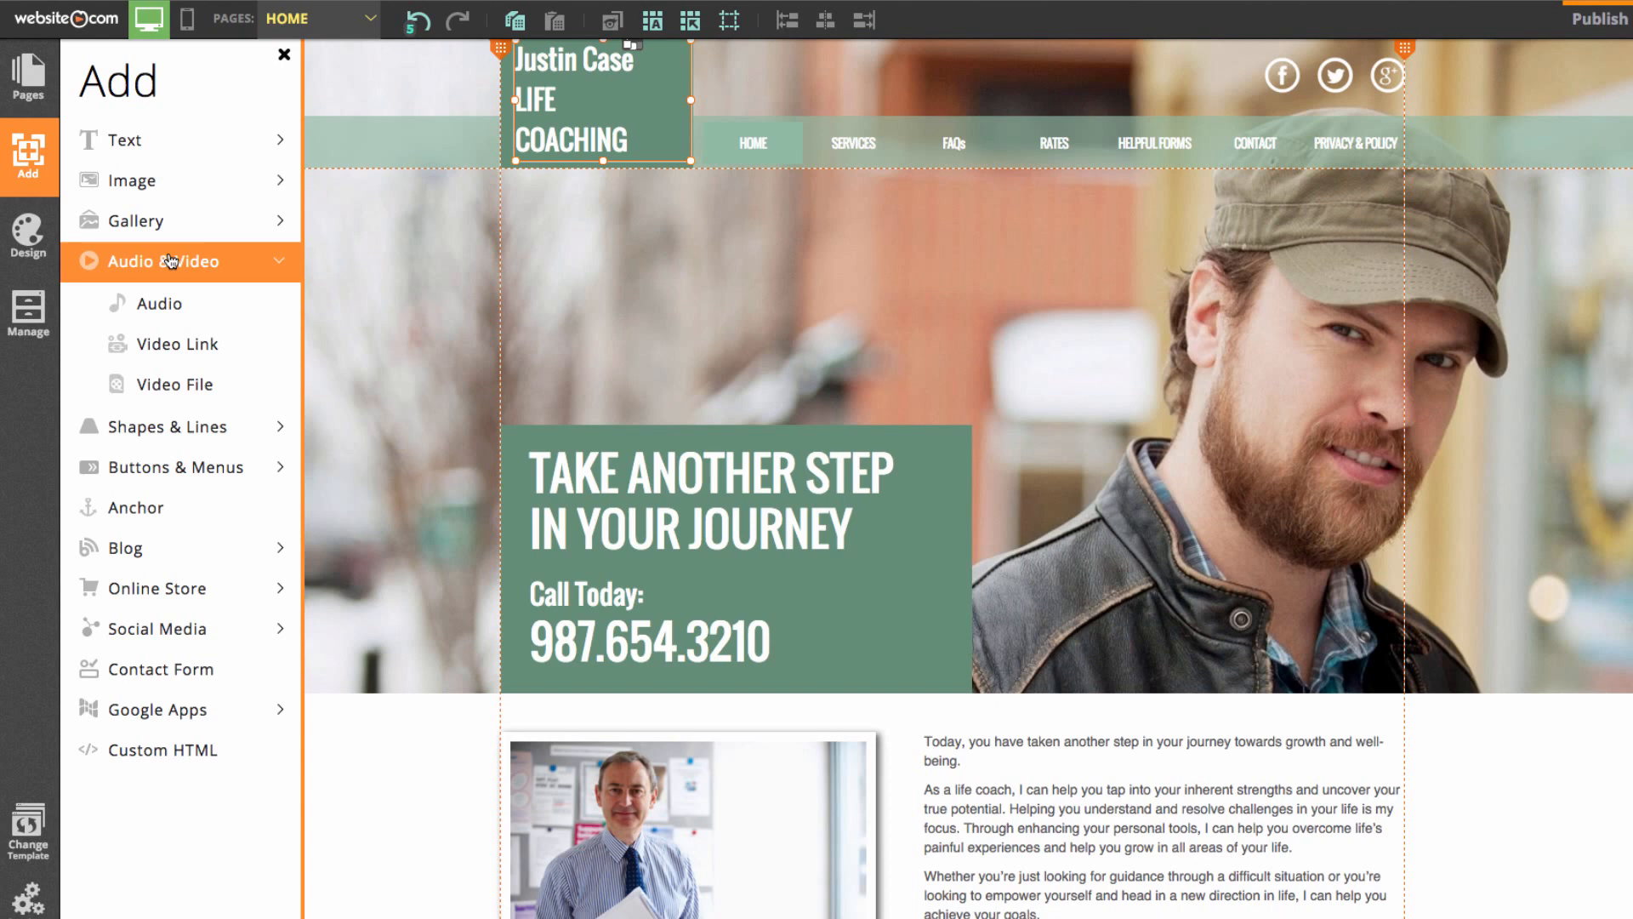
pyautogui.click(162, 262)
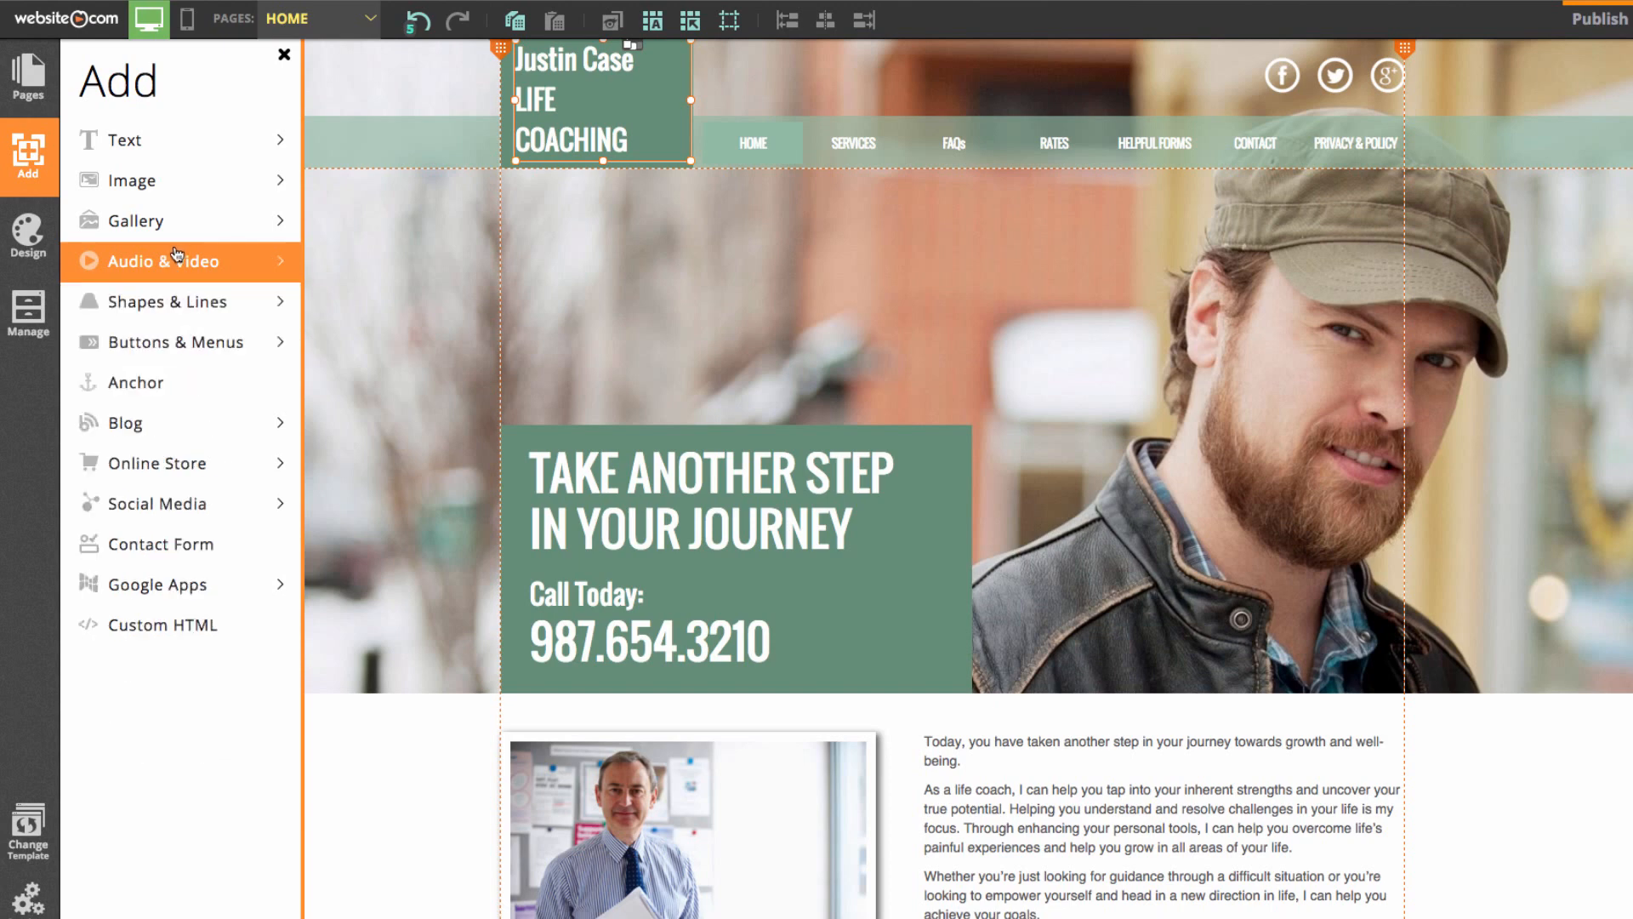
pyautogui.moveTo(124, 141)
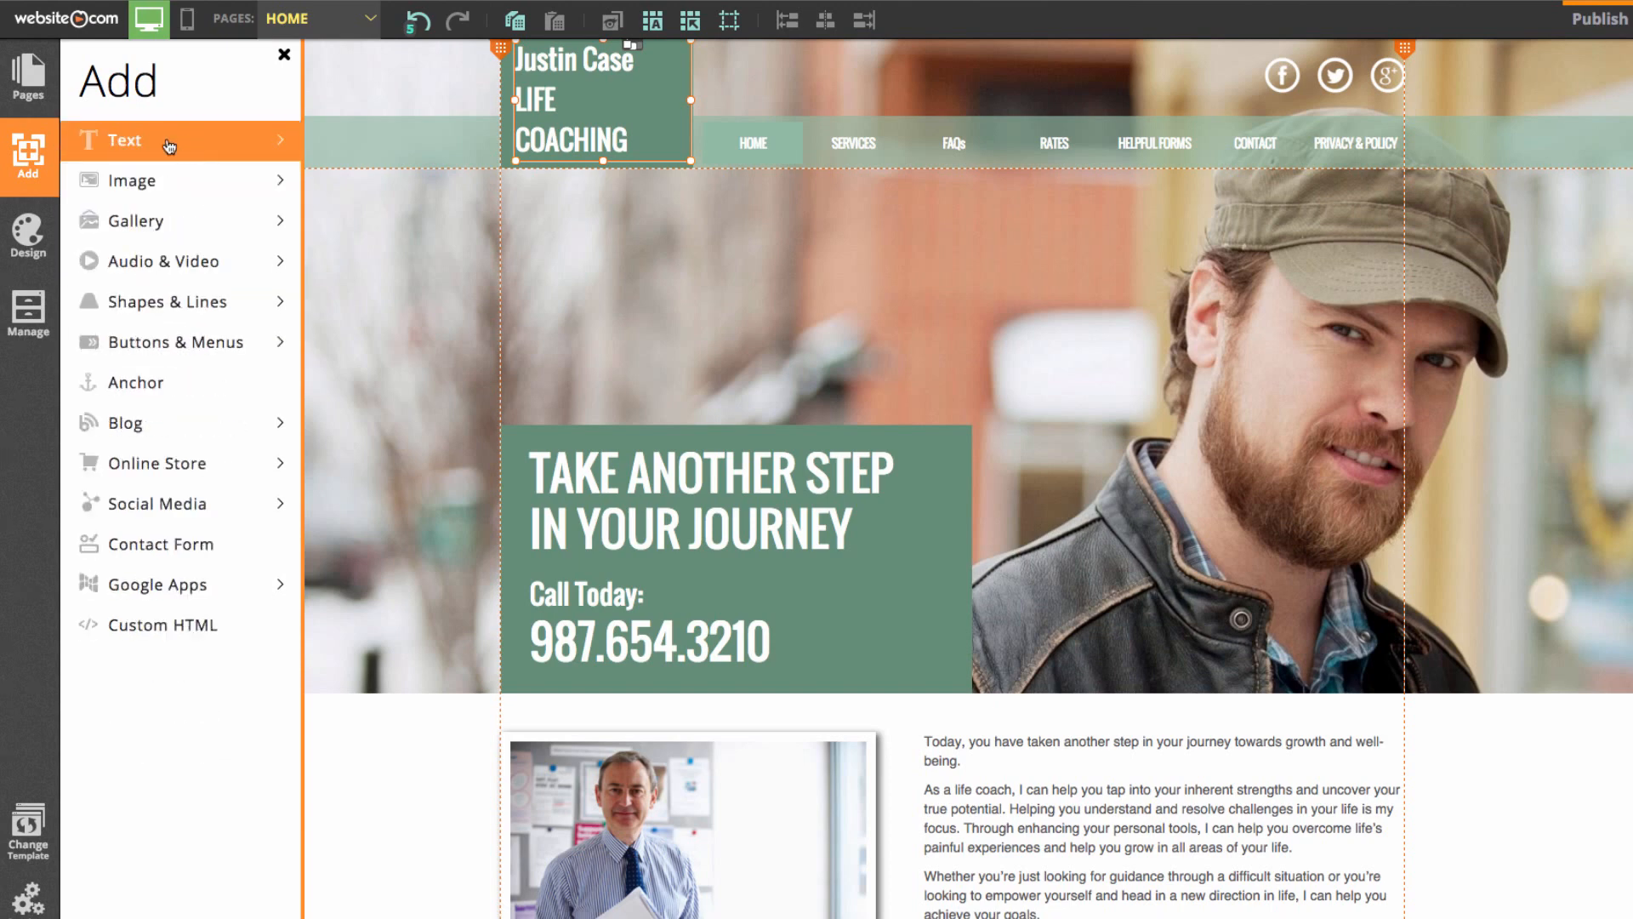
pyautogui.click(29, 232)
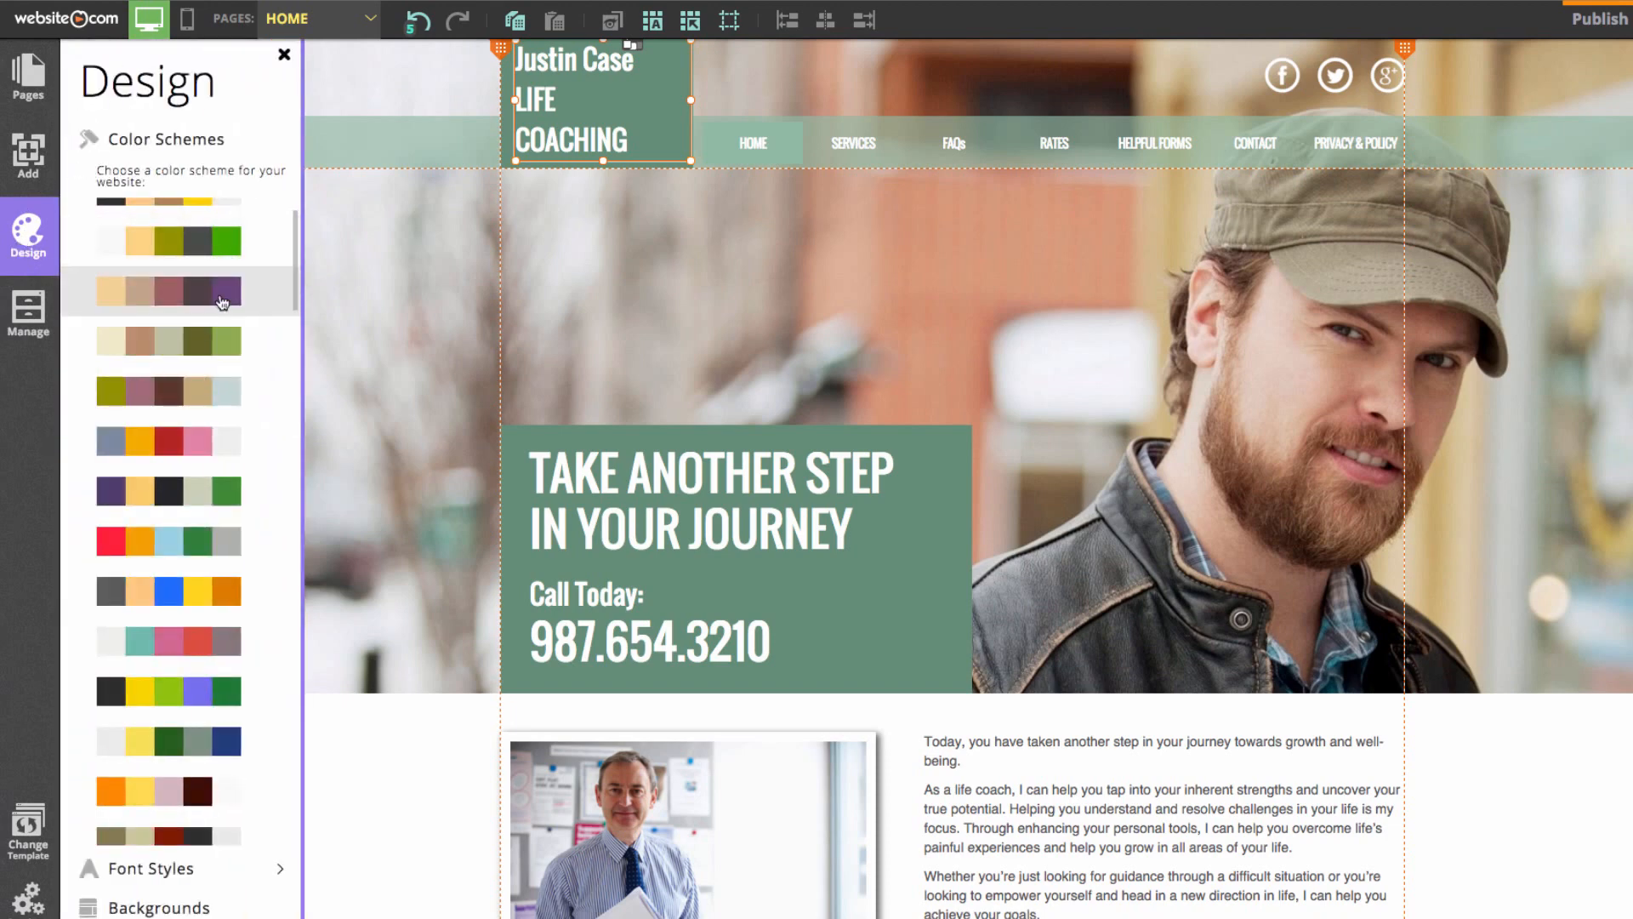
pyautogui.click(169, 492)
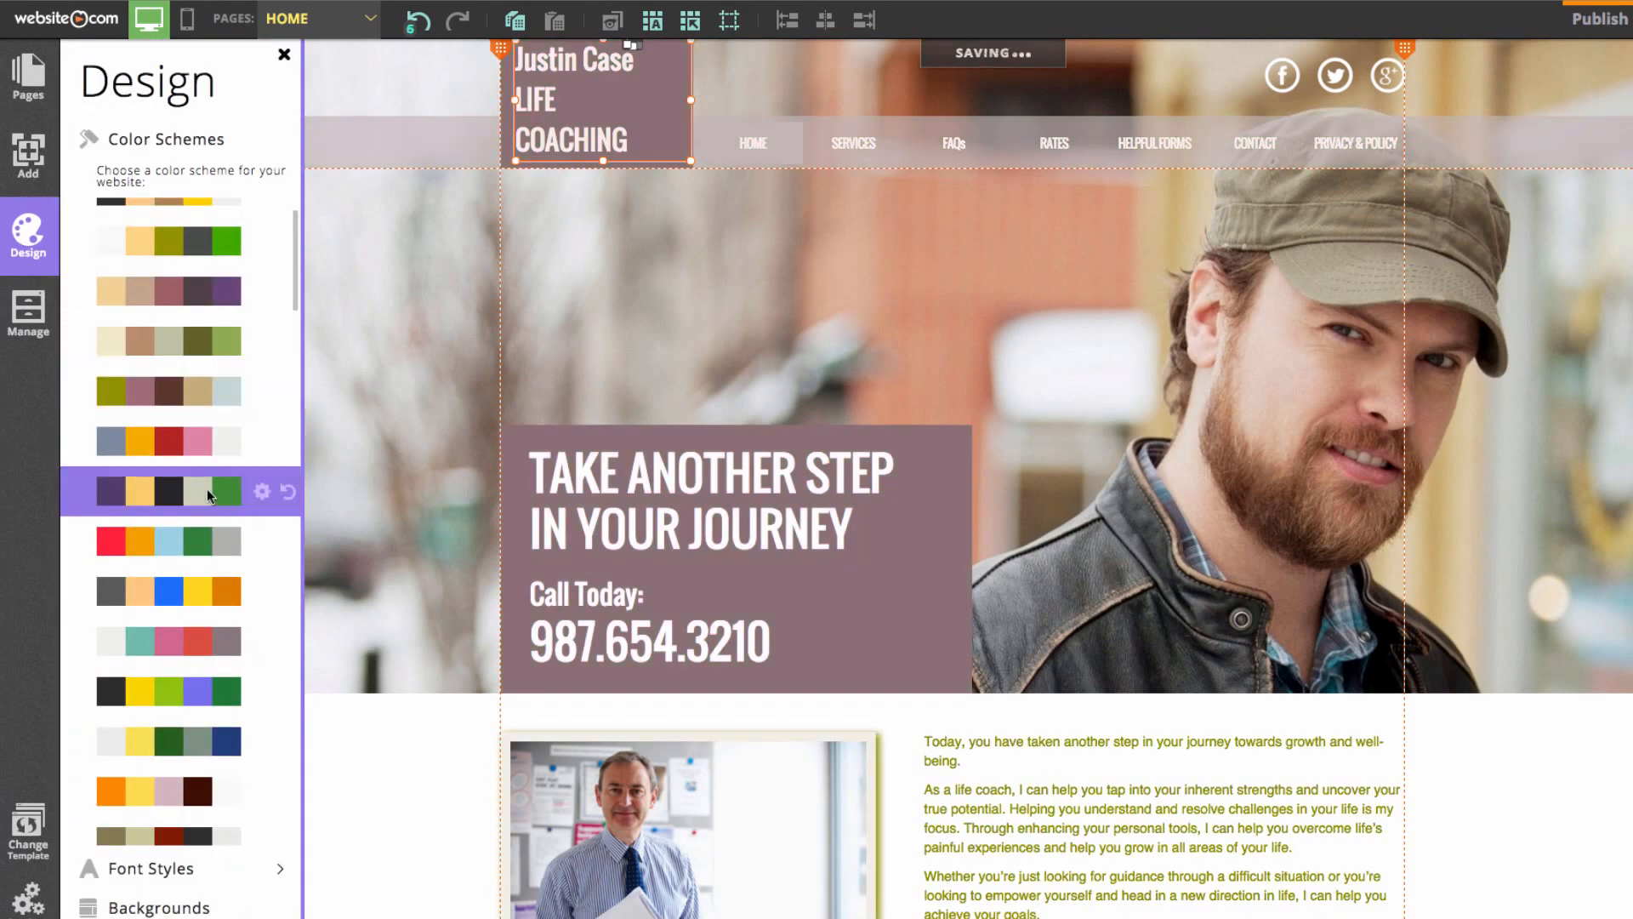
pyautogui.click(167, 592)
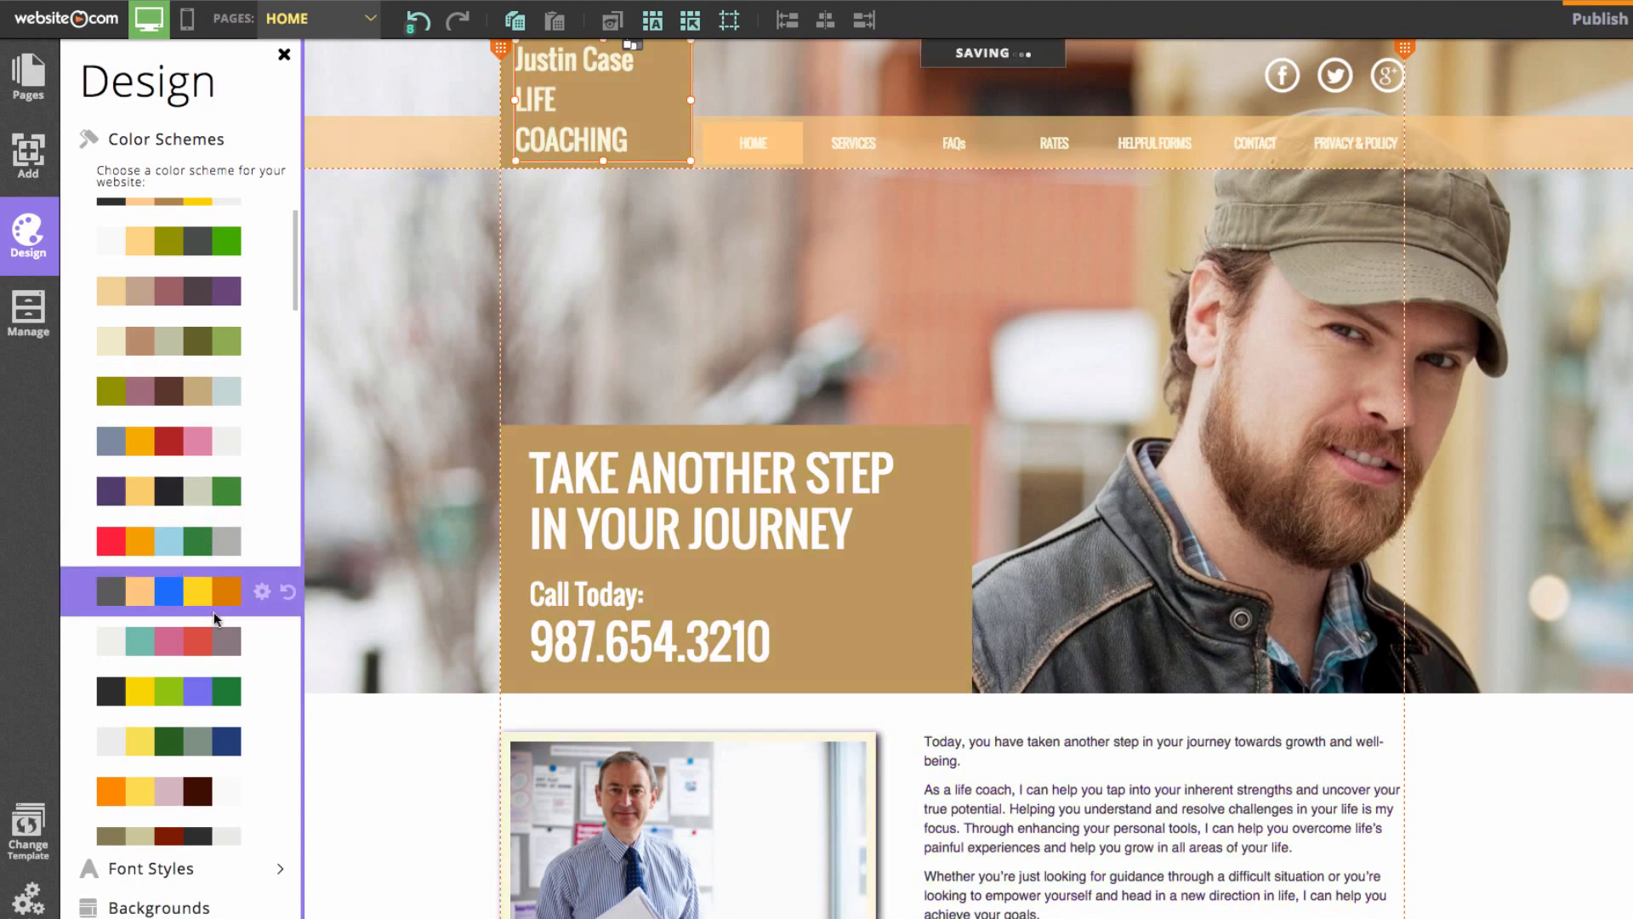
pyautogui.click(166, 642)
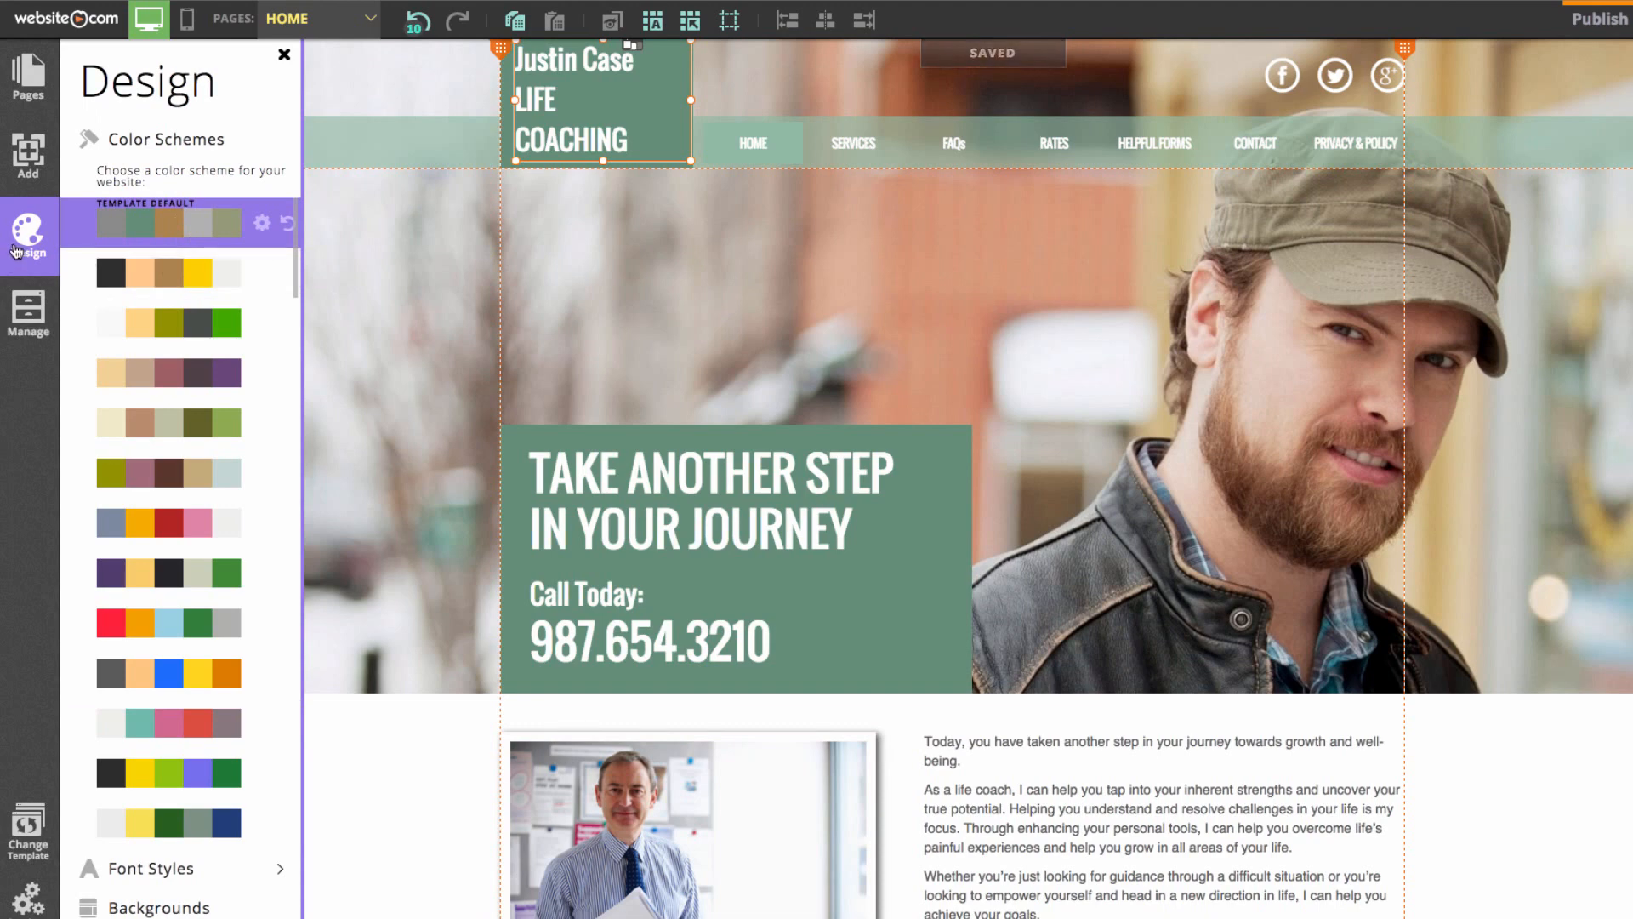
pyautogui.click(284, 54)
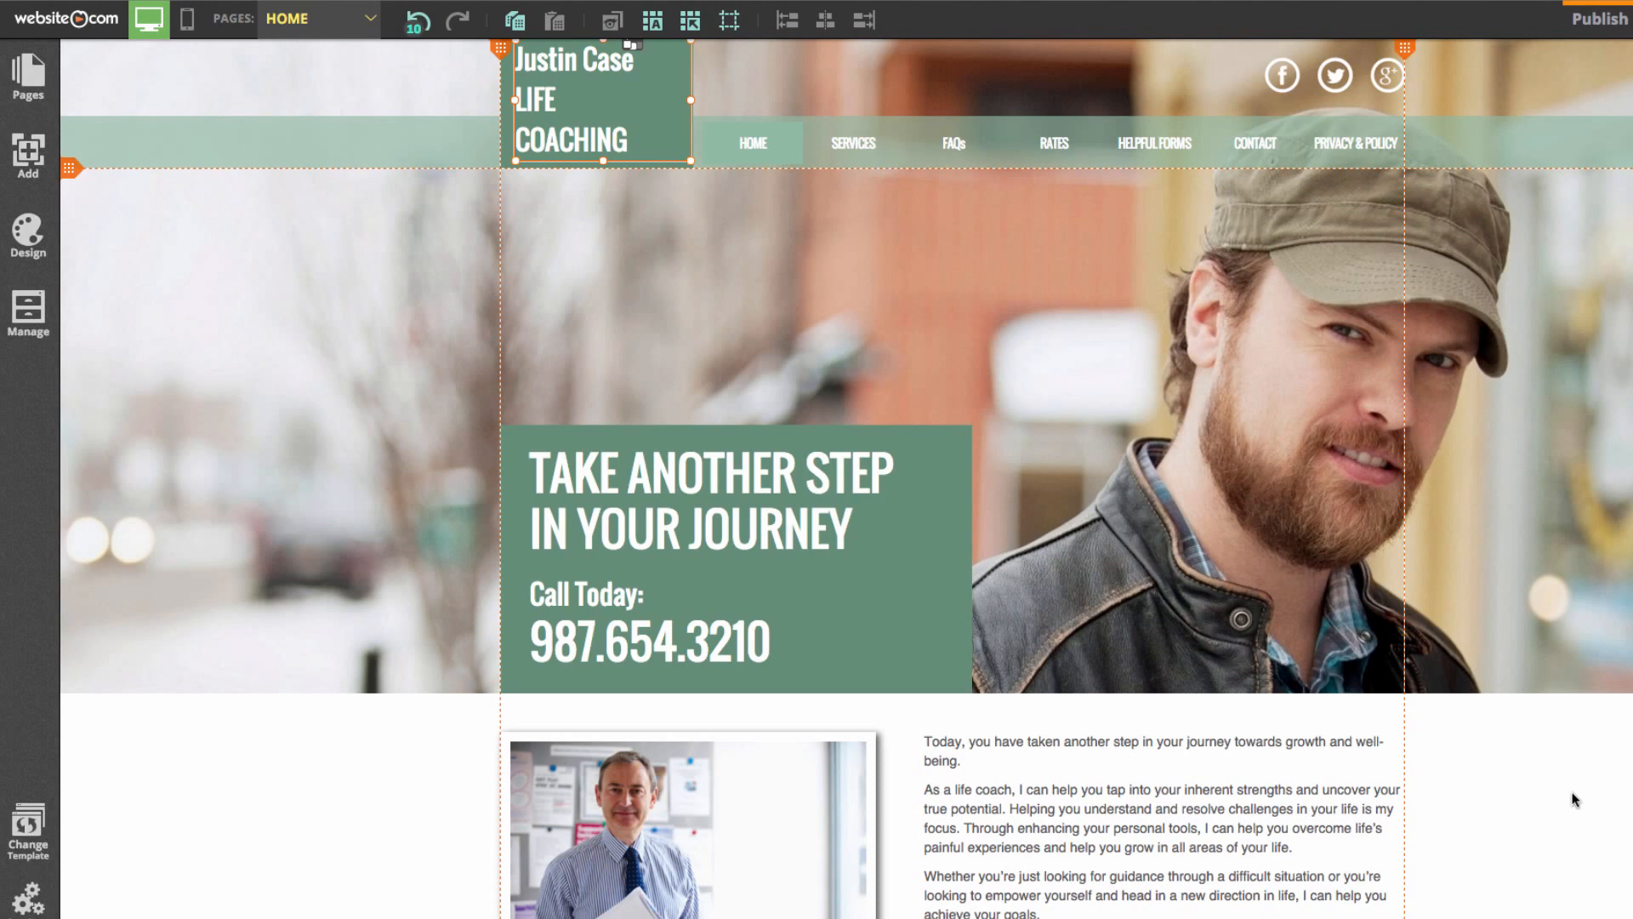
pyautogui.moveTo(1505, 596)
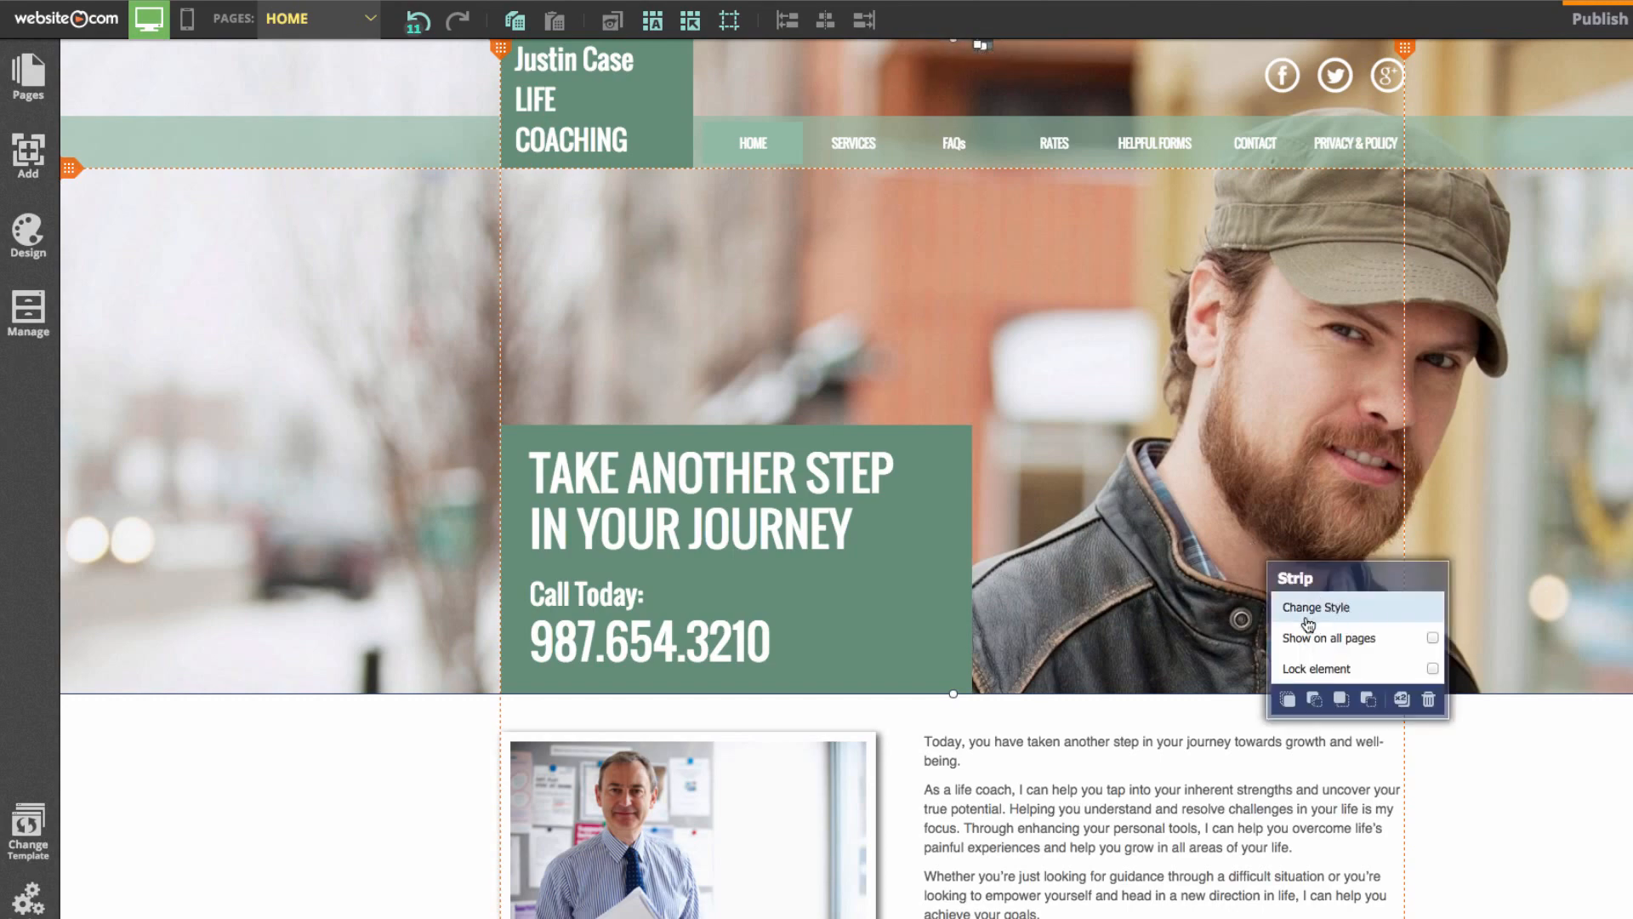
# - Change the hero strip background to a night city skyline from Stock Images > Travel
pyautogui.click(1315, 606)
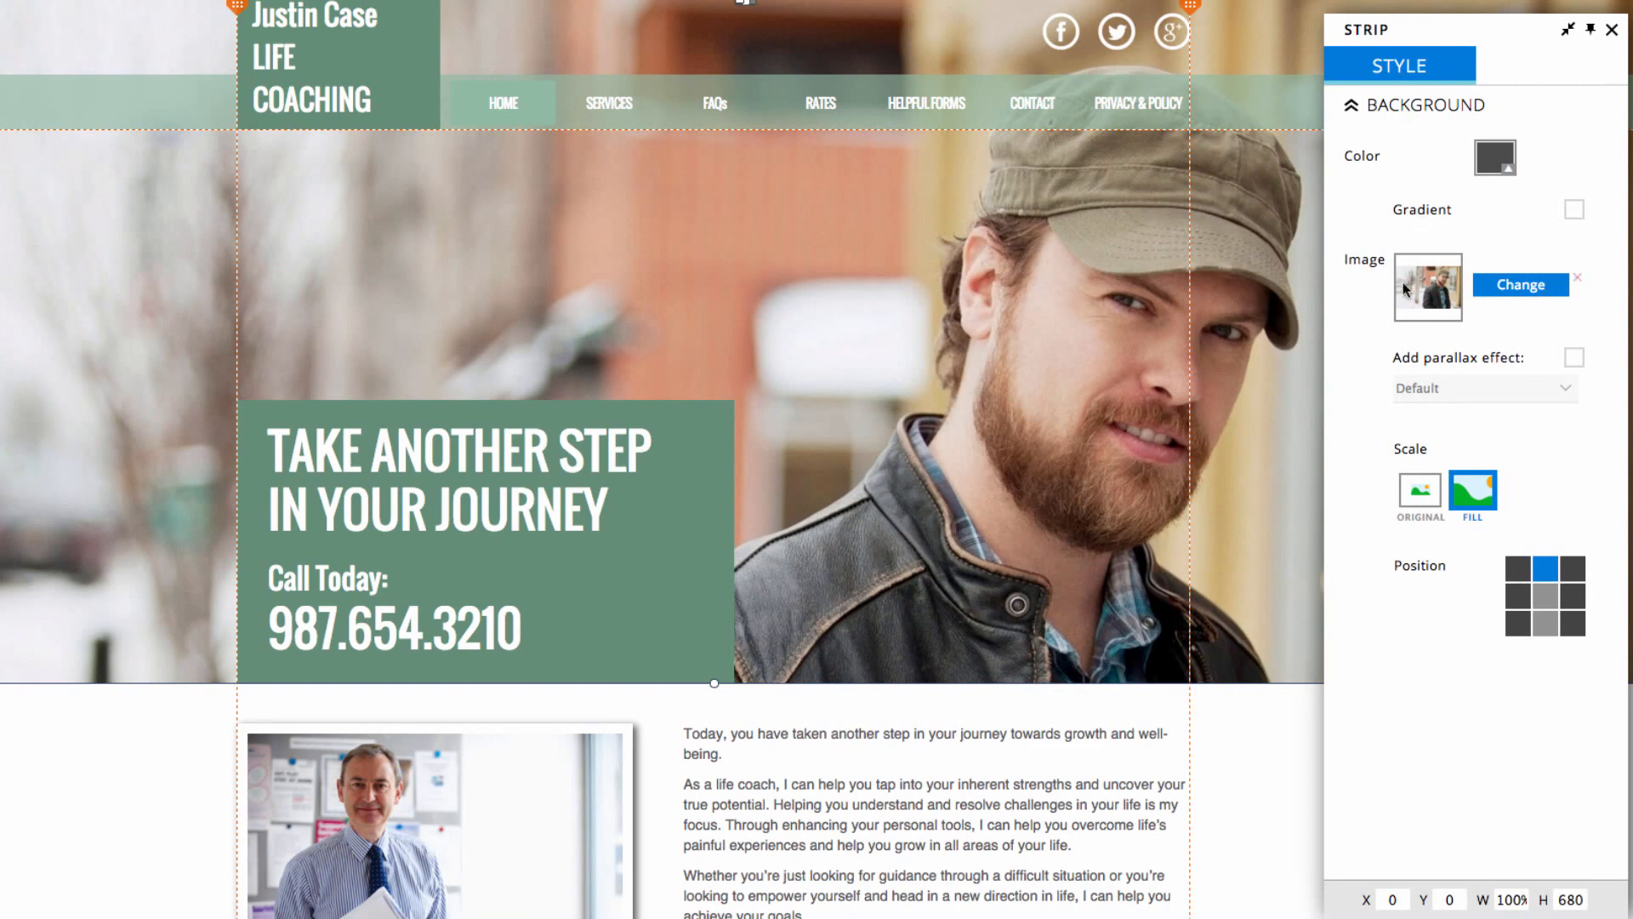
pyautogui.click(1519, 284)
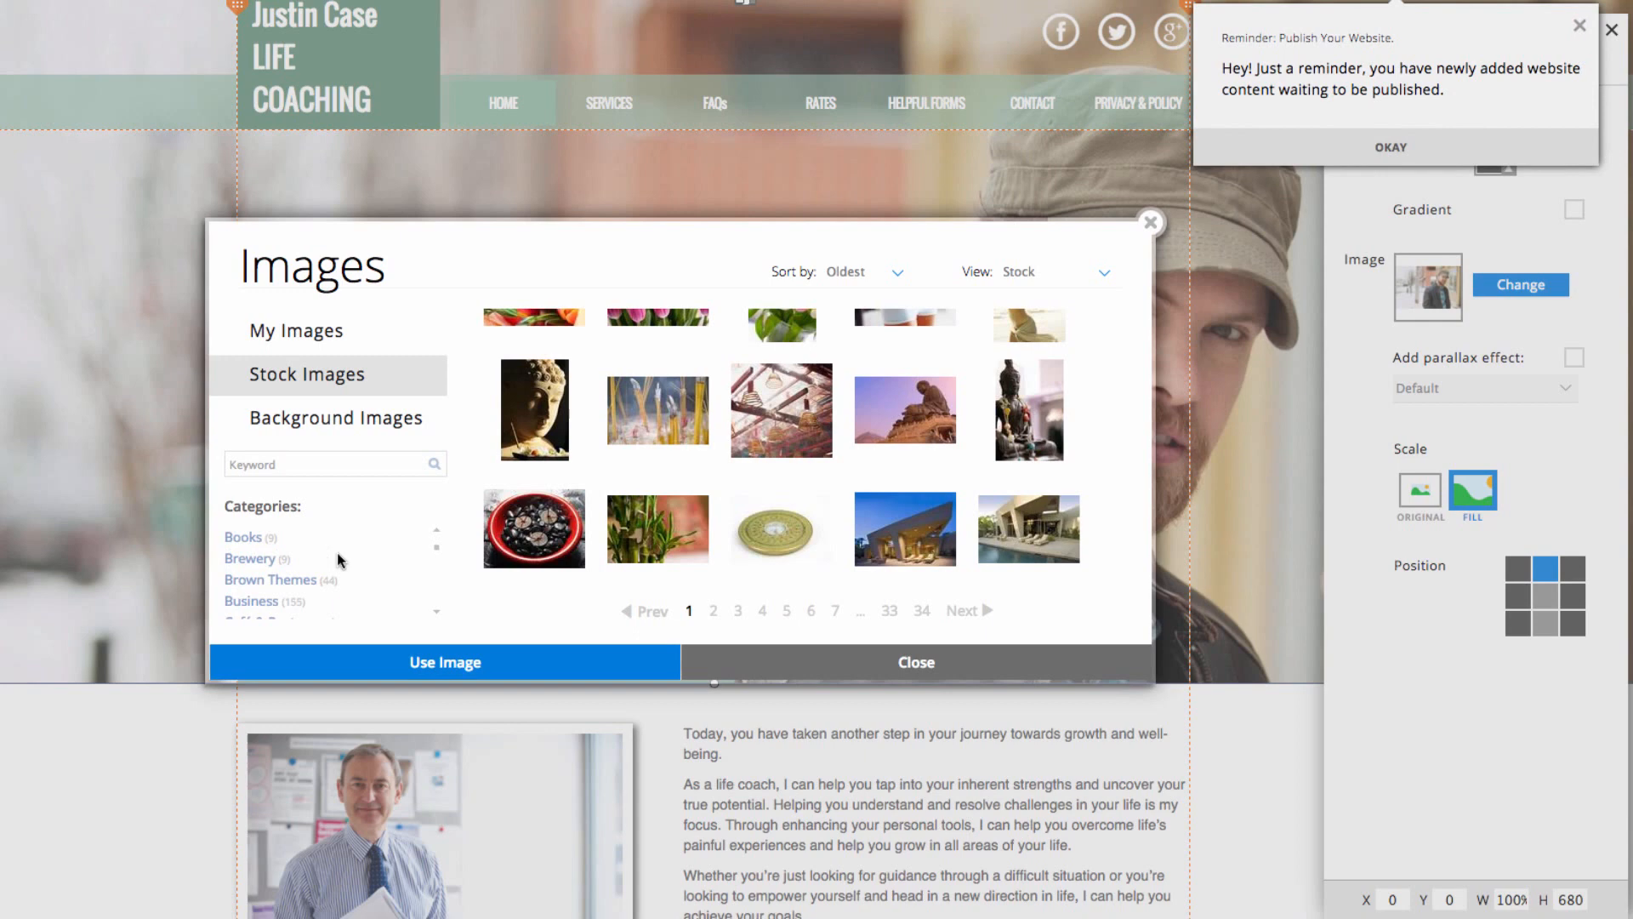
pyautogui.click(258, 598)
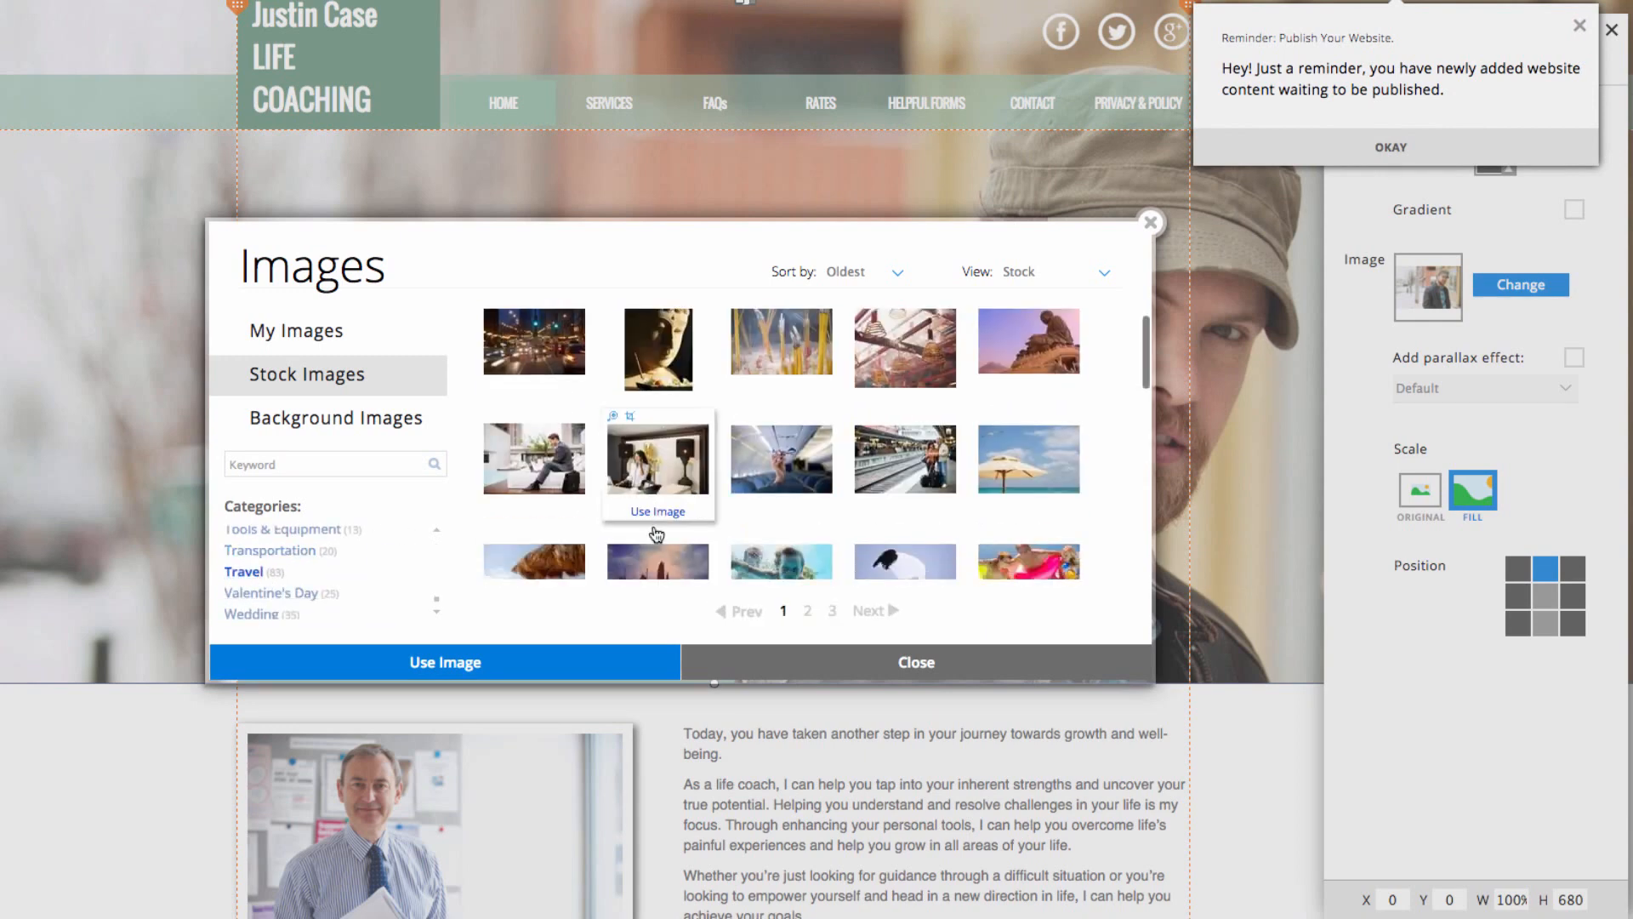
pyautogui.scroll(-3)
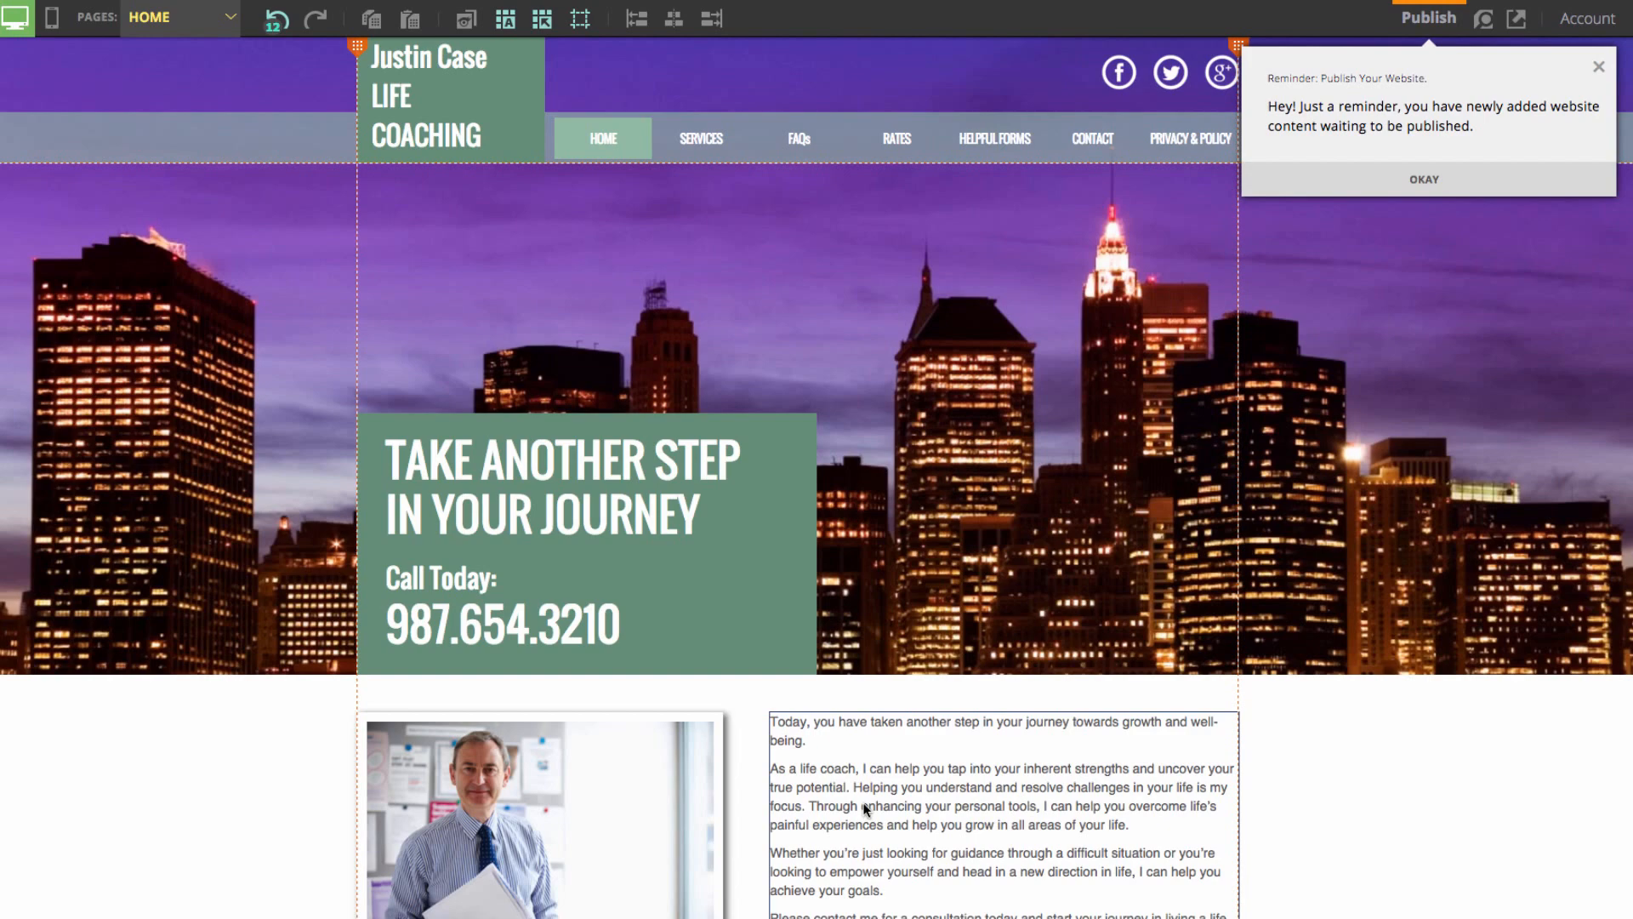
# - Rewrite the intro paragraphs with new copy about Justin Case helping visitors
pyautogui.scroll(-3)
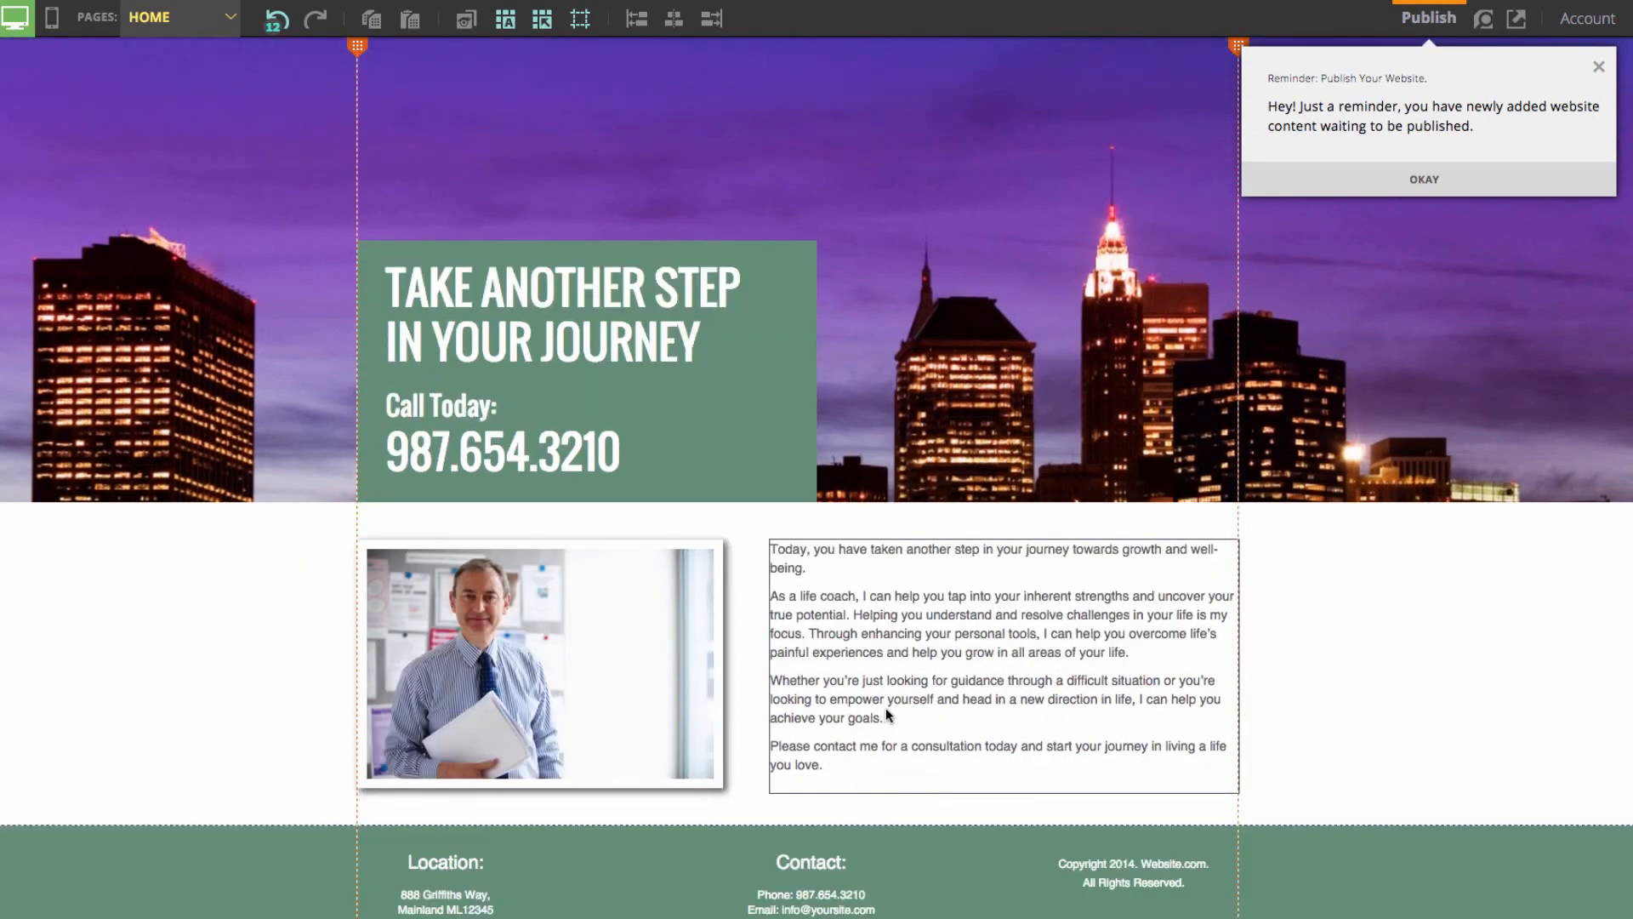
pyautogui.click(997, 667)
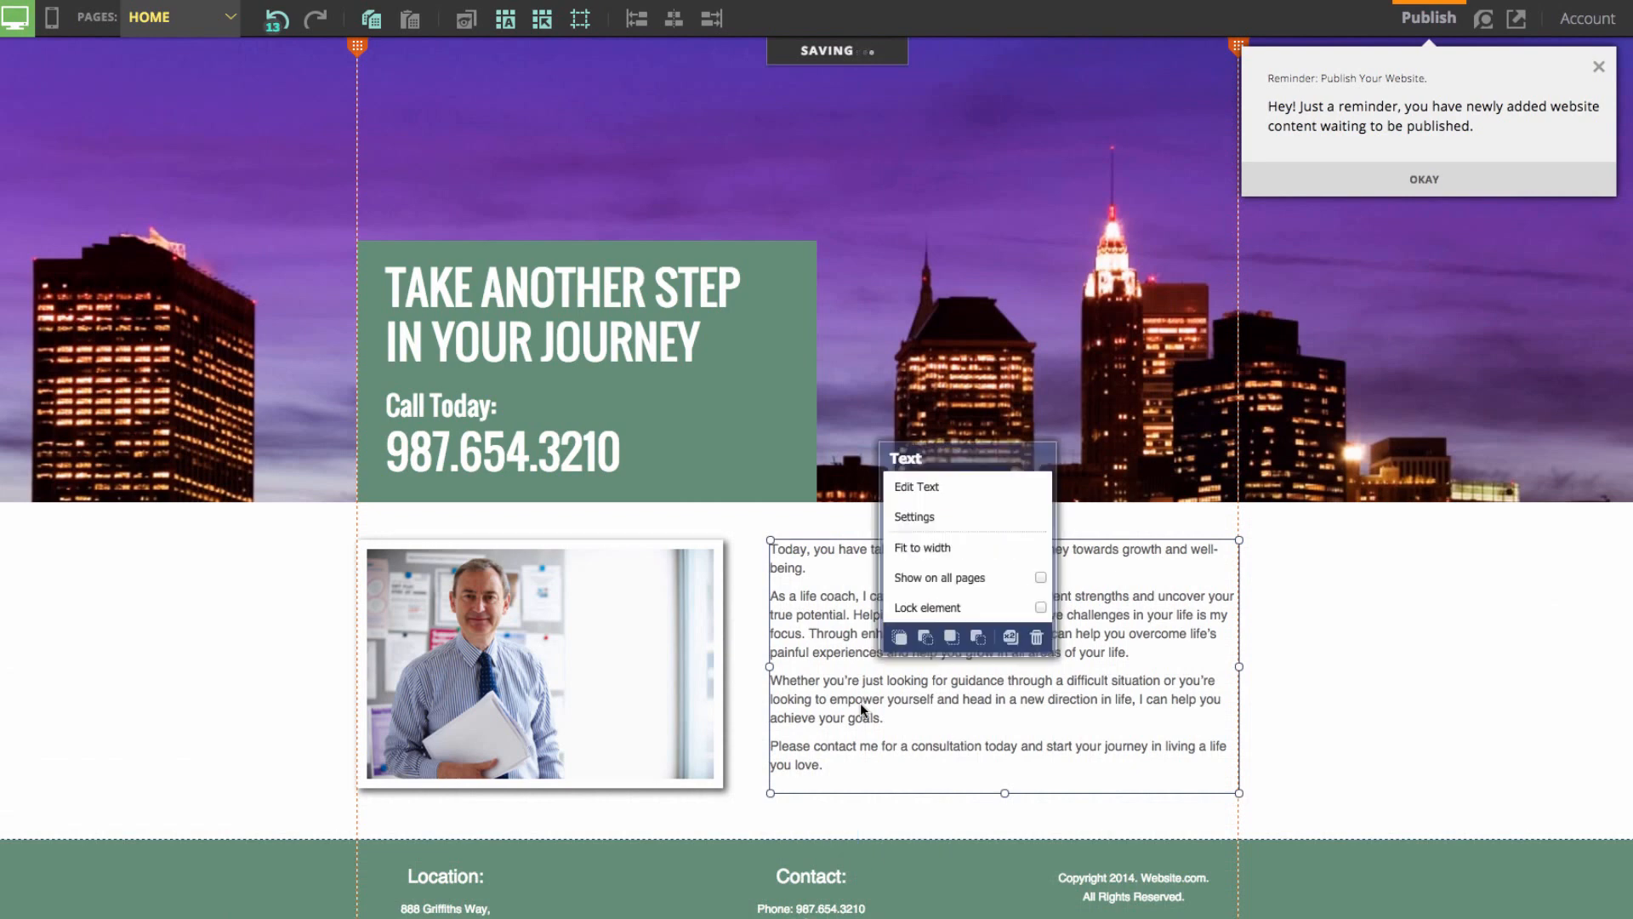
pyautogui.click(917, 487)
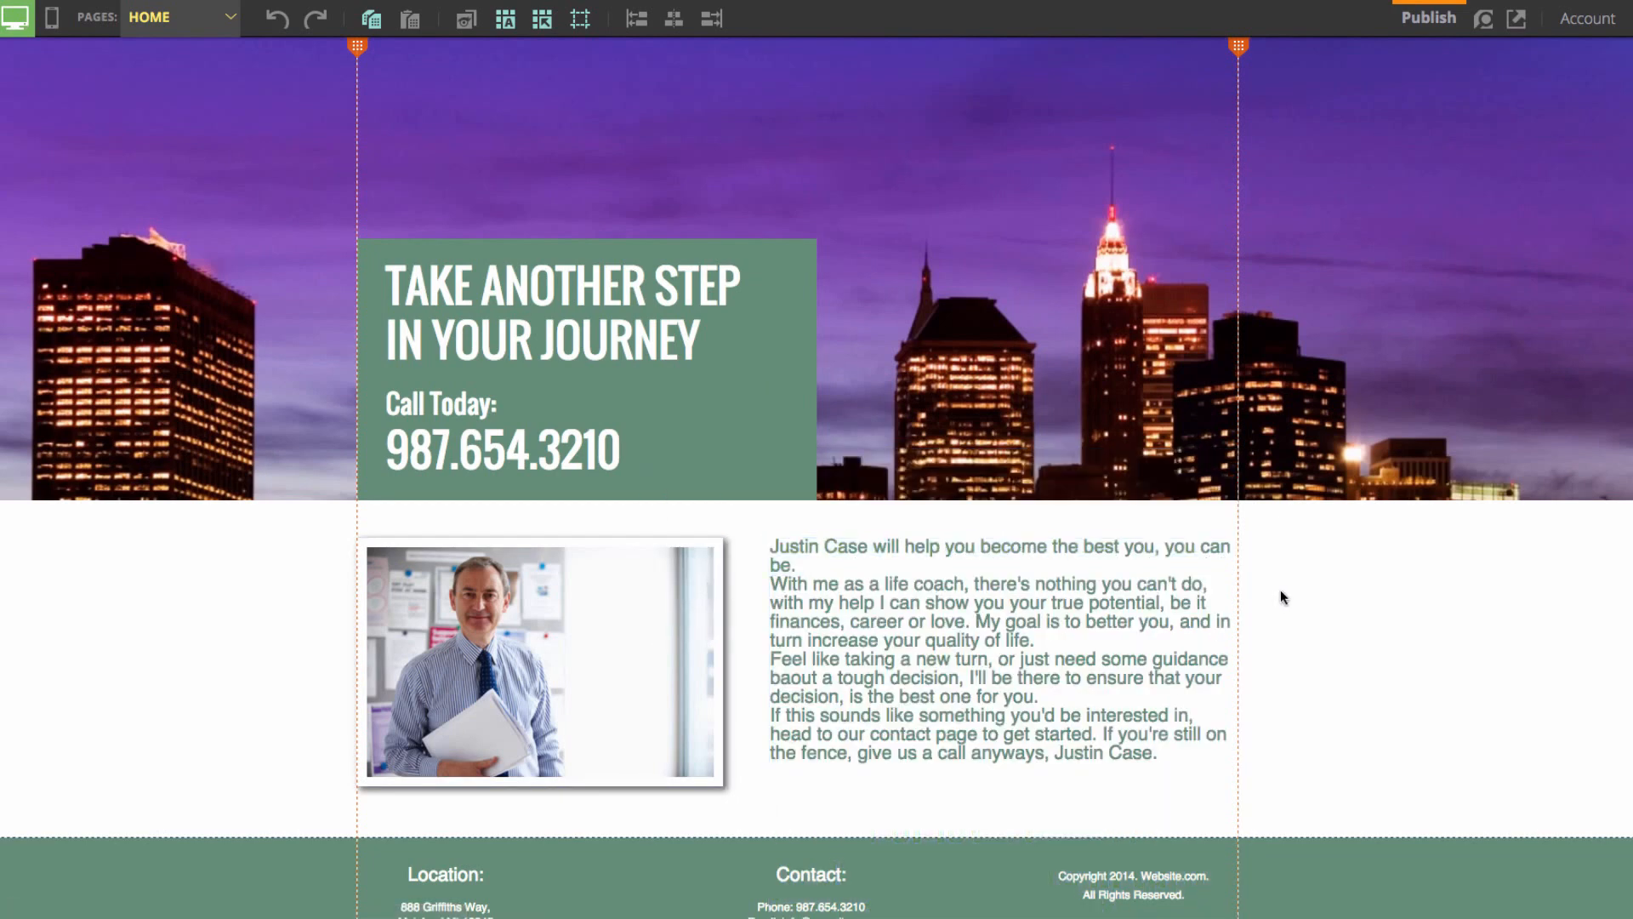
pyautogui.rightClick(1297, 574)
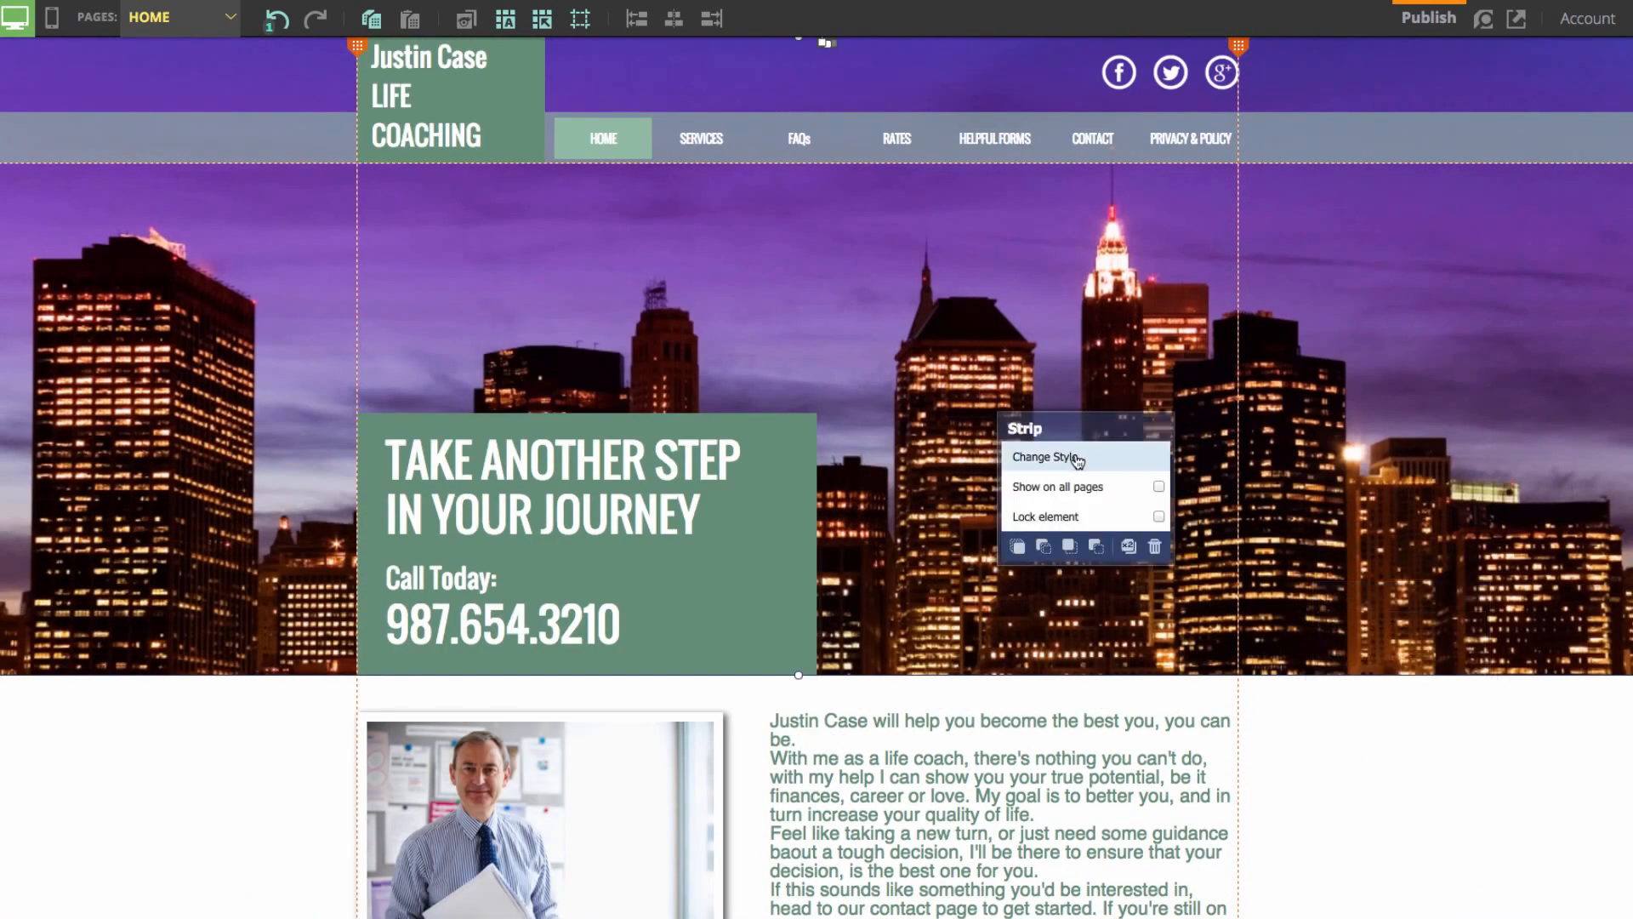
# - Enable 'Add parallax effect' on the skyline header background in Strip Style
pyautogui.click(1046, 456)
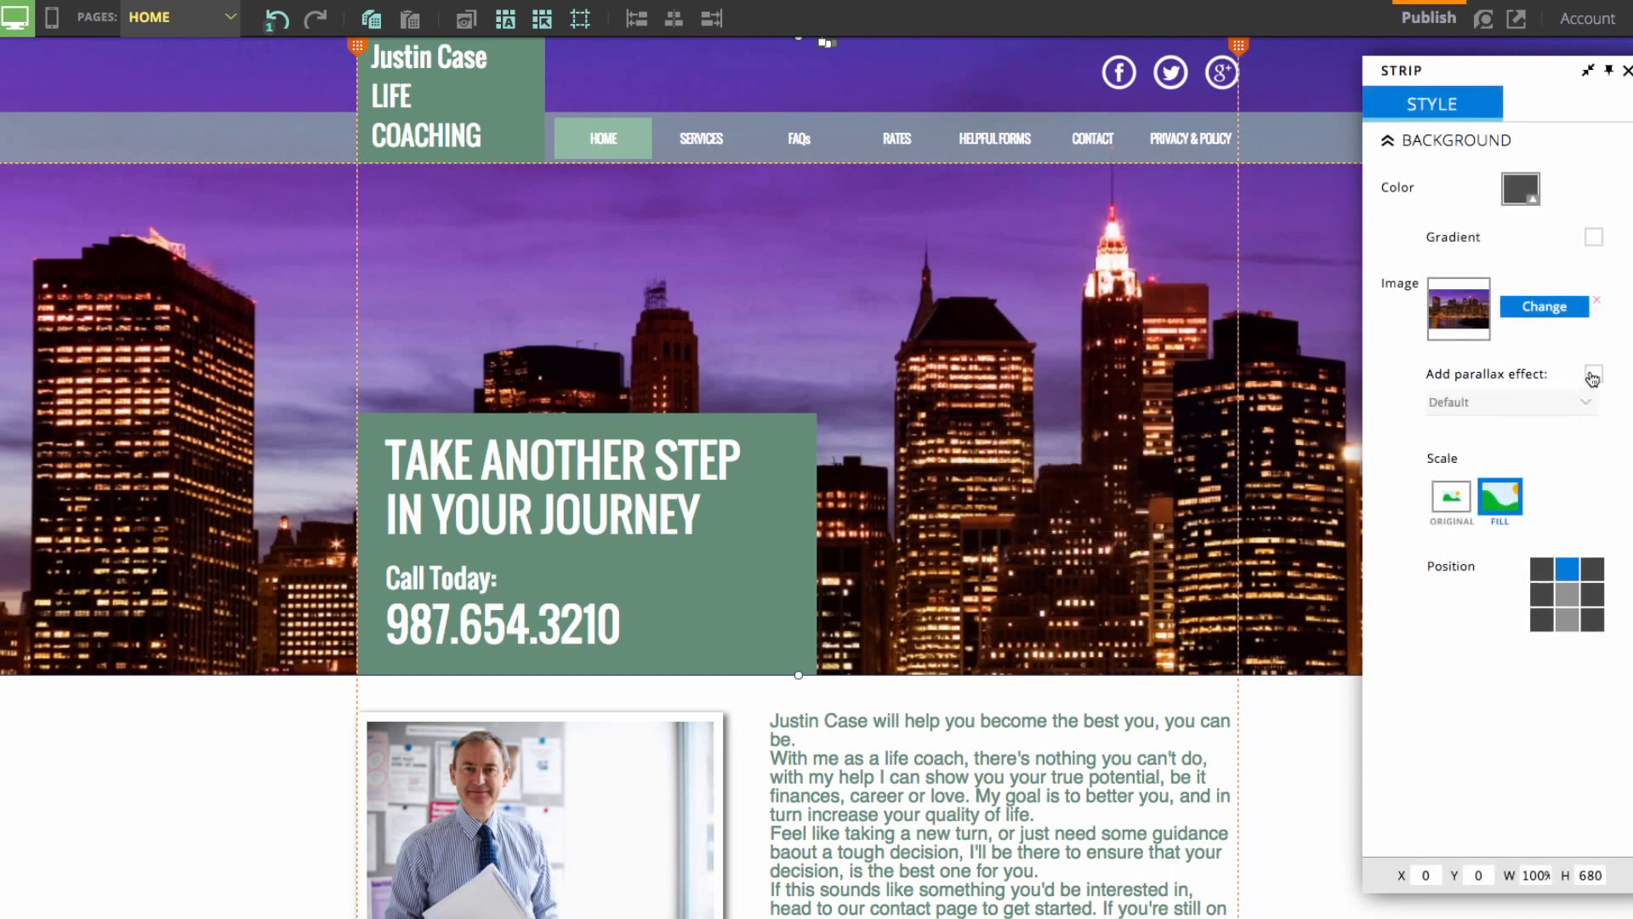
pyautogui.click(1593, 374)
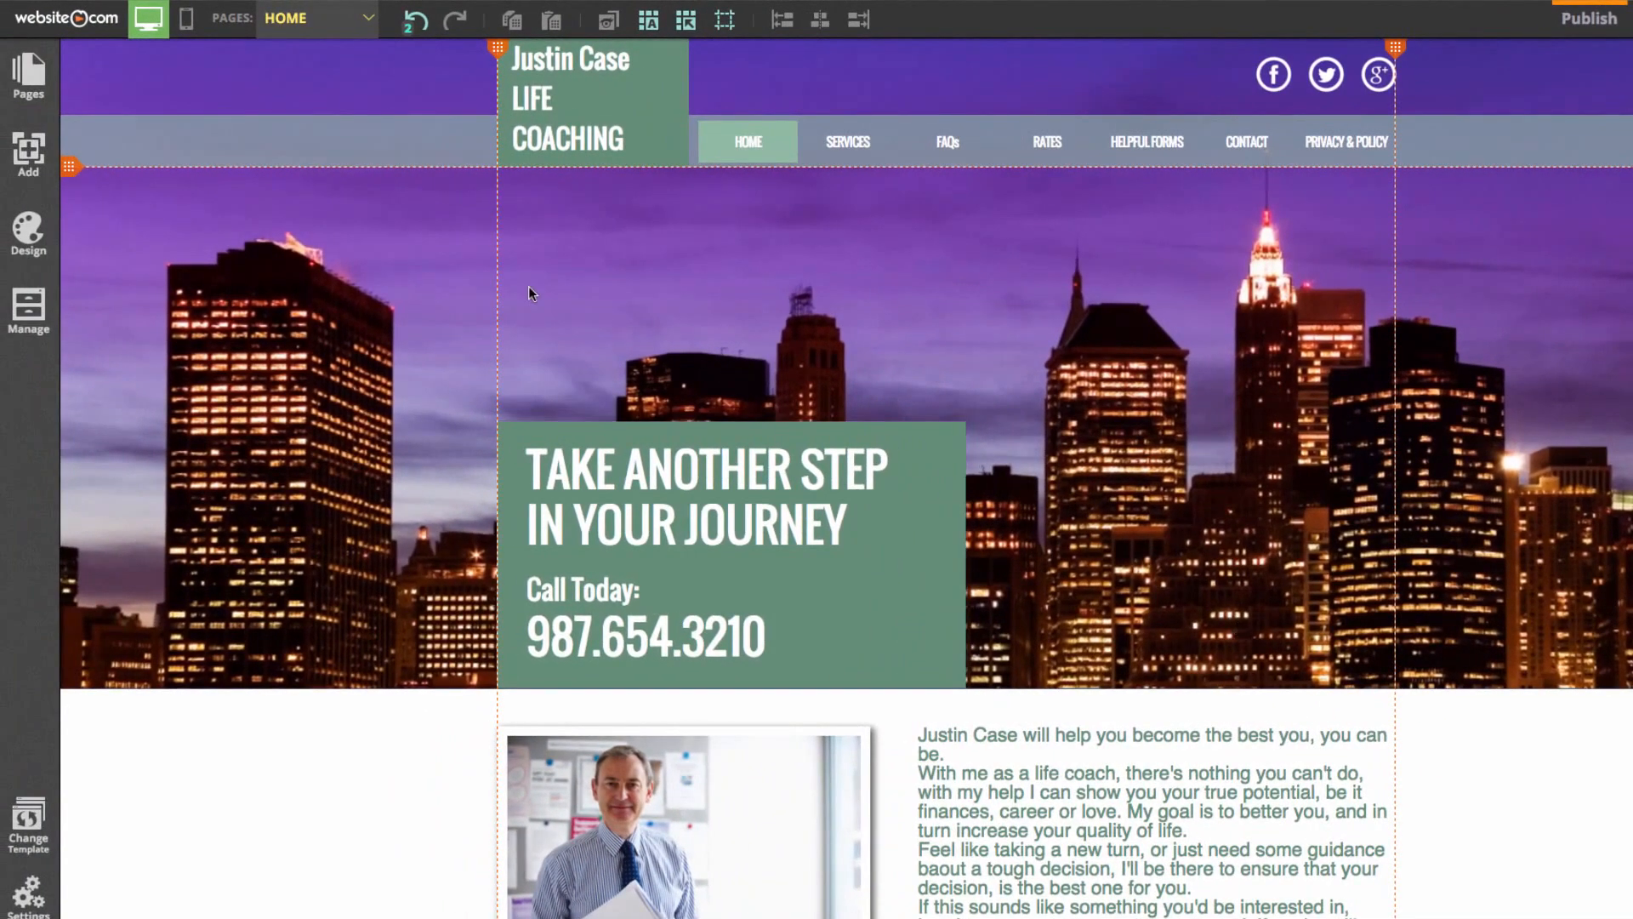
# - On the Services page, replace the woman's photo with the uploaded couple-on-cruise-ship JPG
pyautogui.click(848, 141)
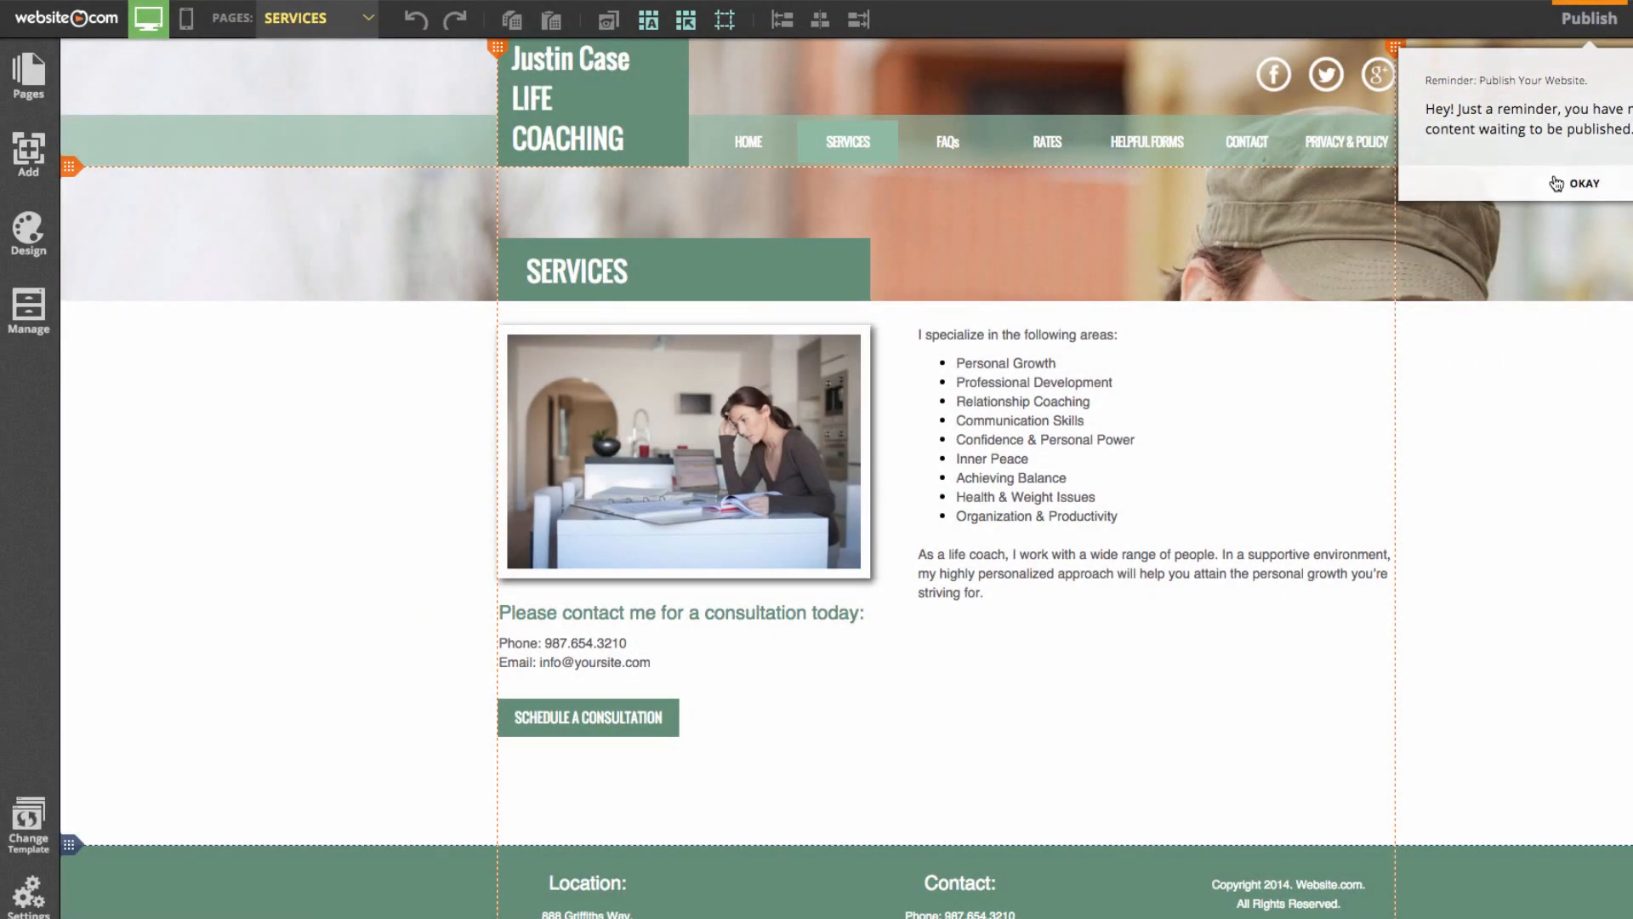
pyautogui.click(1583, 184)
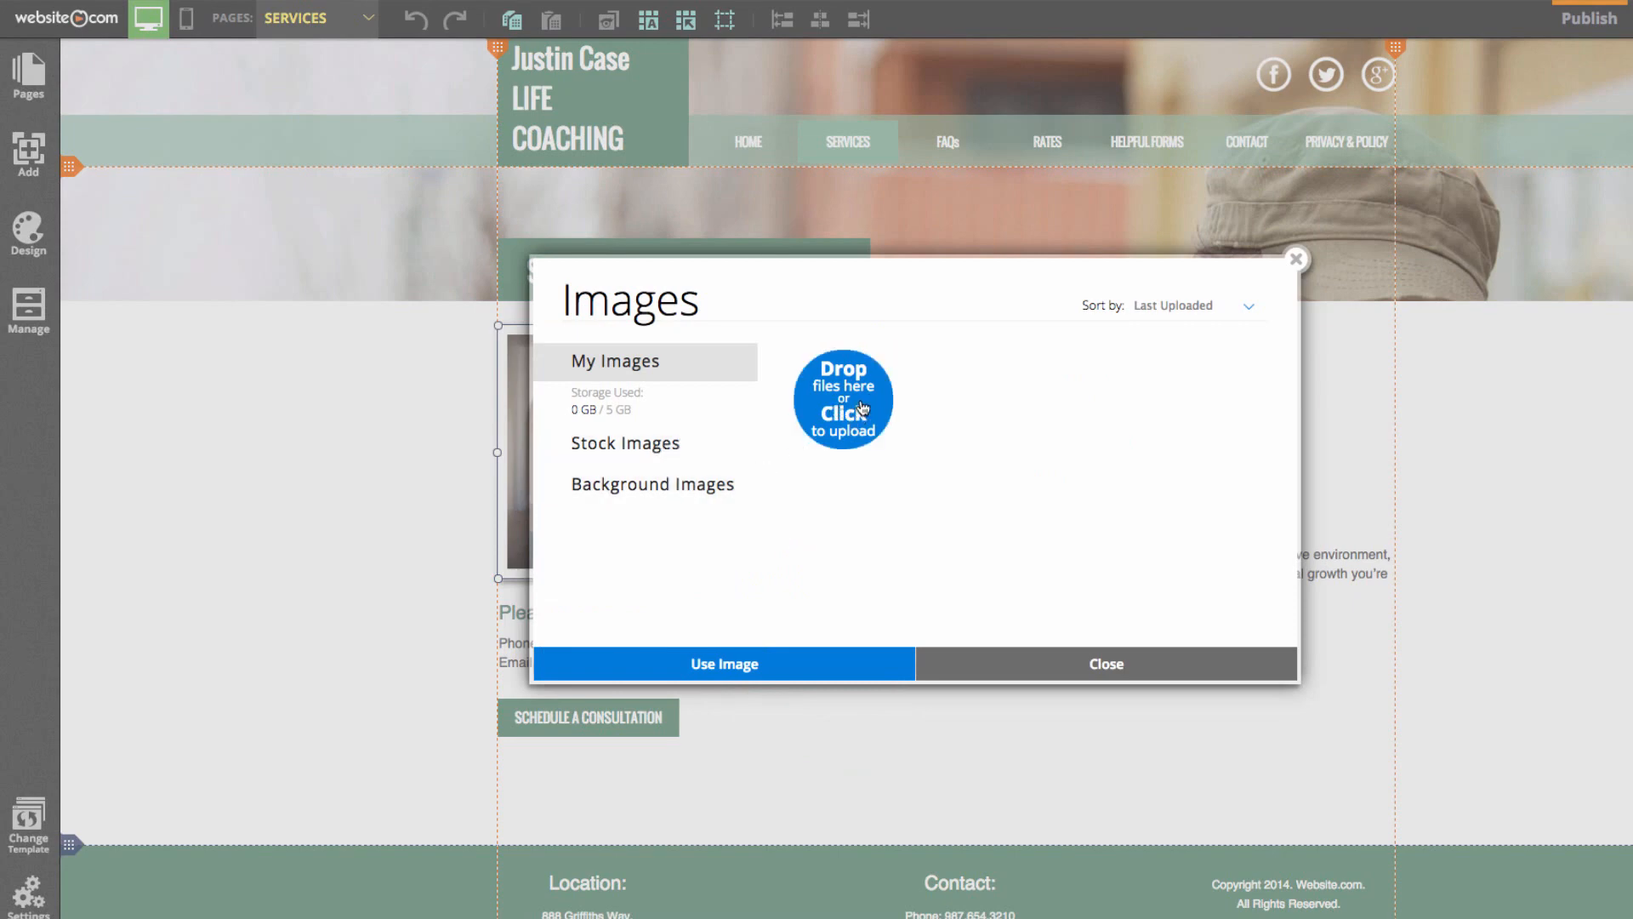
pyautogui.click(842, 399)
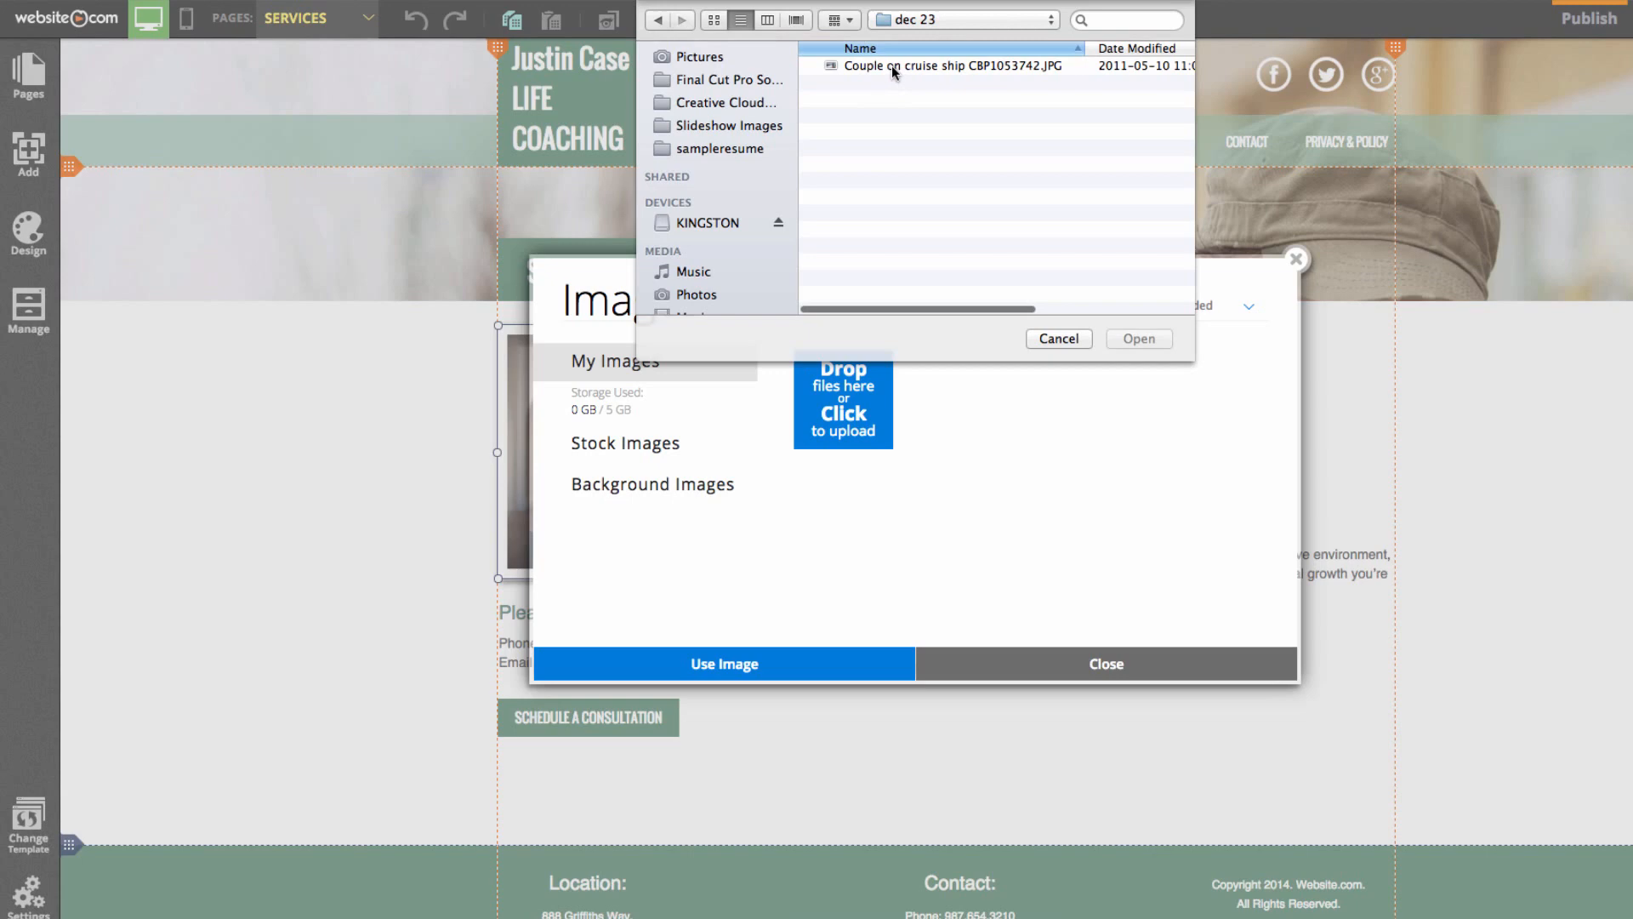
pyautogui.moveTo(915, 69)
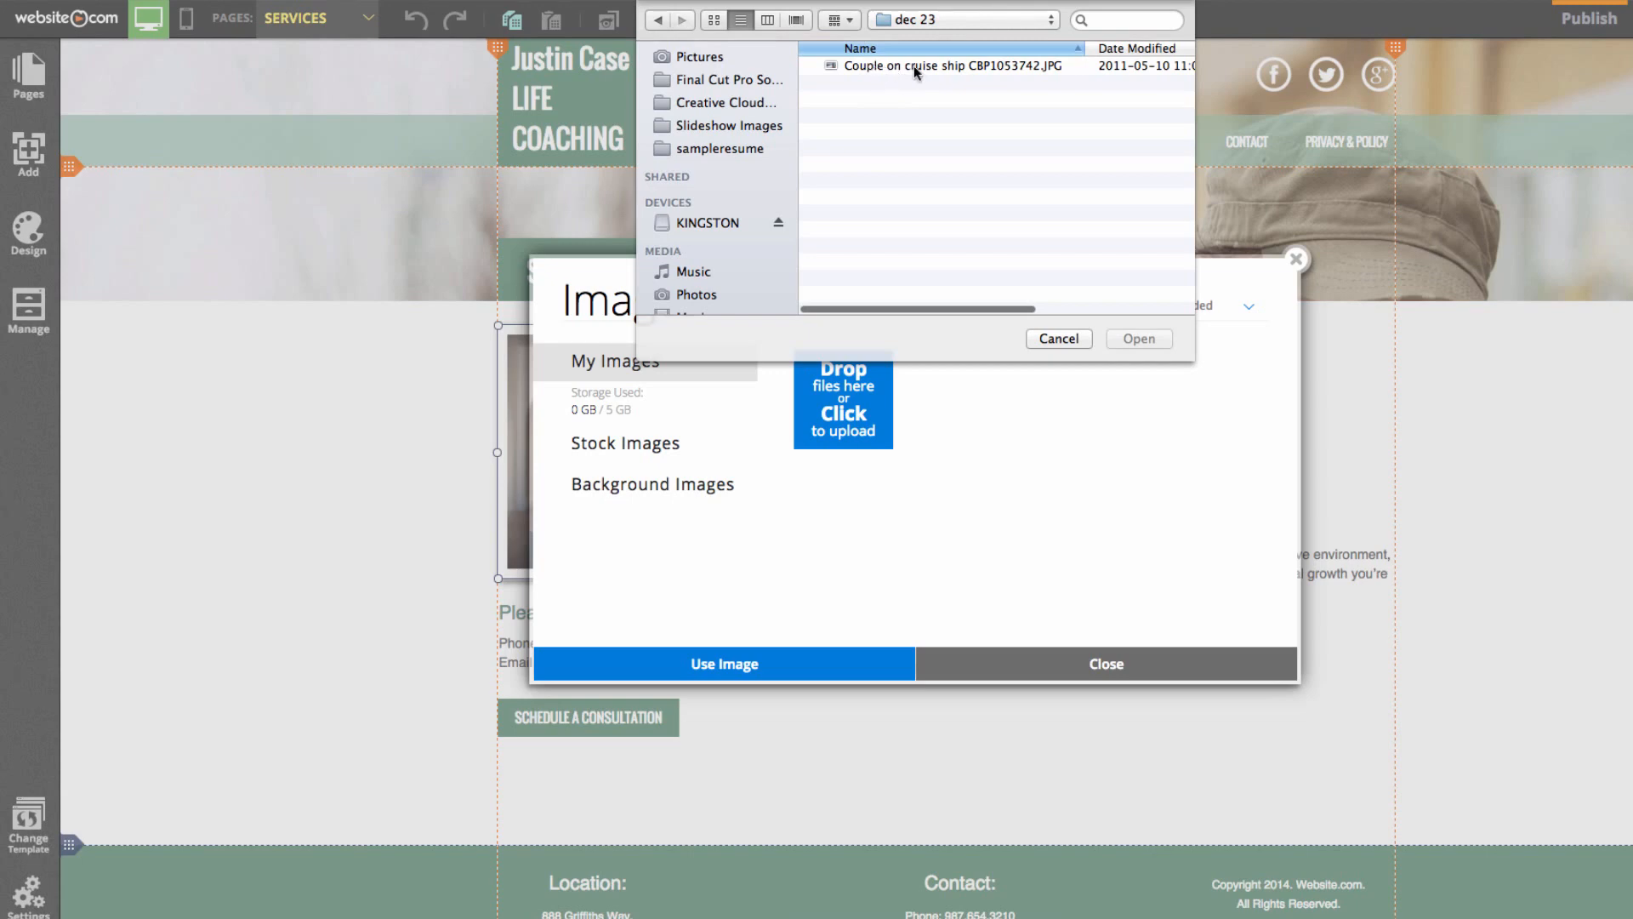
pyautogui.click(1138, 339)
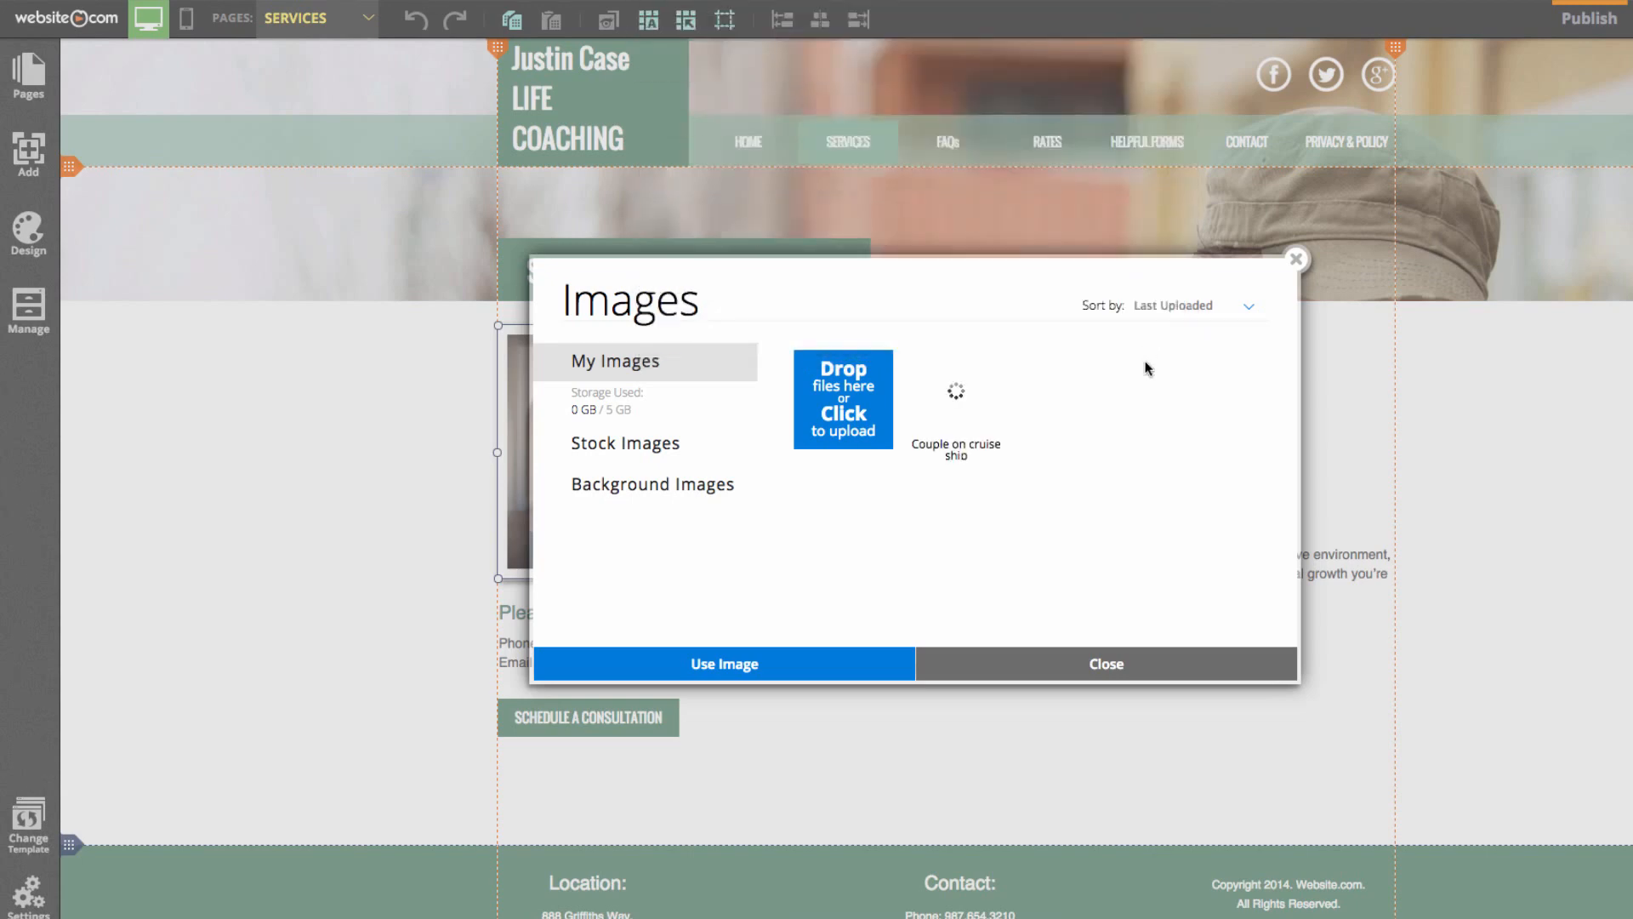
pyautogui.click(725, 663)
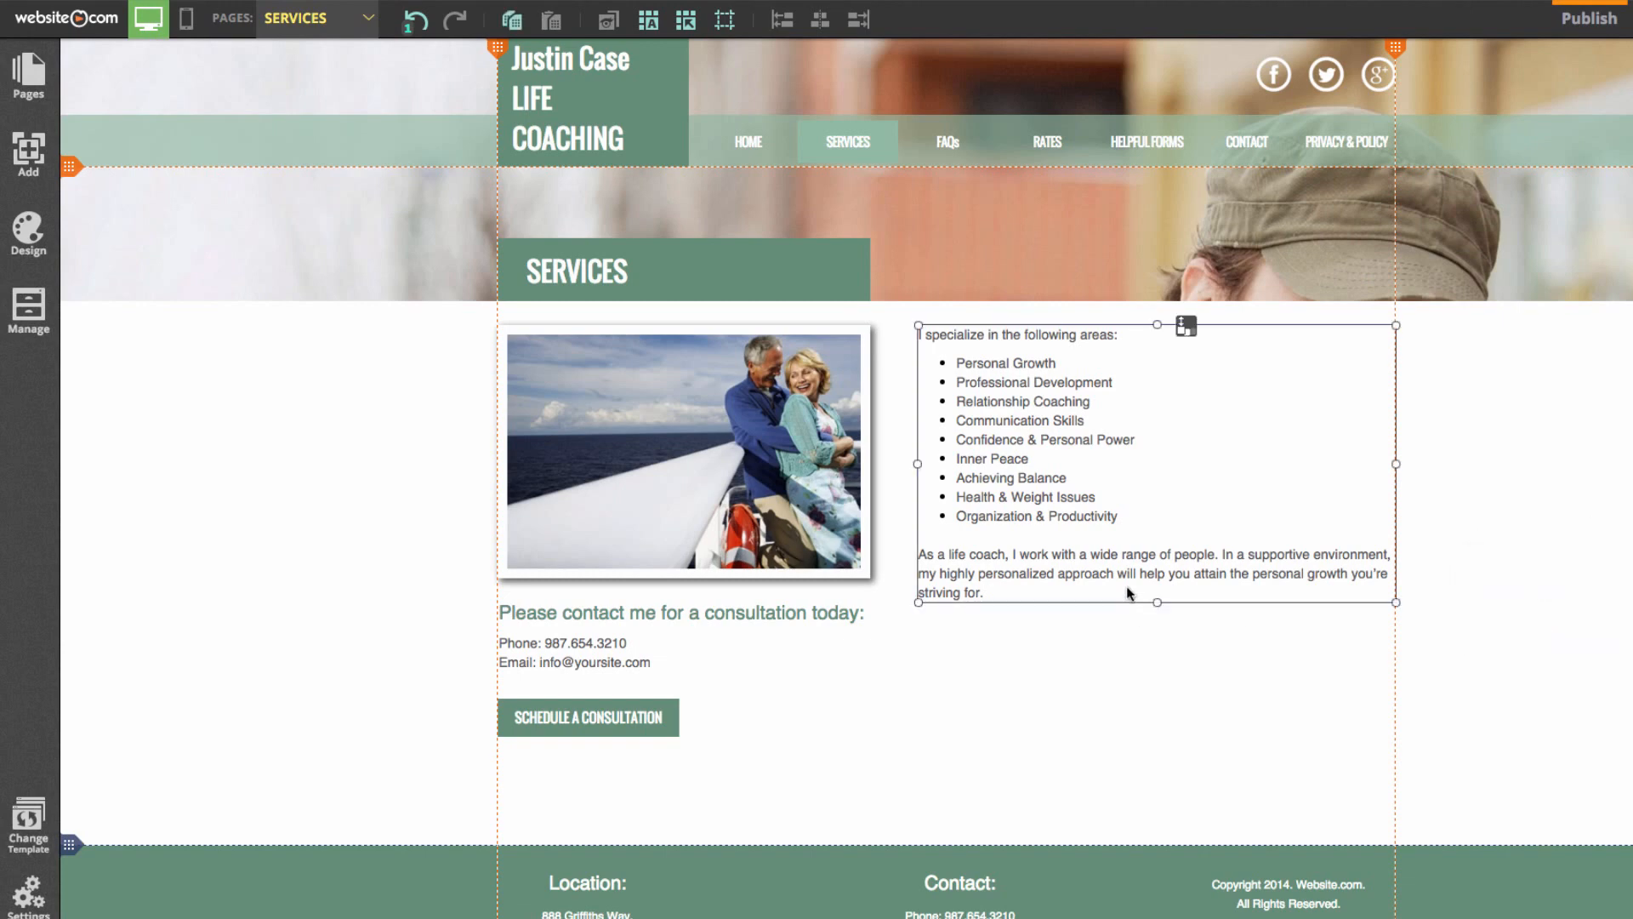
# - Replace the Services text with specialities from Finances to Career Direction ending 'Call Justin Case today.'
pyautogui.moveTo(954, 420); pyautogui.dragTo(982, 592)
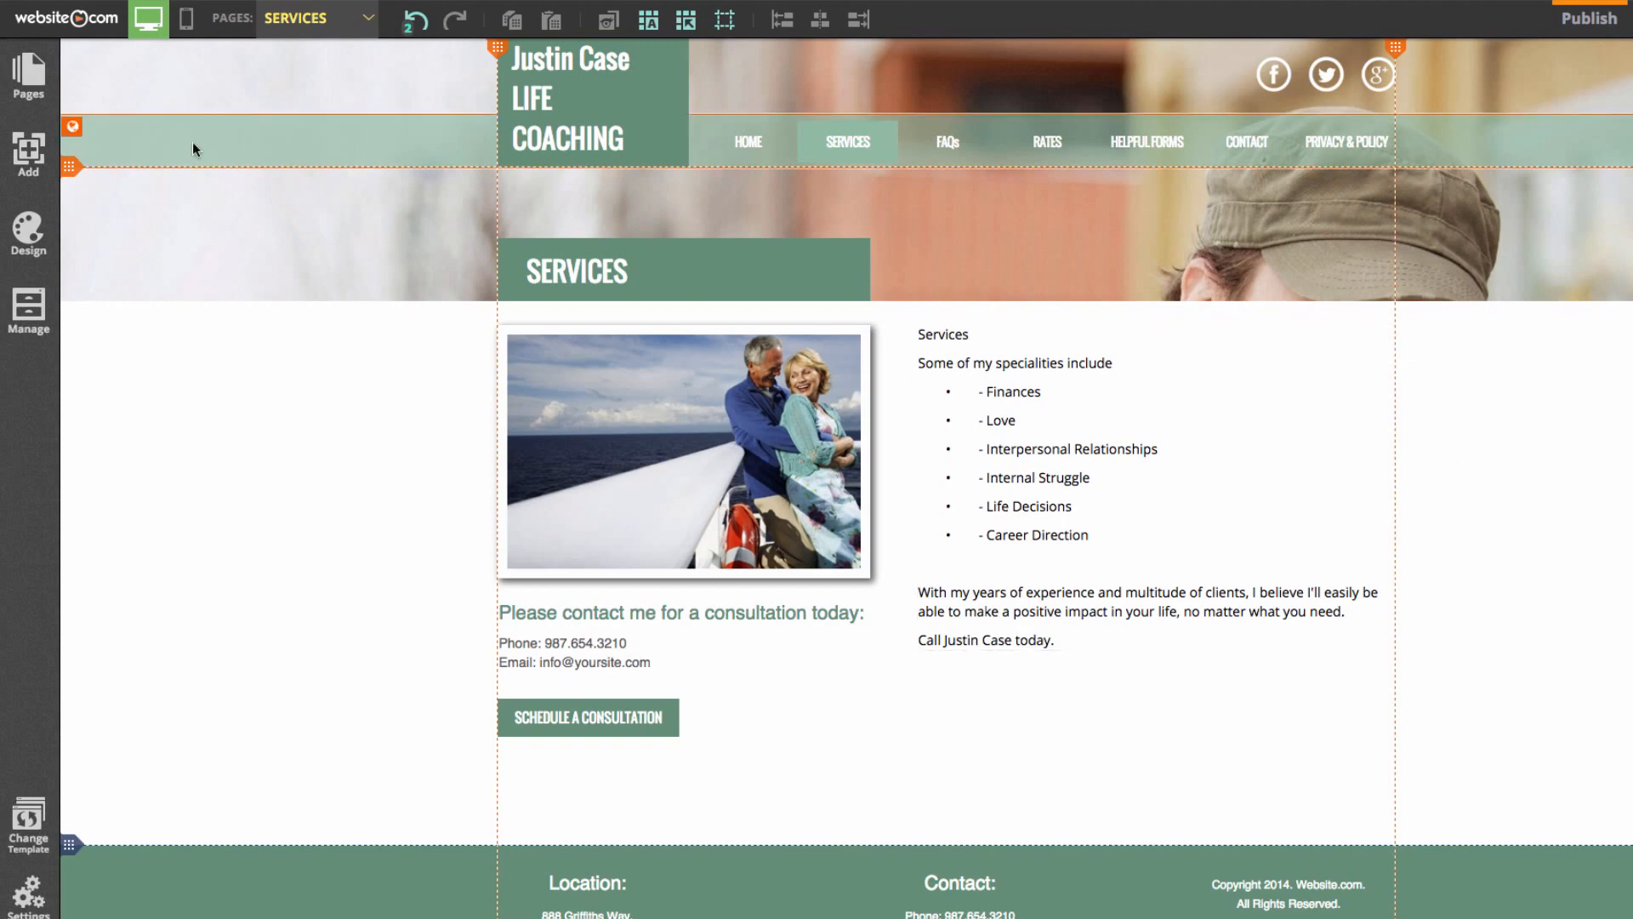
pyautogui.click(29, 155)
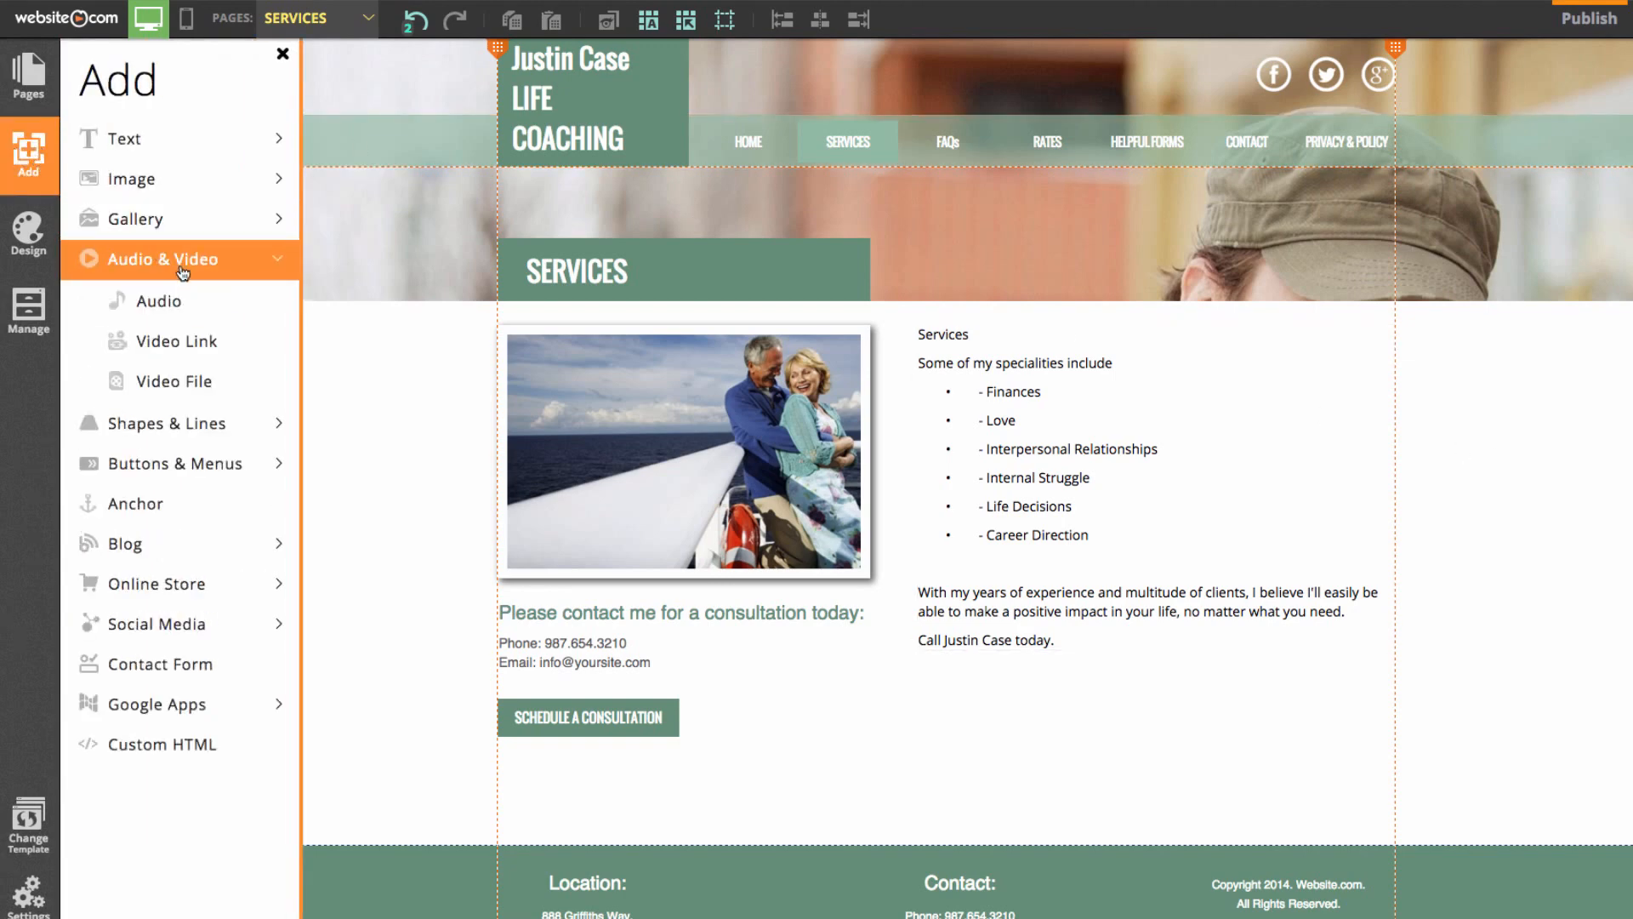
# - Add a Video Link element with the Website.com YouTube URL beneath the Schedule a Consultation button
pyautogui.click(173, 380)
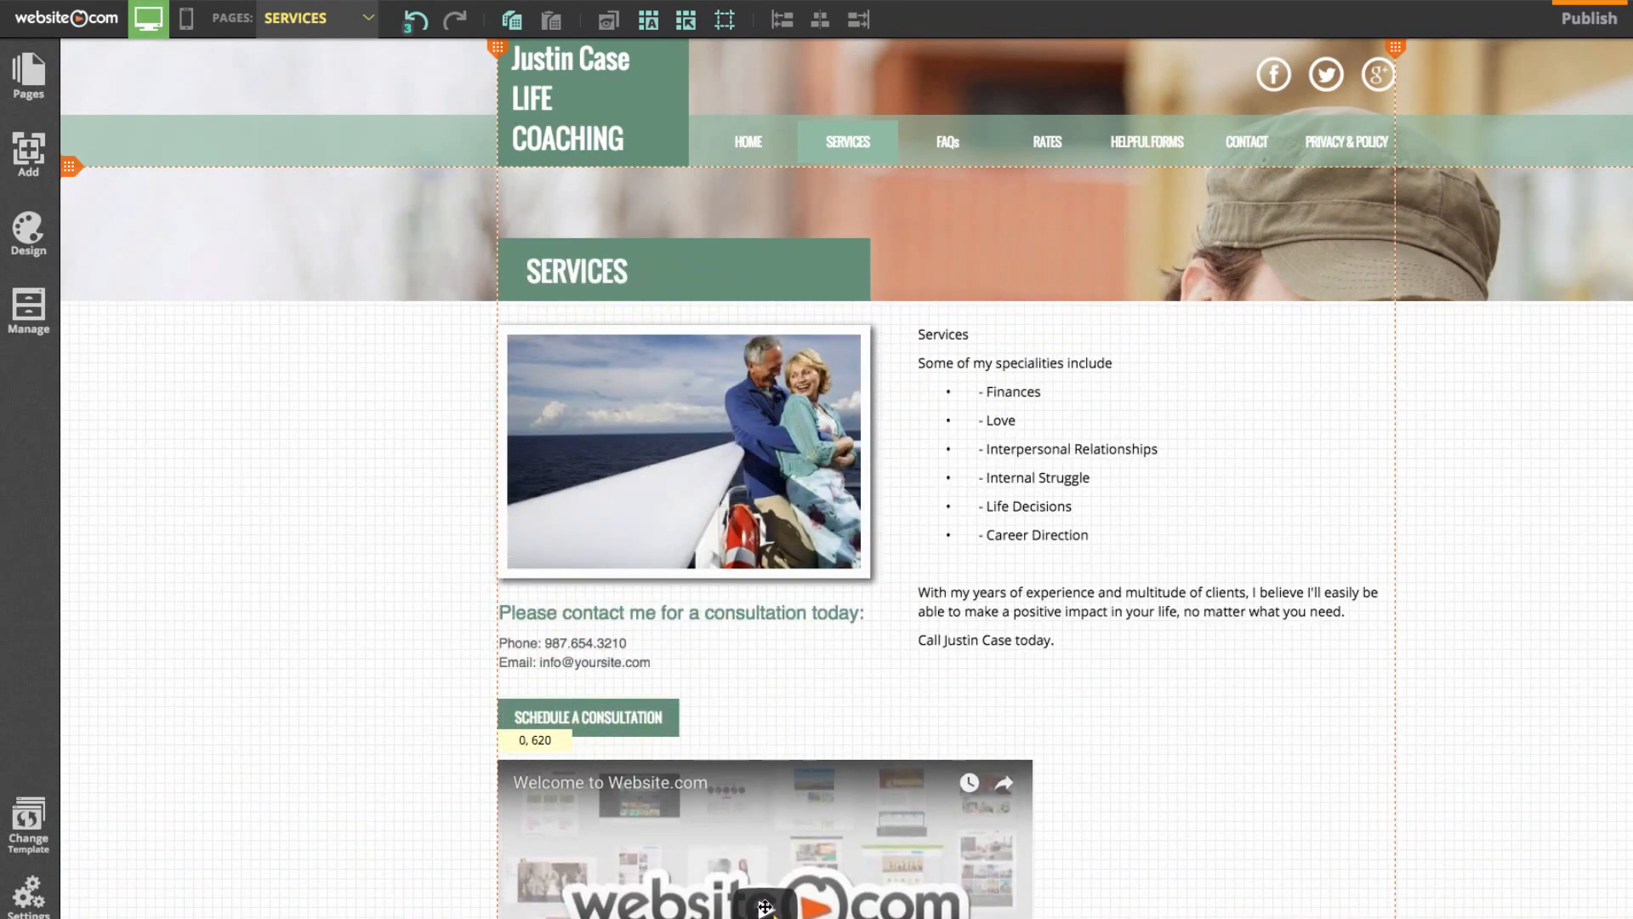
pyautogui.scroll(-3)
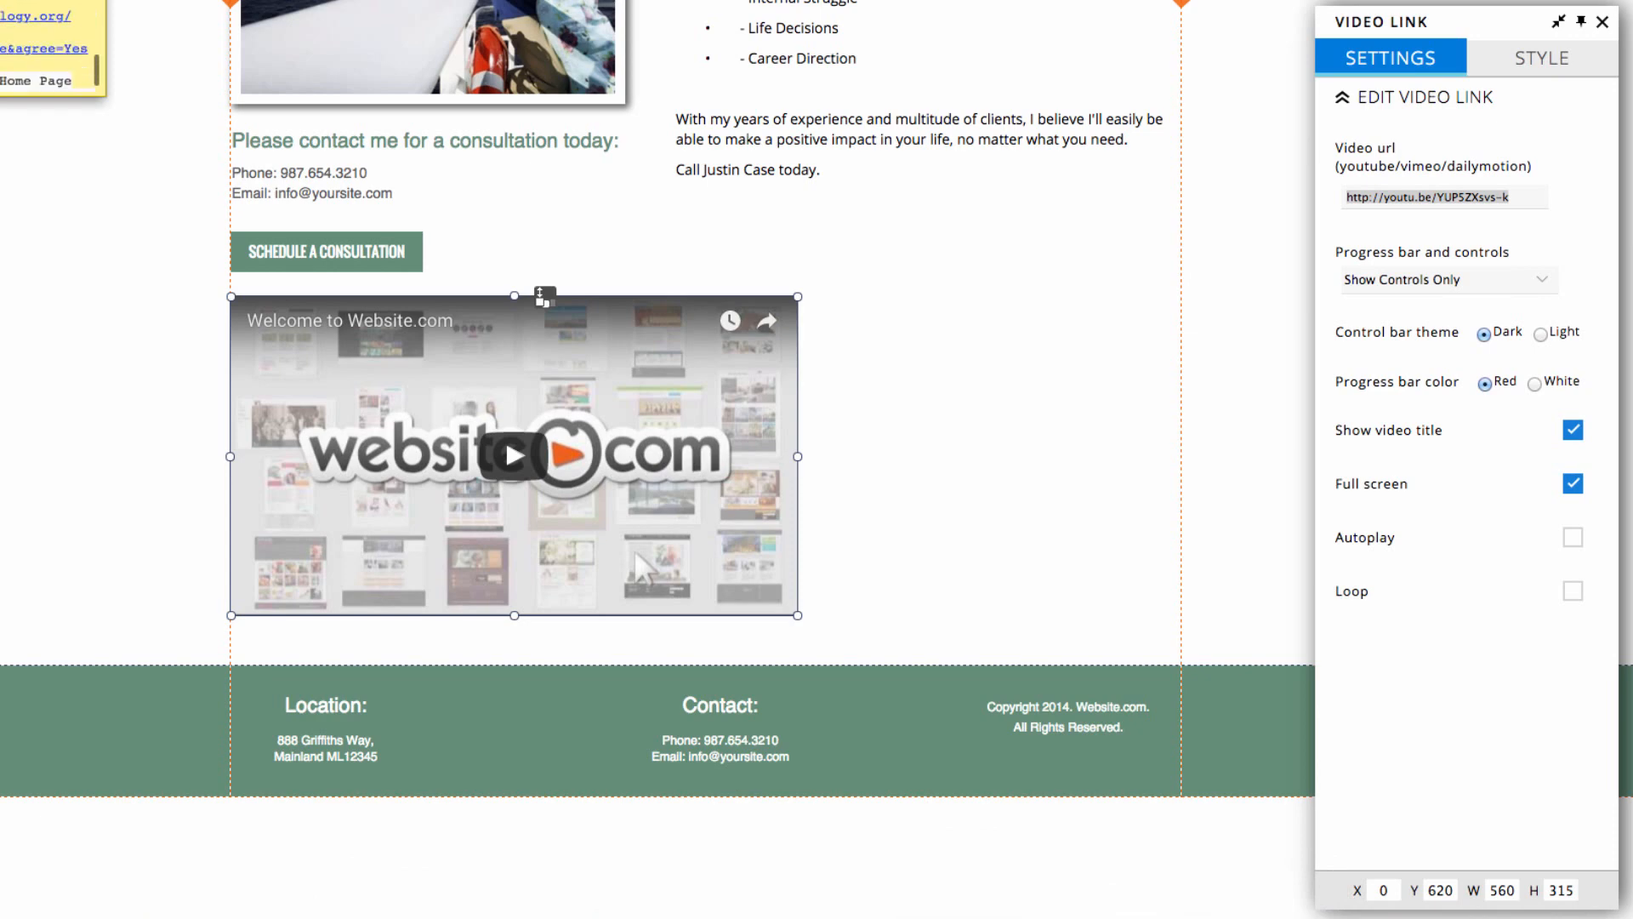
pyautogui.moveTo(1172, 63)
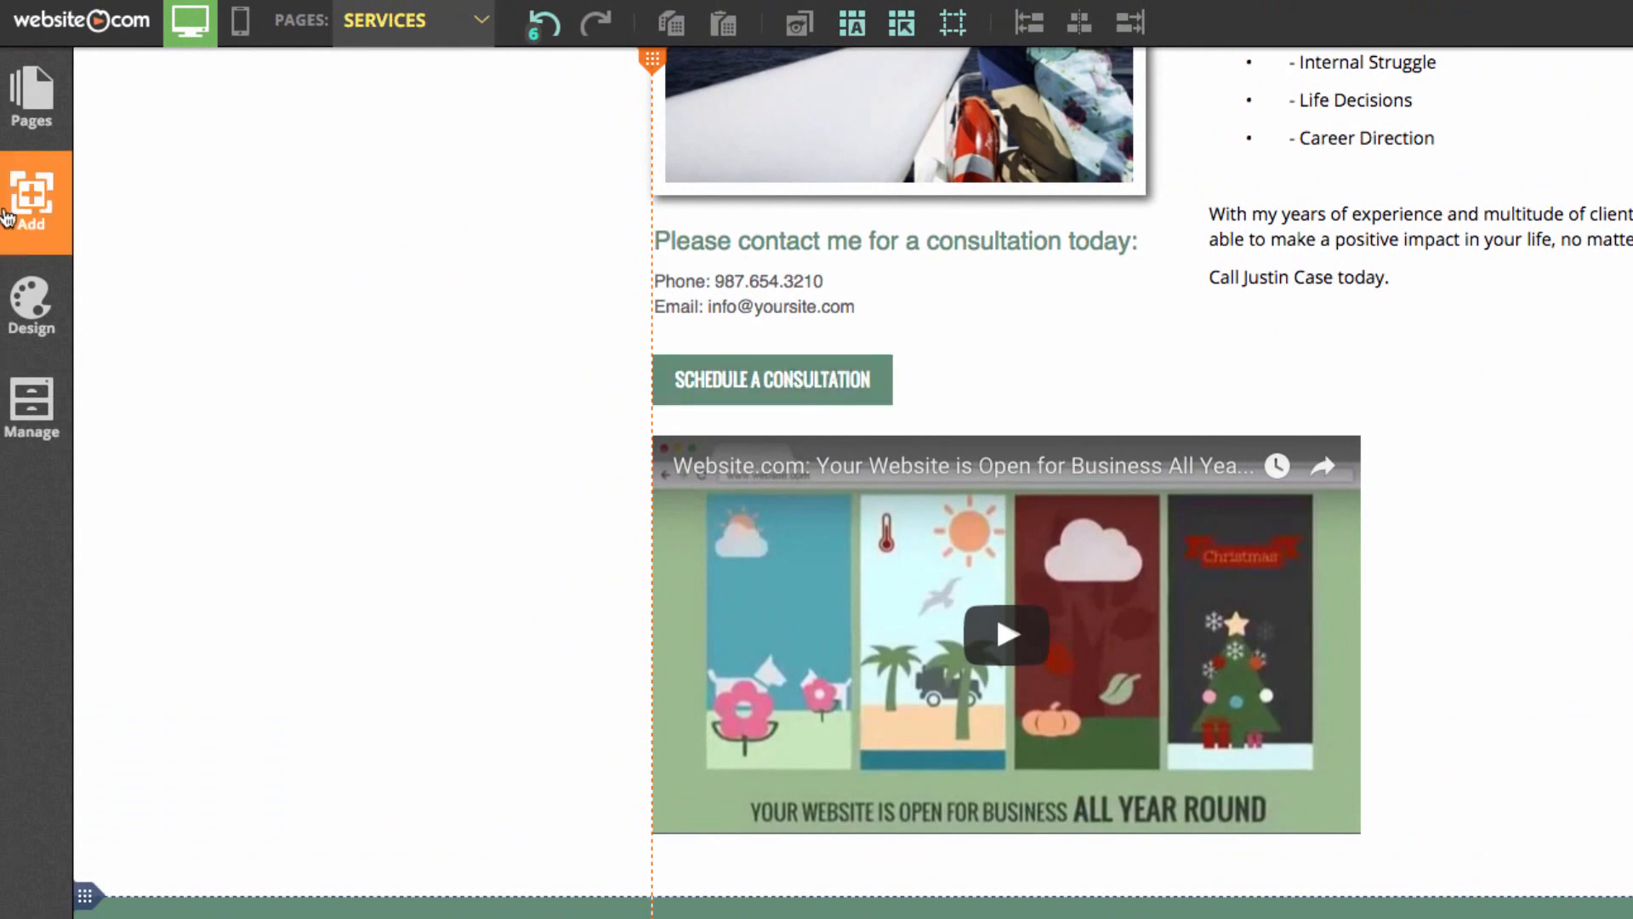
# - Place a Custom HTML block right of the video loading the socialpsychology.org blue-5stories.js headlines script
pyautogui.click(36, 198)
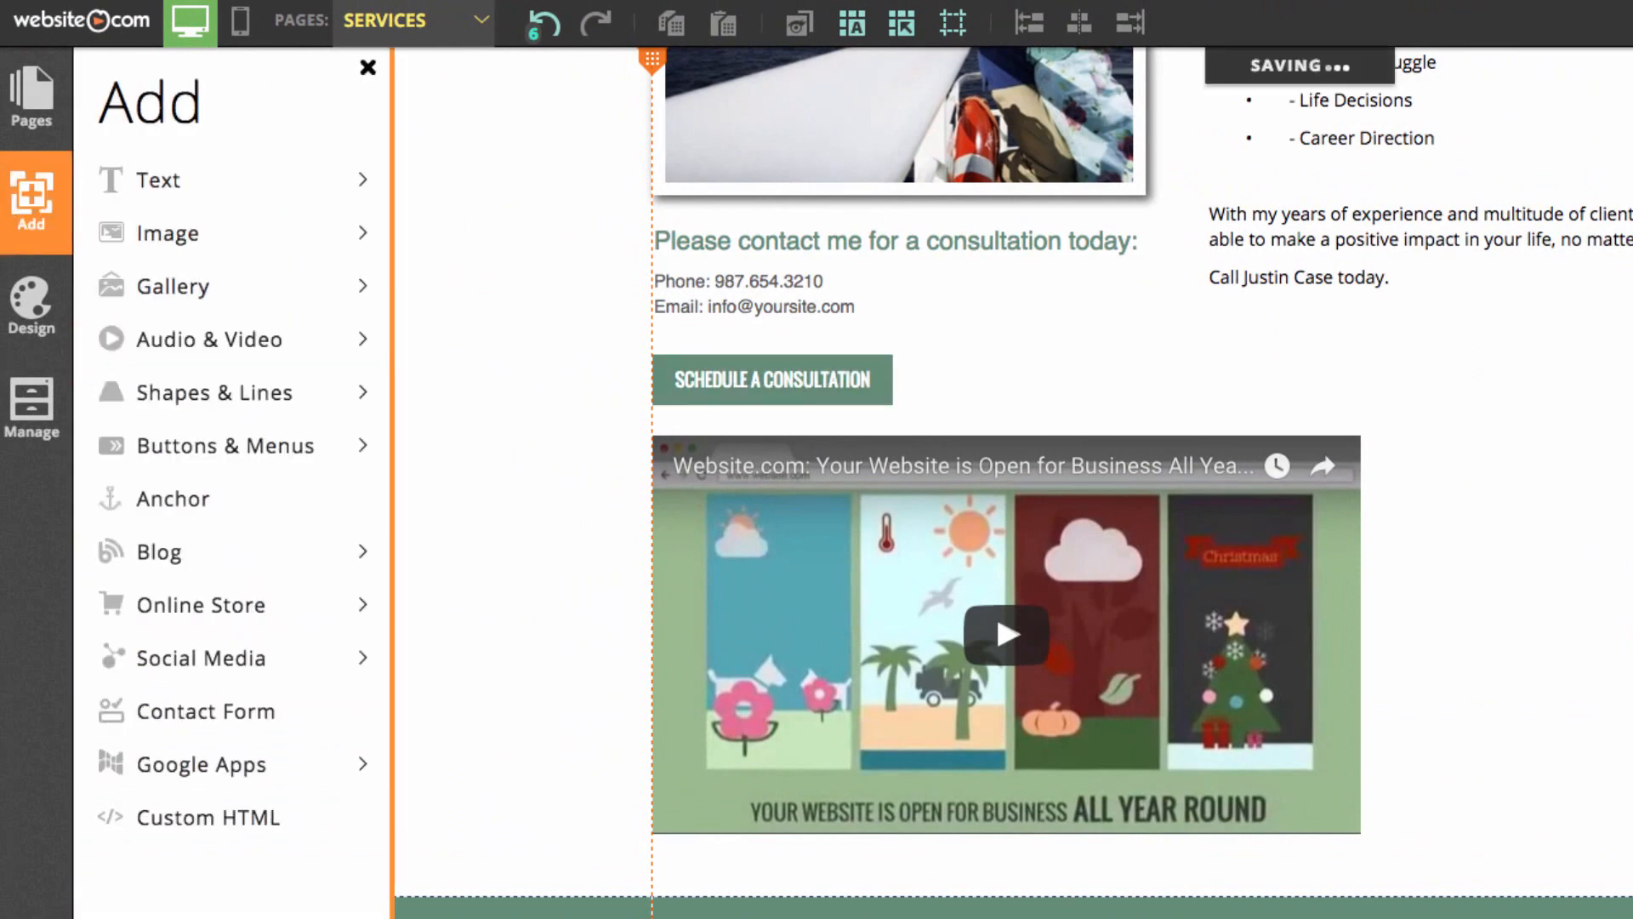
pyautogui.click(208, 817)
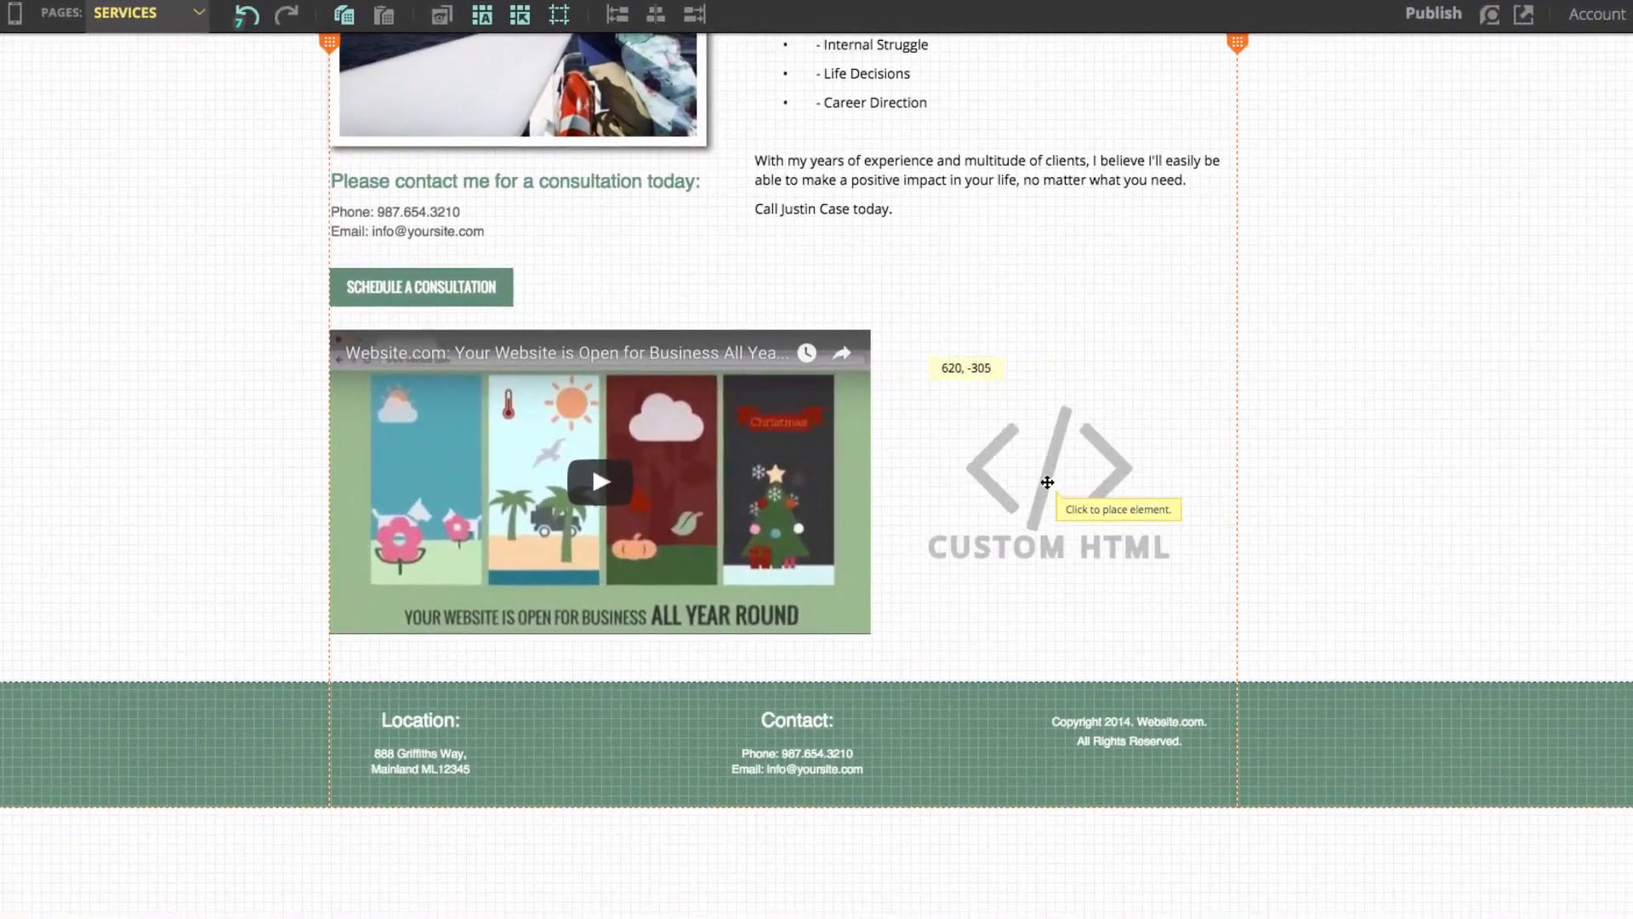
pyautogui.click(1049, 481)
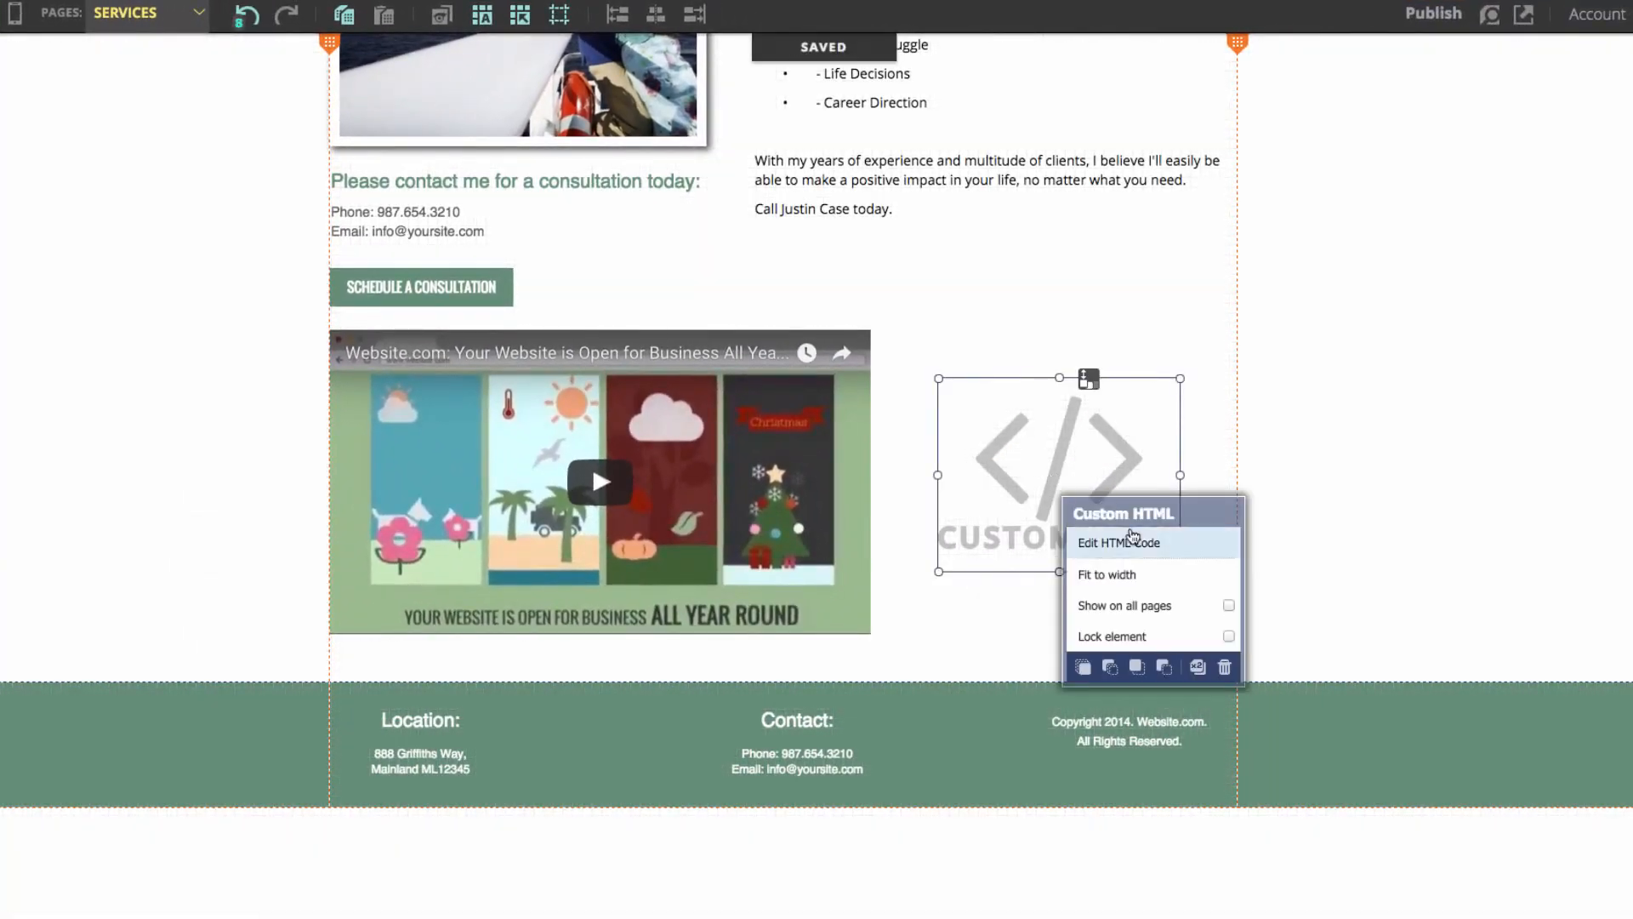
pyautogui.click(1118, 543)
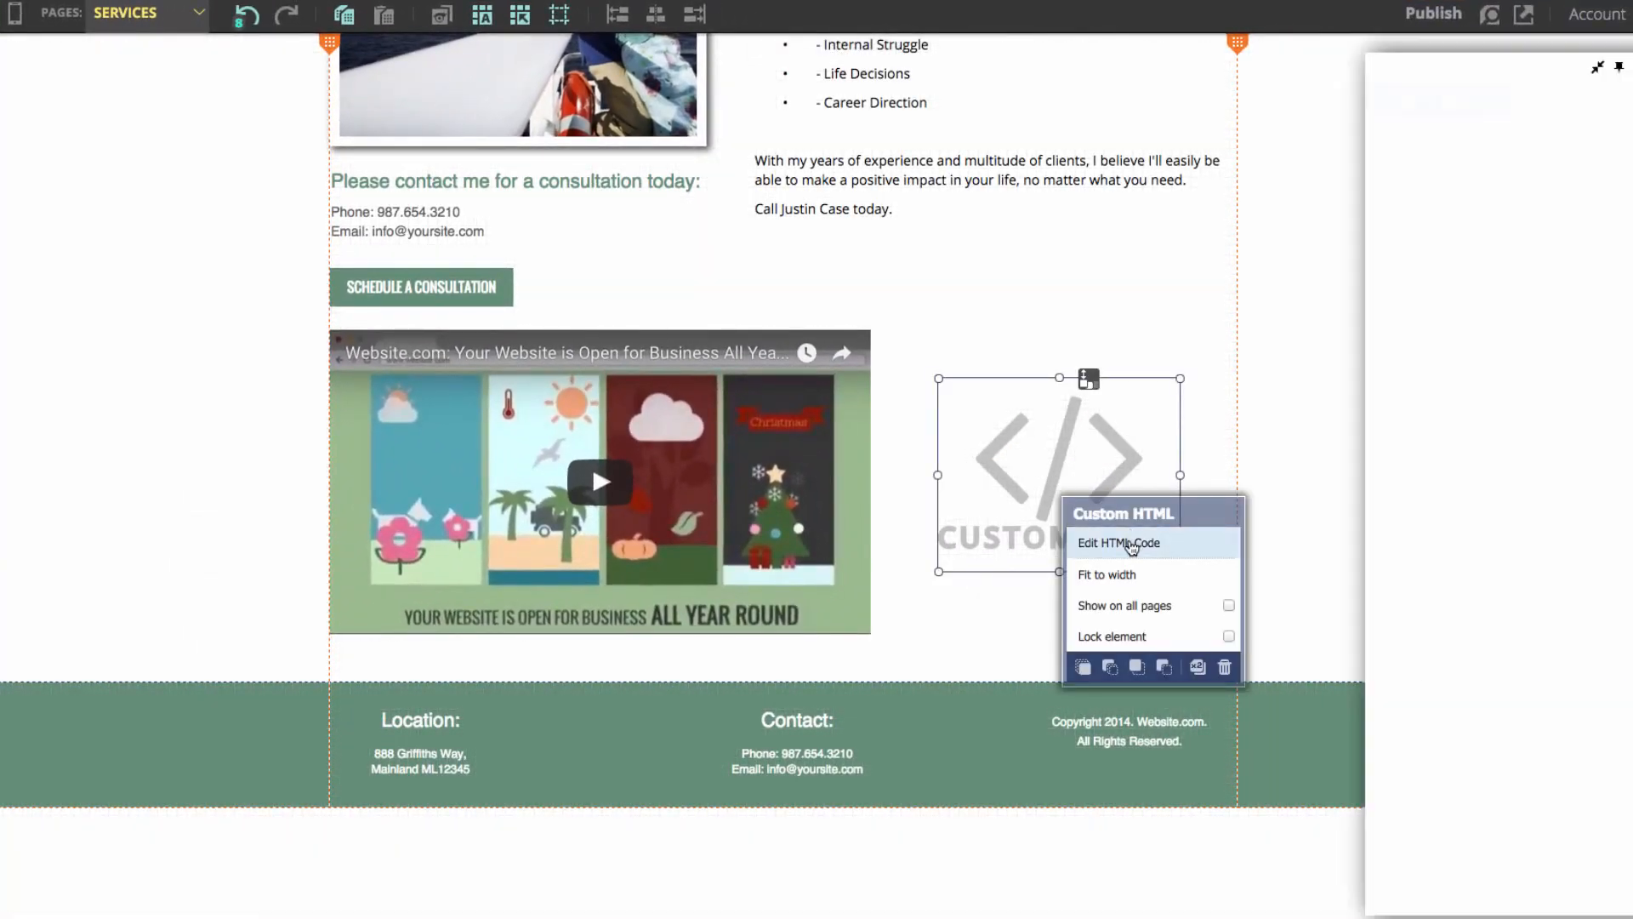
pyautogui.click(1118, 543)
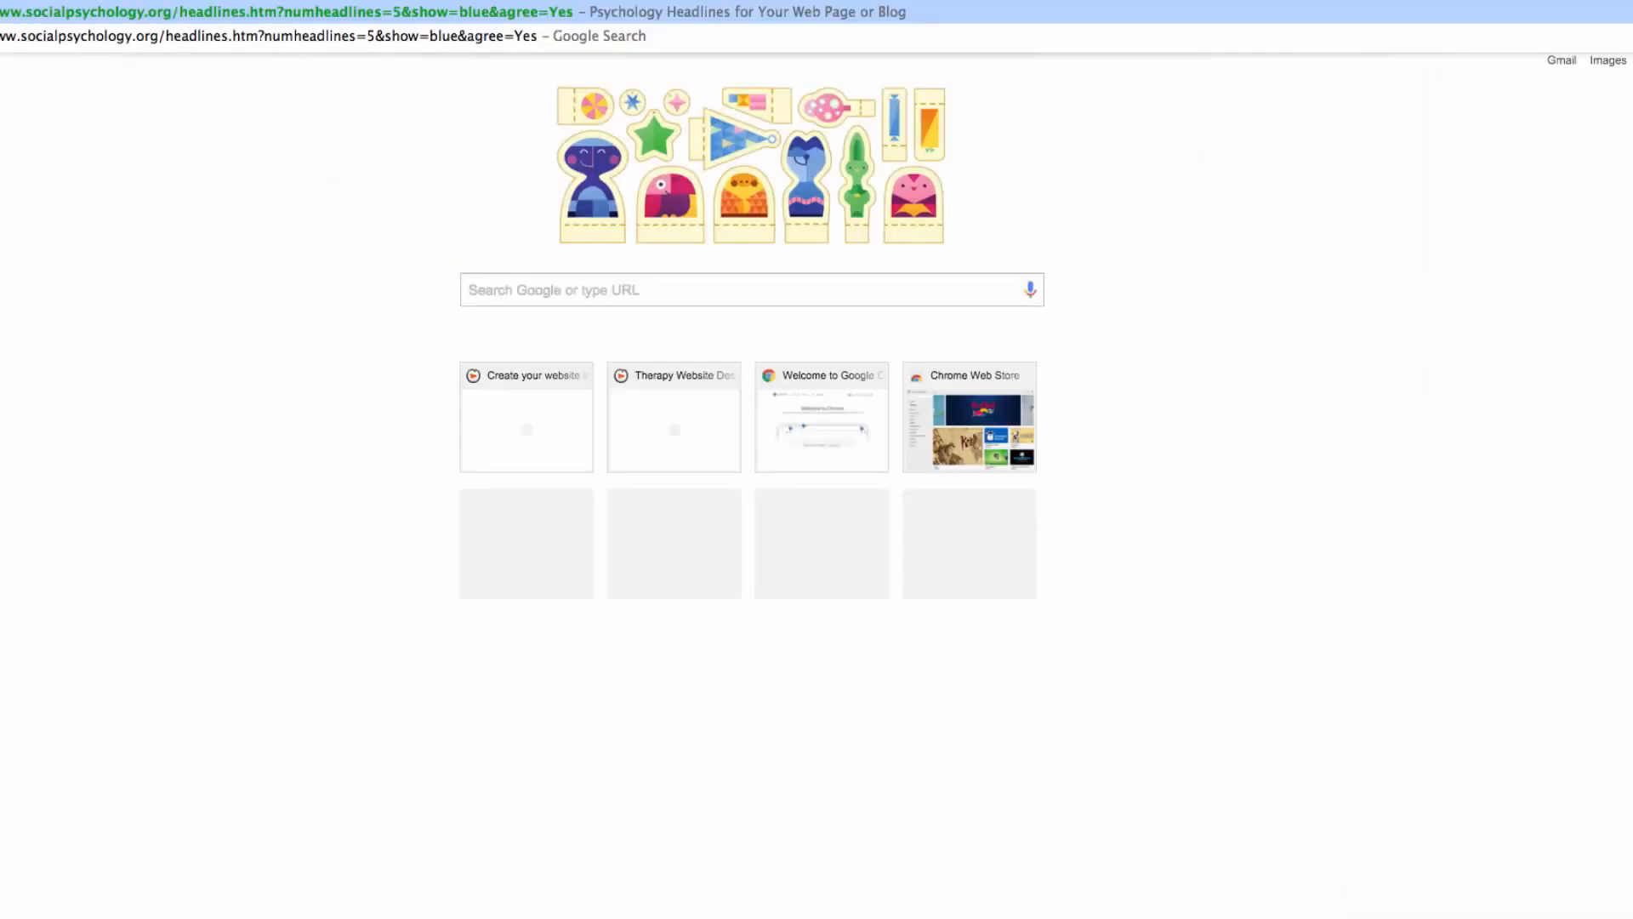
pyautogui.click(261, 35)
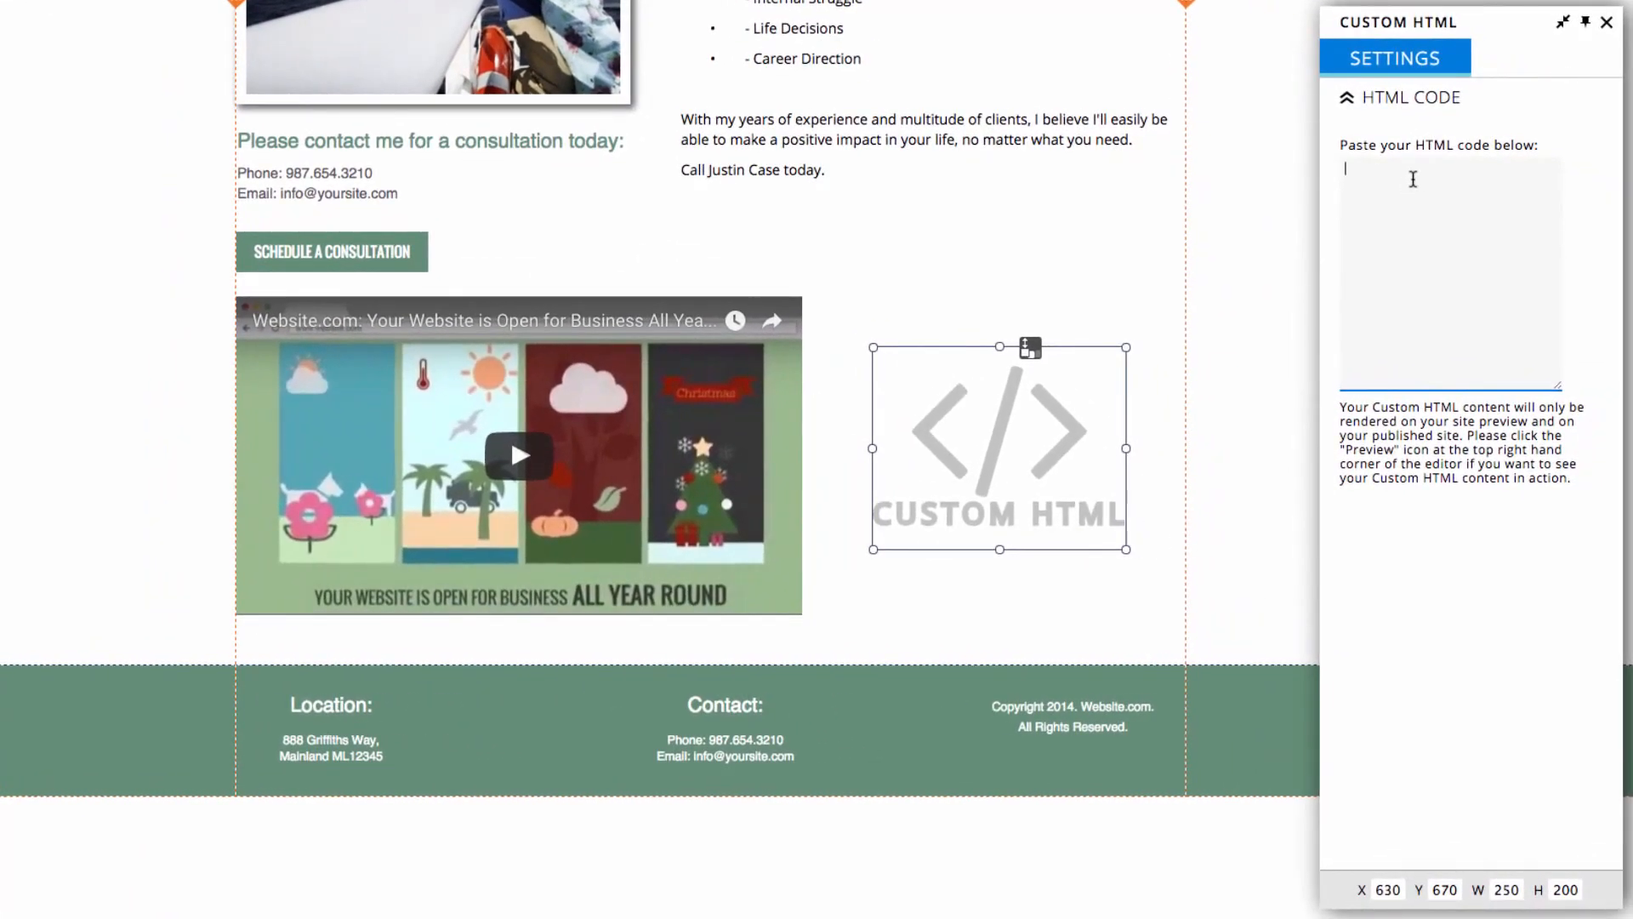
pyautogui.write('<script src="http://www.socialpsychology.org/headlines/blue-5stories.js"></script>')
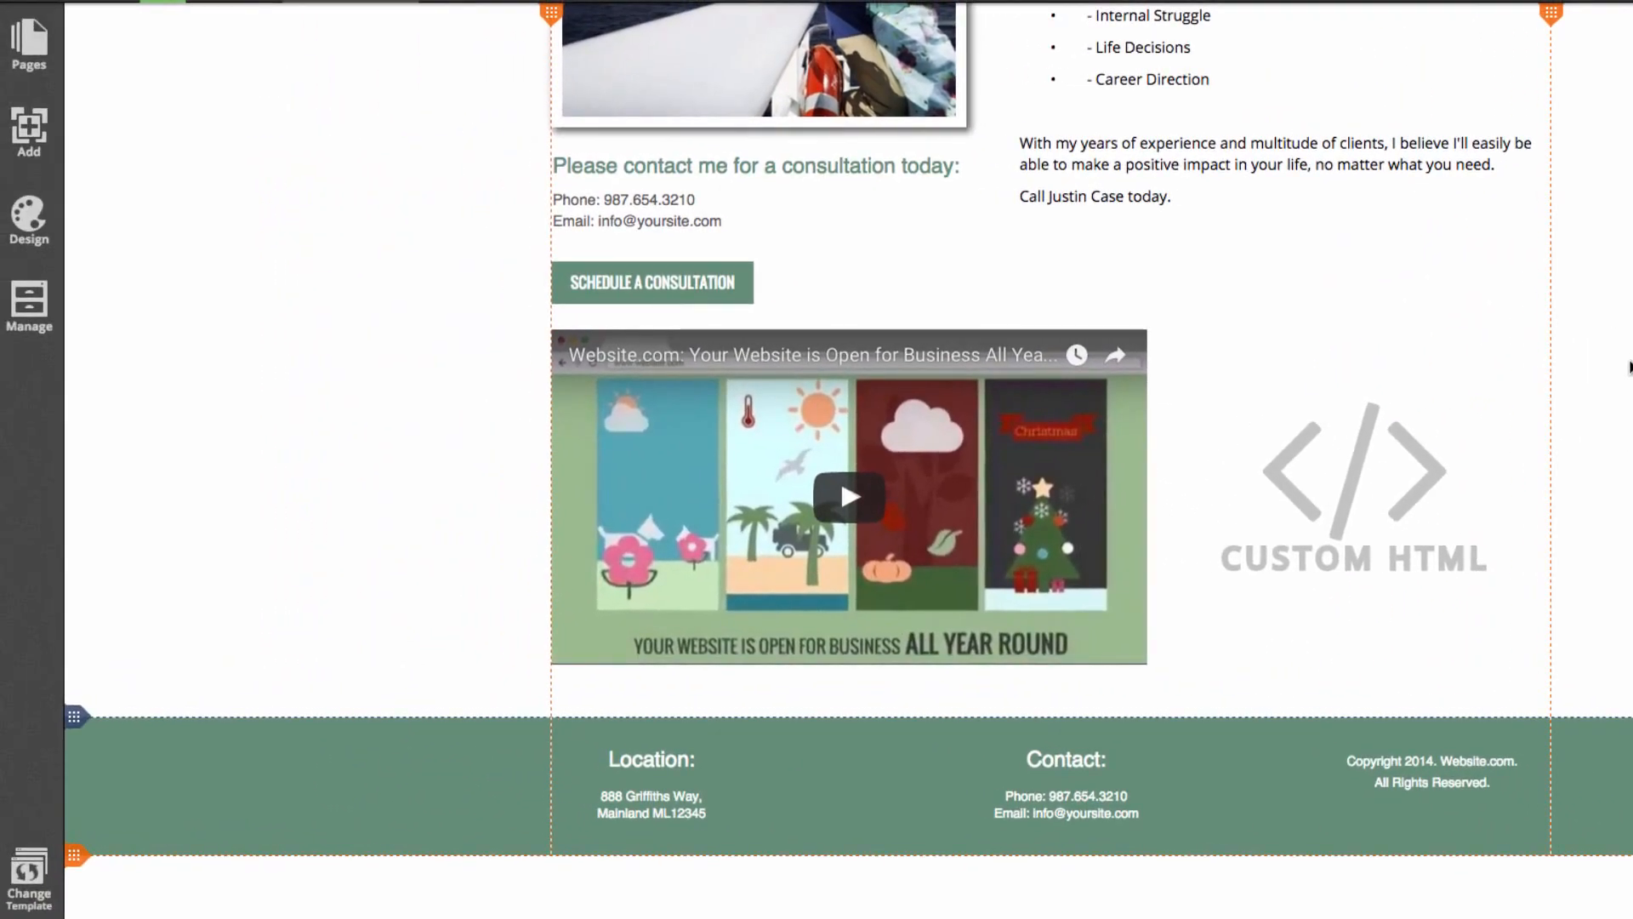
# - Create a new top-level page of the Blog category named BLOG
pyautogui.click(29, 40)
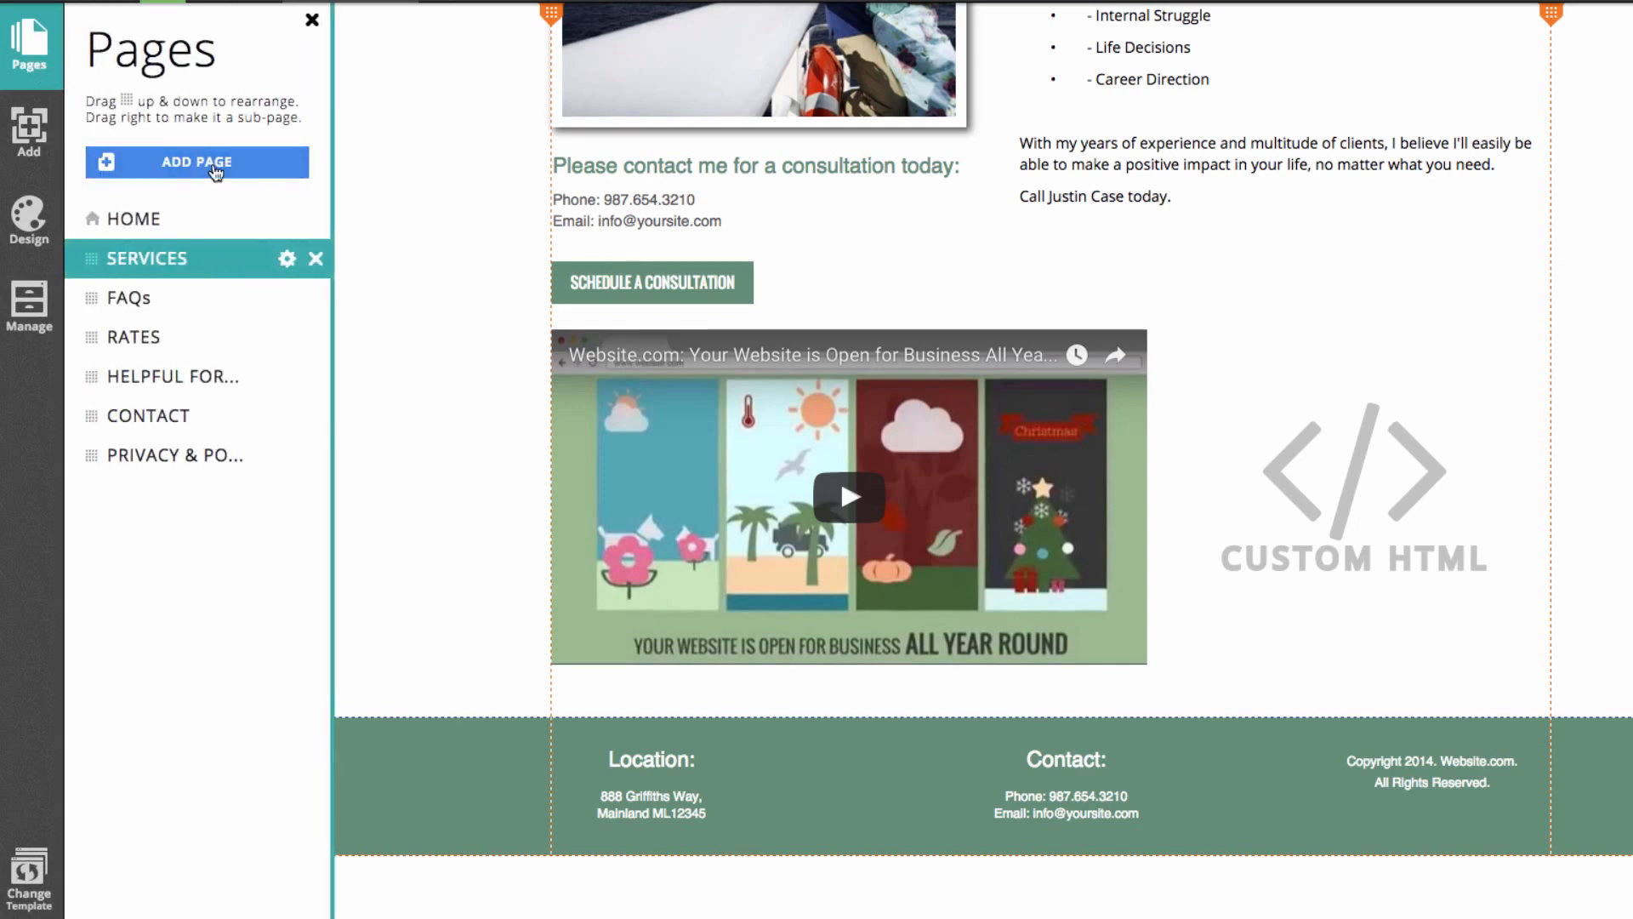
pyautogui.click(197, 164)
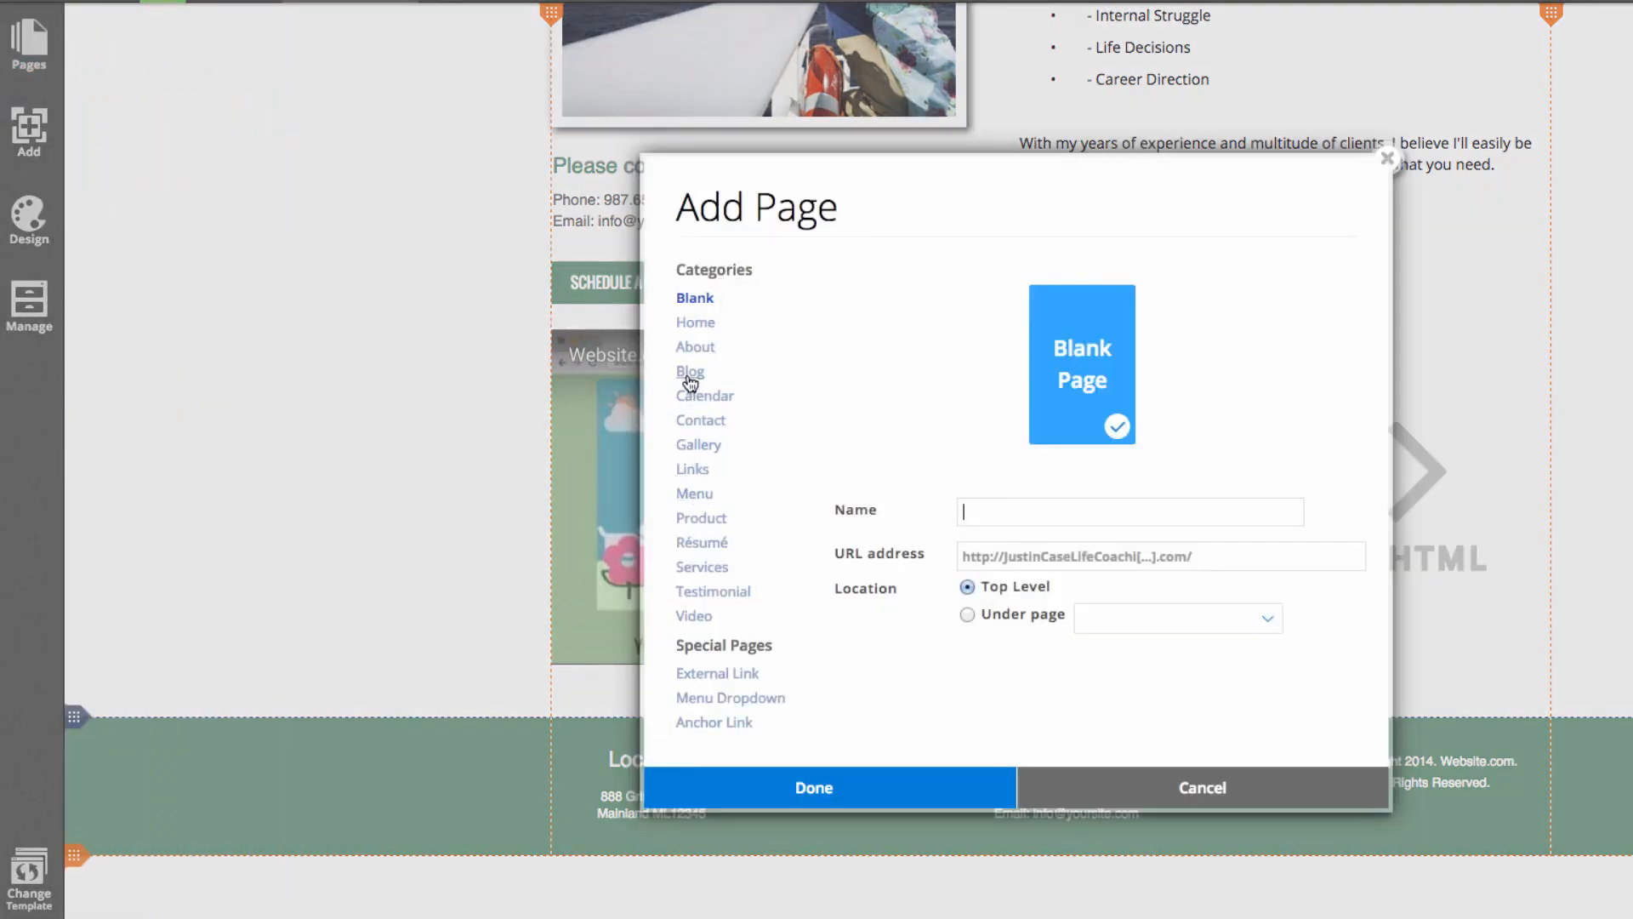
pyautogui.click(689, 371)
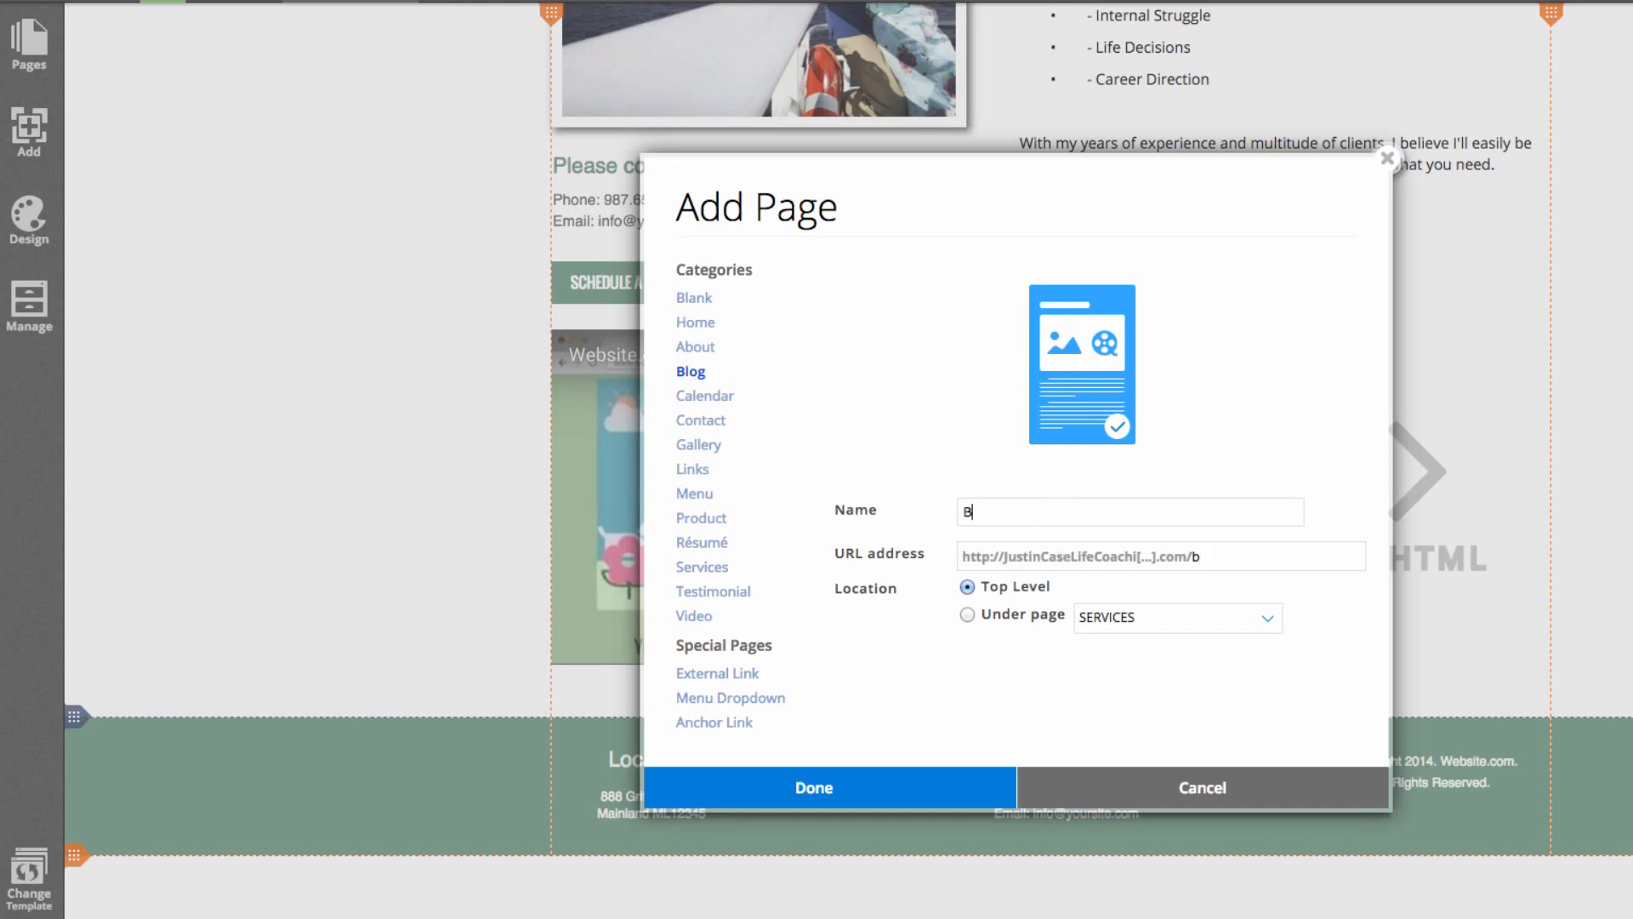
pyautogui.write('LOG')
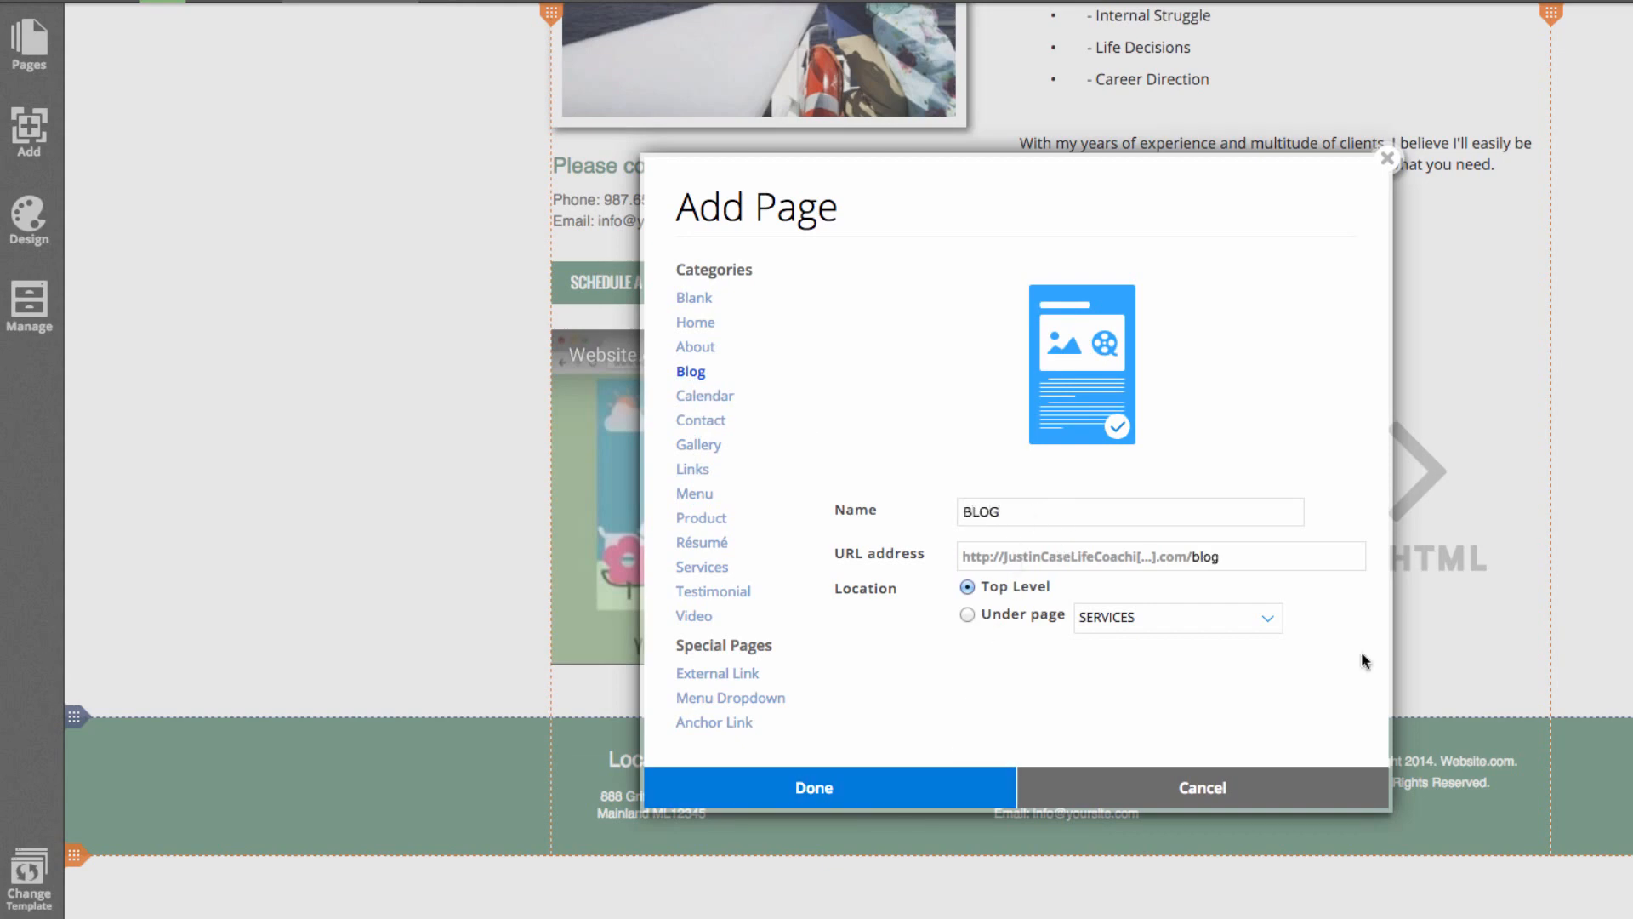
pyautogui.click(814, 788)
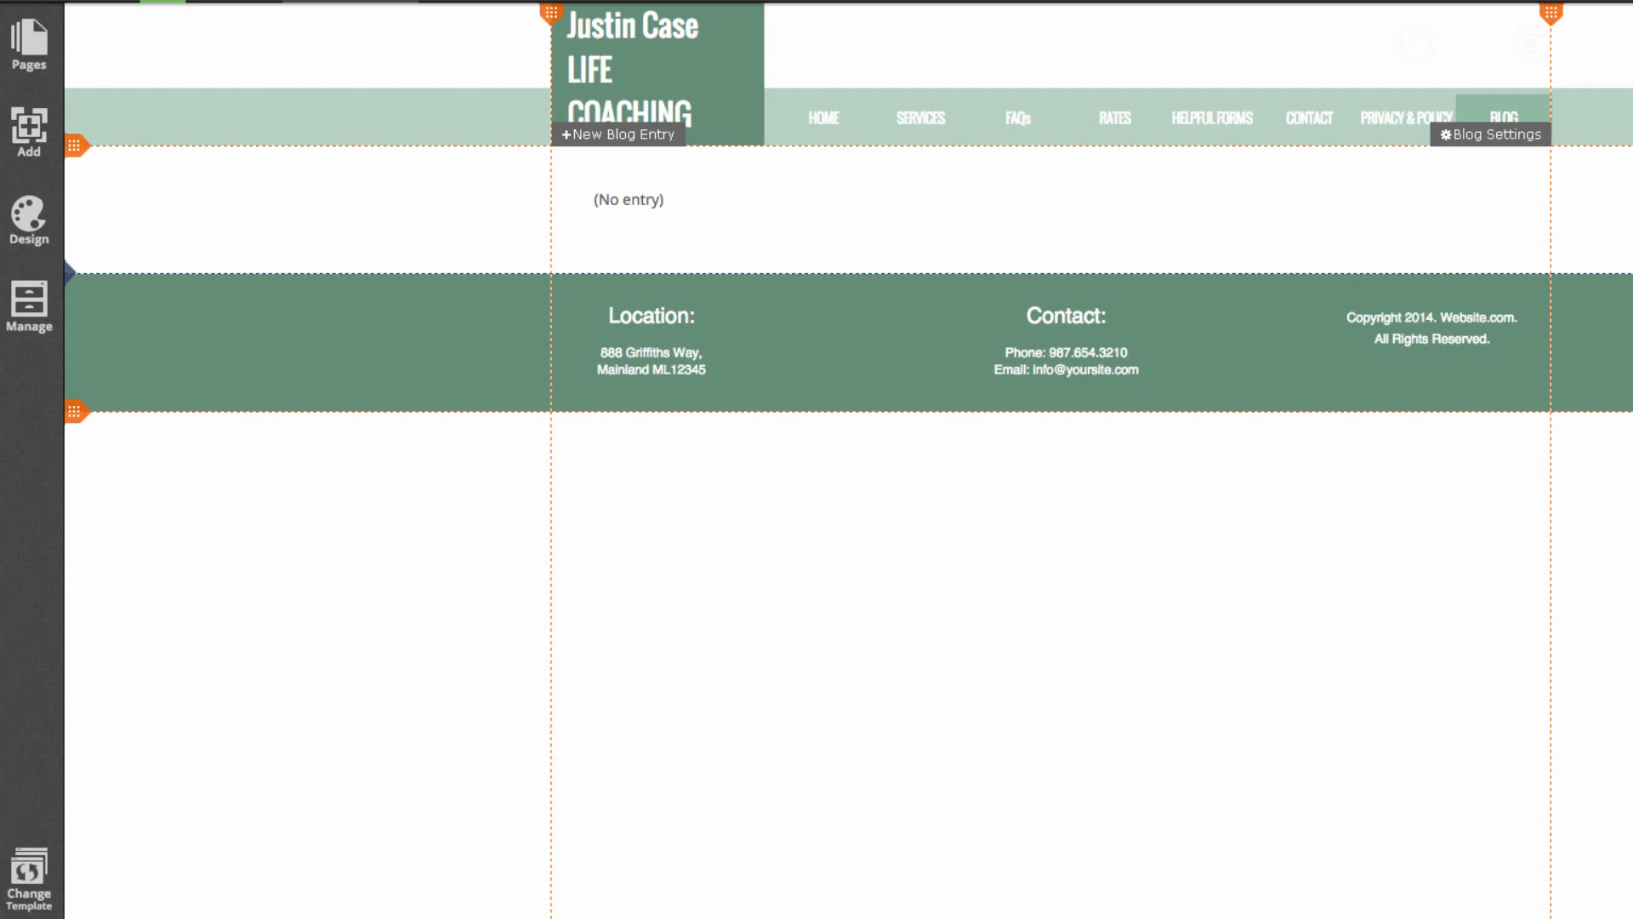
# - Write and save a first blog entry titled Welcome, introducing the blog and signed by Justin
pyautogui.click(616, 134)
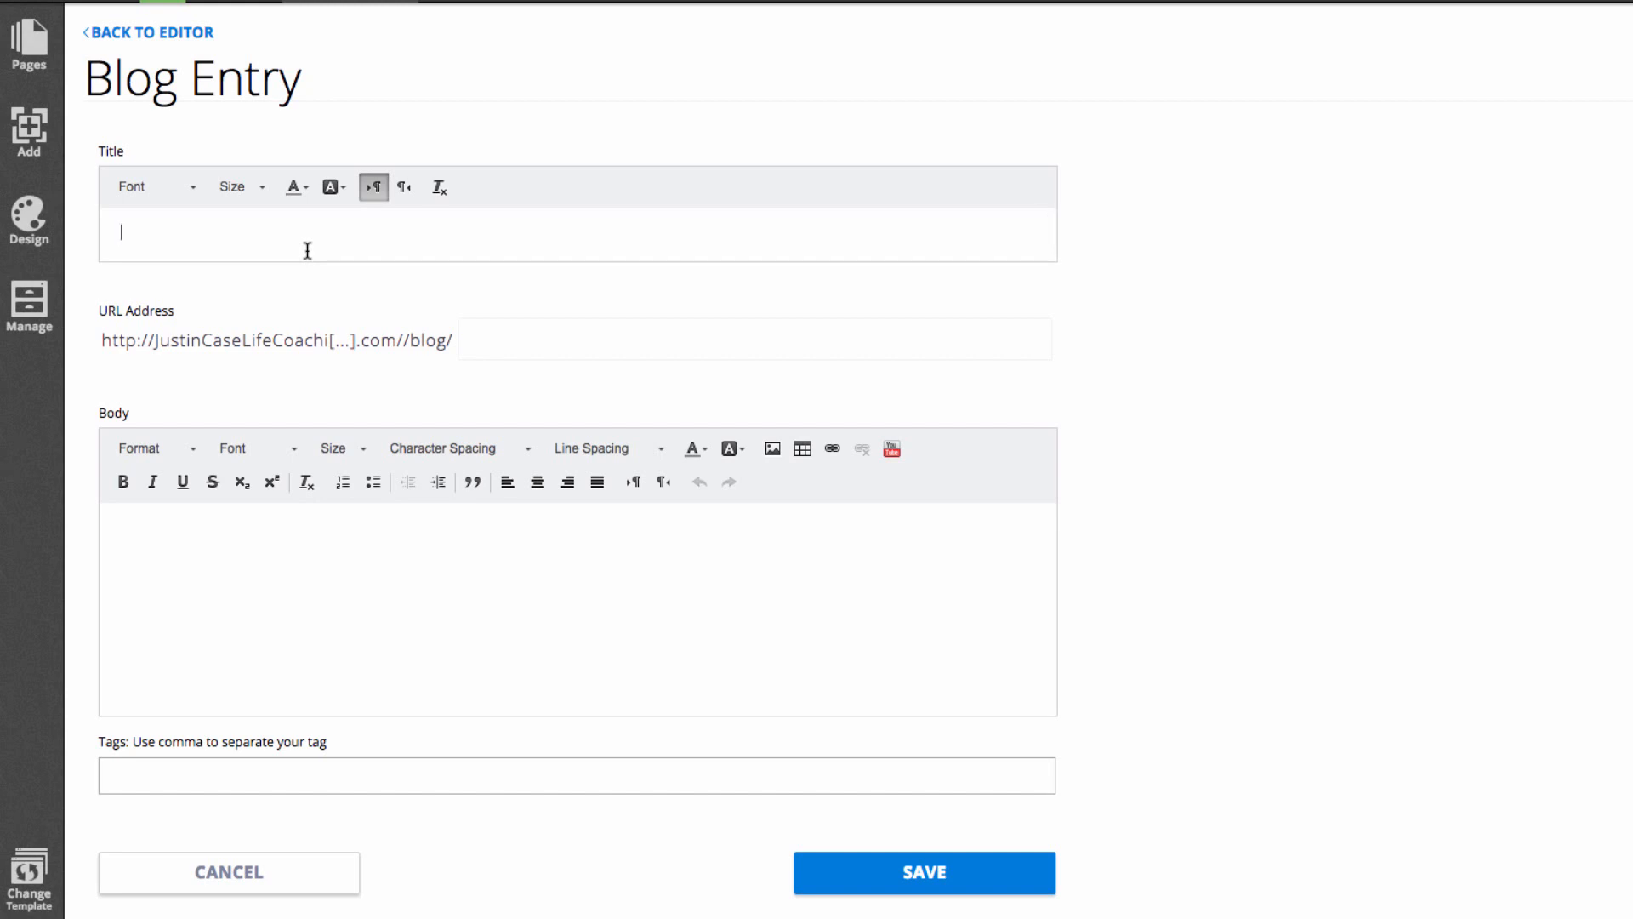
pyautogui.write('Welcome')
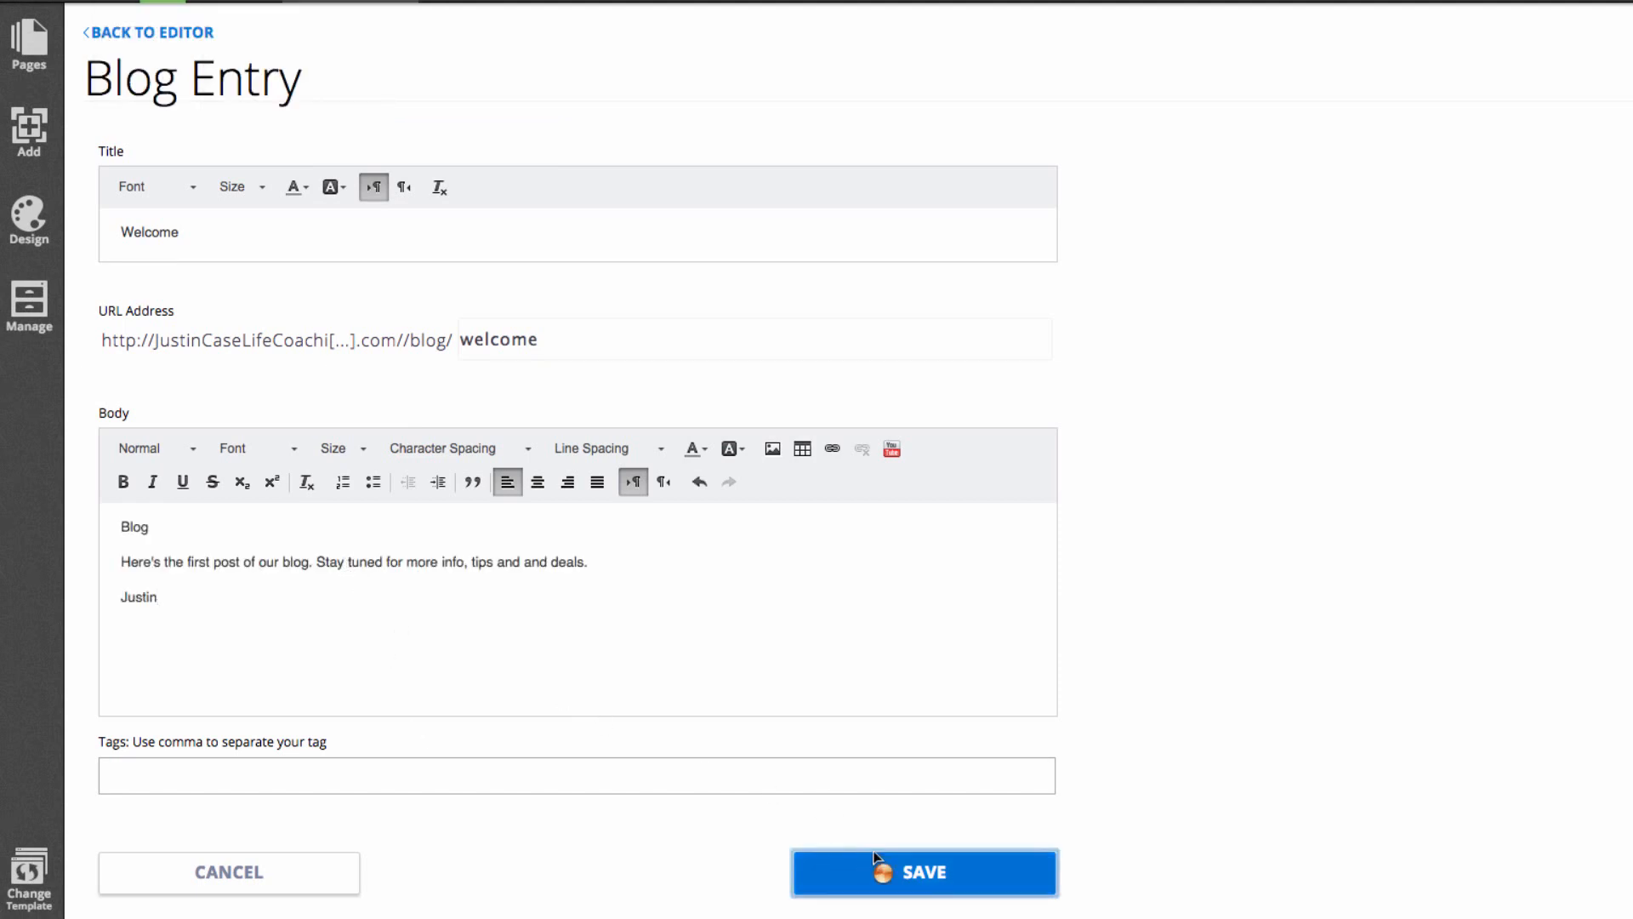
pyautogui.click(922, 873)
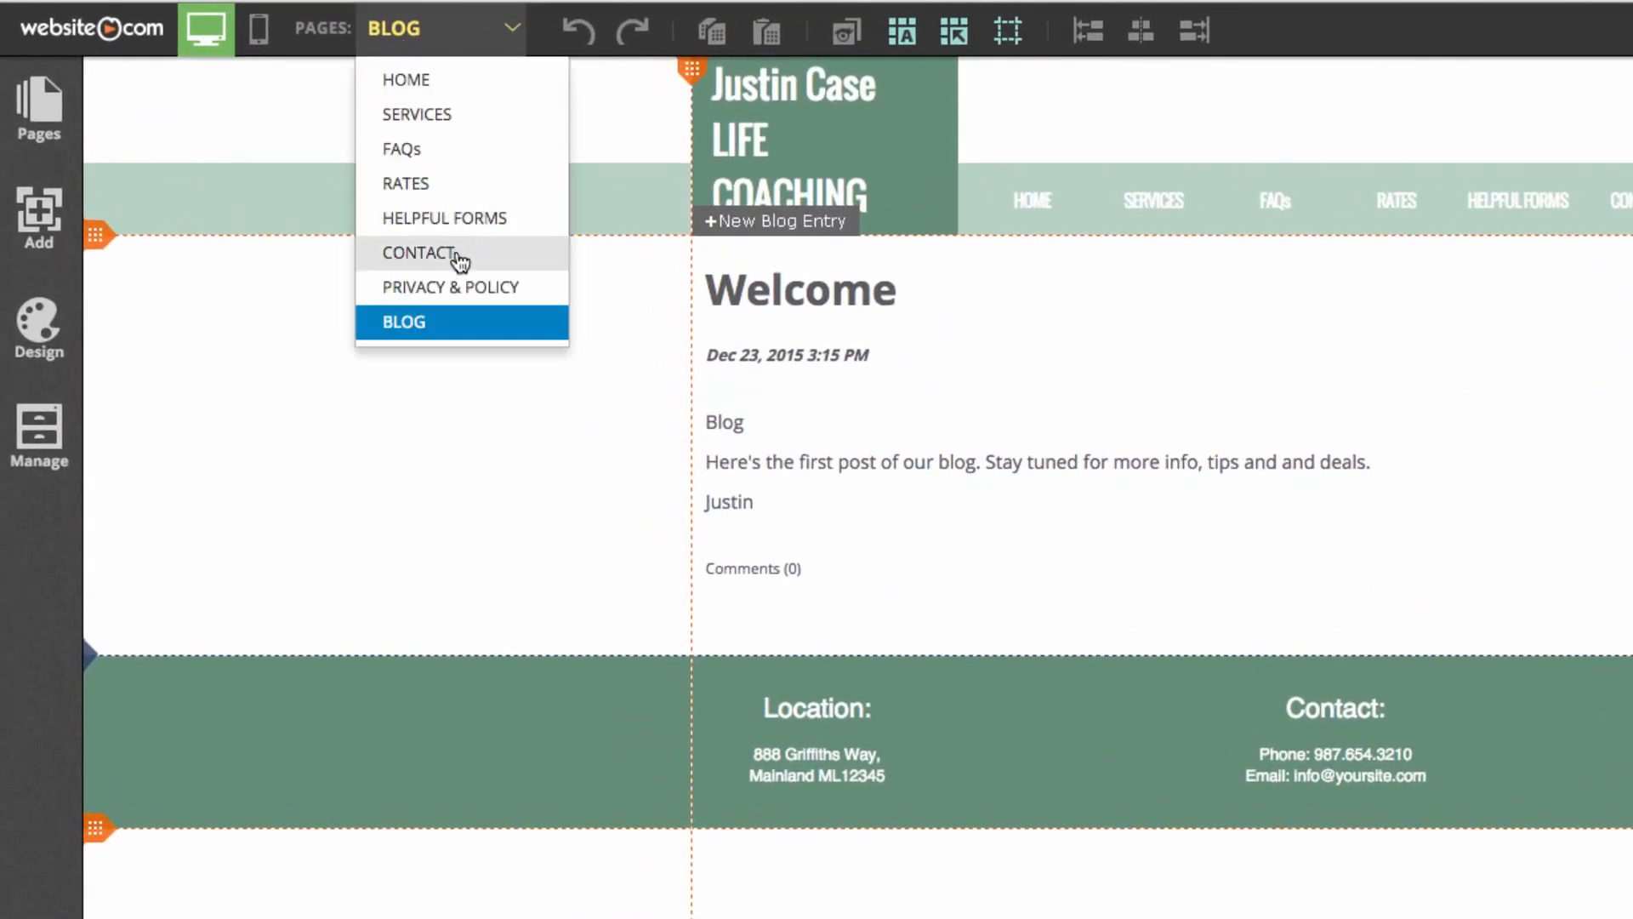
pyautogui.click(420, 252)
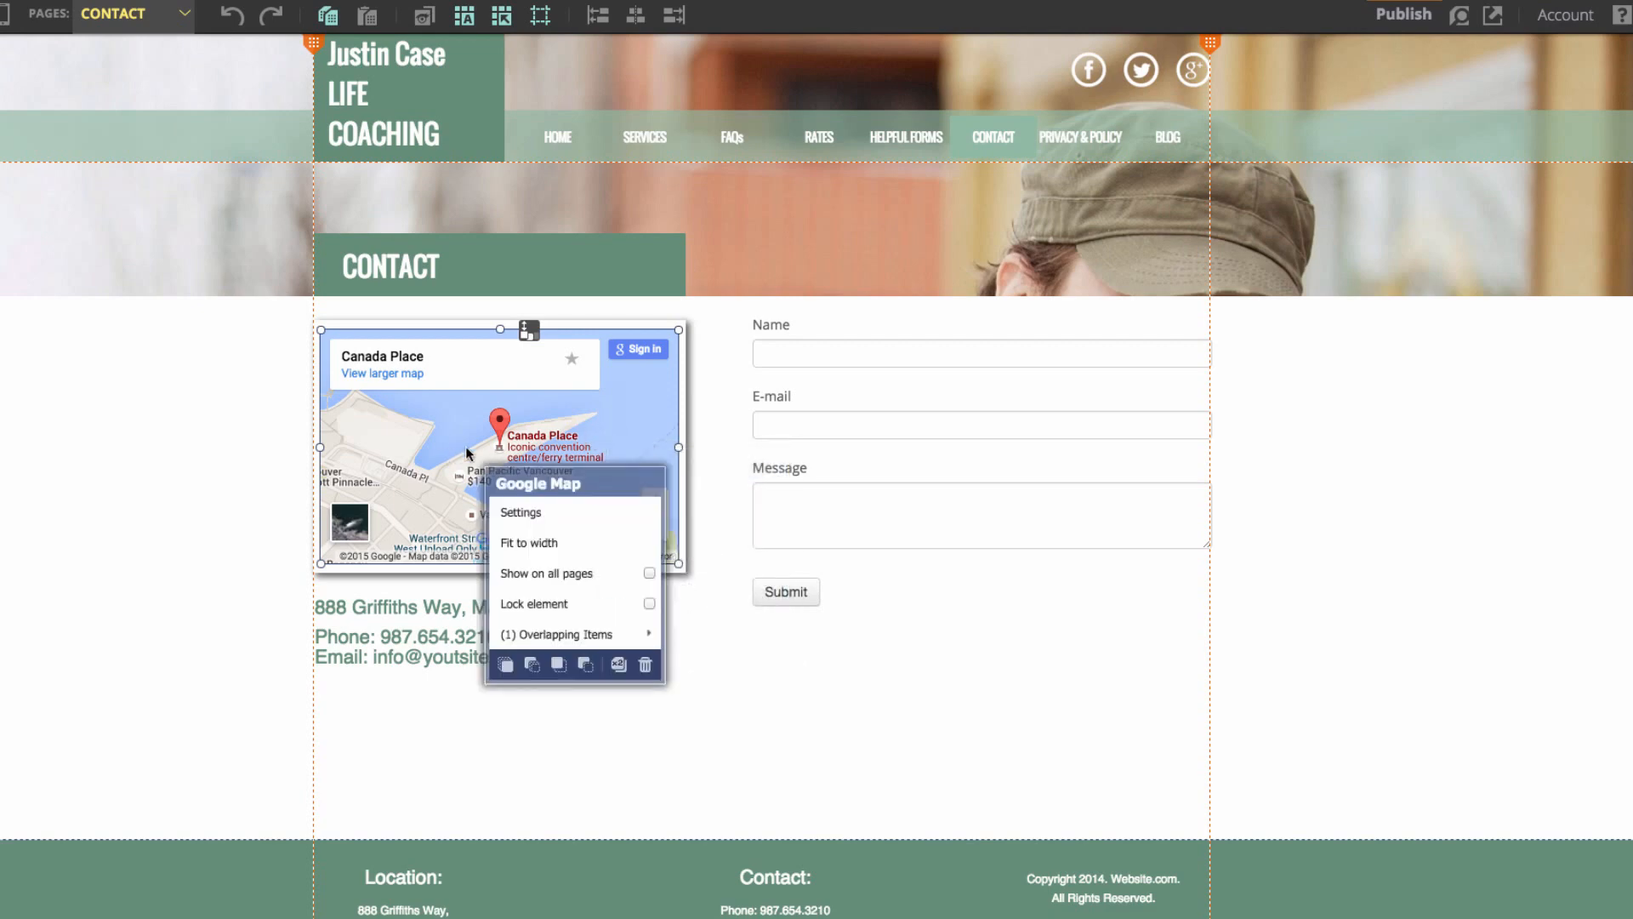
pyautogui.click(521, 512)
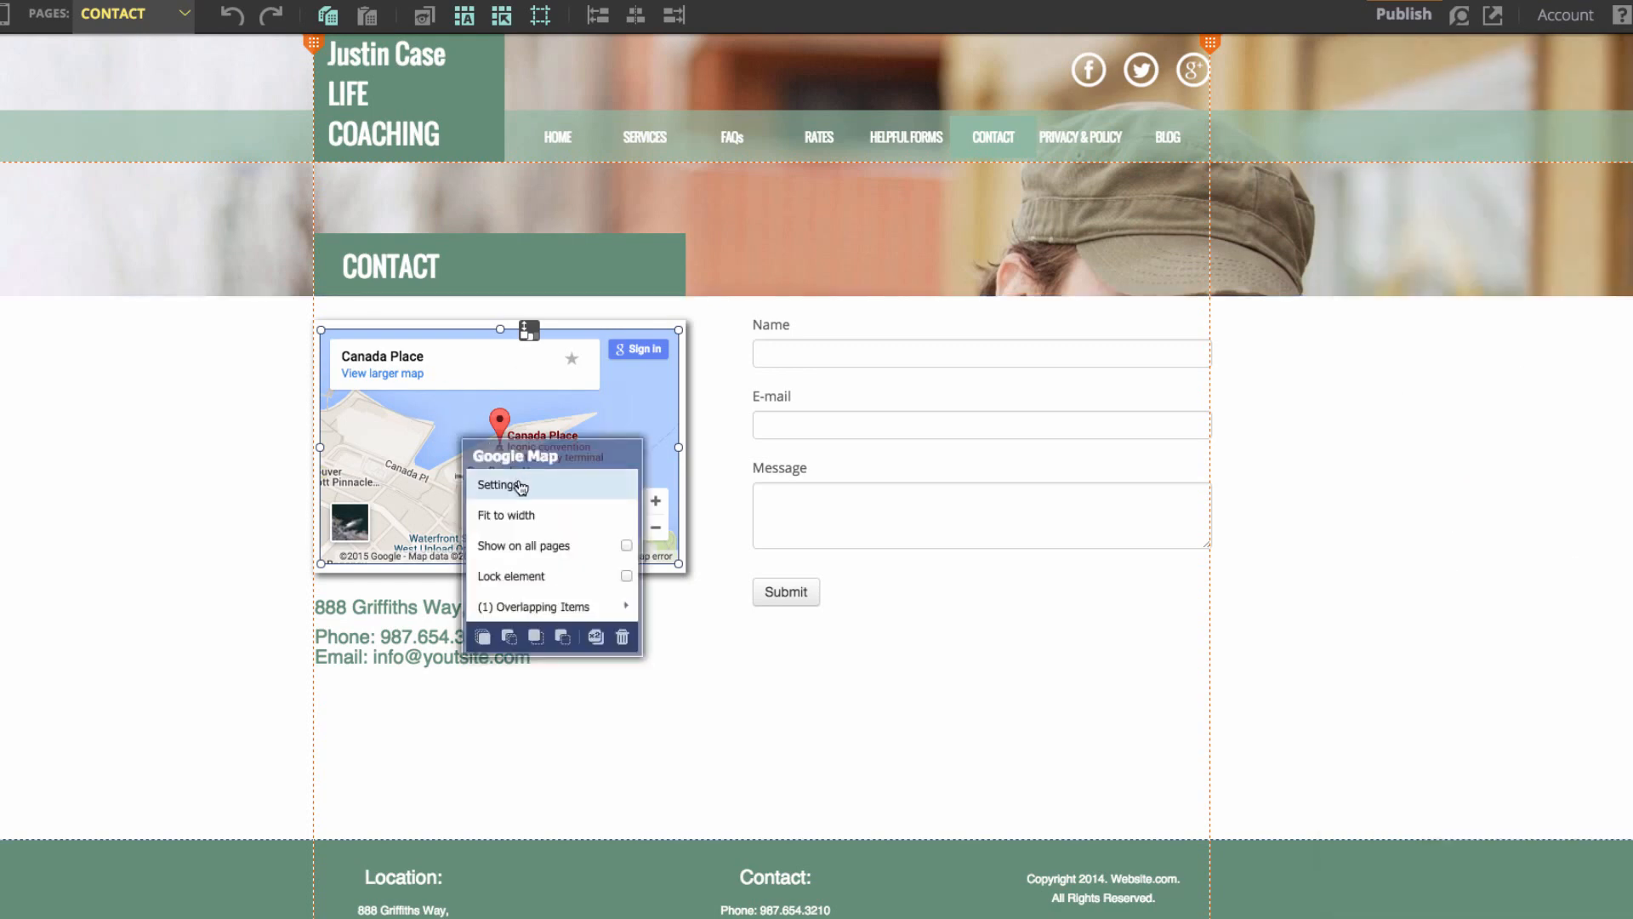
pyautogui.click(498, 485)
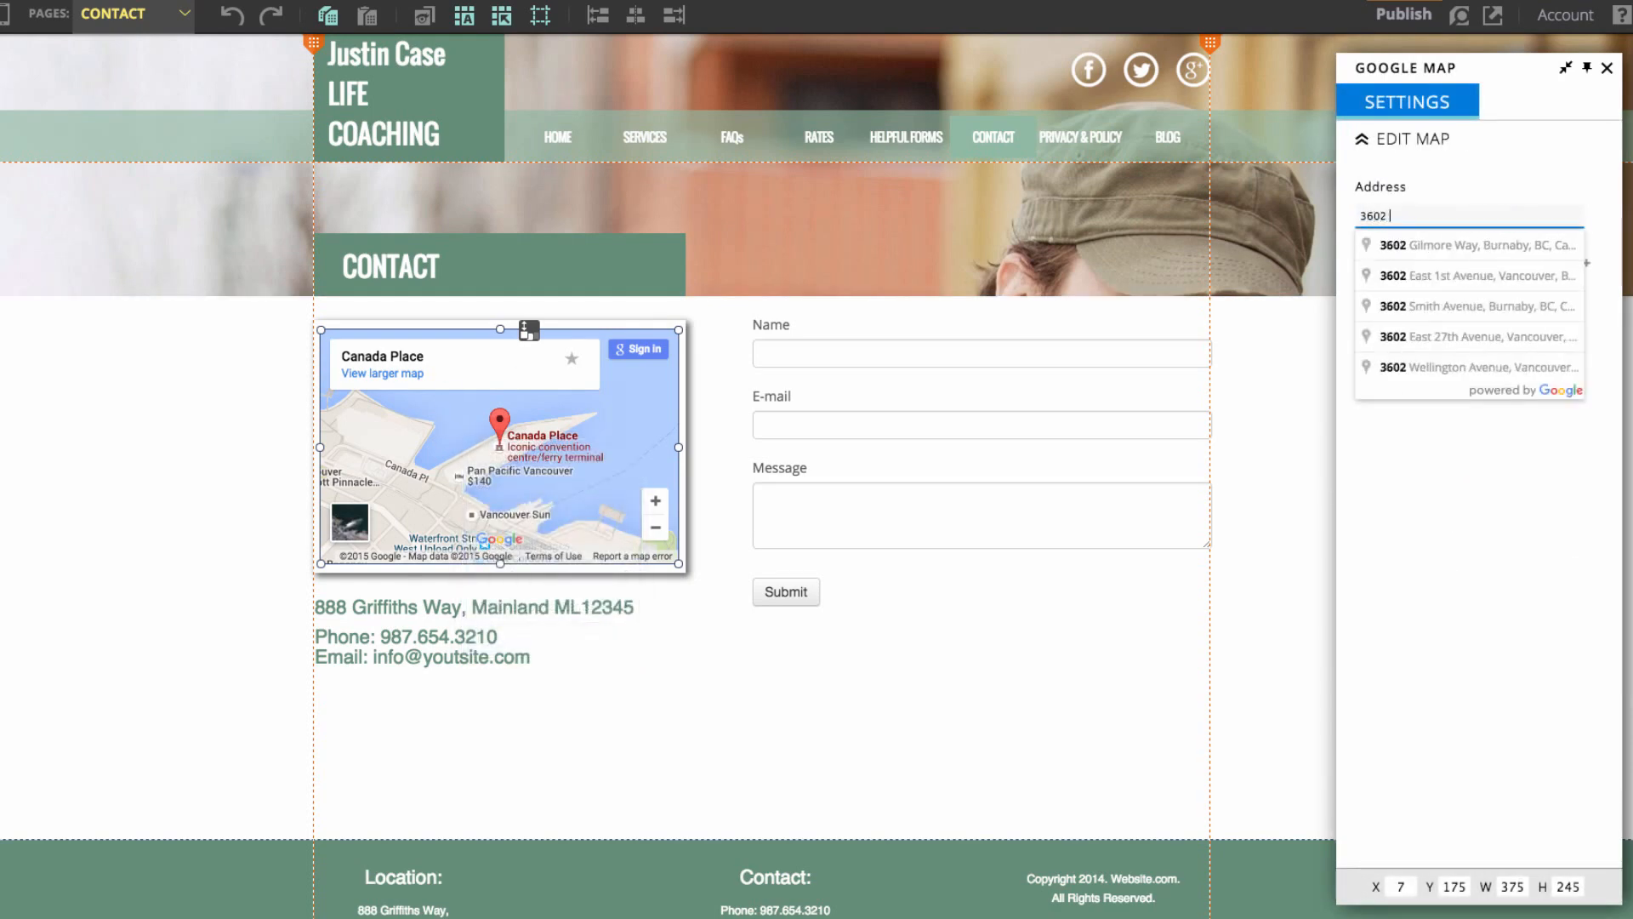
pyautogui.click(1475, 245)
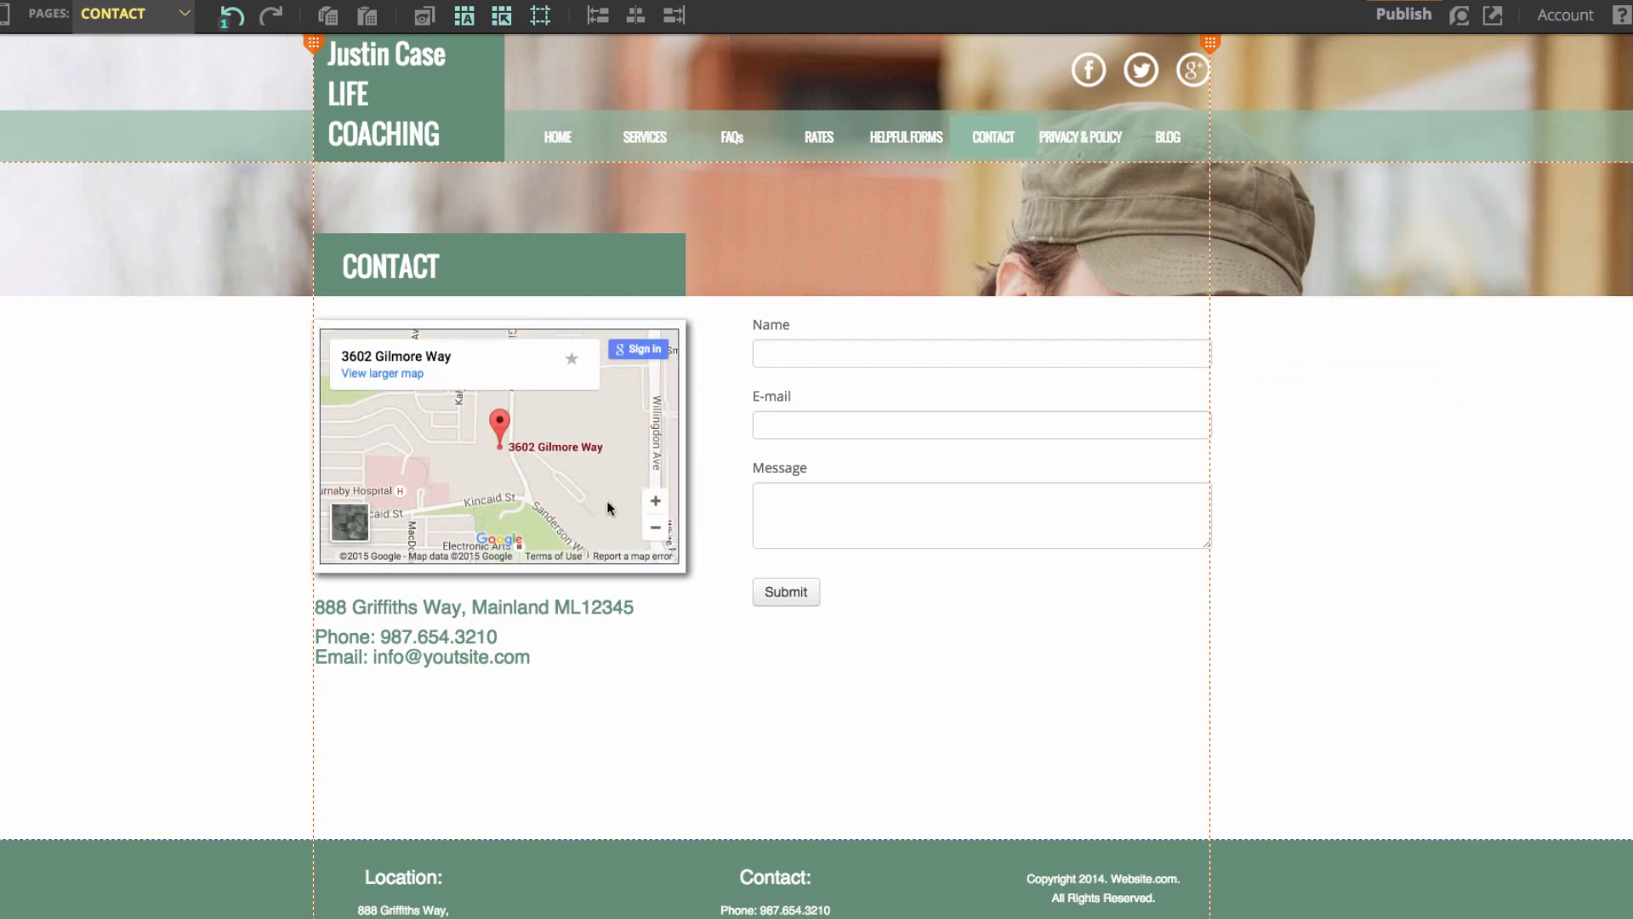
pyautogui.moveTo(594, 434)
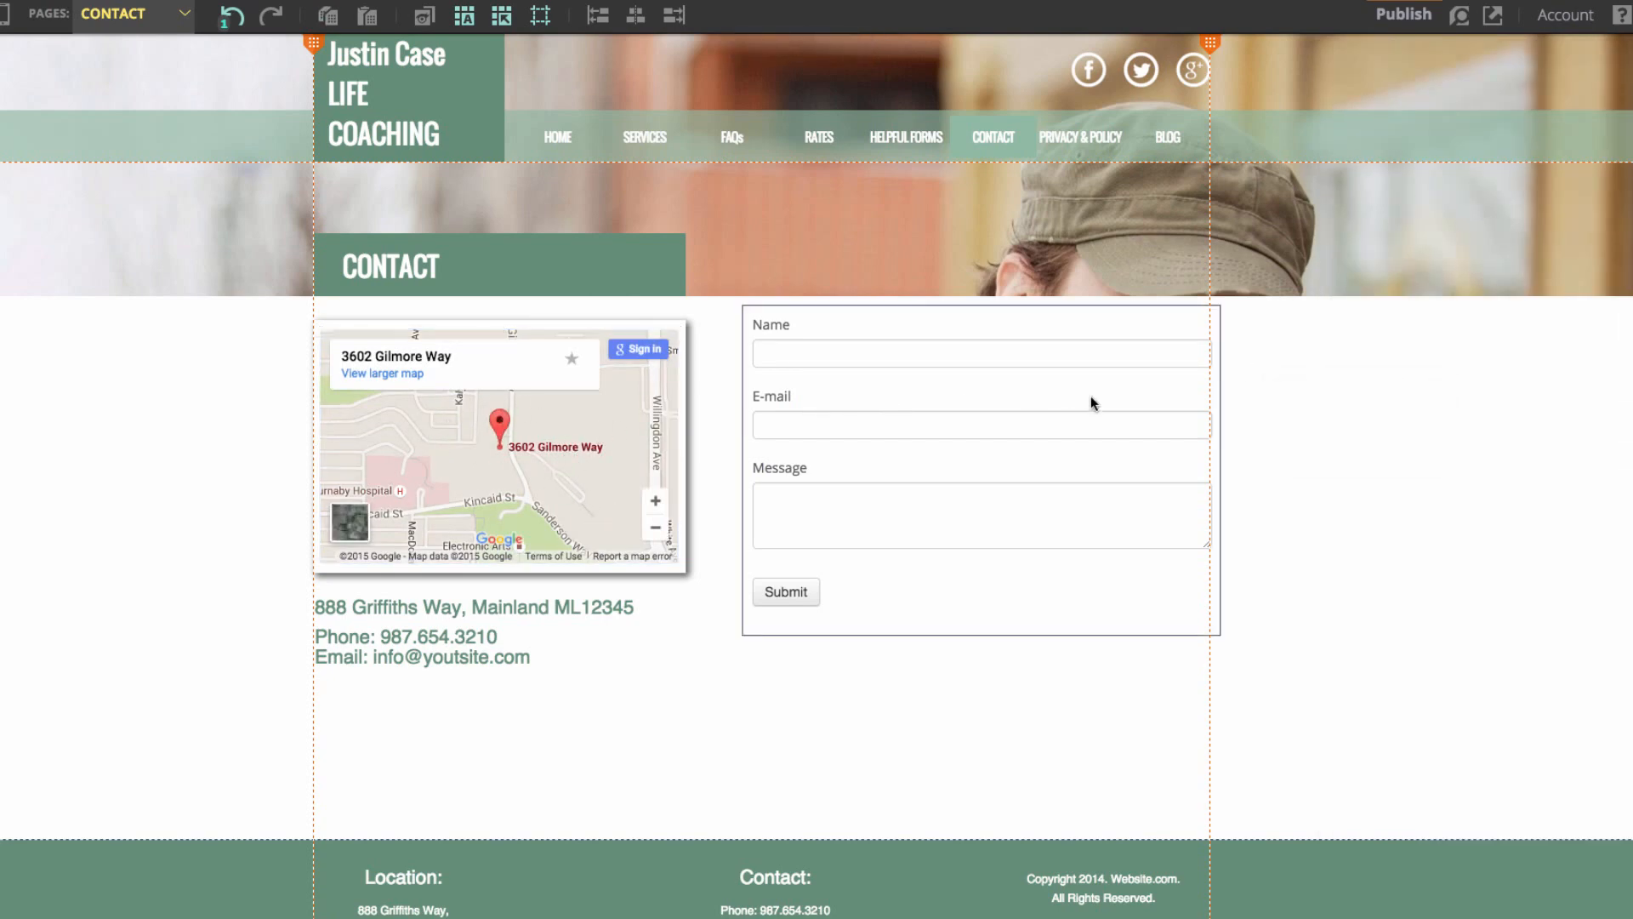
pyautogui.moveTo(959, 425)
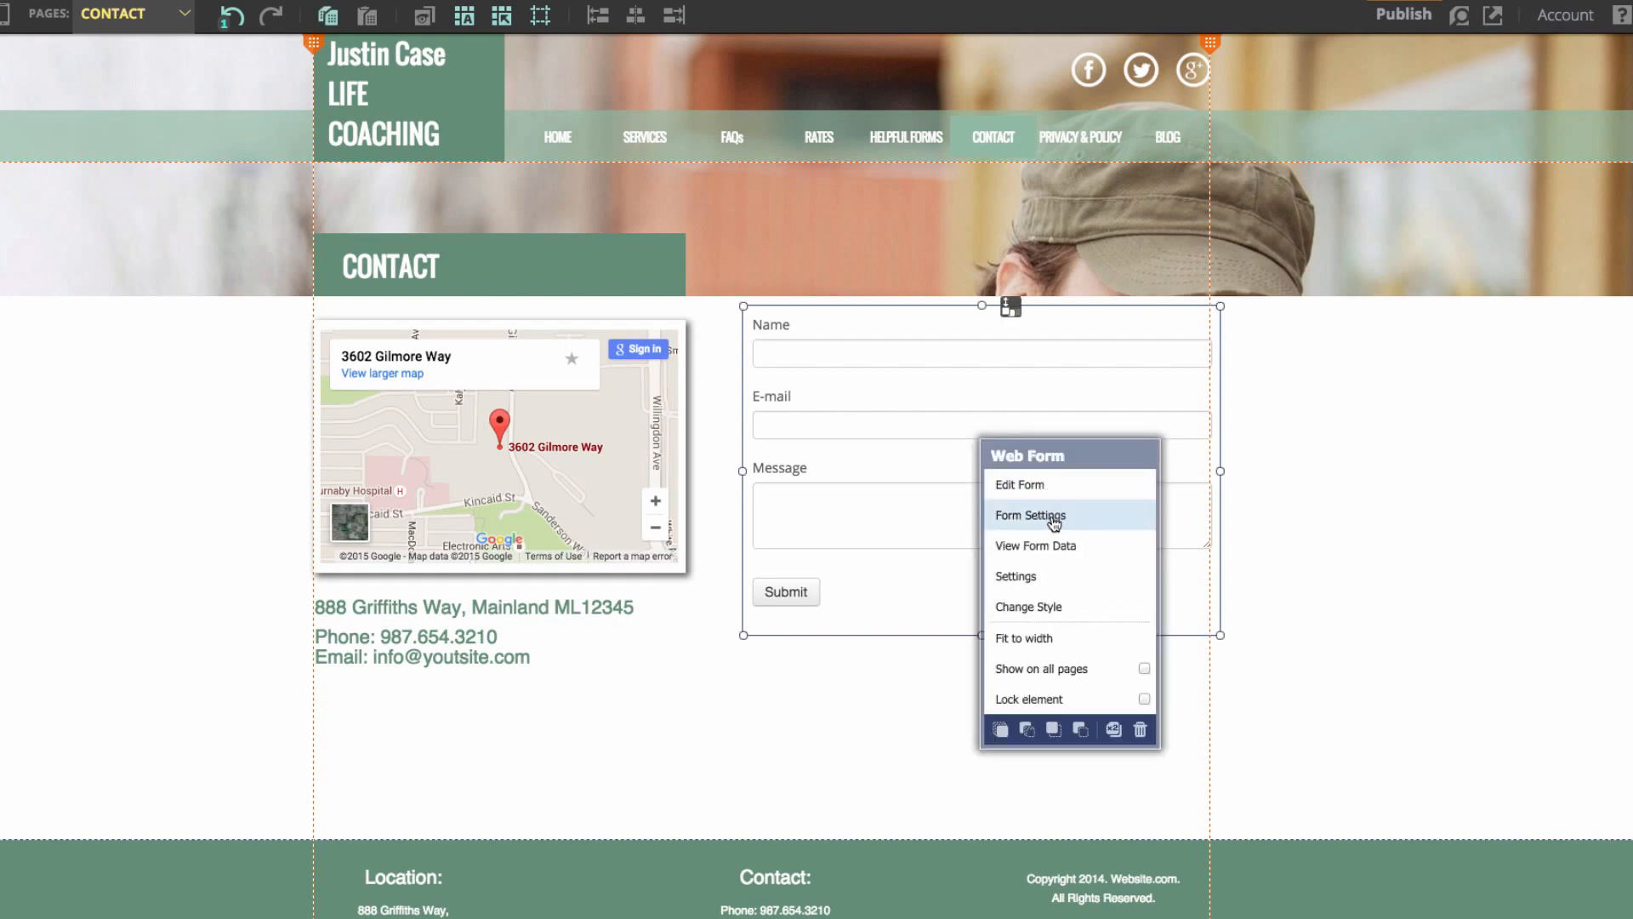
# - Enable 'Yes, protect form with CAPTCHA' in the contact Web Form's Security settings
pyautogui.click(1031, 514)
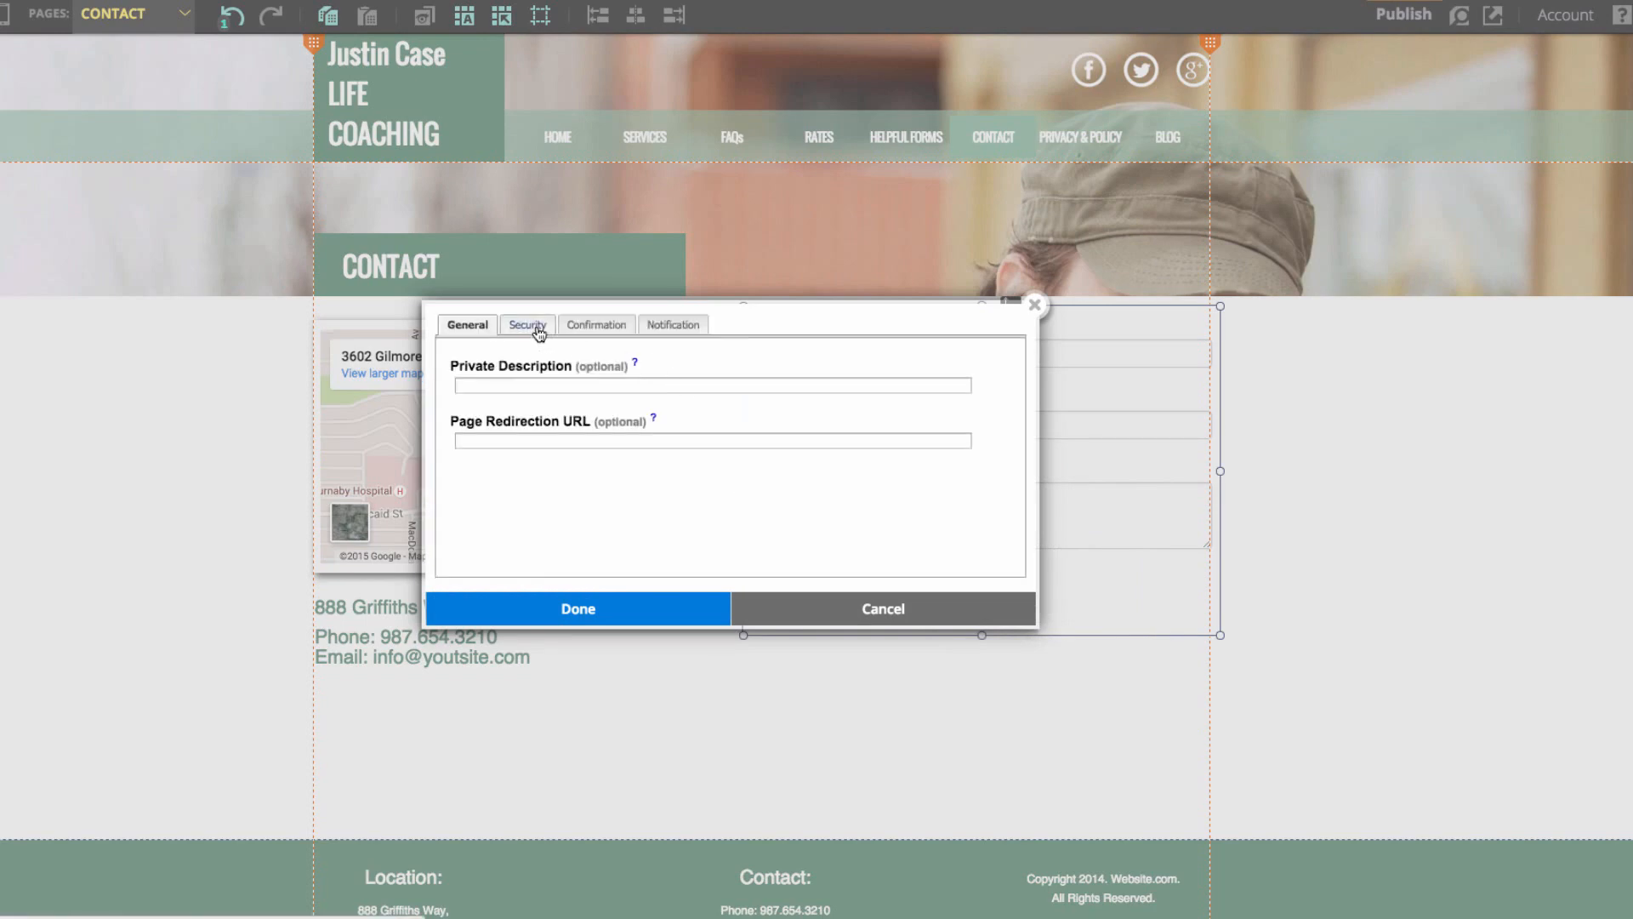
pyautogui.click(526, 323)
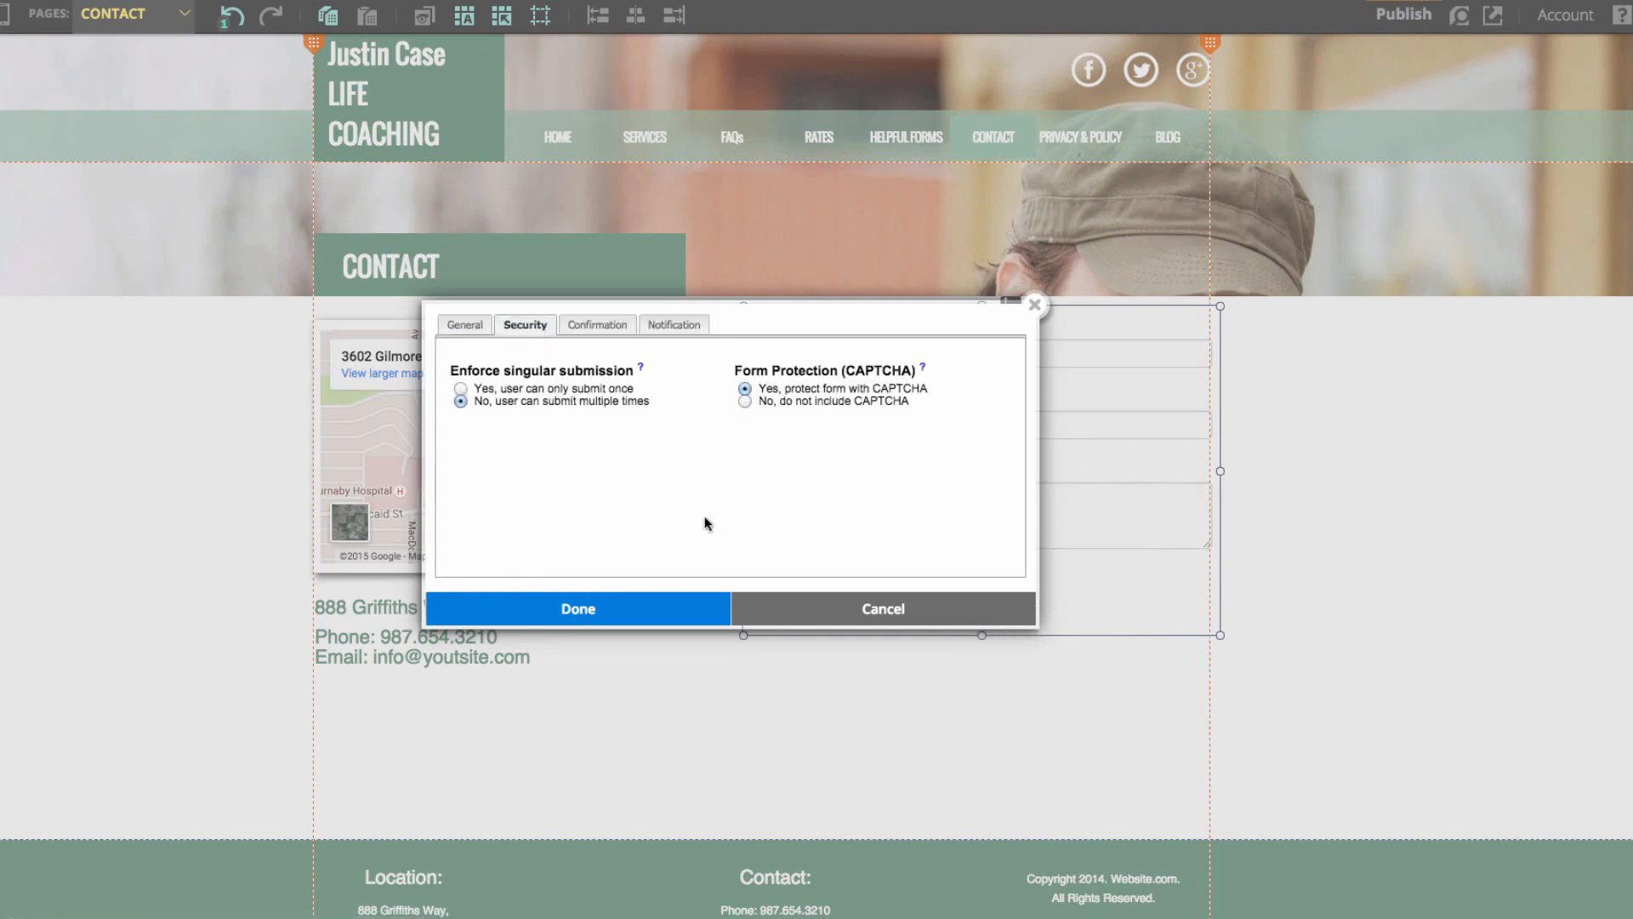
pyautogui.click(576, 609)
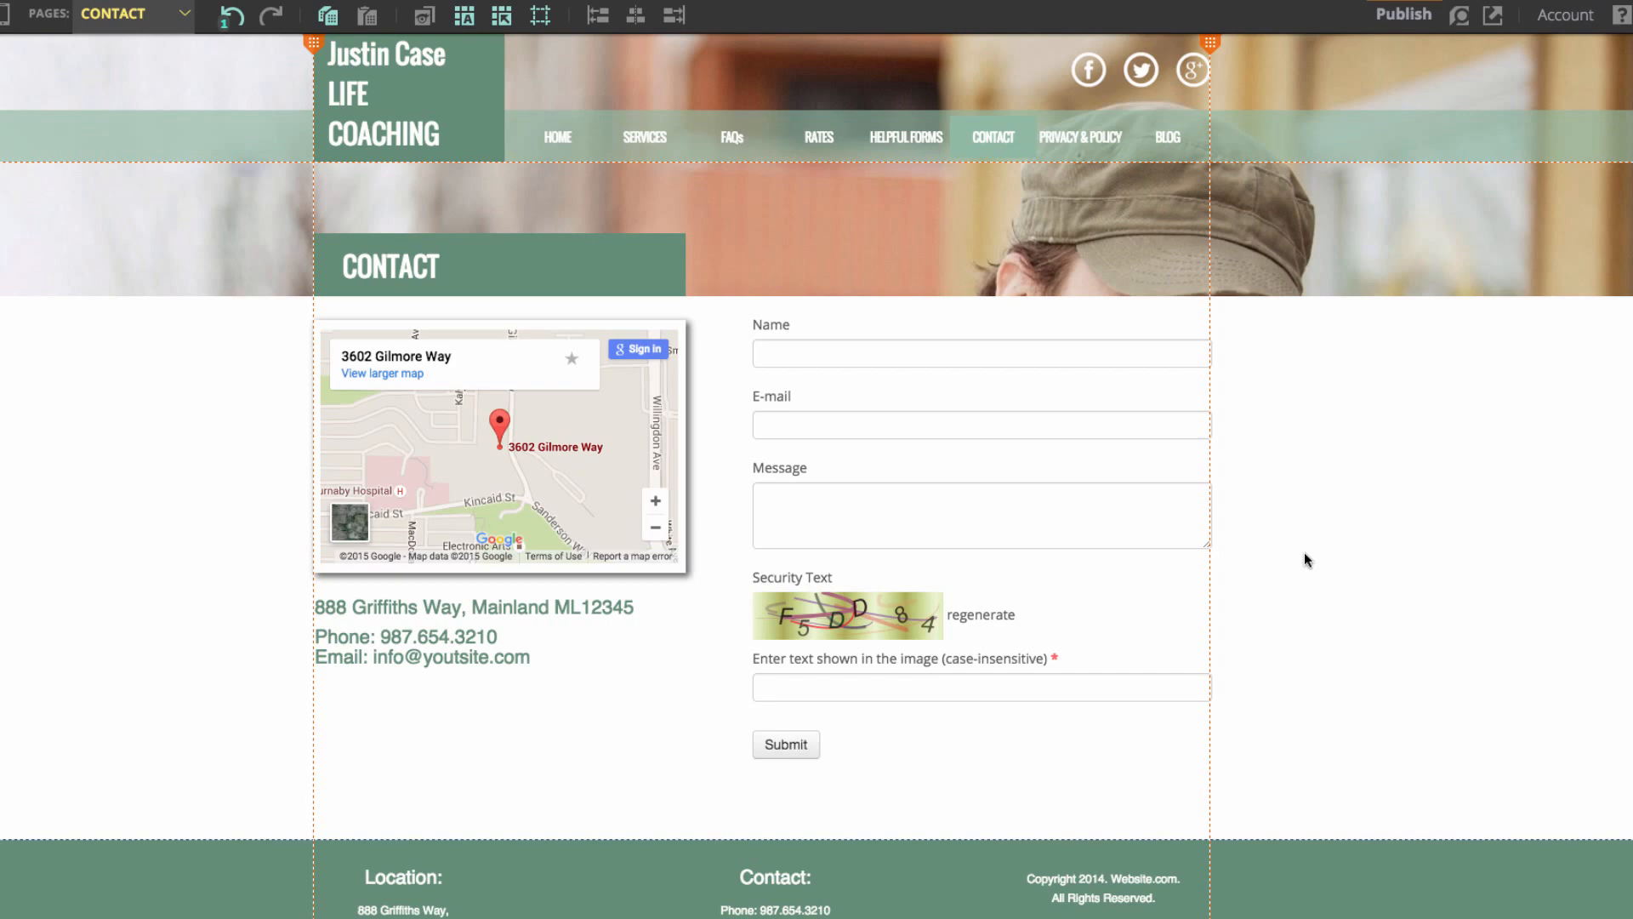
pyautogui.moveTo(258, 87)
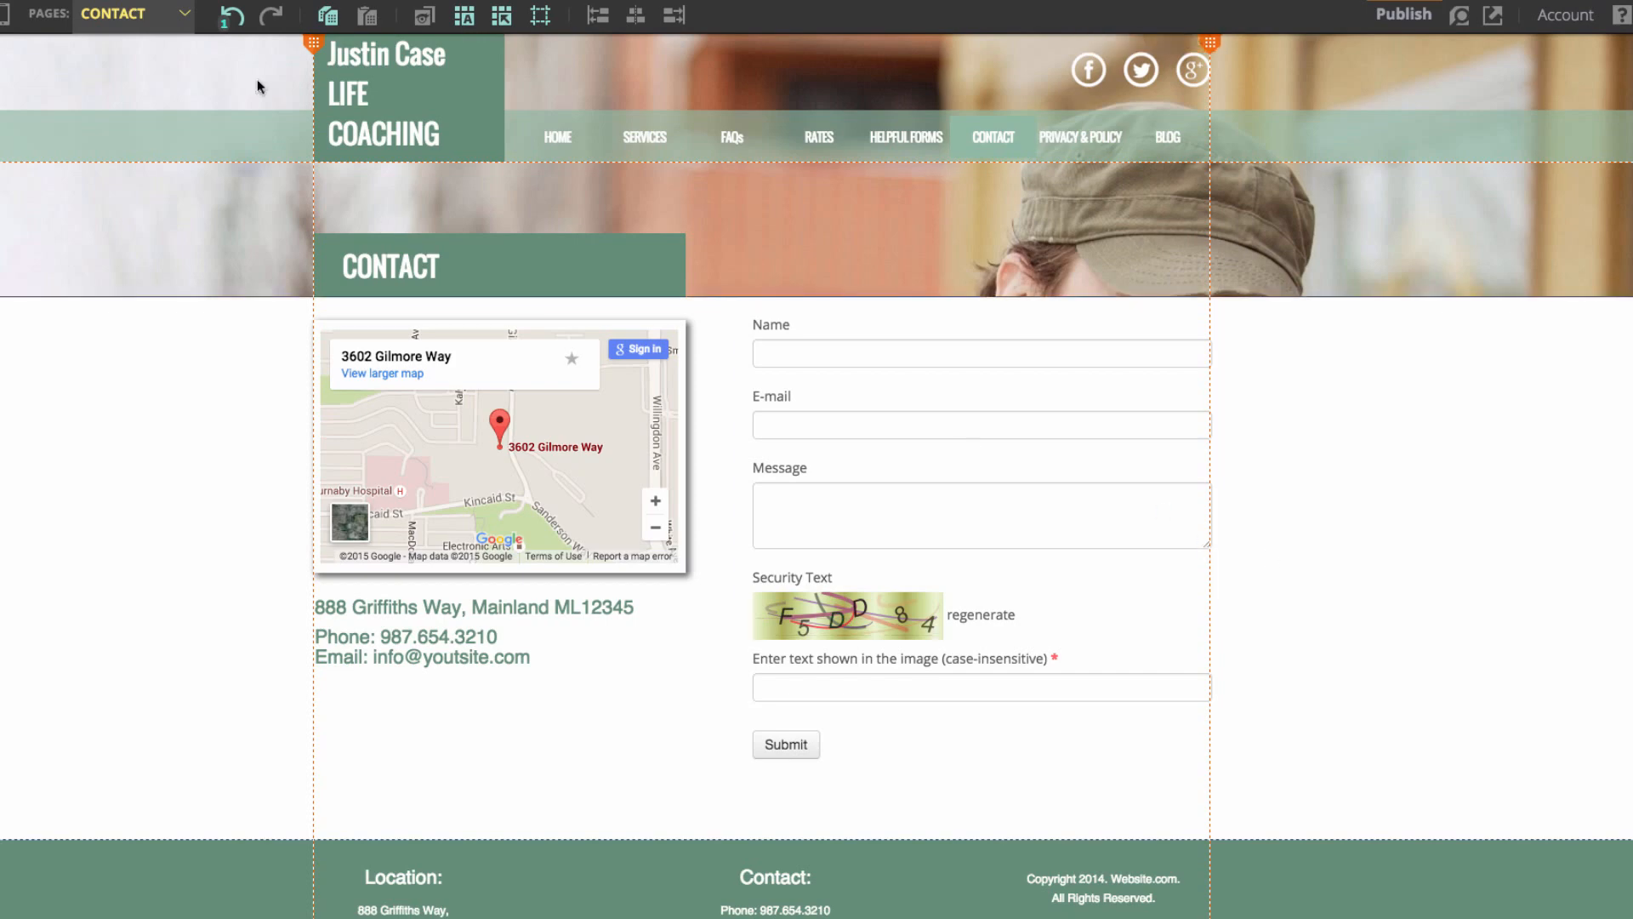
pyautogui.click(643, 136)
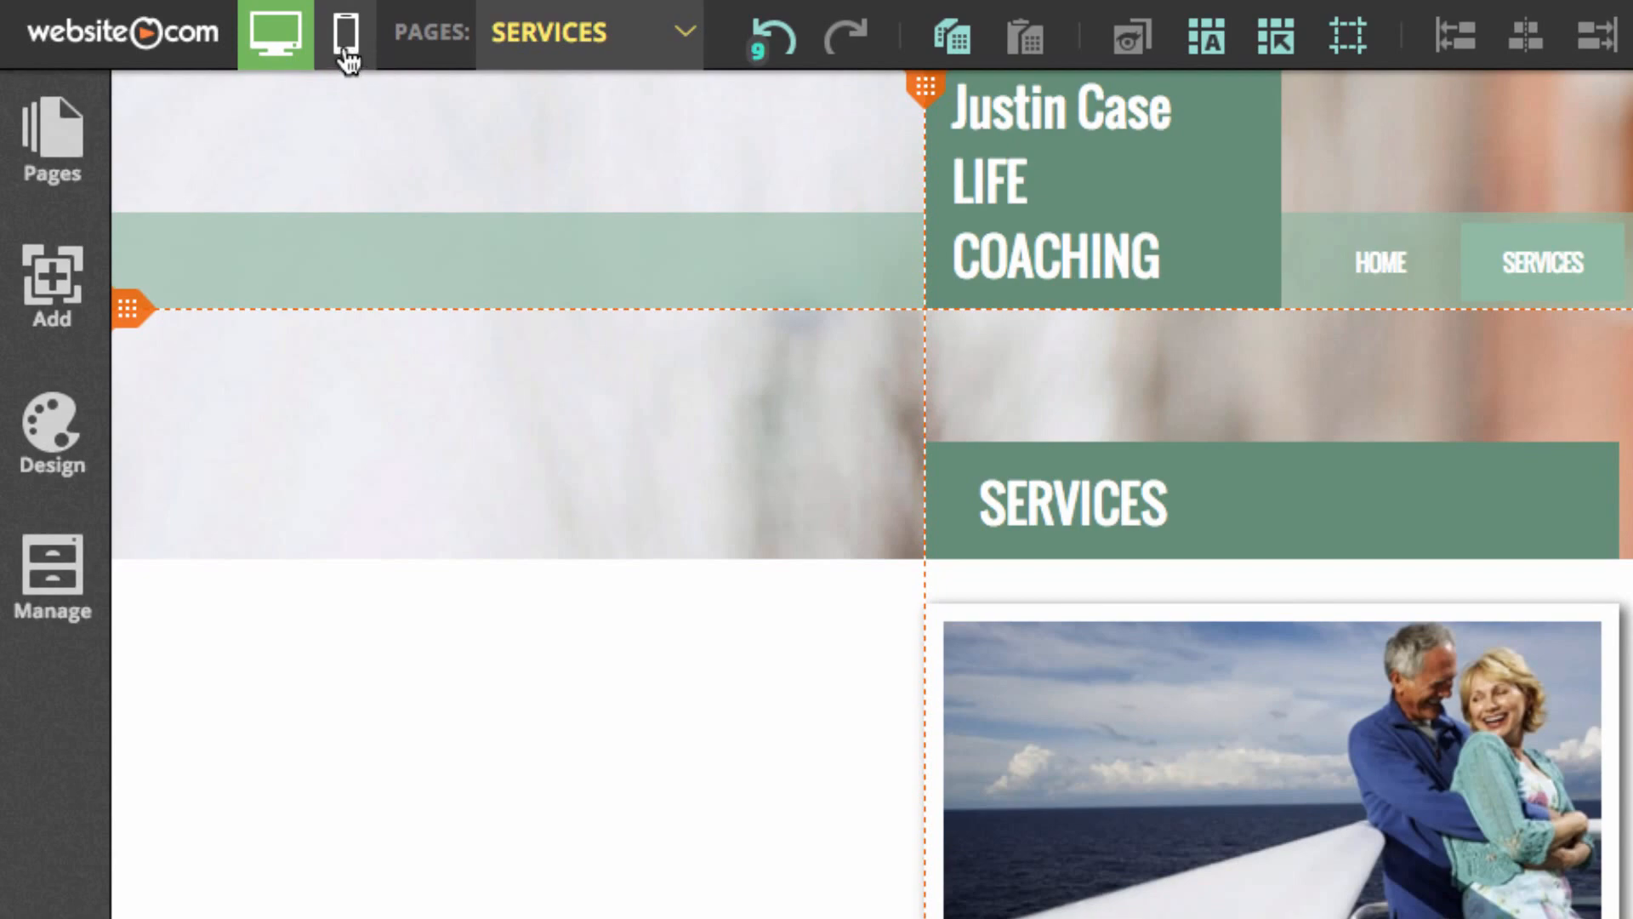
# - Switch to the mobile editor and move the YouTube video into the phone column below the specialities text
pyautogui.click(347, 34)
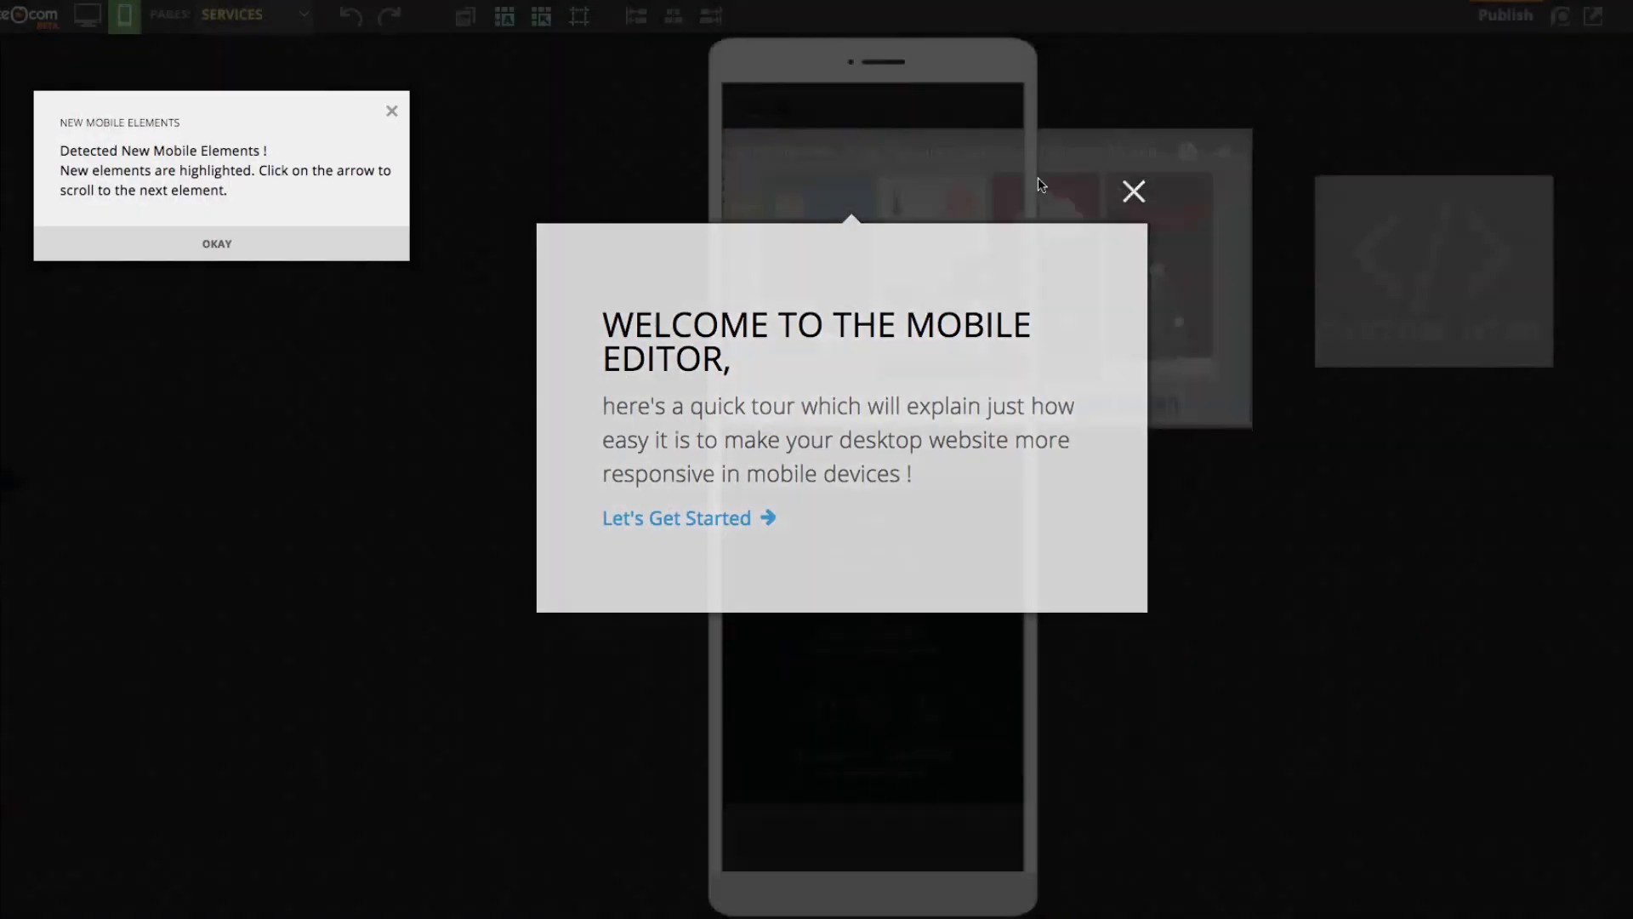
pyautogui.click(1133, 192)
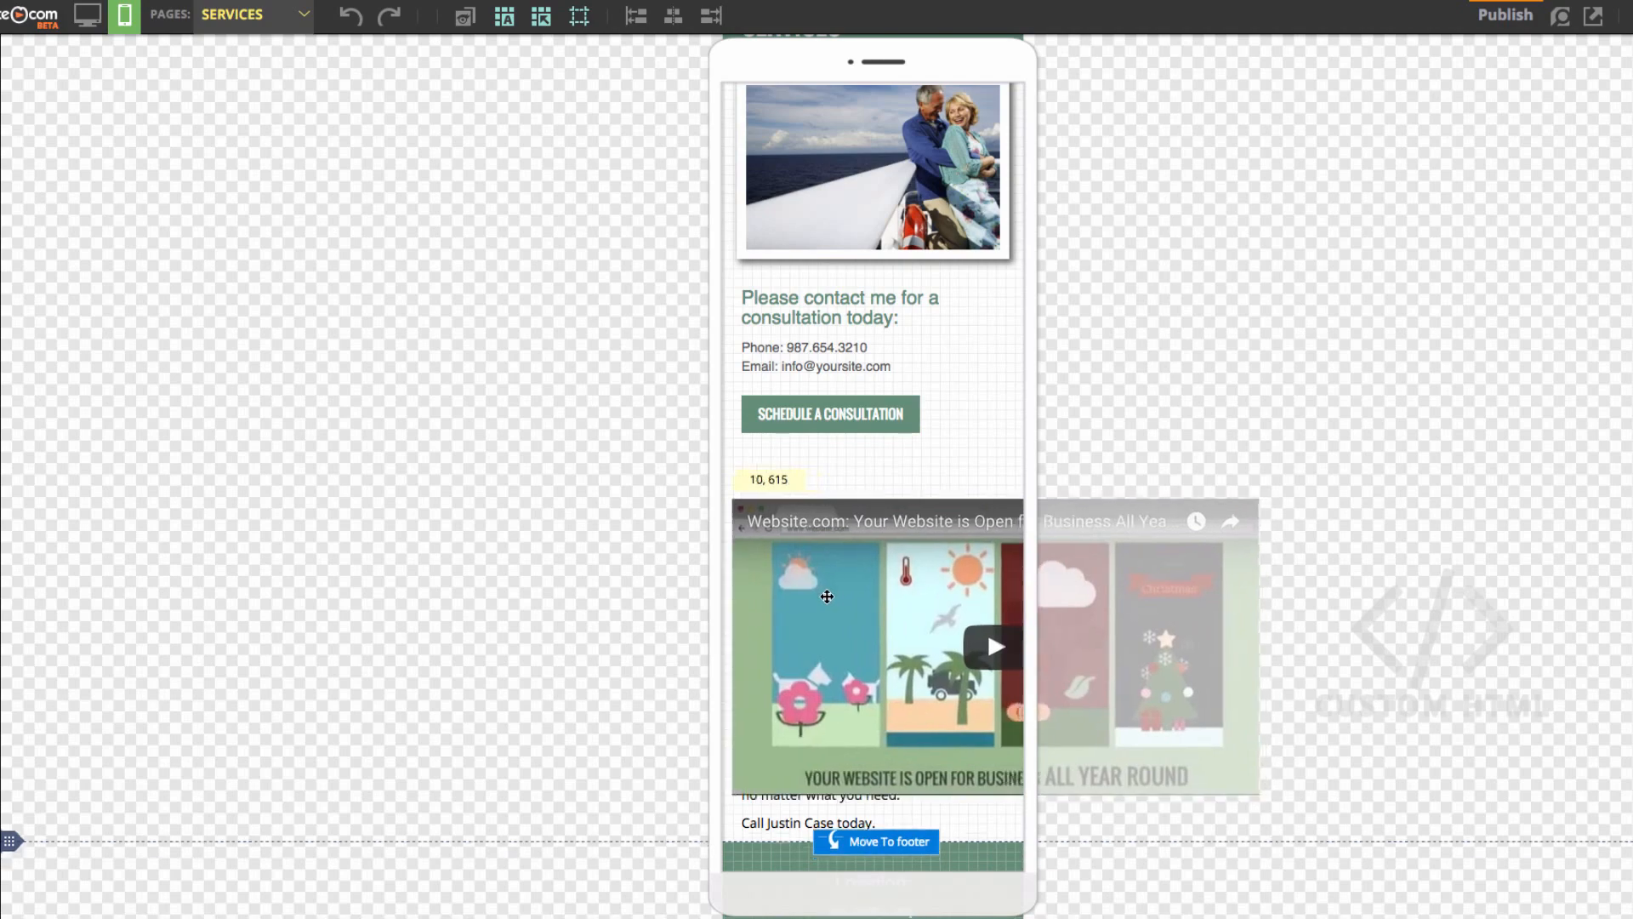
pyautogui.moveTo(827, 597); pyautogui.dragTo(834, 579)
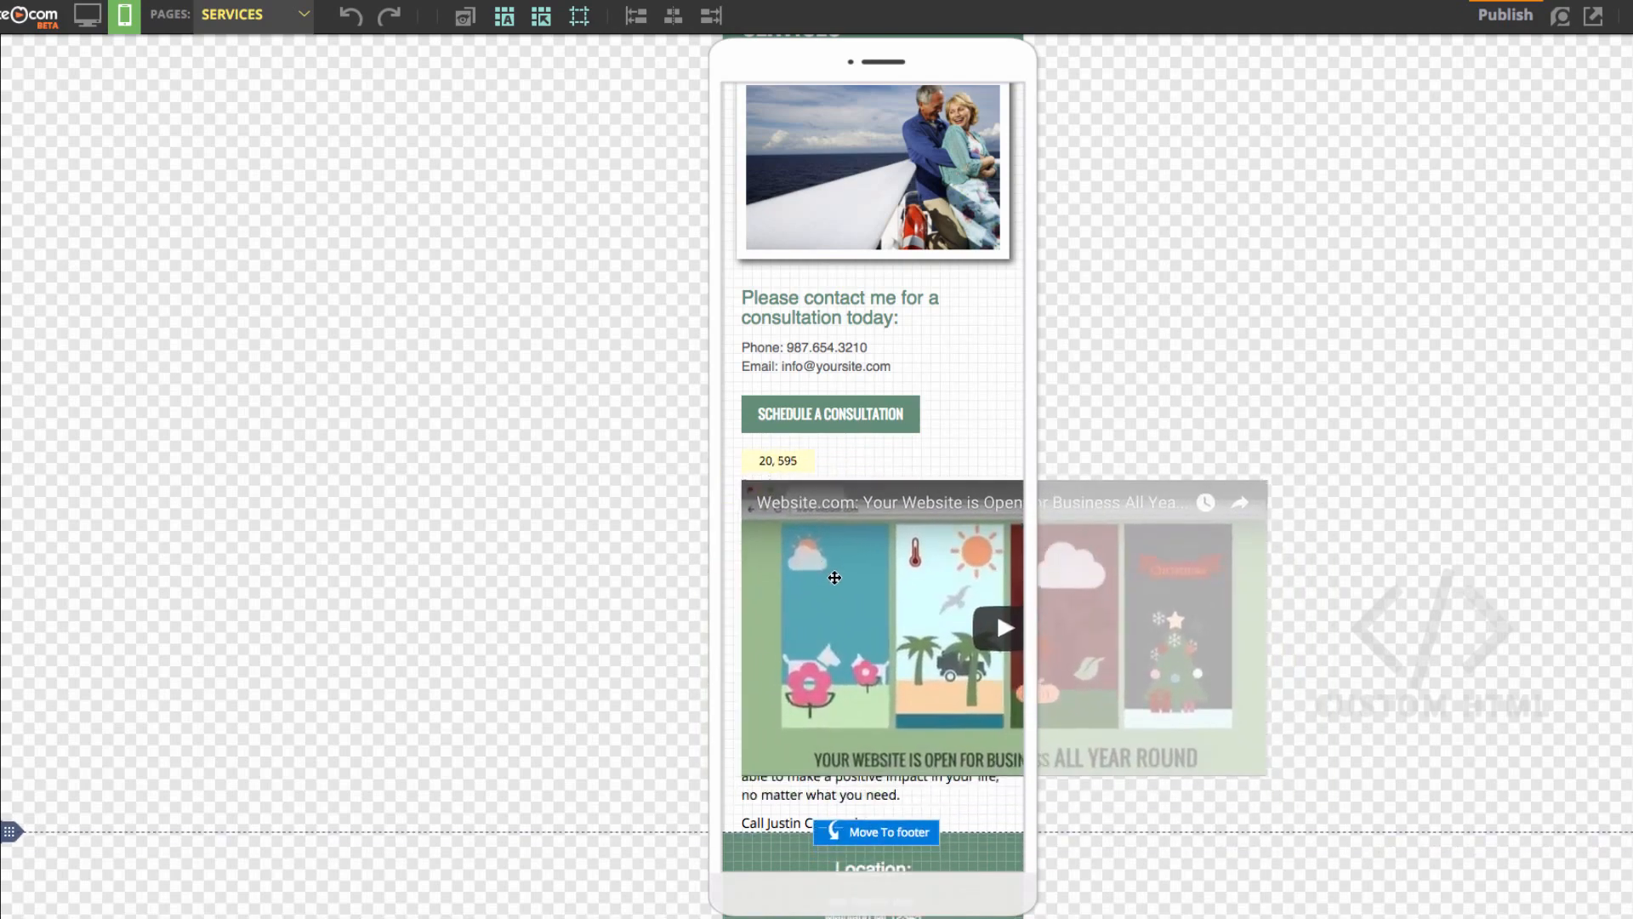
pyautogui.scroll(-3)
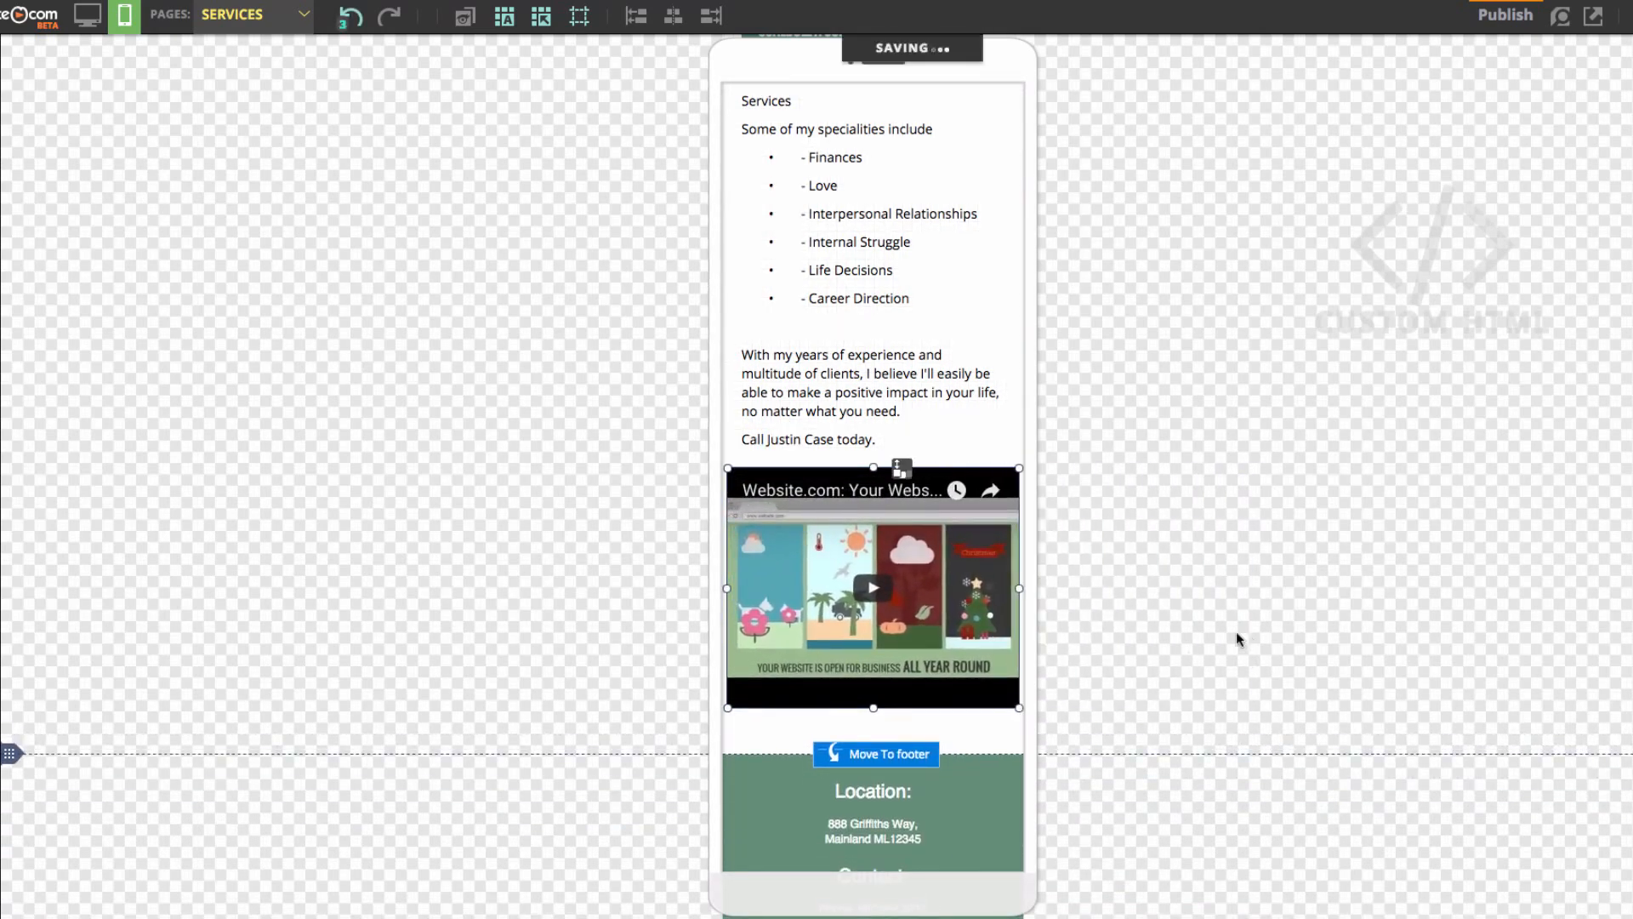
pyautogui.scroll(-3)
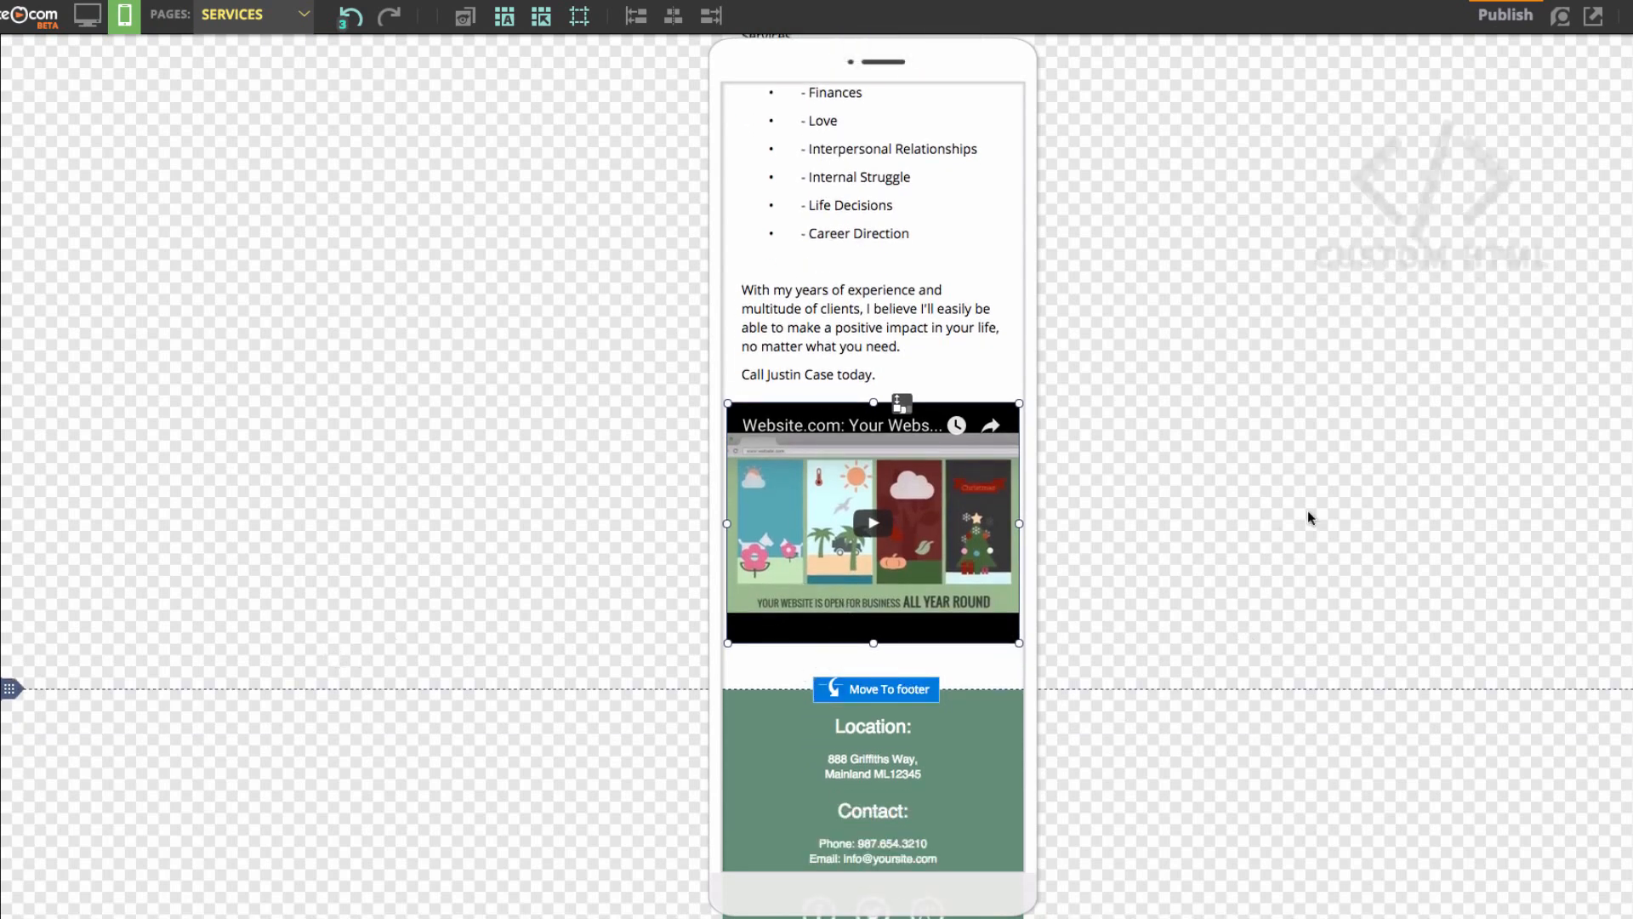
pyautogui.moveTo(308, 545)
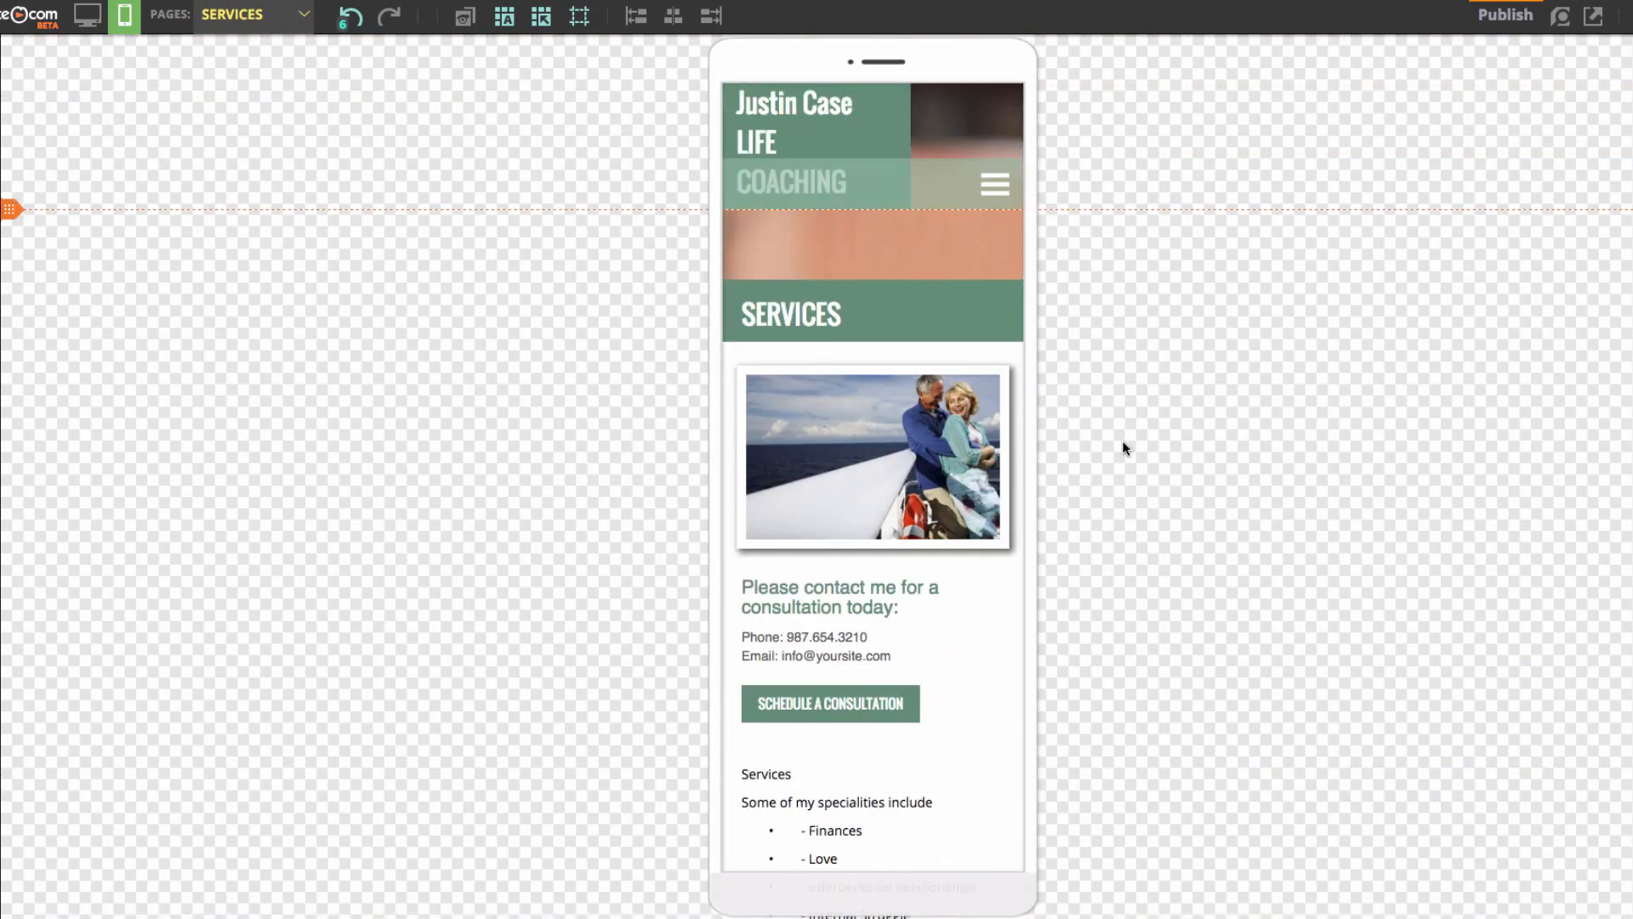
pyautogui.scroll(-3)
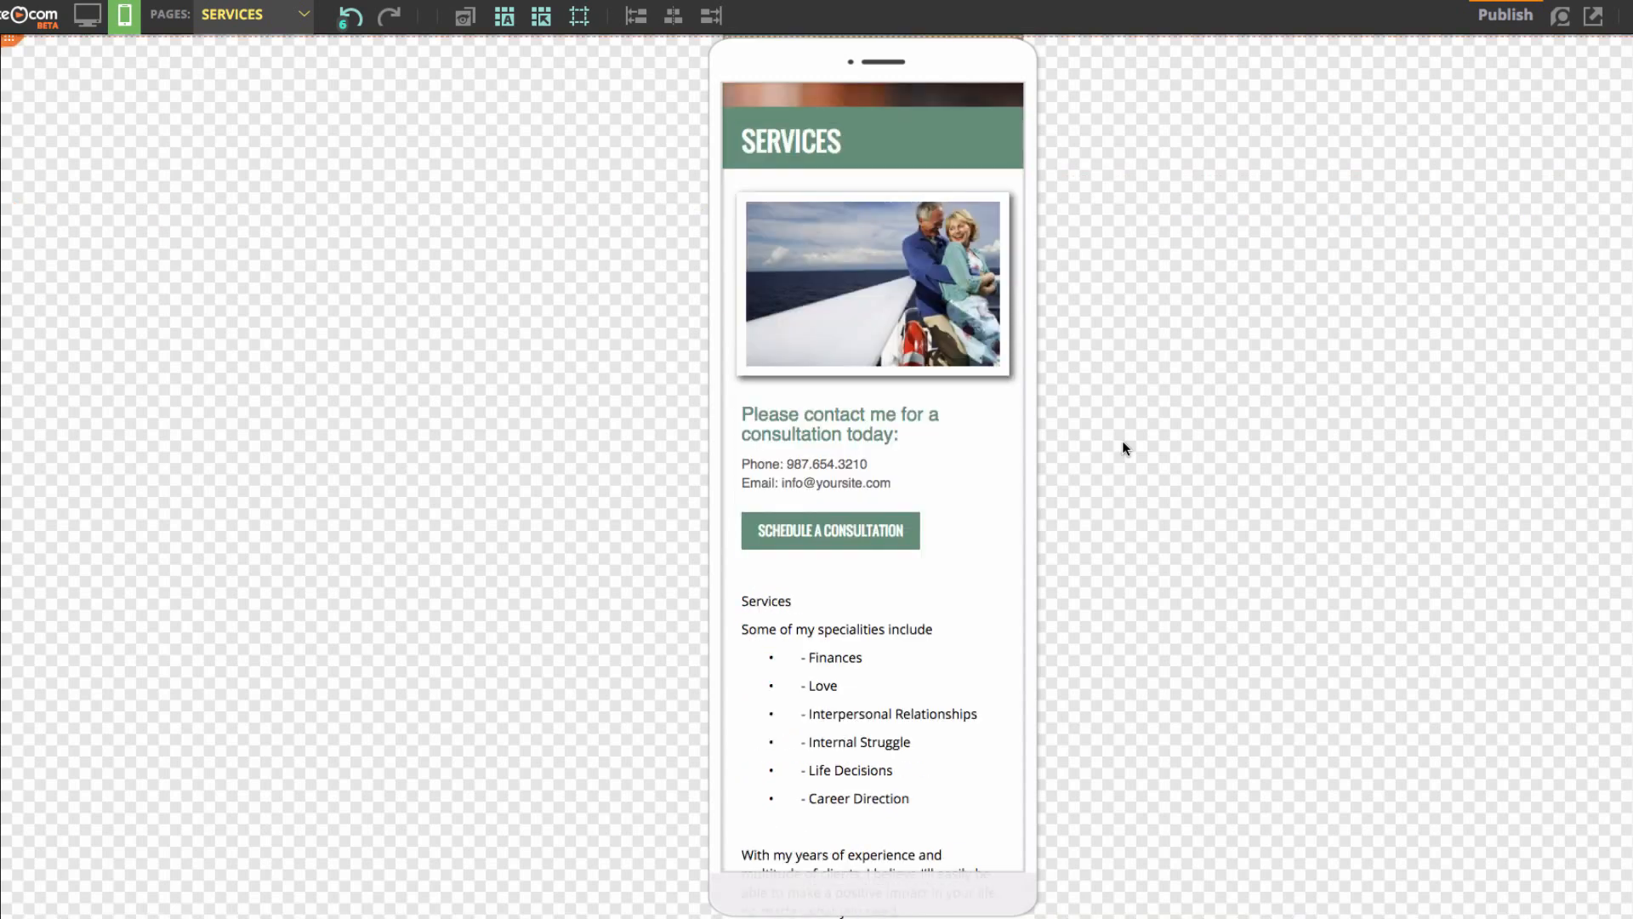
pyautogui.scroll(-3)
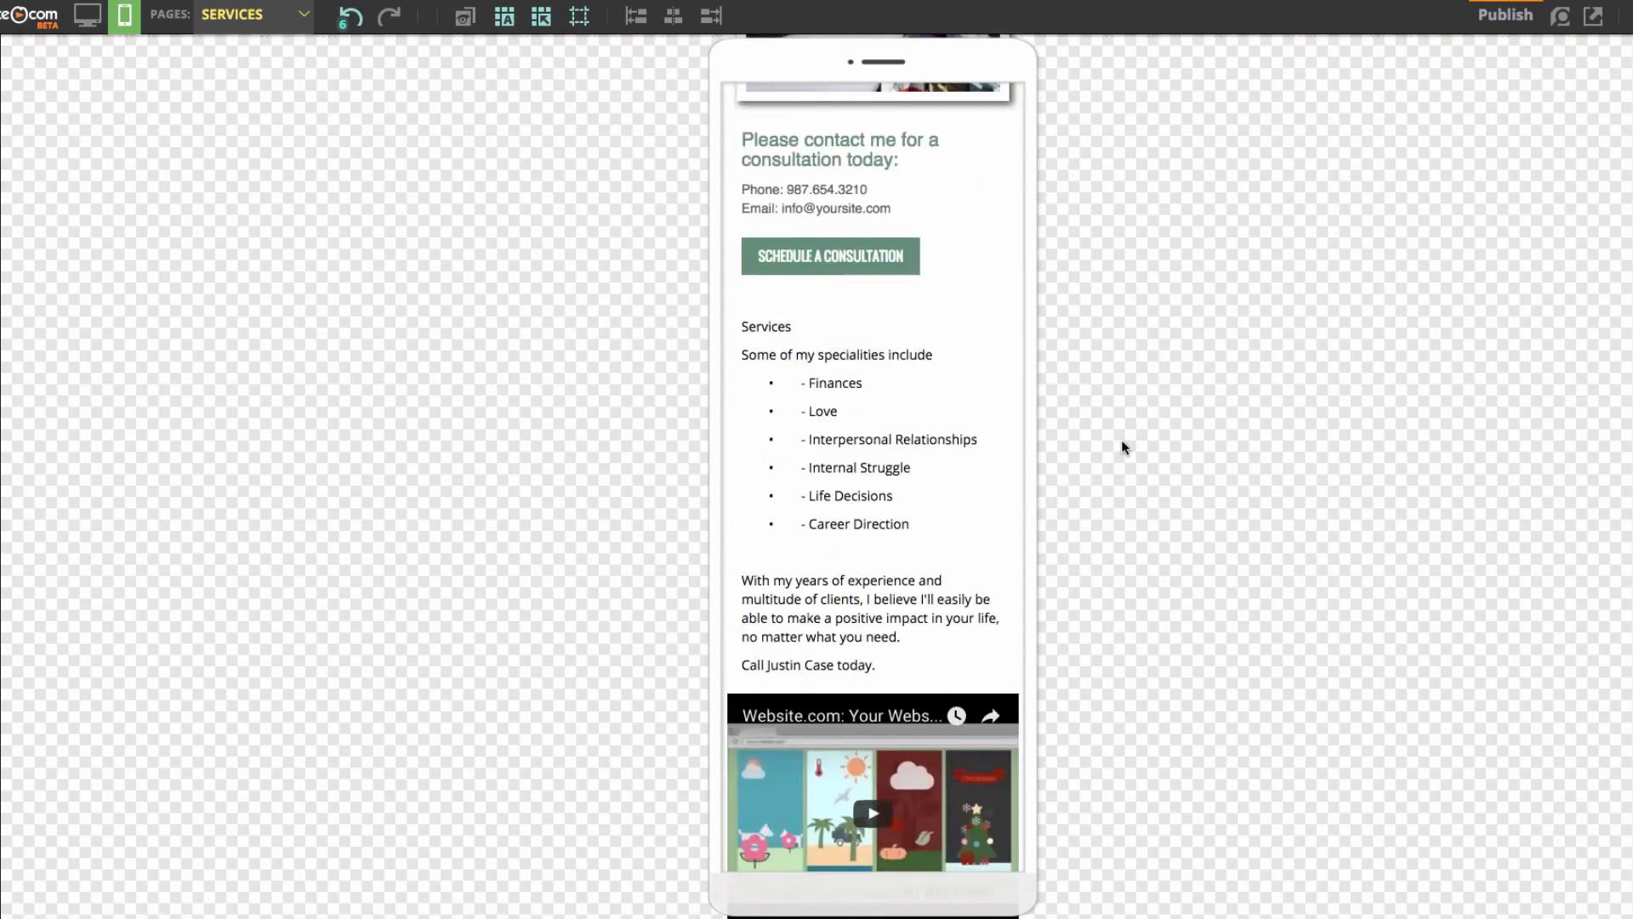